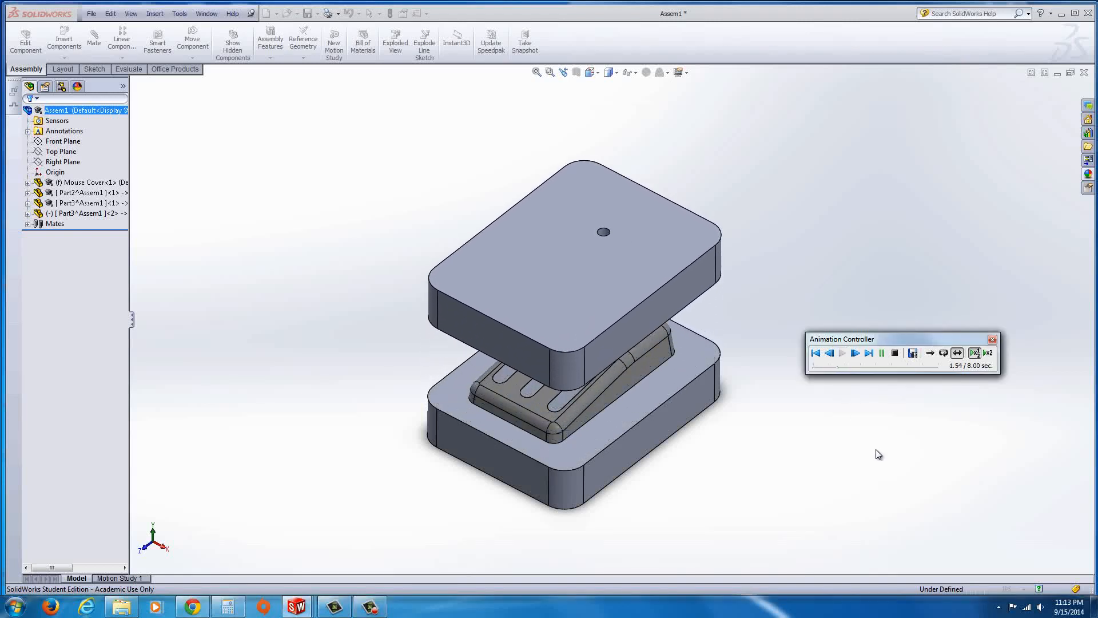
Replay the mold explosion animation, then close the assembly to raise the save prompt
{"action": "left_click", "coordinate": [842, 353]}
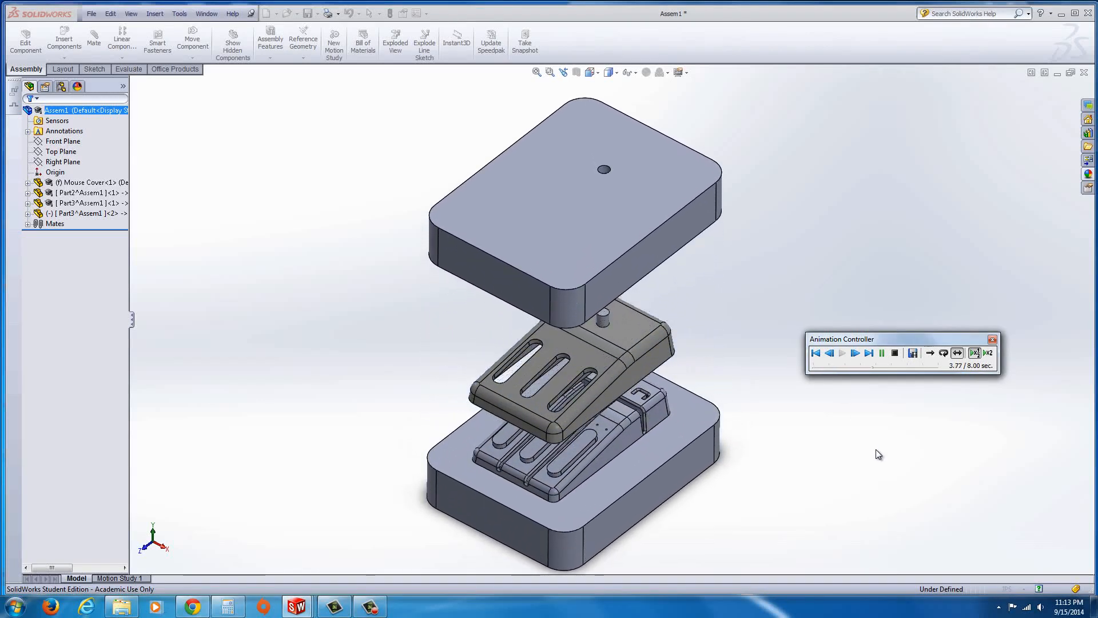
{"action": "left_click", "coordinate": [842, 353]}
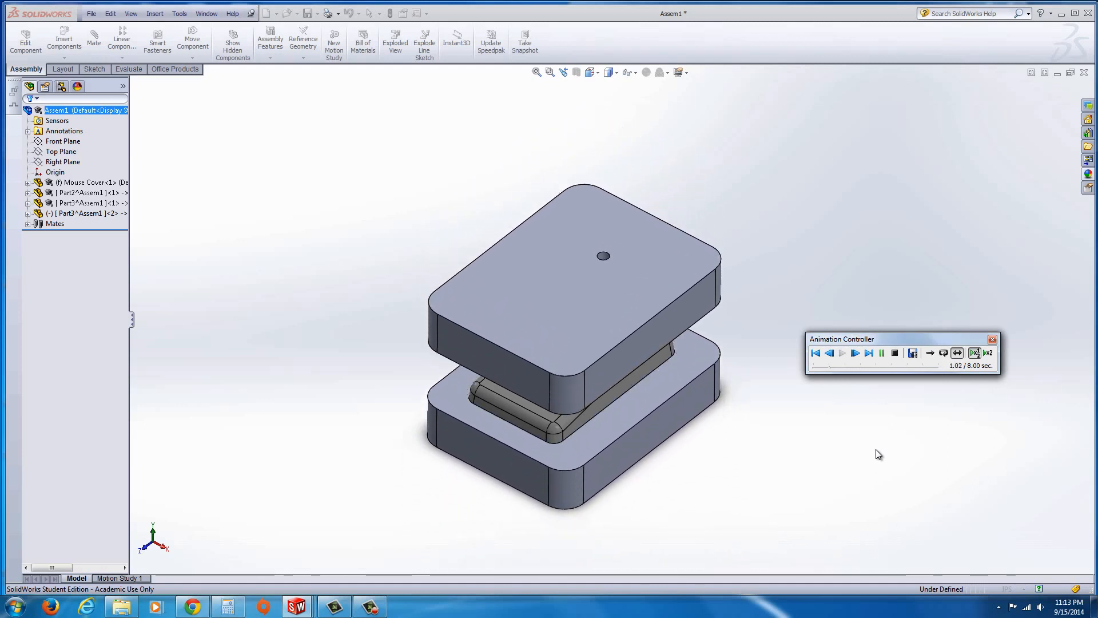
{"action": "left_click", "coordinate": [842, 353]}
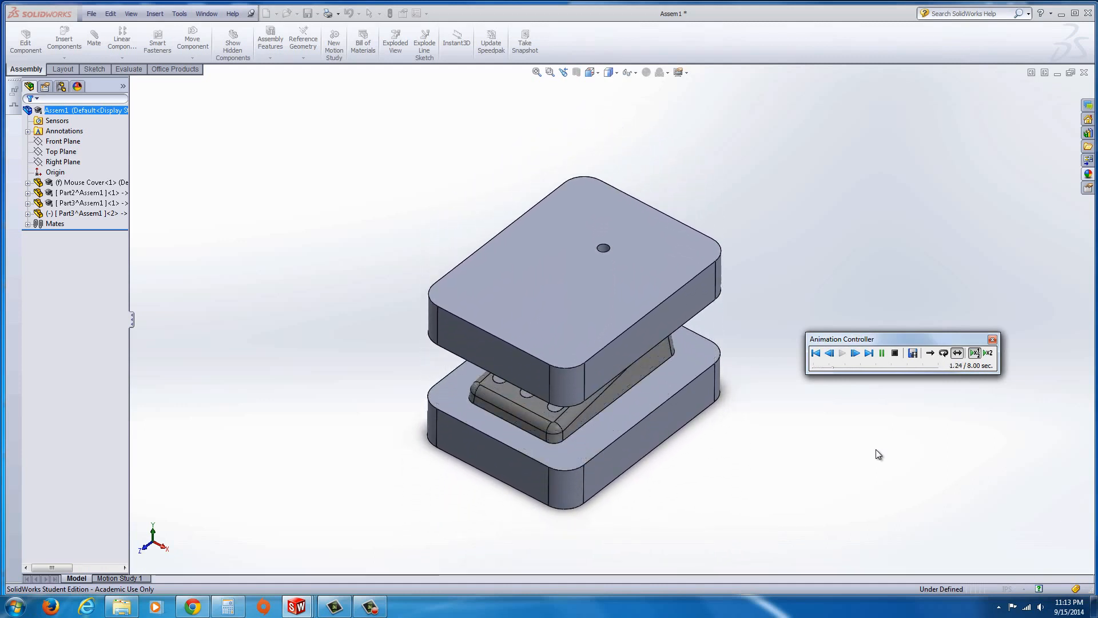
{"action": "left_click", "coordinate": [843, 352]}
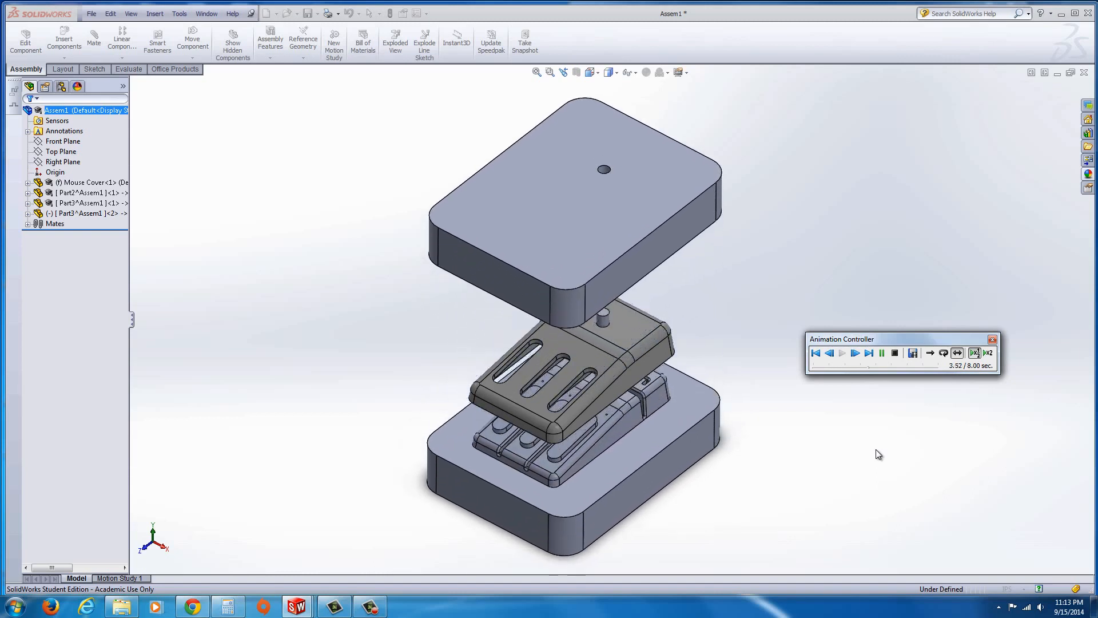
{"action": "left_click", "coordinate": [855, 353]}
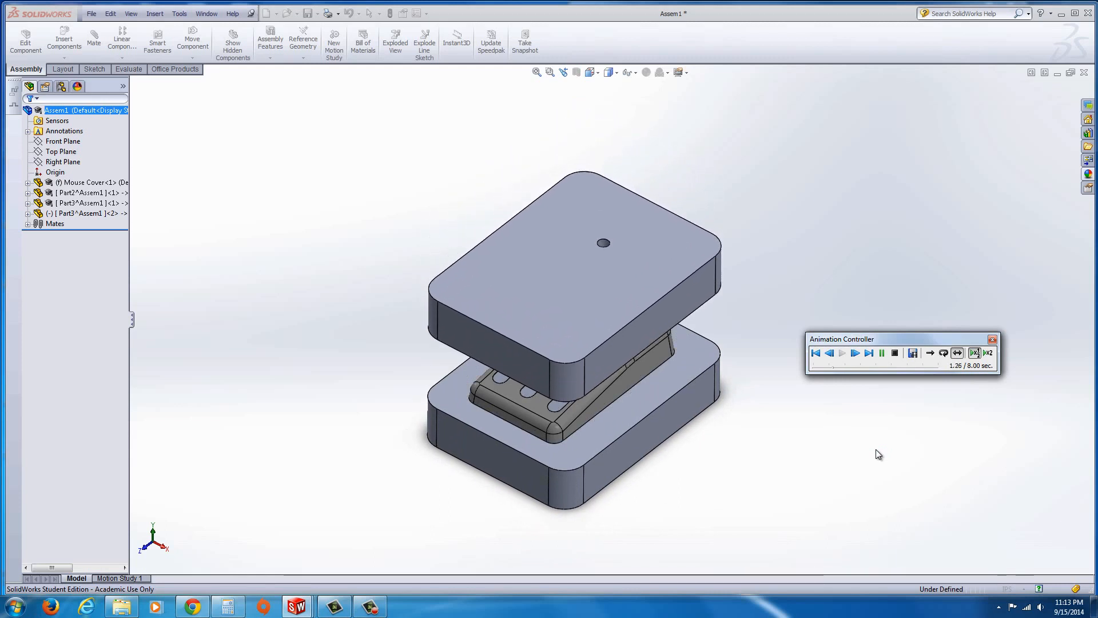
{"action": "left_click", "coordinate": [841, 353]}
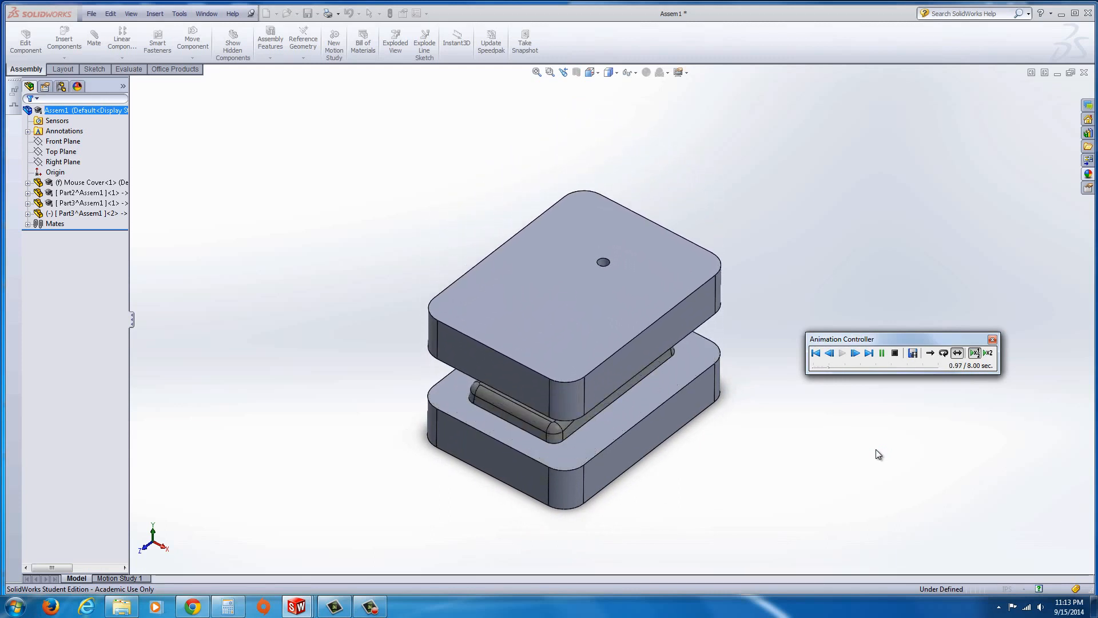
{"action": "left_click", "coordinate": [842, 353]}
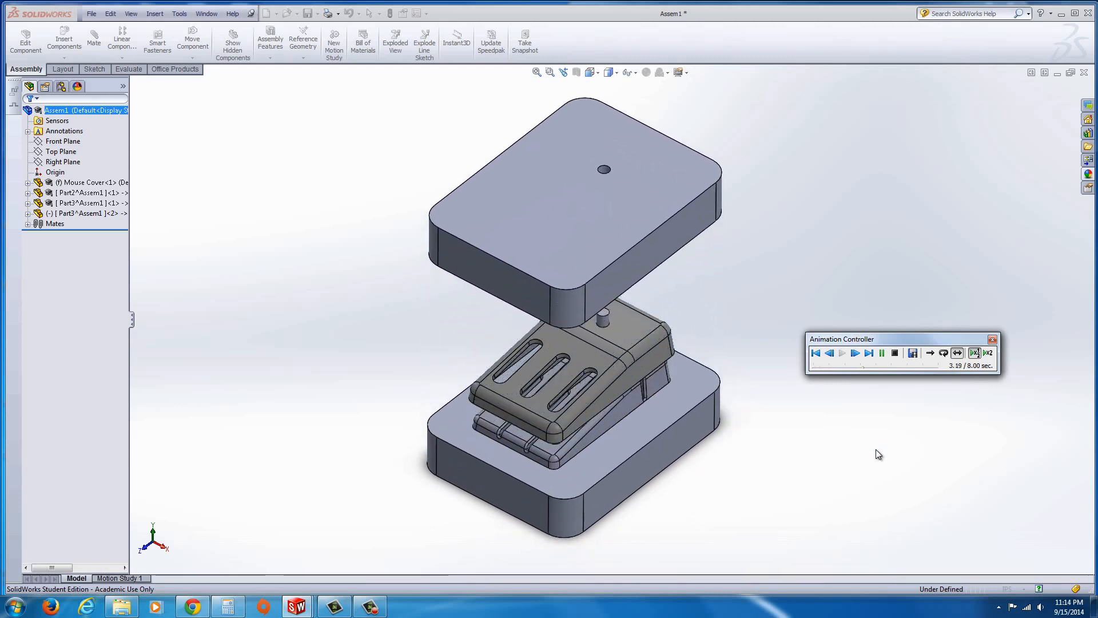
{"action": "left_click", "coordinate": [842, 353]}
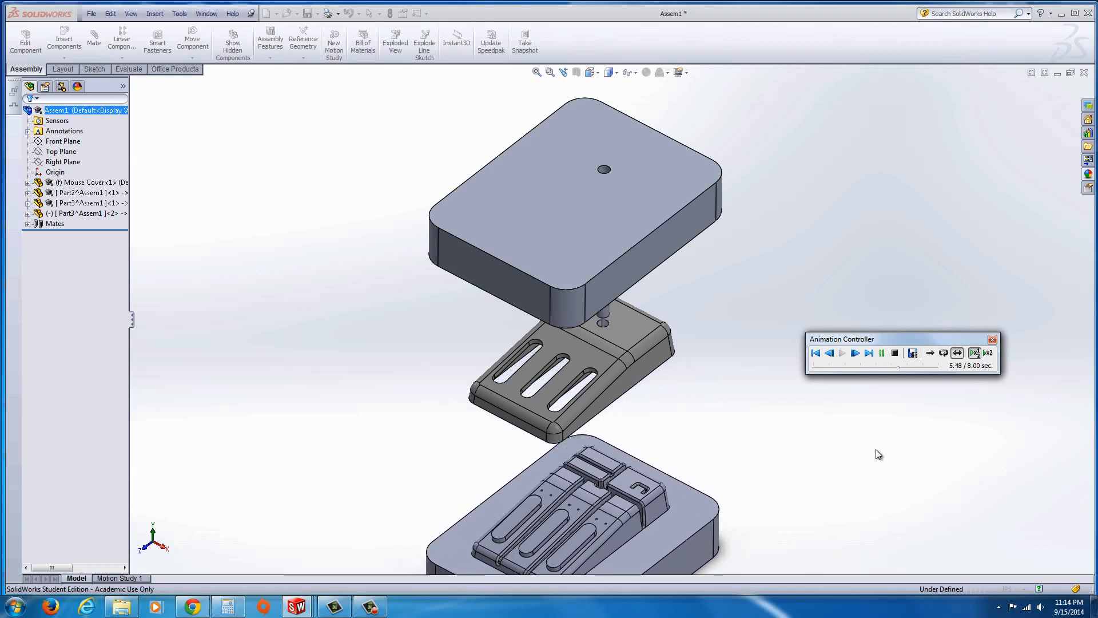
{"action": "left_click", "coordinate": [855, 353]}
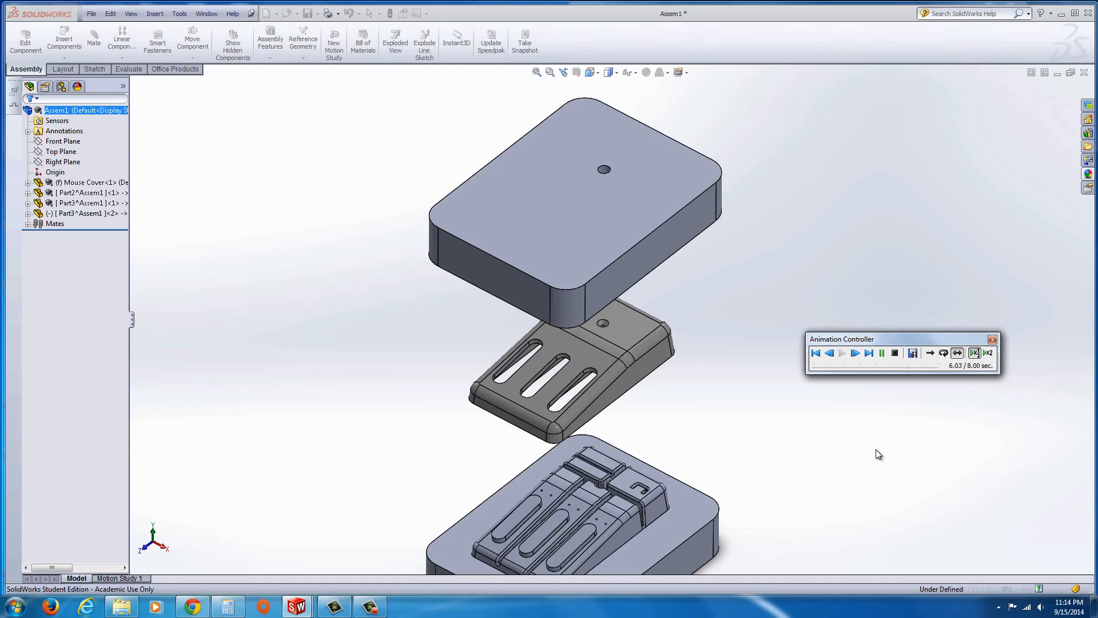
{"action": "left_click", "coordinate": [830, 352]}
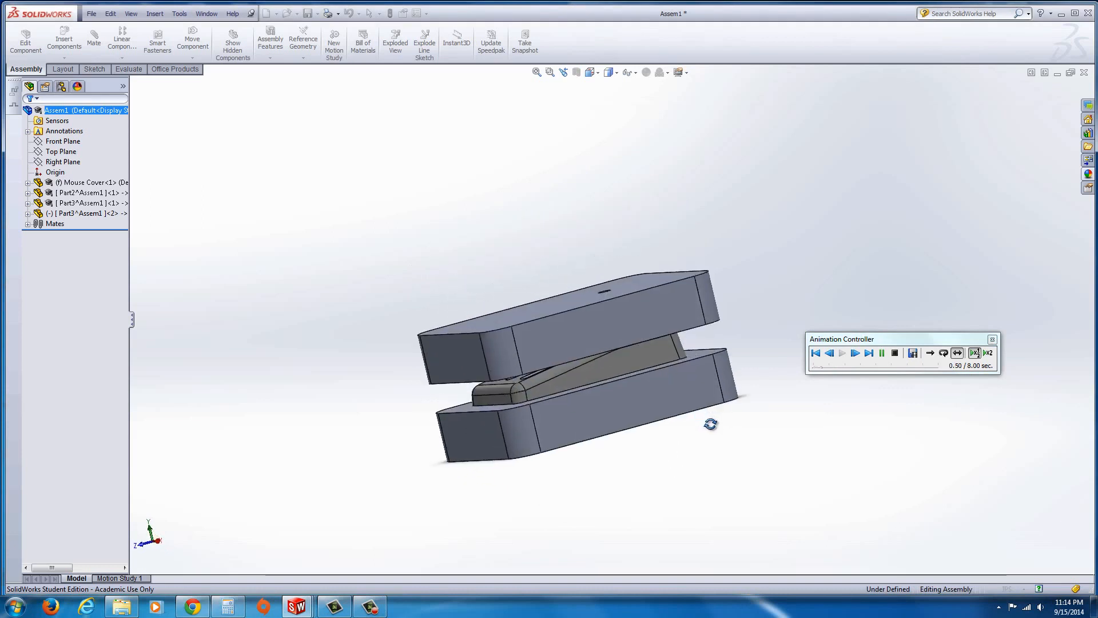
{"action": "left_click", "coordinate": [842, 353]}
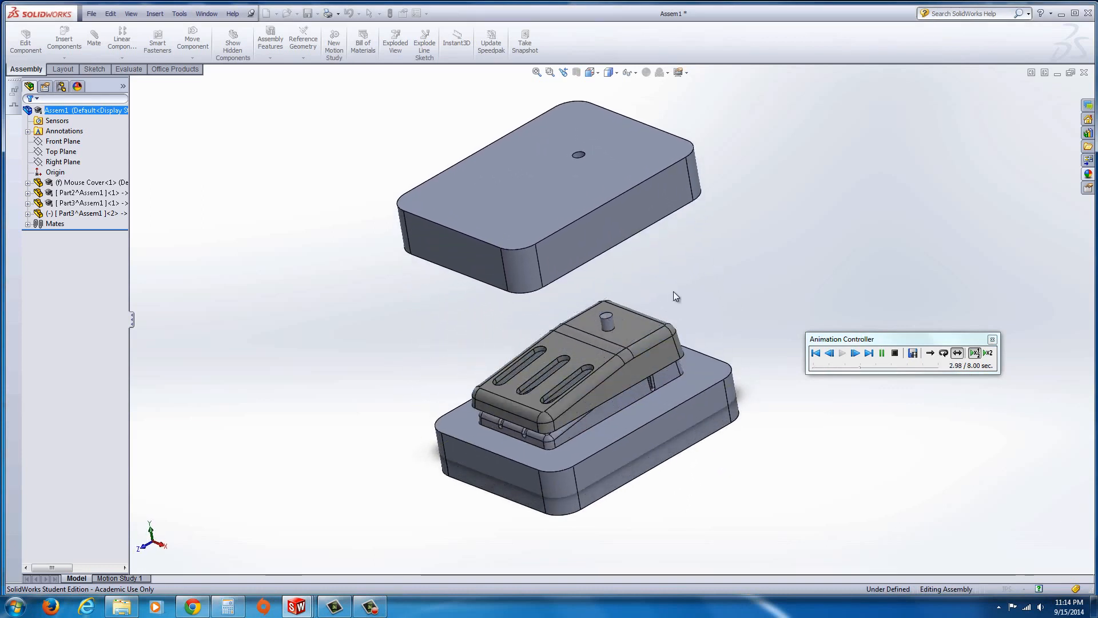
{"action": "left_click", "coordinate": [842, 353]}
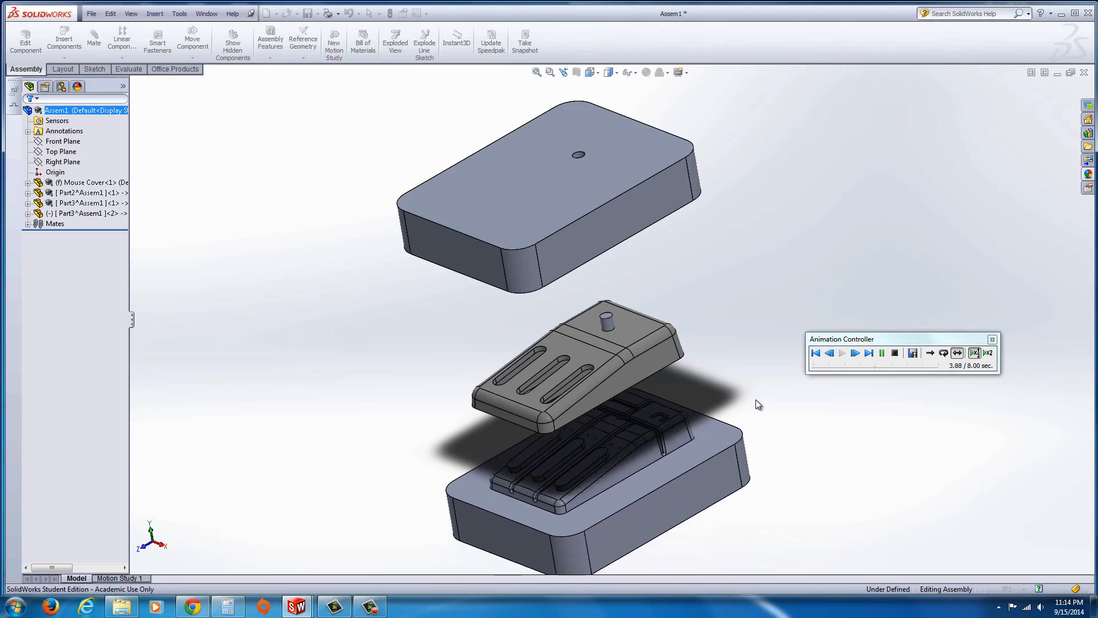
{"action": "left_click", "coordinate": [843, 353]}
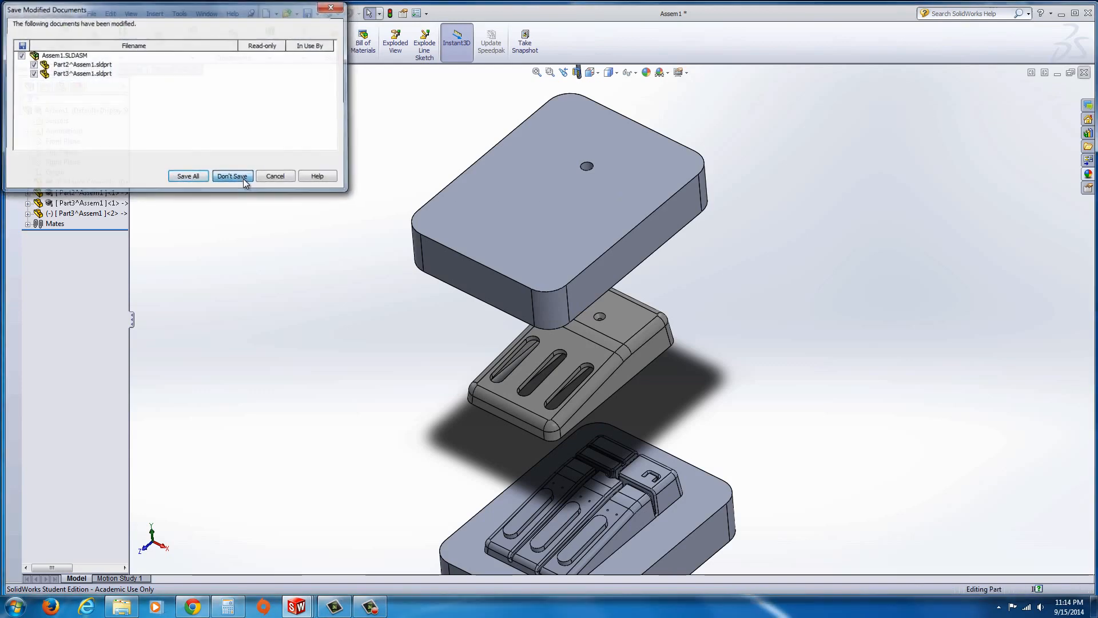
Discard the assembly changes and open EXERCISE 3 - 7 PART FILES from Chrome's Mold Design page
{"action": "left_click", "coordinate": [231, 176]}
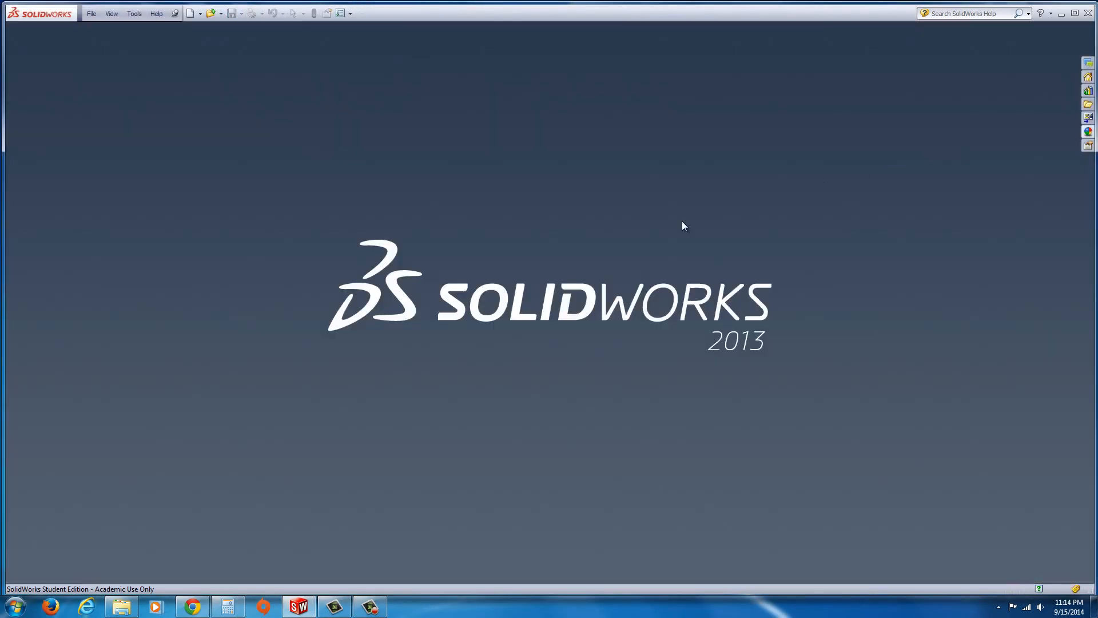
{"action": "mouse_move", "coordinate": [205, 592]}
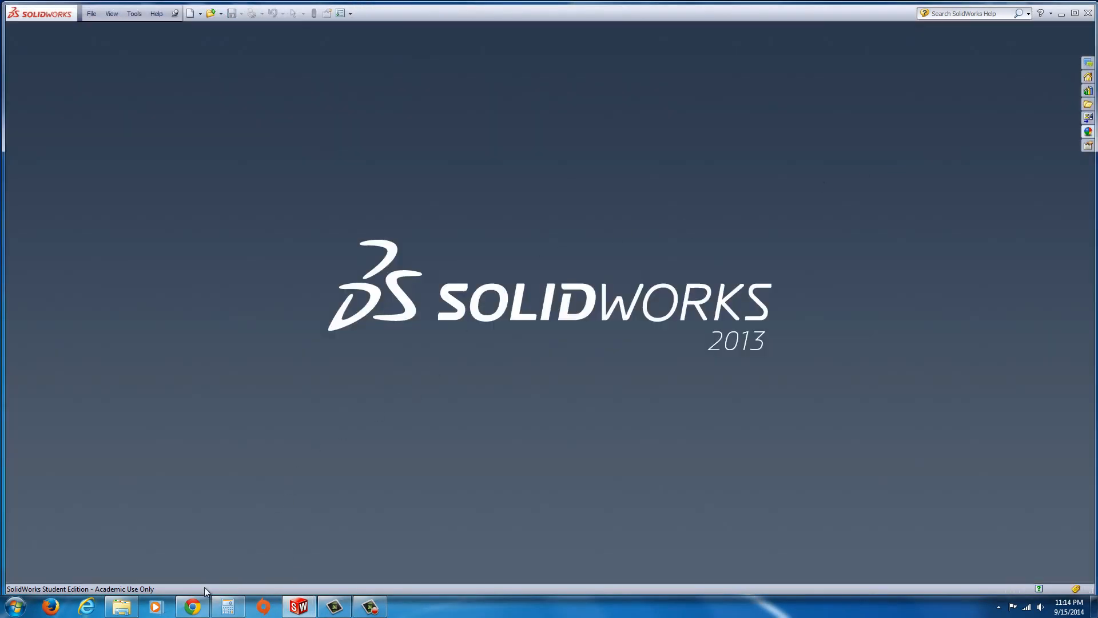
{"action": "left_click", "coordinate": [191, 605]}
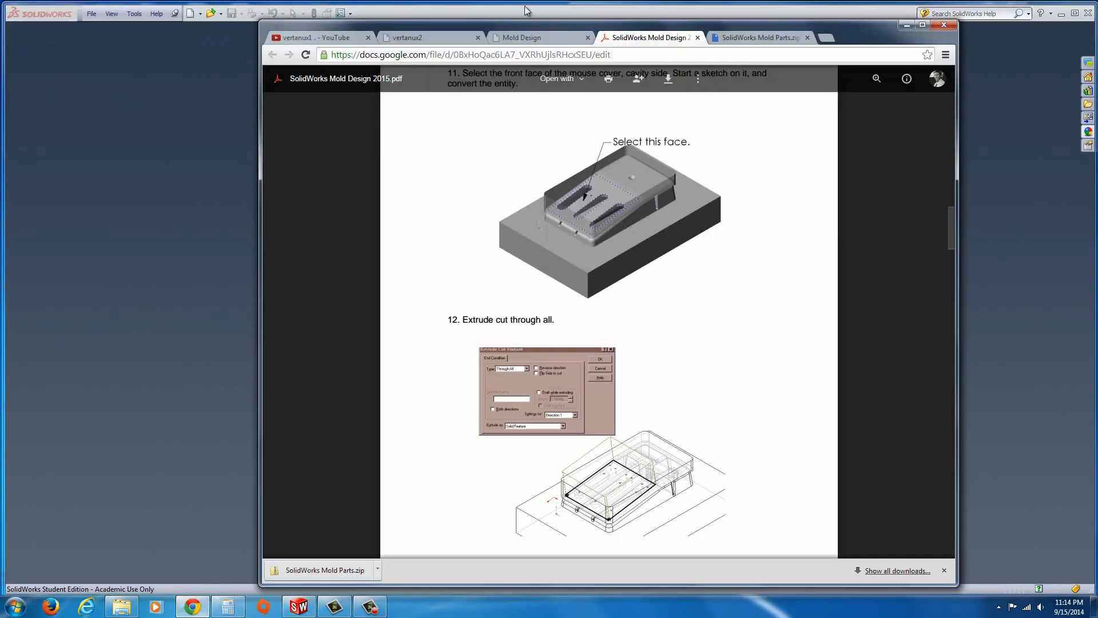
{"action": "left_click", "coordinate": [520, 37]}
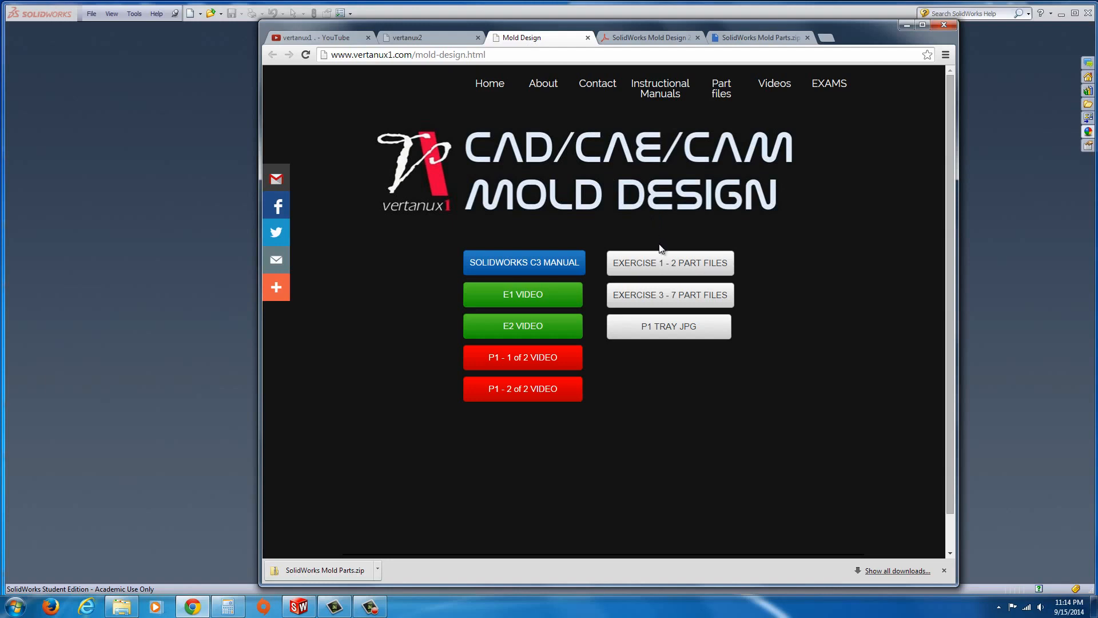
{"action": "mouse_move", "coordinate": [657, 252]}
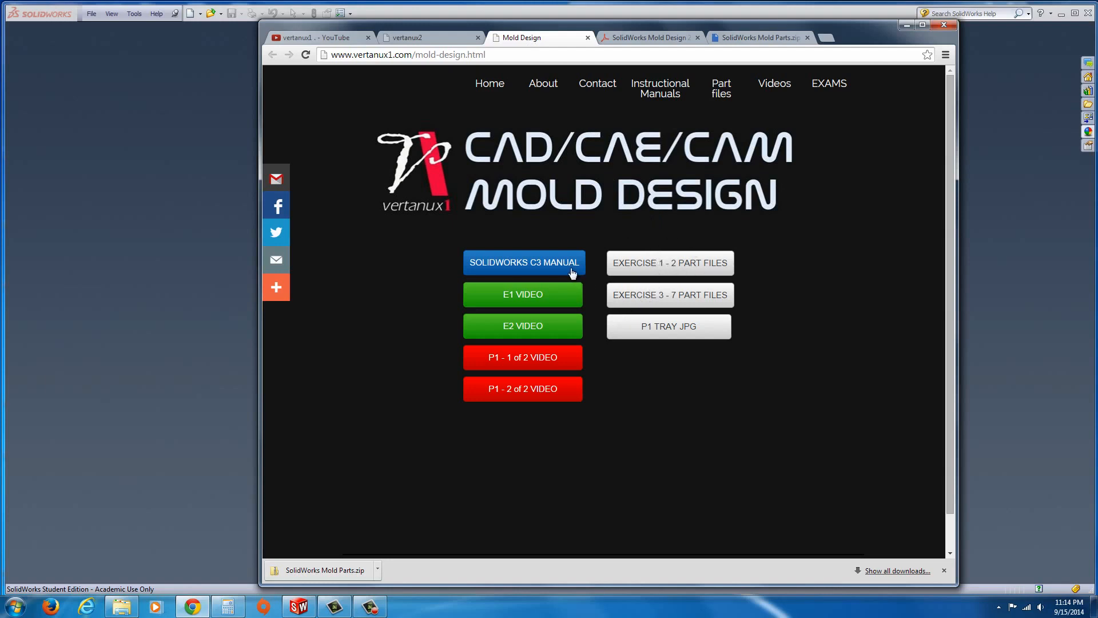
{"action": "mouse_move", "coordinate": [669, 294]}
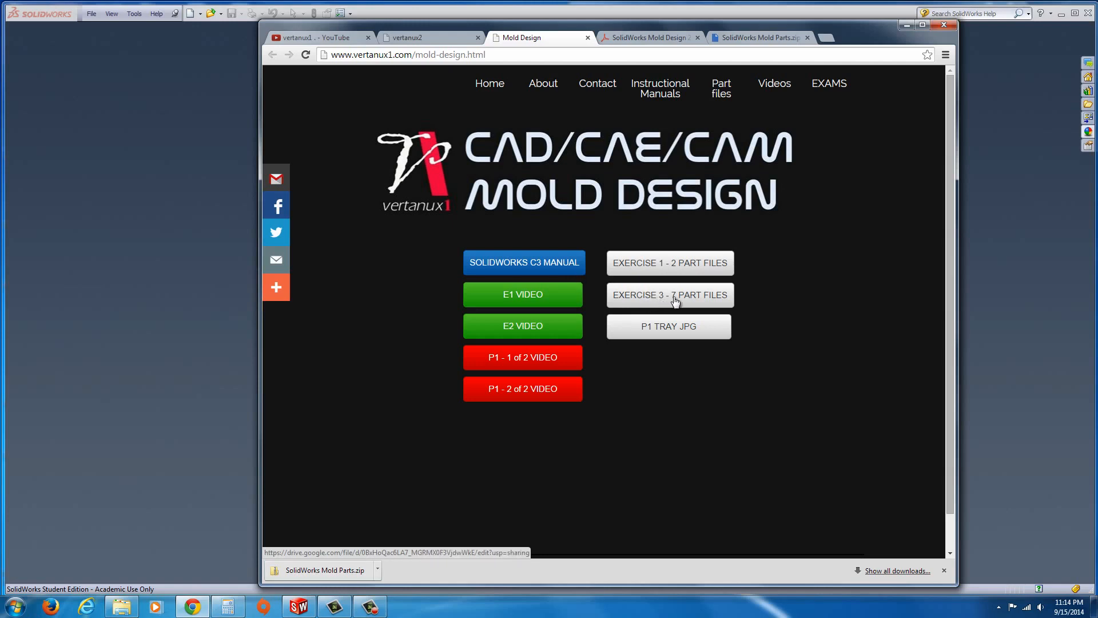
{"action": "mouse_move", "coordinate": [643, 294]}
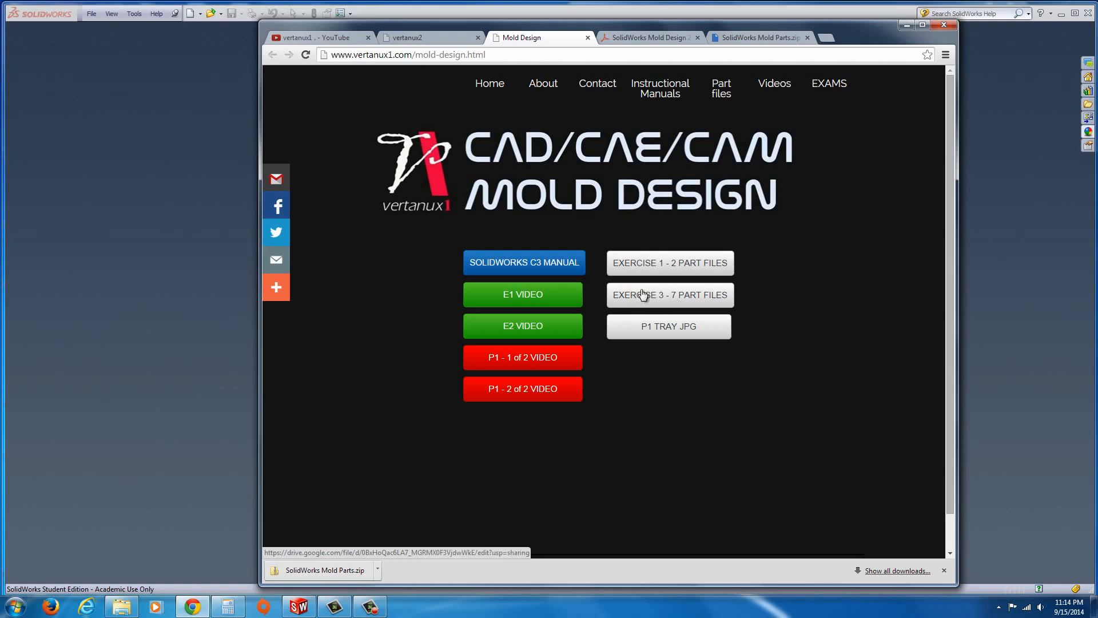
{"action": "left_click", "coordinate": [669, 294]}
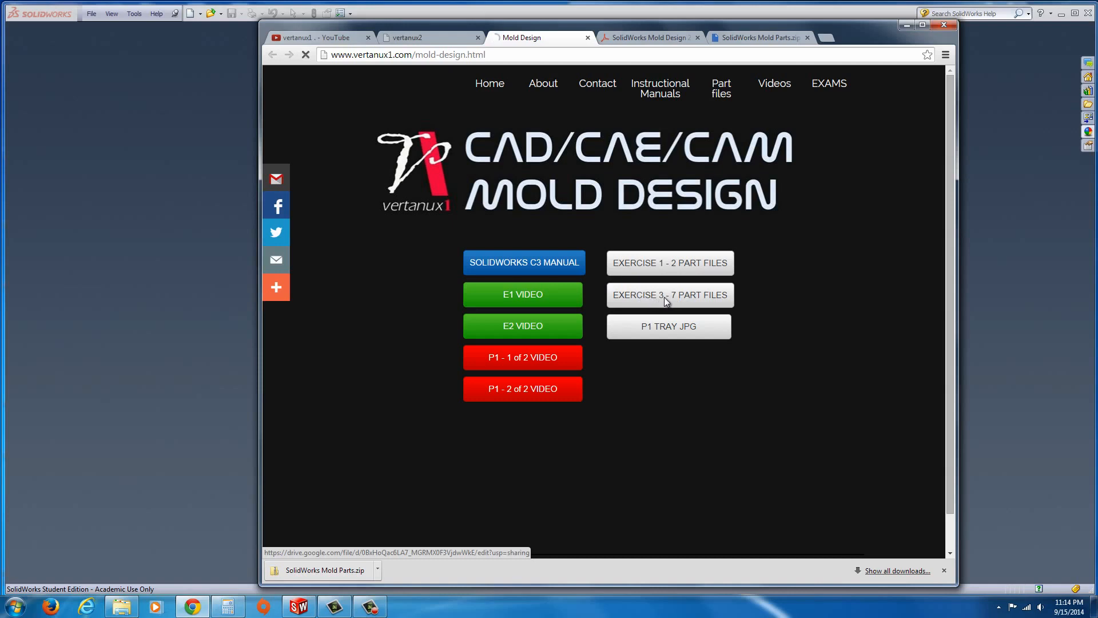
{"action": "left_click", "coordinate": [668, 295]}
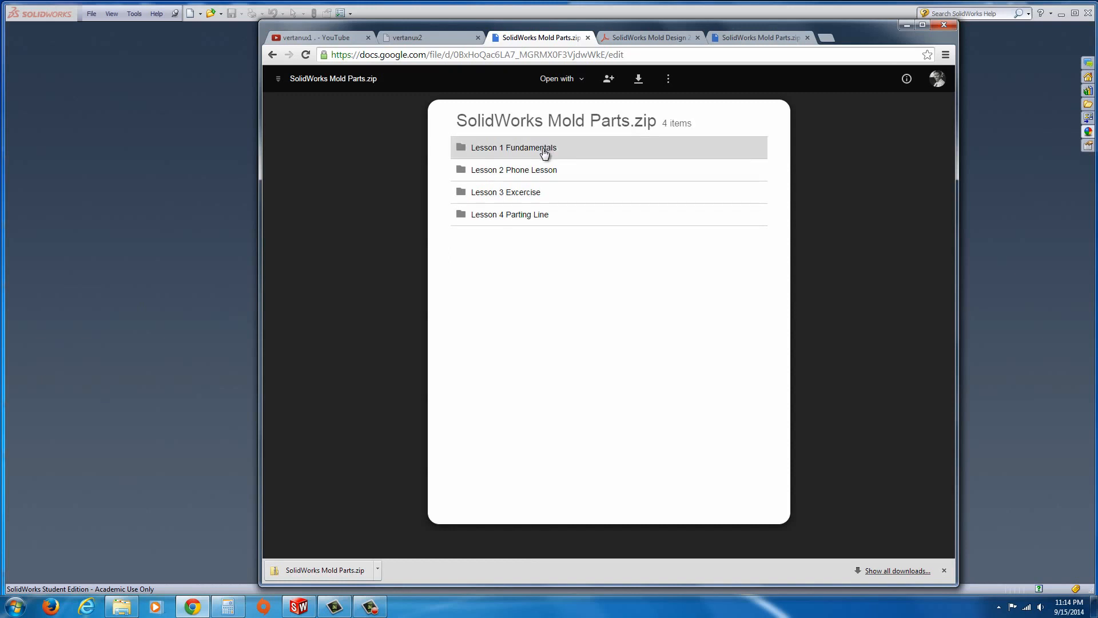
{"action": "mouse_move", "coordinate": [637, 79]}
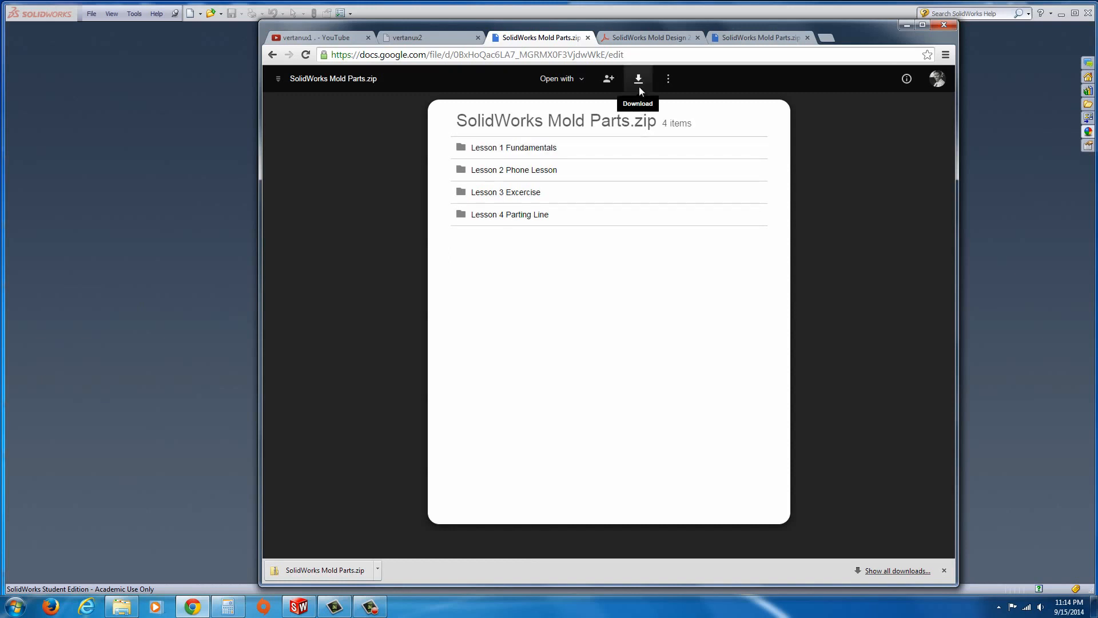
{"action": "mouse_move", "coordinate": [567, 173]}
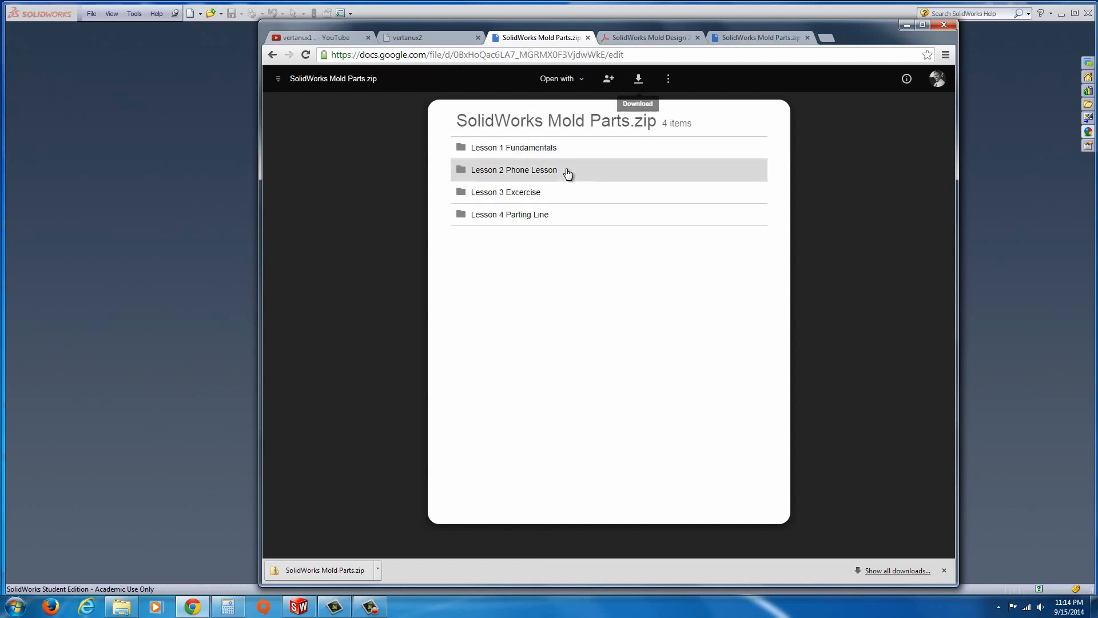
{"action": "mouse_move", "coordinate": [377, 548]}
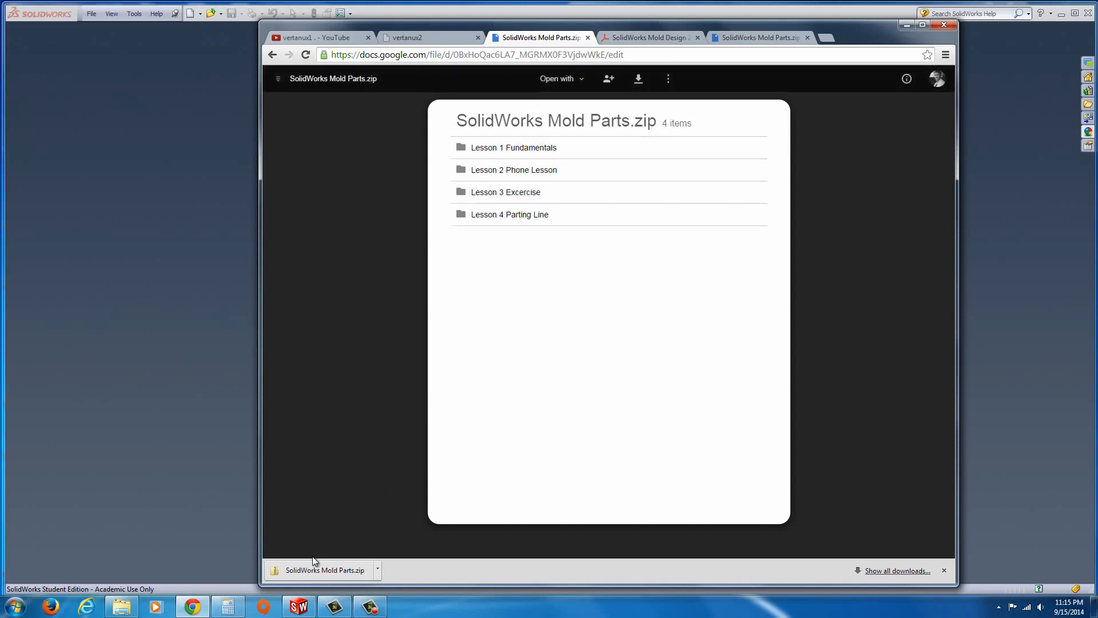
{"action": "mouse_move", "coordinate": [382, 574]}
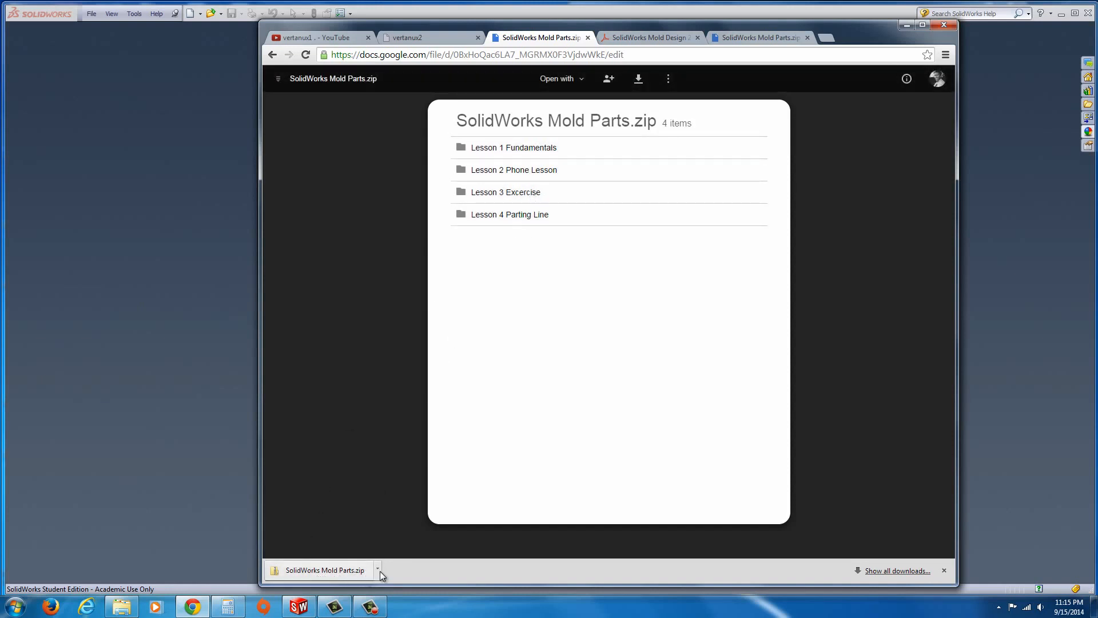
Show the options menu for SolidWorks Mold Parts.zip in Chrome's download bar
{"action": "left_click", "coordinate": [377, 570]}
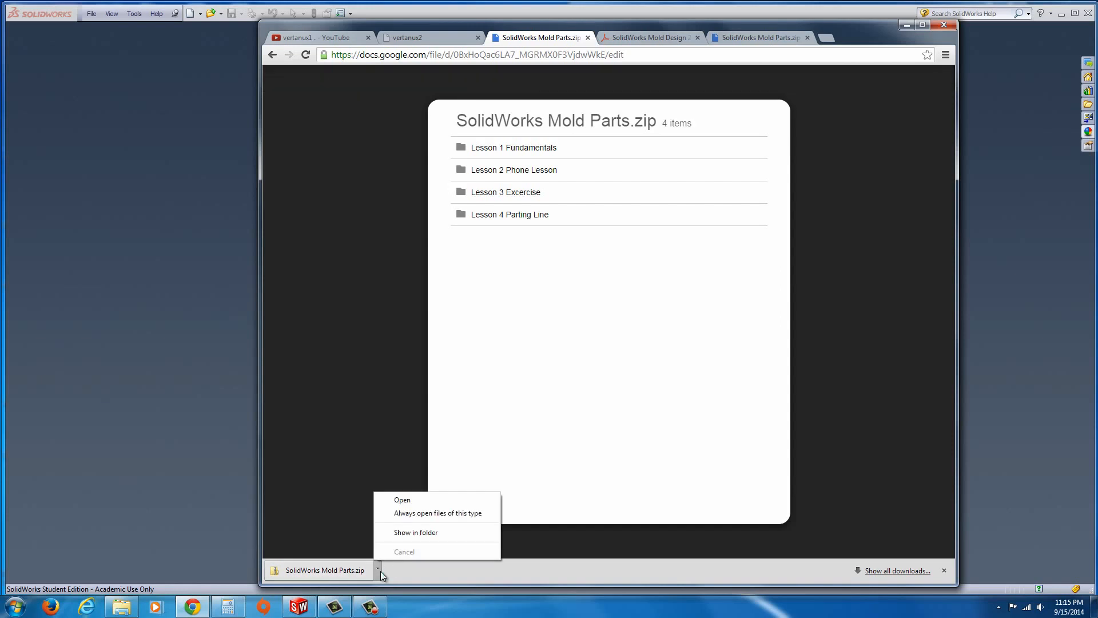
{"action": "mouse_move", "coordinate": [366, 576]}
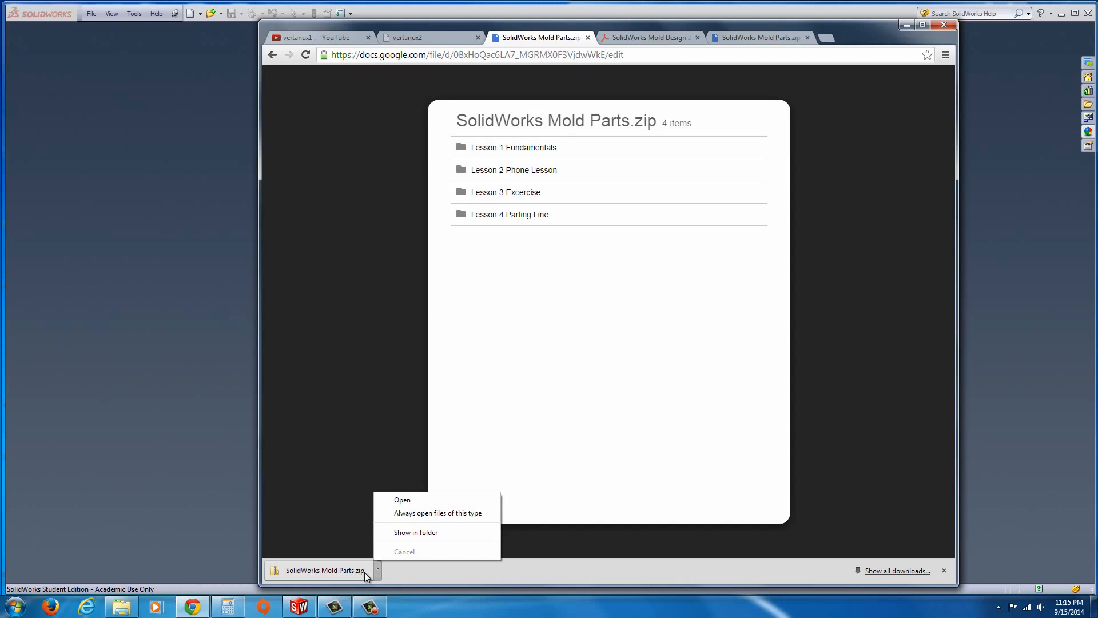
{"action": "mouse_move", "coordinate": [377, 577]}
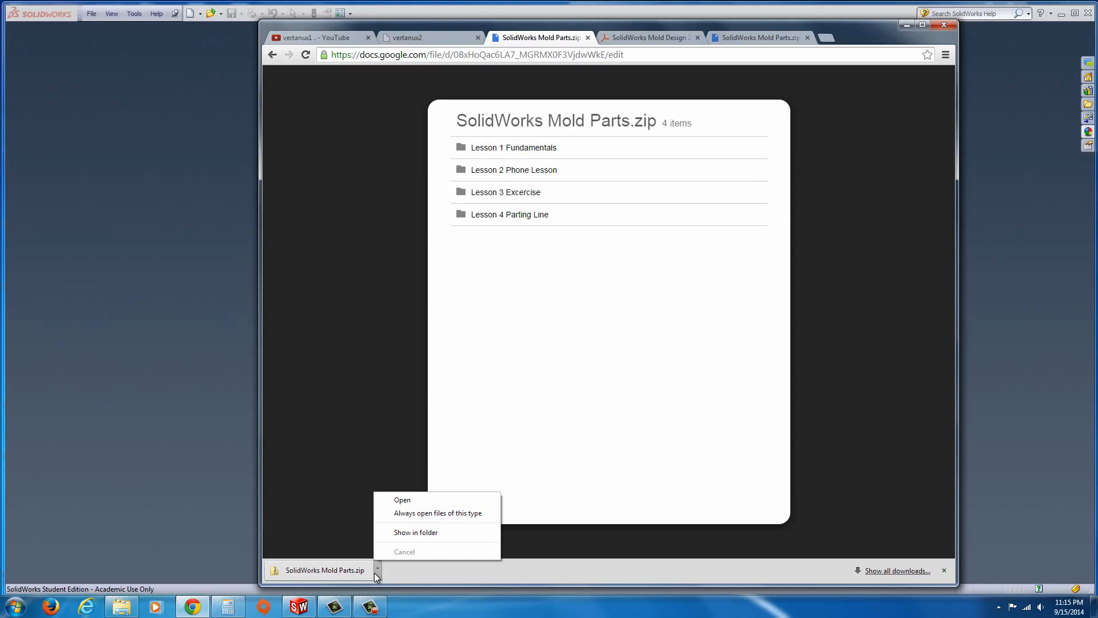
{"action": "mouse_move", "coordinate": [385, 571]}
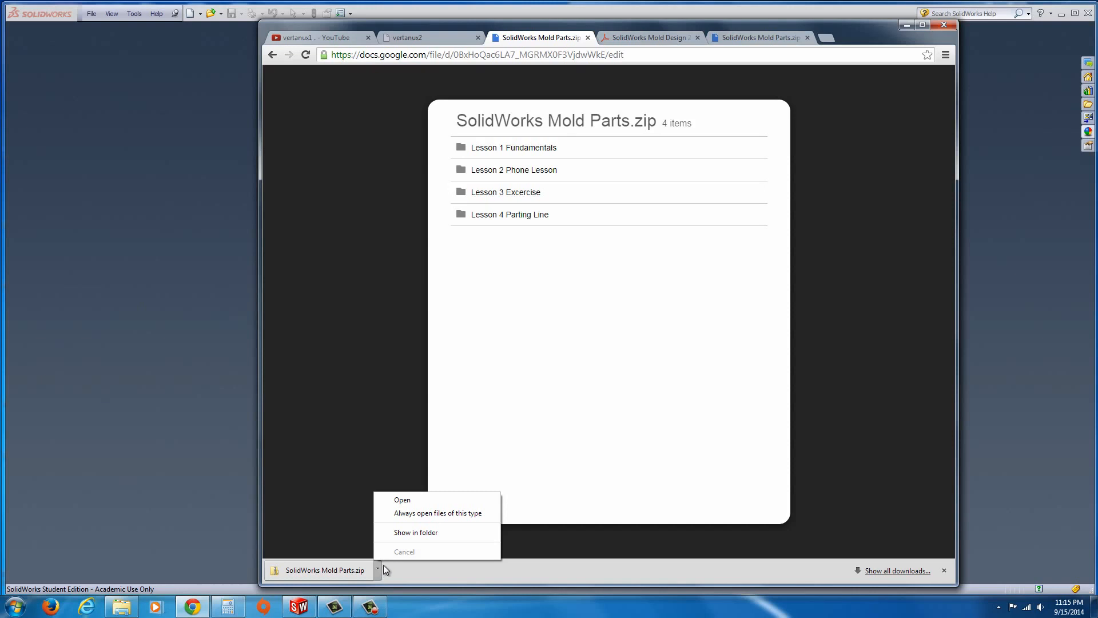
{"action": "mouse_move", "coordinate": [387, 564]}
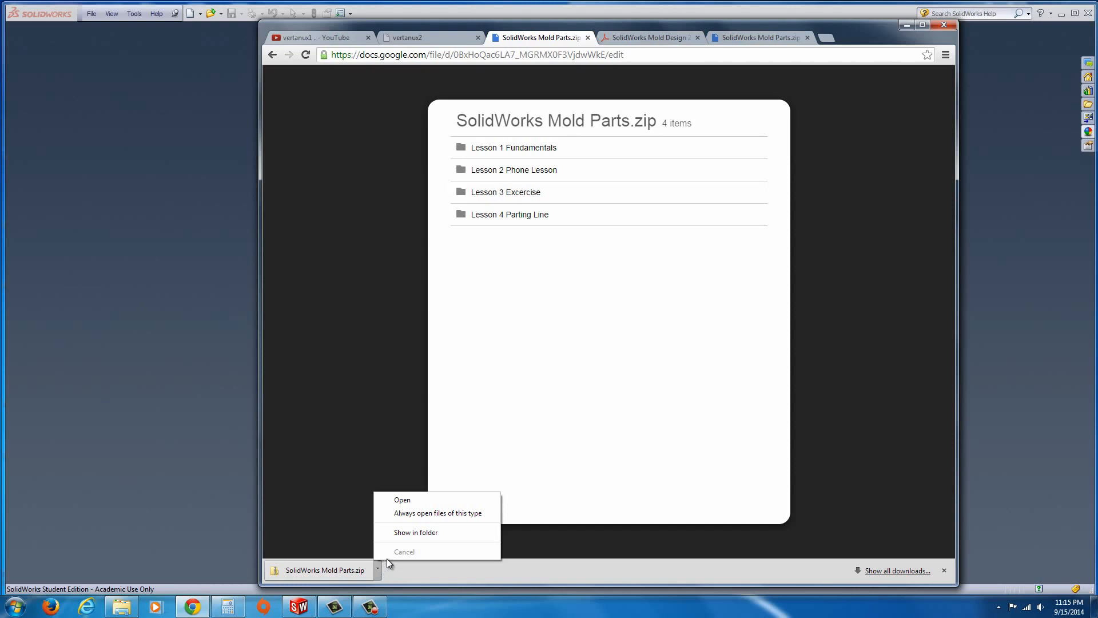
Open the Lesson 1 Fundamentals folder and inspect the Mouse Cover.x_b file's context menu
{"action": "left_click", "coordinate": [415, 532]}
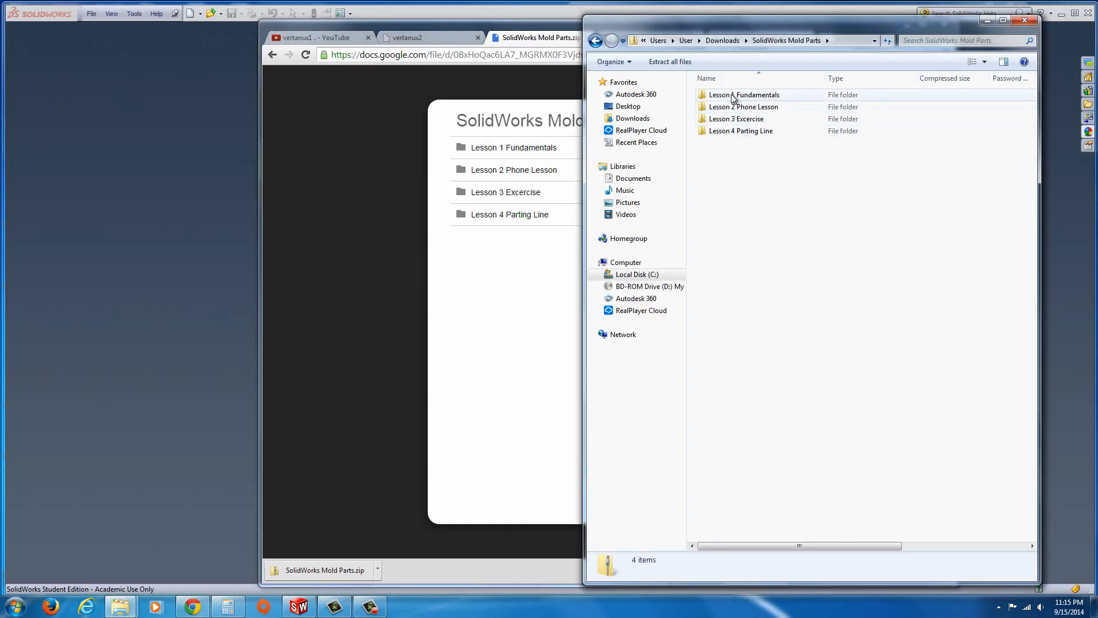
{"action": "double_click", "coordinate": [745, 94]}
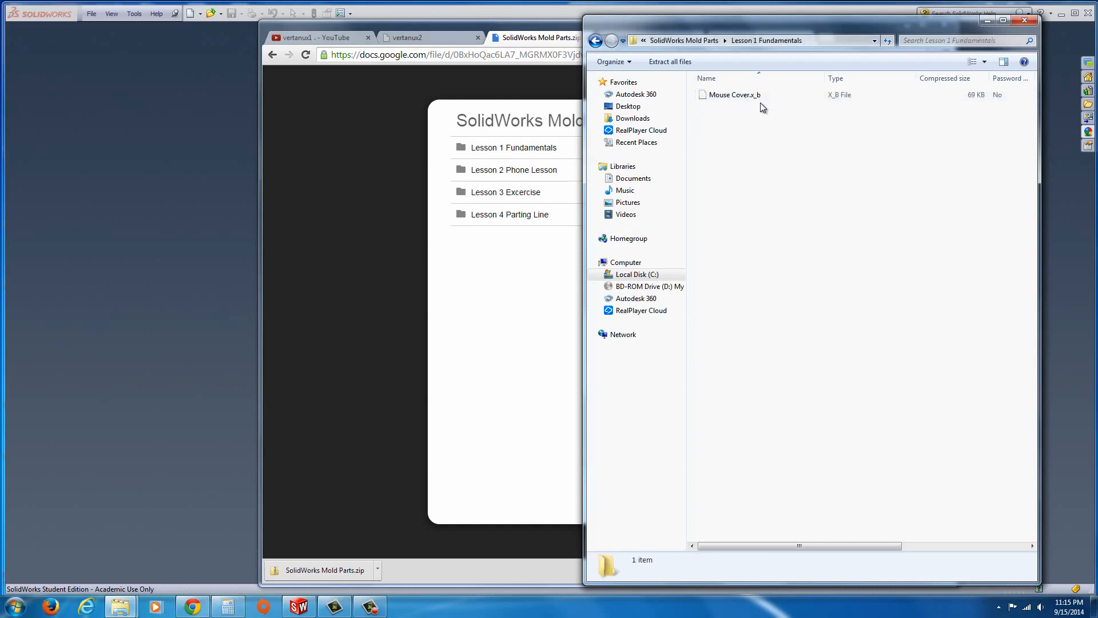
{"action": "left_click", "coordinate": [734, 94]}
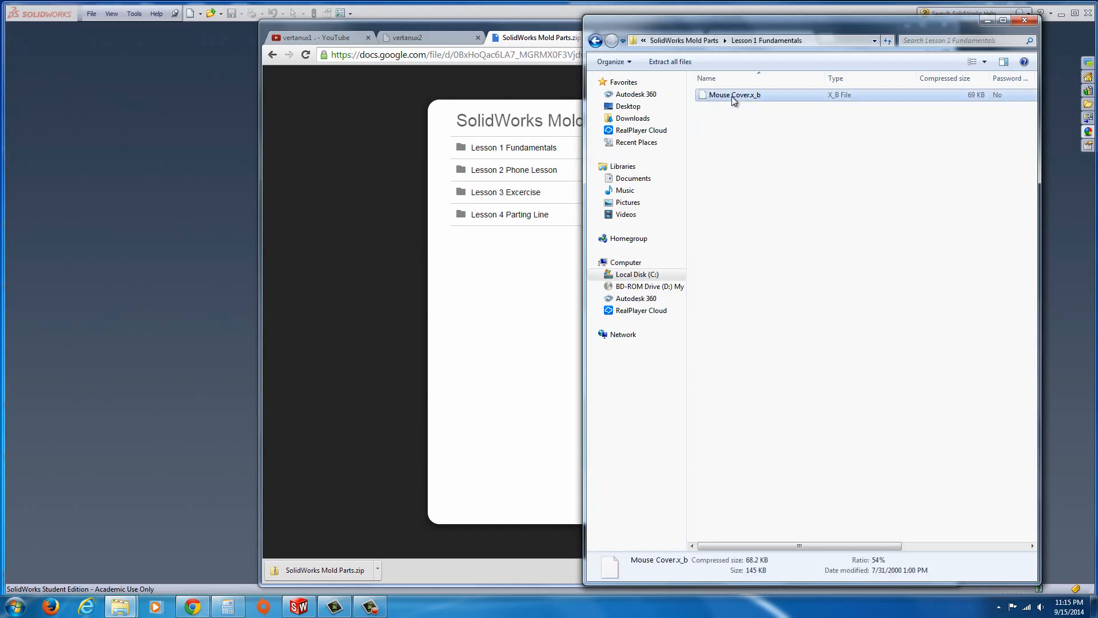
{"action": "right_click", "coordinate": [733, 95]}
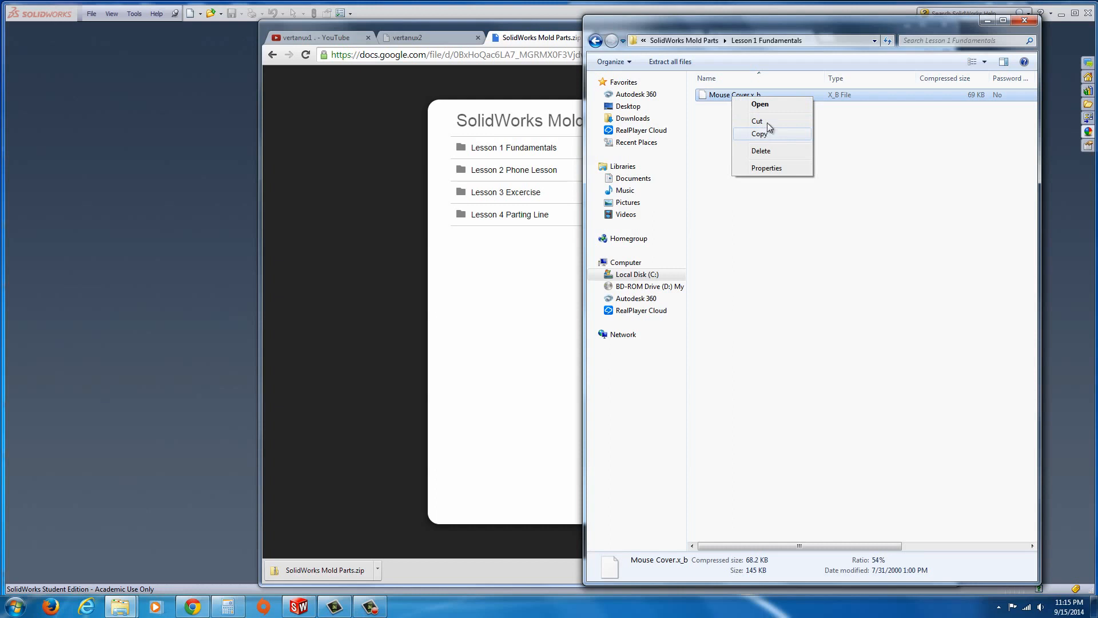
{"action": "mouse_move", "coordinate": [629, 108]}
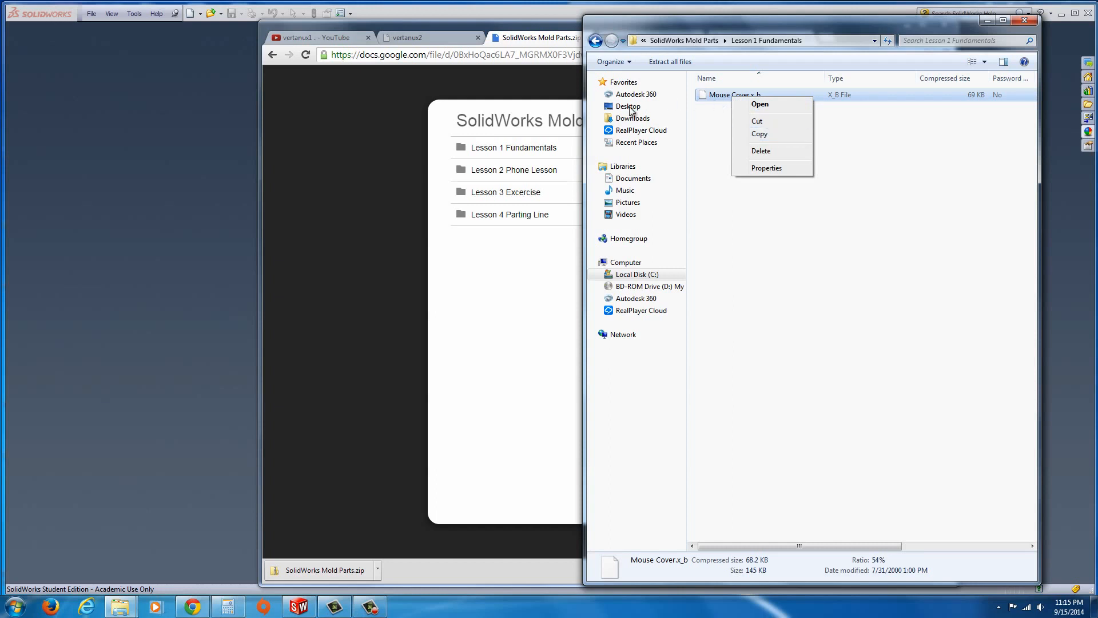
{"action": "mouse_move", "coordinate": [766, 168]}
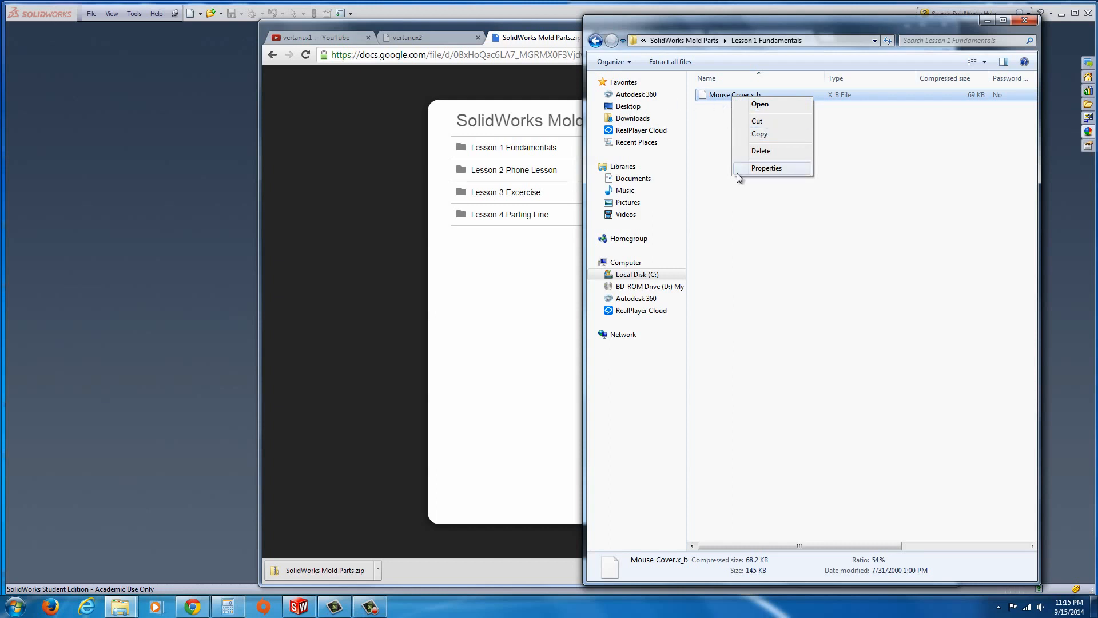
{"action": "mouse_move", "coordinate": [753, 198]}
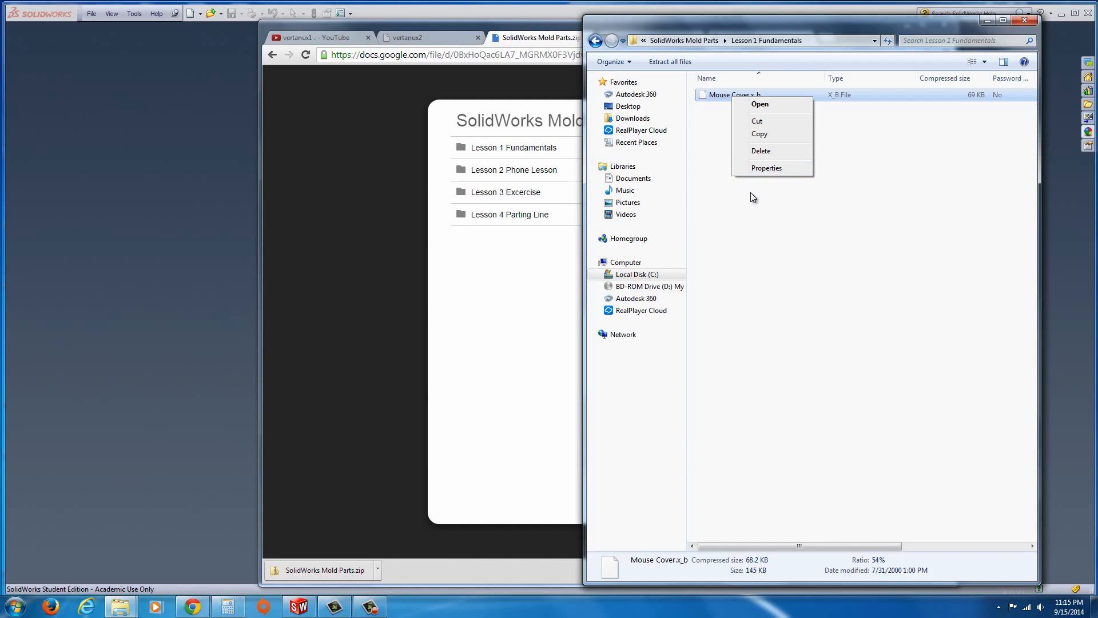
{"action": "left_click", "coordinate": [854, 135]}
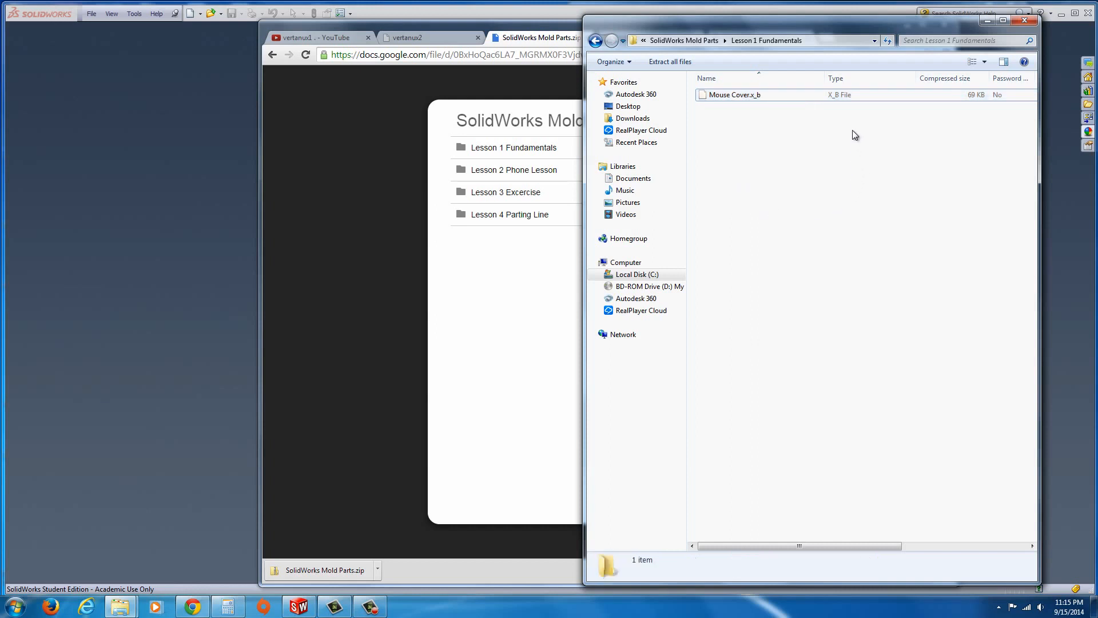
{"action": "mouse_move", "coordinate": [833, 105]}
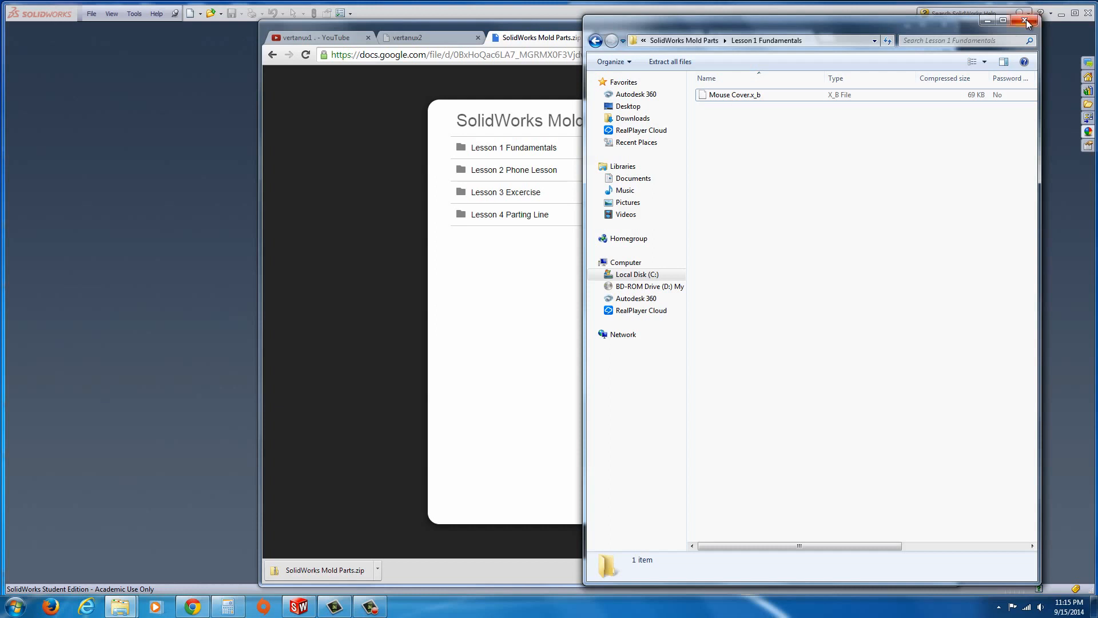
{"action": "mouse_move", "coordinate": [1026, 23]}
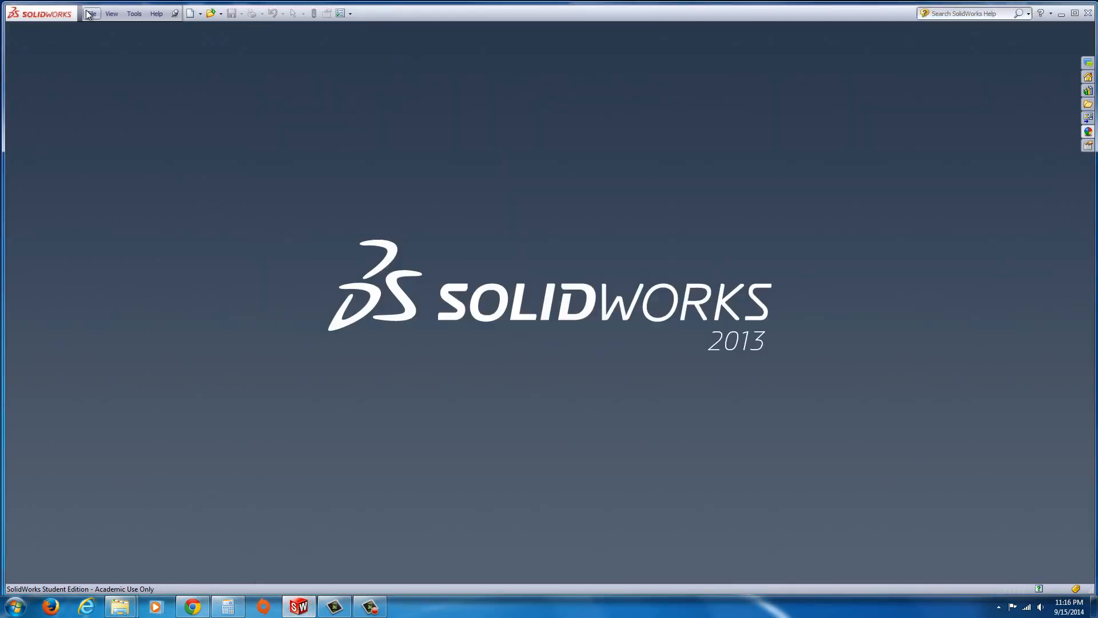
Open Mouse Cover.x_b with the Parasolid file filter, declining import diagnostics
{"action": "left_click", "coordinate": [91, 13]}
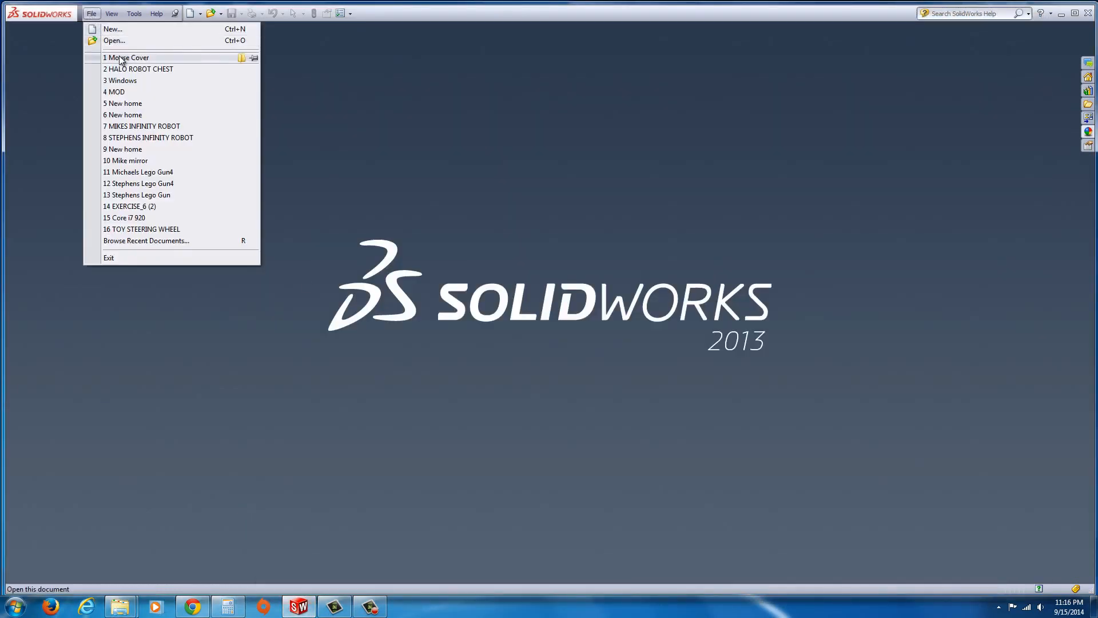
{"action": "mouse_move", "coordinate": [126, 57]}
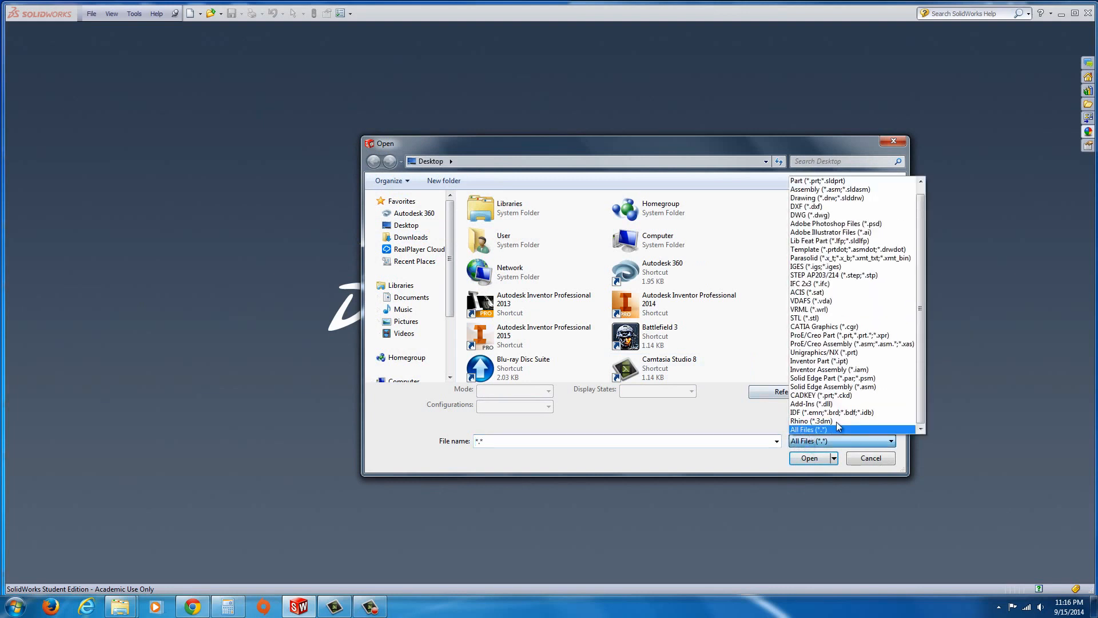
{"action": "mouse_move", "coordinate": [823, 352]}
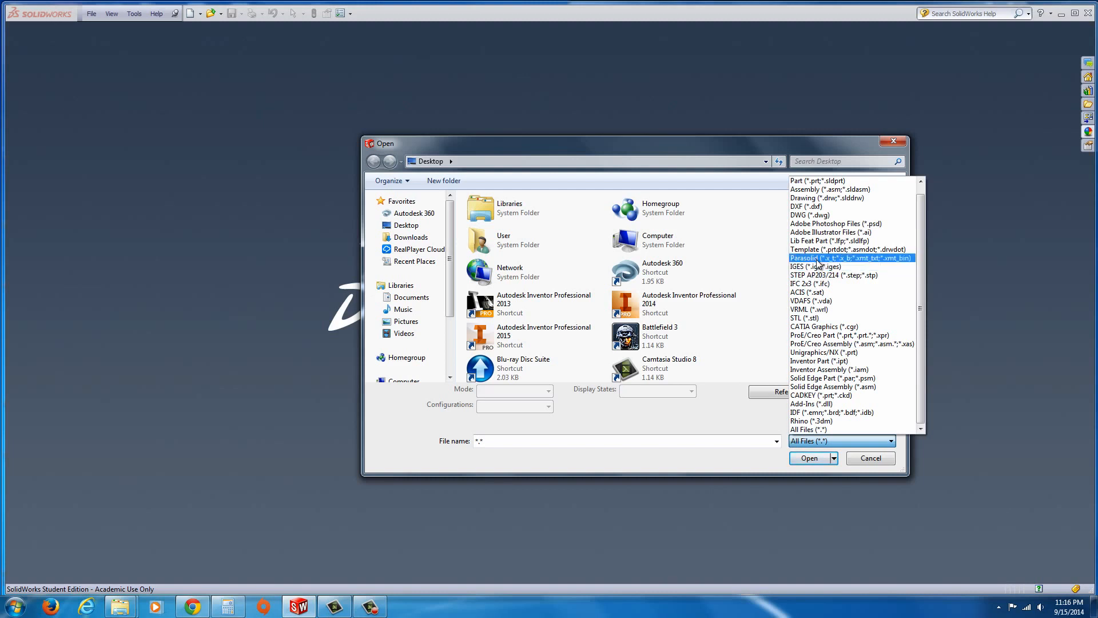
{"action": "left_click", "coordinate": [851, 258]}
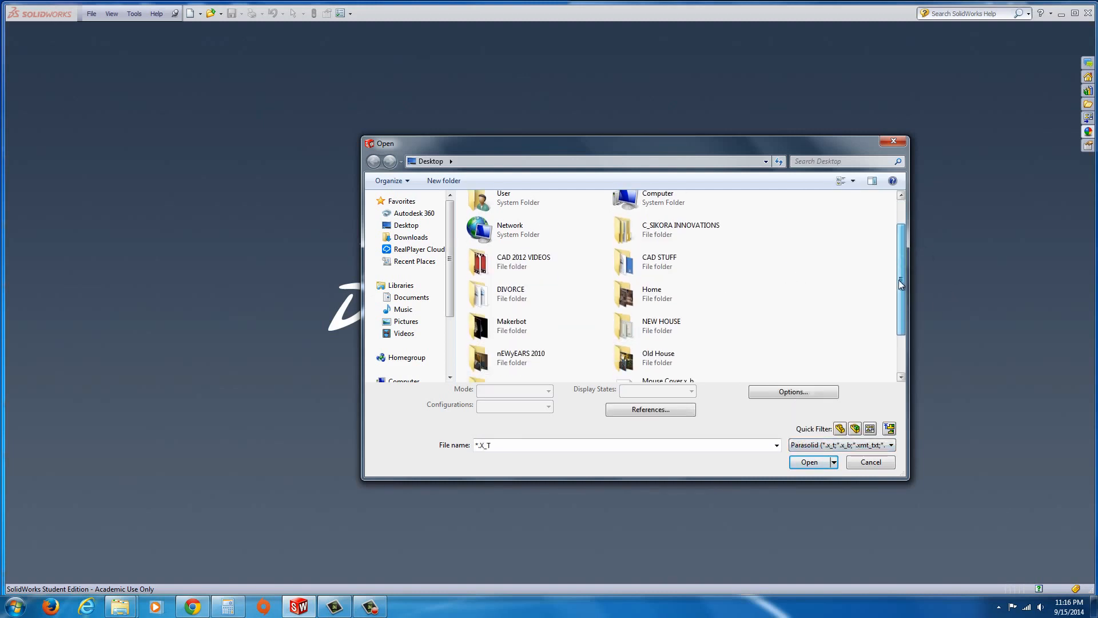
{"action": "scroll", "scroll_direction": "down", "scroll_amount": 3}
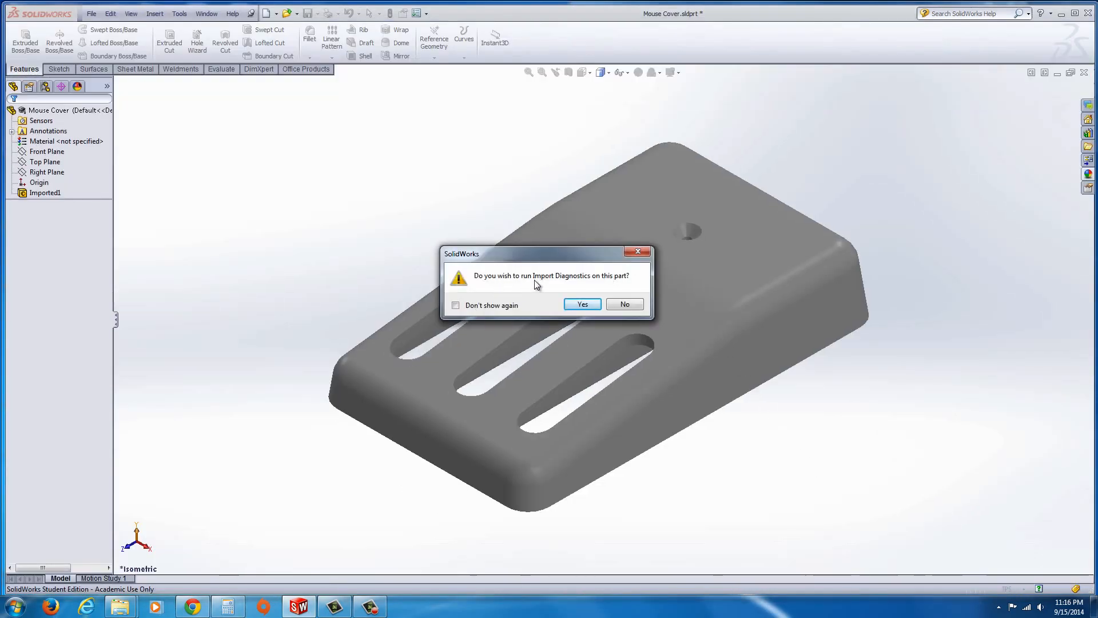
{"action": "mouse_move", "coordinate": [573, 286]}
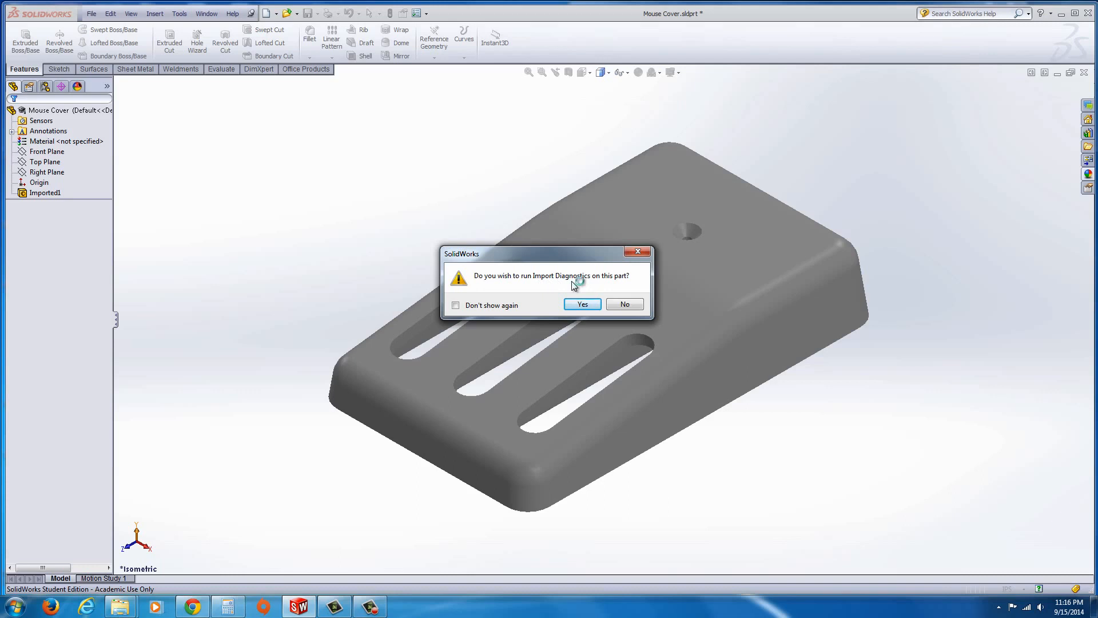
{"action": "mouse_move", "coordinate": [574, 286]}
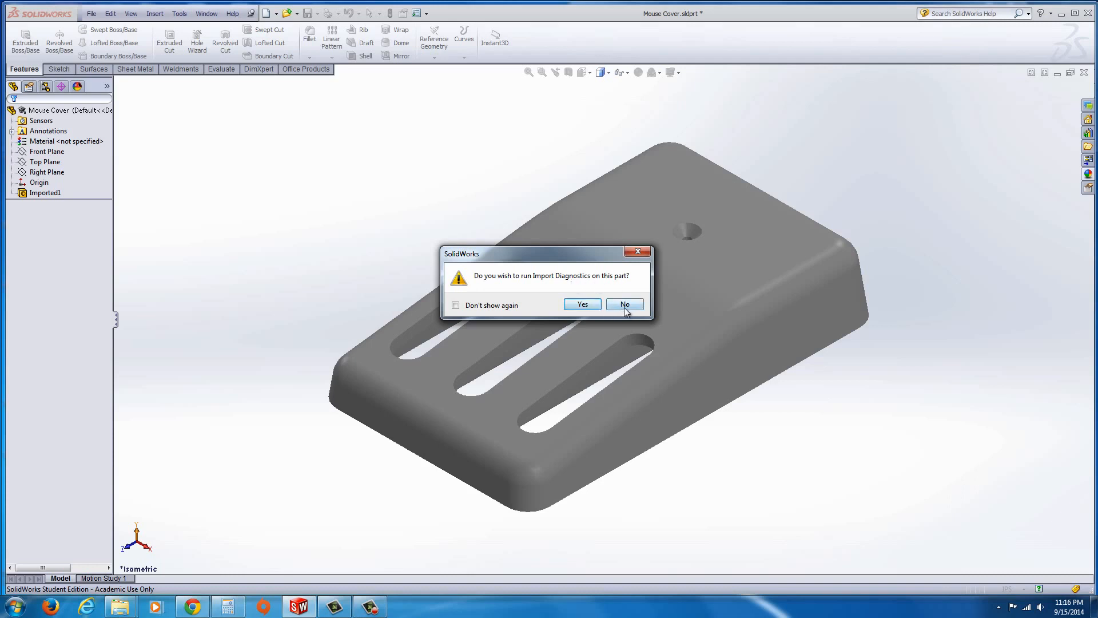
{"action": "mouse_move", "coordinate": [624, 304]}
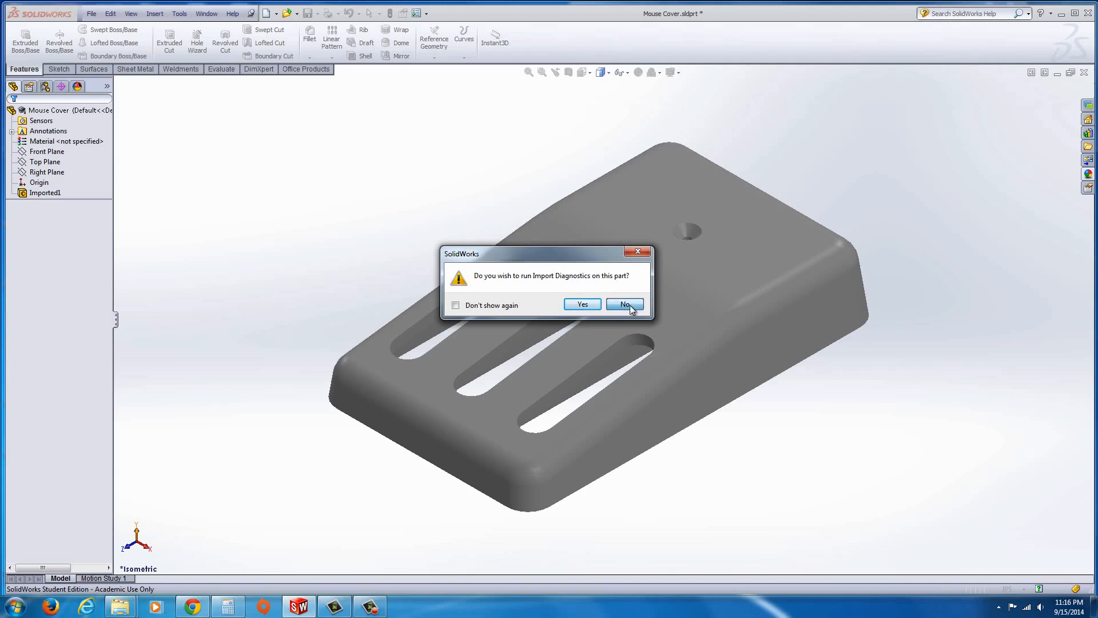
{"action": "left_click", "coordinate": [624, 303]}
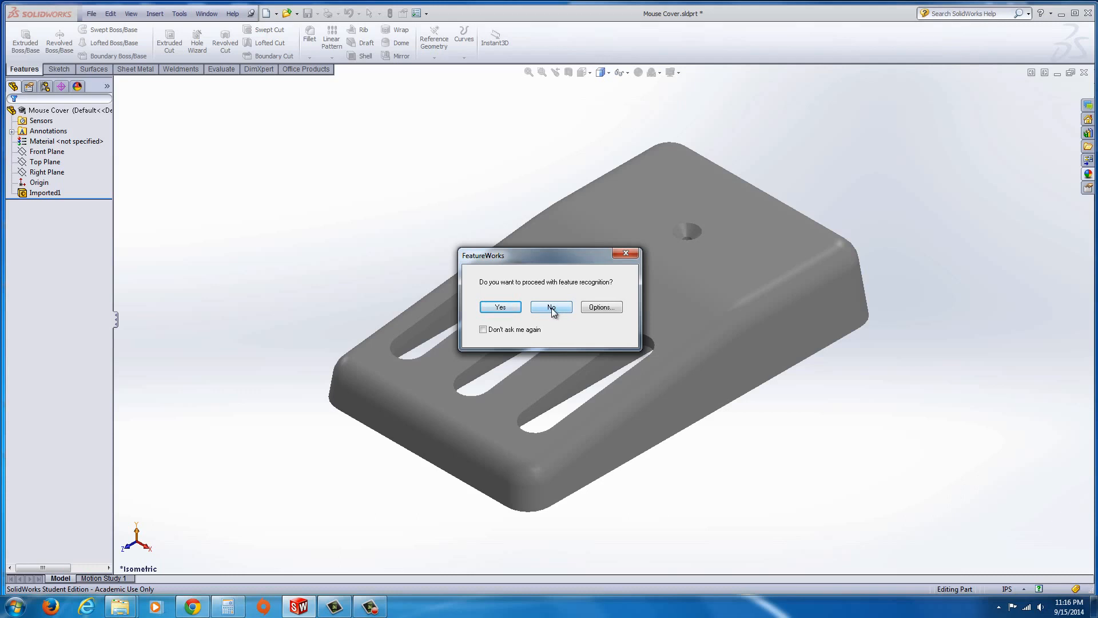
Decline FeatureWorks recognition and display the Mouse Cover shaded with edges
{"action": "left_click", "coordinate": [550, 307]}
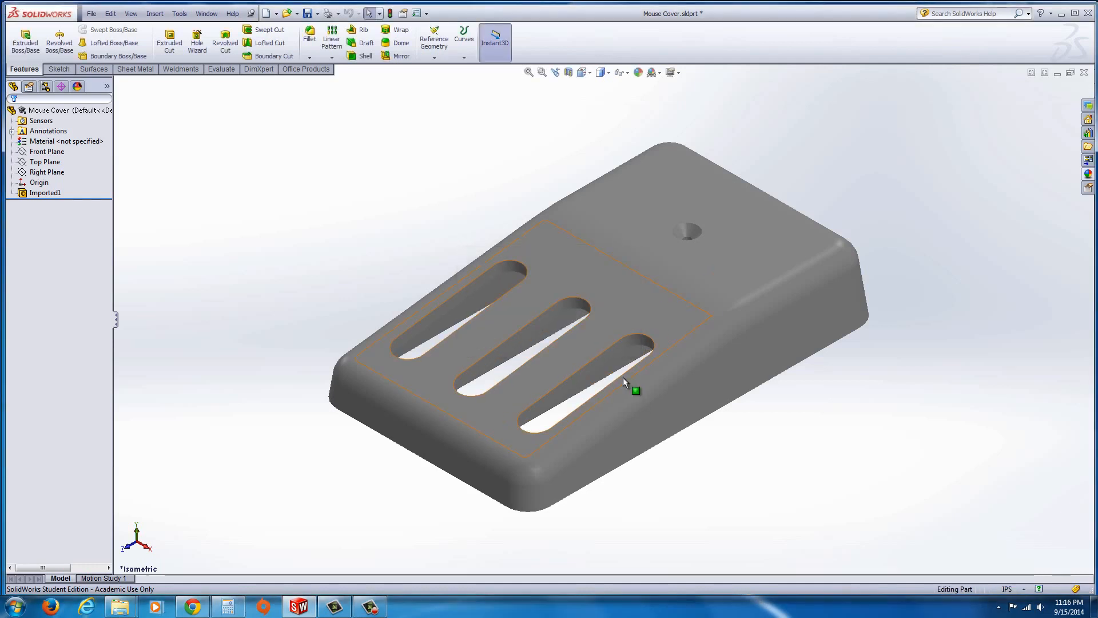
{"action": "left_click", "coordinate": [602, 72]}
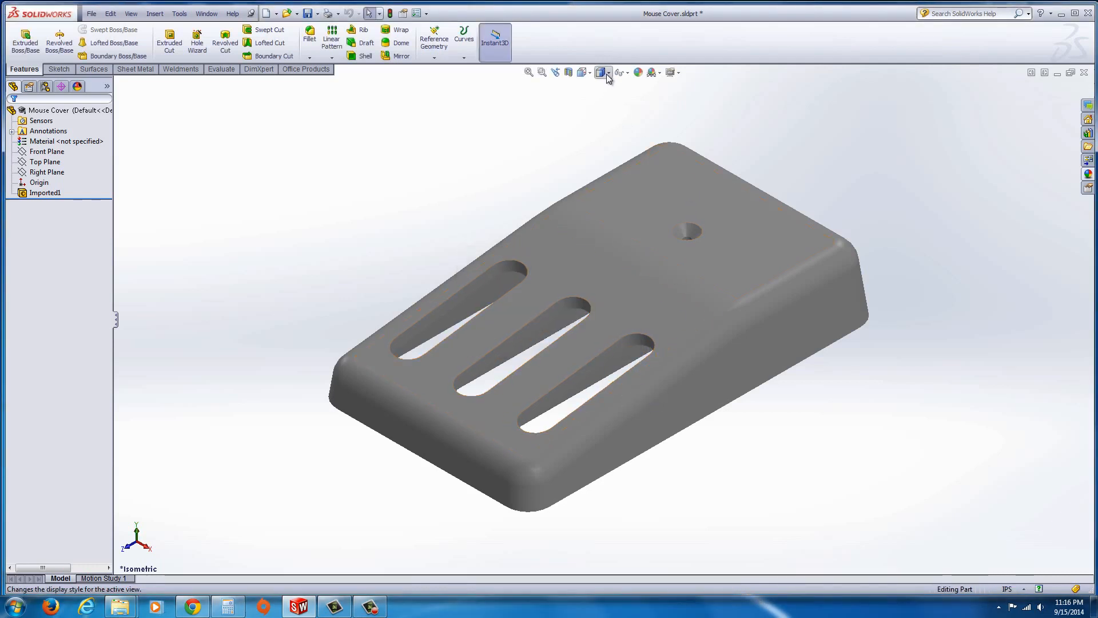
{"action": "left_click", "coordinate": [600, 72]}
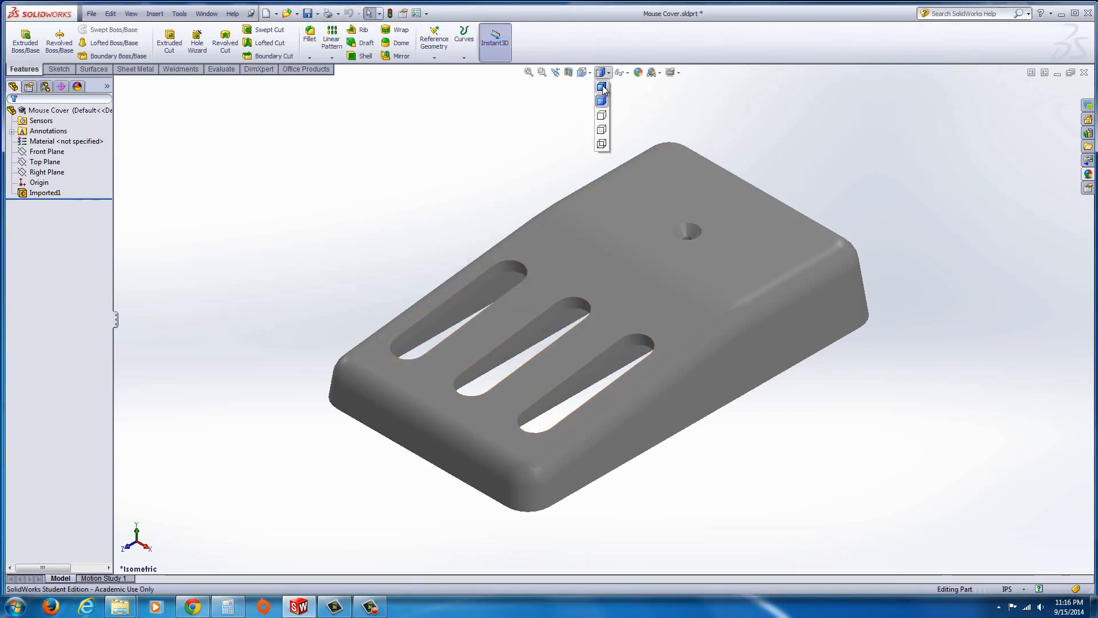
{"action": "left_click", "coordinate": [602, 100]}
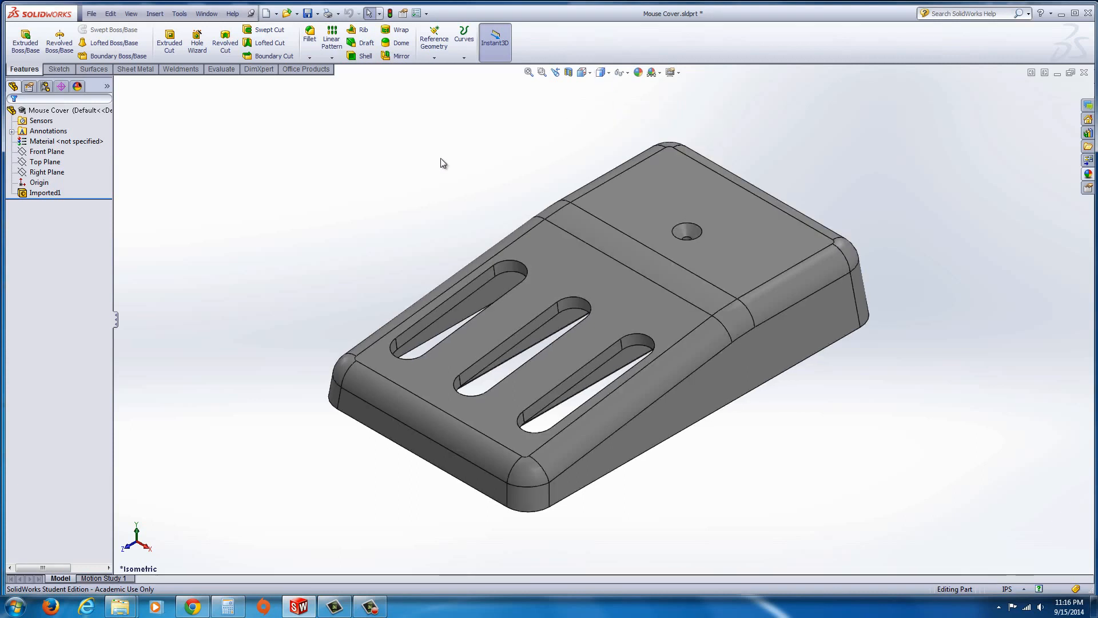
{"action": "left_click_drag", "start_coordinate": [442, 163], "coordinate": [303, 240]}
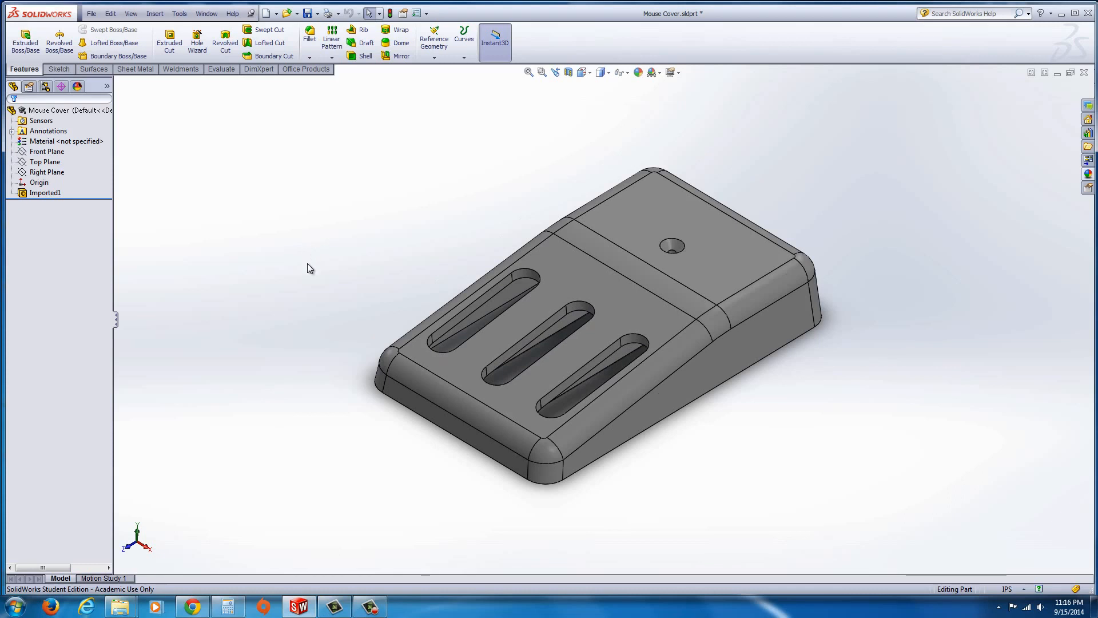
{"action": "mouse_move", "coordinate": [536, 341]}
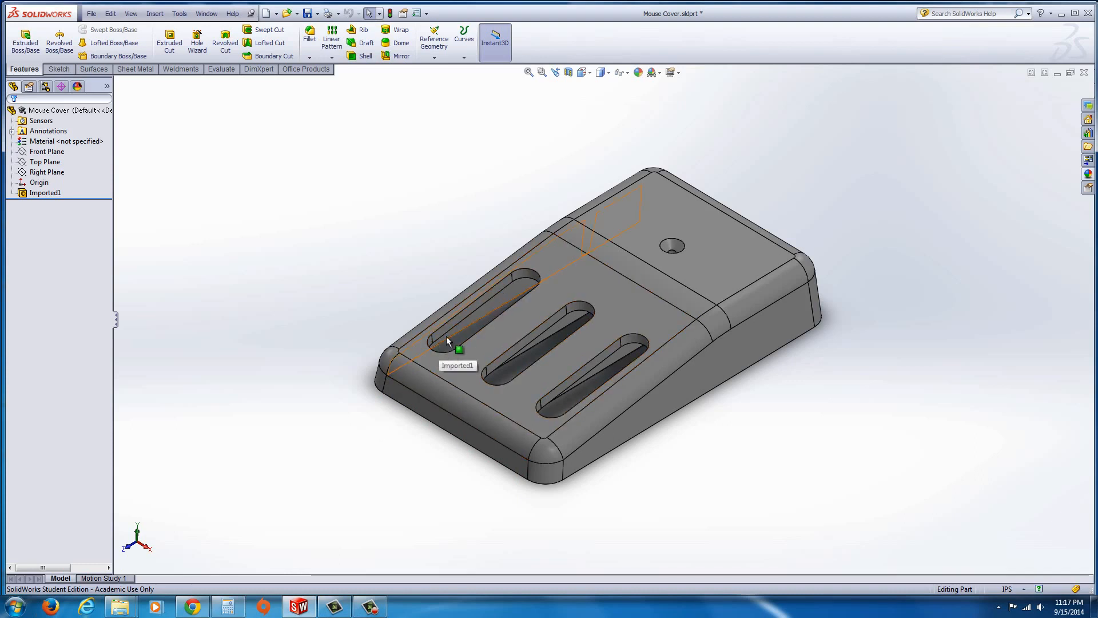
{"action": "left_click", "coordinate": [343, 402]}
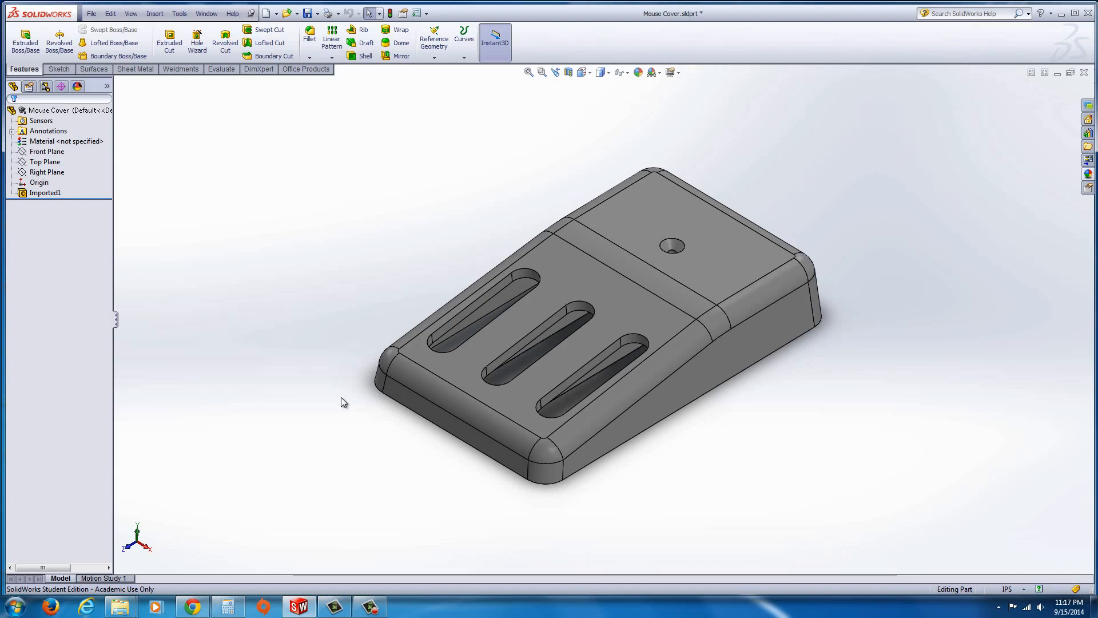
{"action": "mouse_move", "coordinate": [369, 363]}
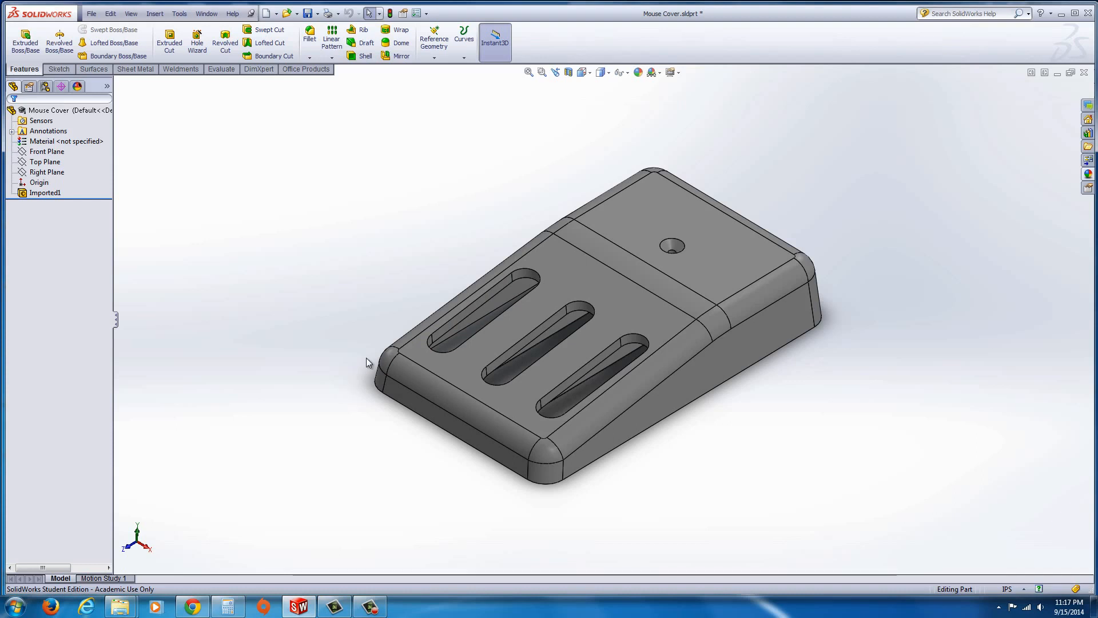
{"action": "mouse_move", "coordinate": [521, 236]}
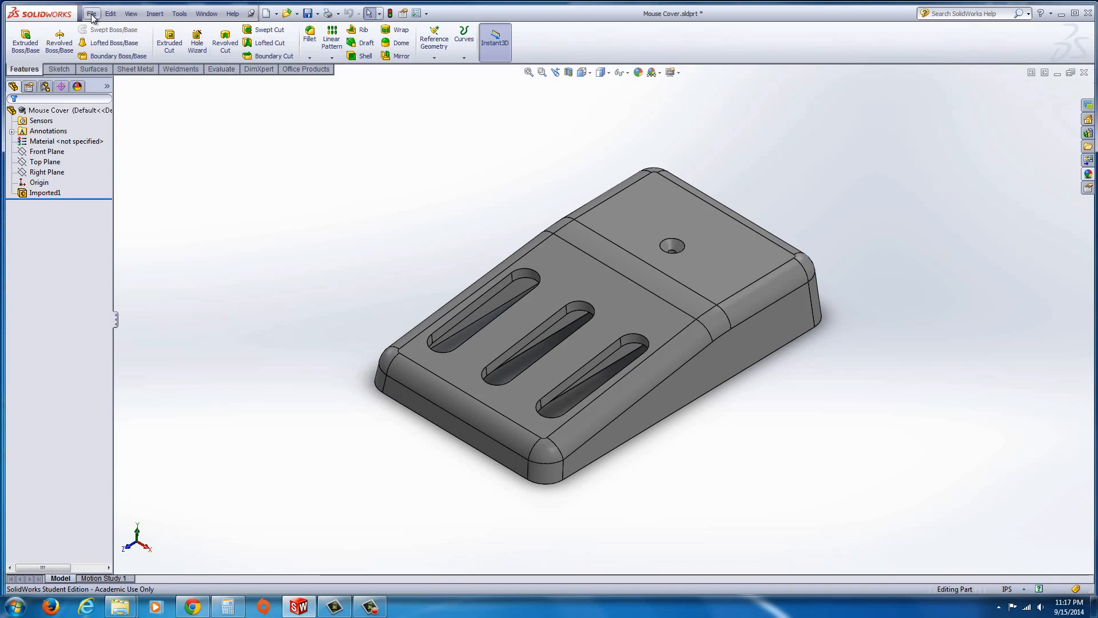
Make a new assembly from Mouse Cover, overwriting the part file and placing it at the origin
{"action": "left_click", "coordinate": [91, 14]}
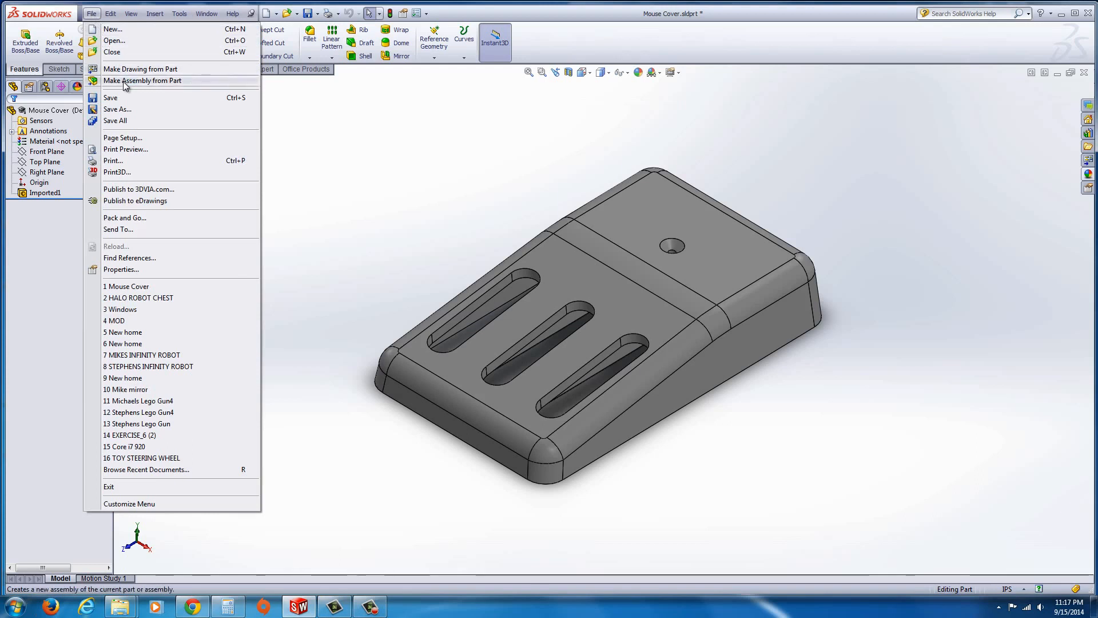
{"action": "left_click", "coordinate": [142, 80]}
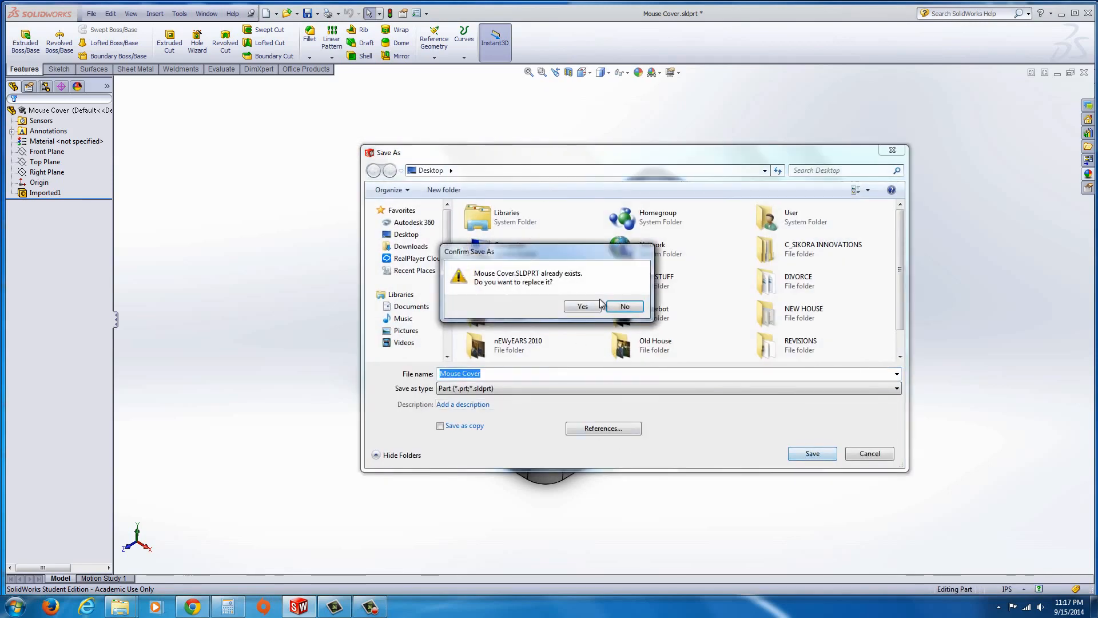
{"action": "left_click", "coordinate": [583, 306]}
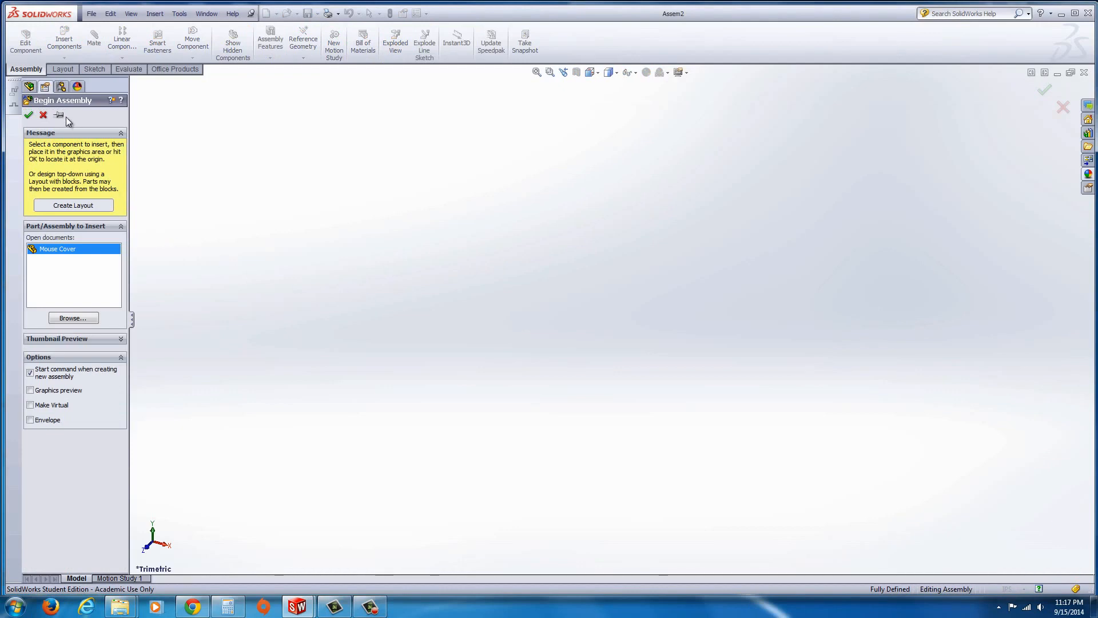
{"action": "left_click", "coordinate": [29, 115]}
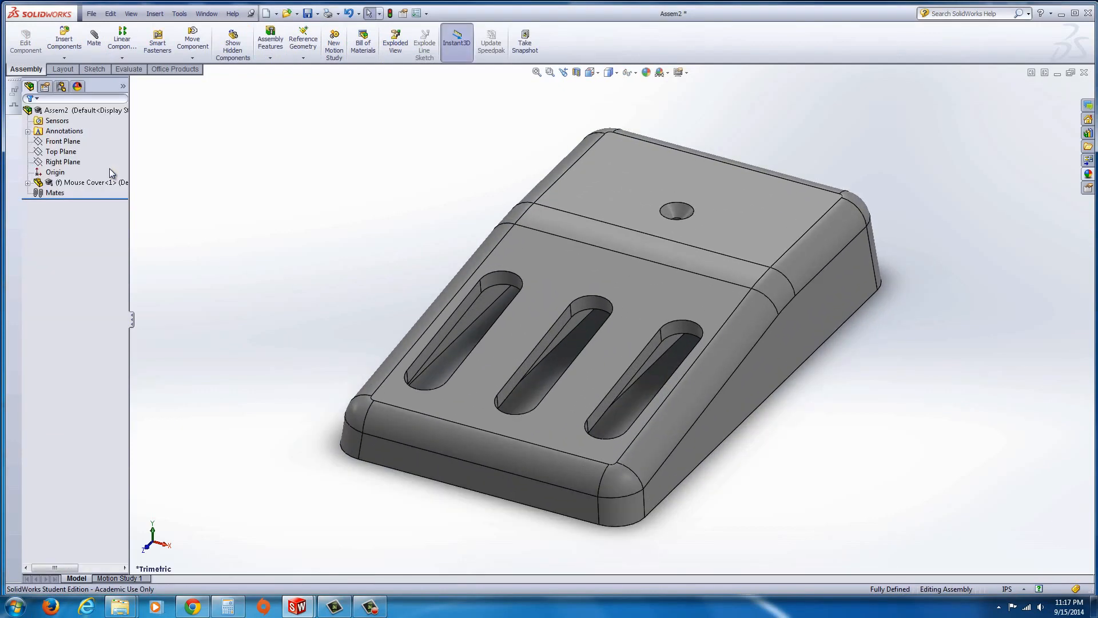
{"action": "scroll", "scroll_direction": "down", "scroll_amount": 3}
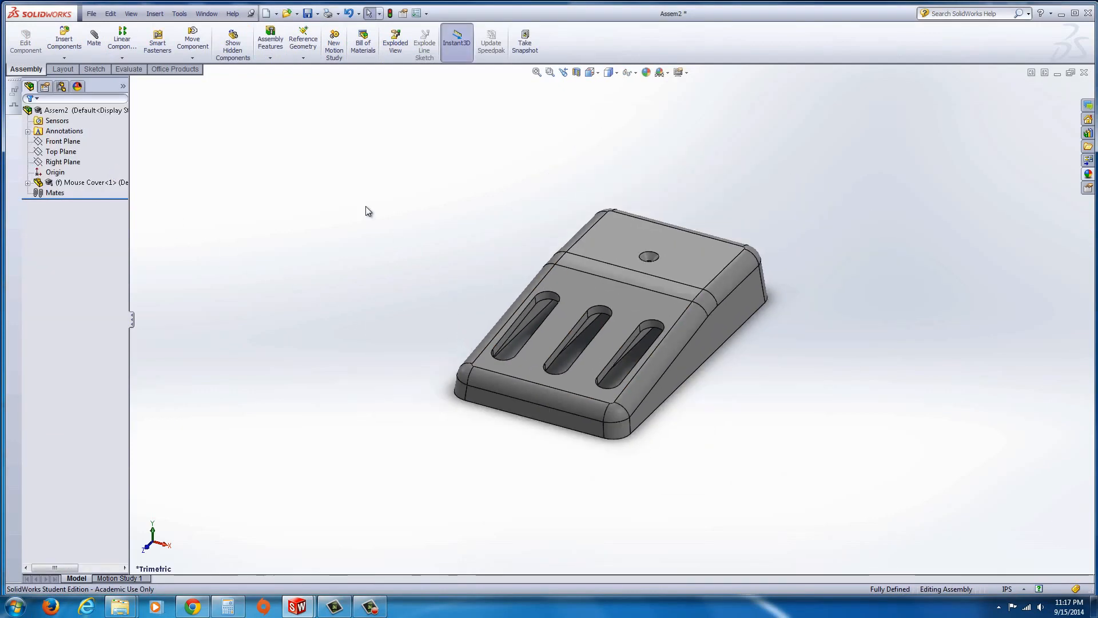
{"action": "mouse_move", "coordinate": [64, 36]}
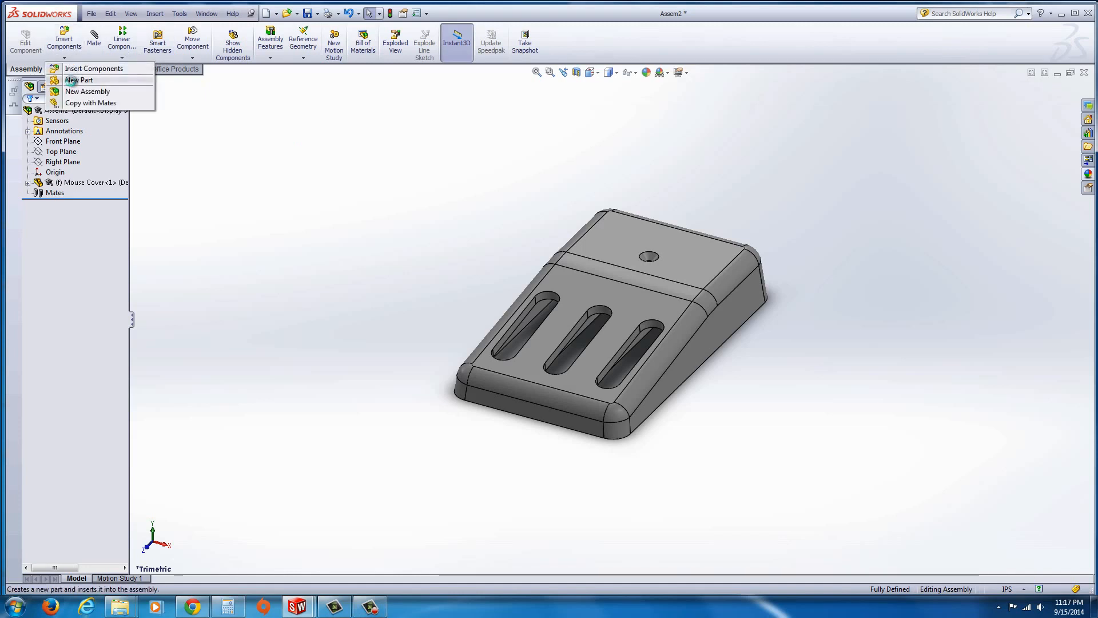
Insert a new part on the mouse cover face and switch to Top view
{"action": "left_click", "coordinate": [78, 80]}
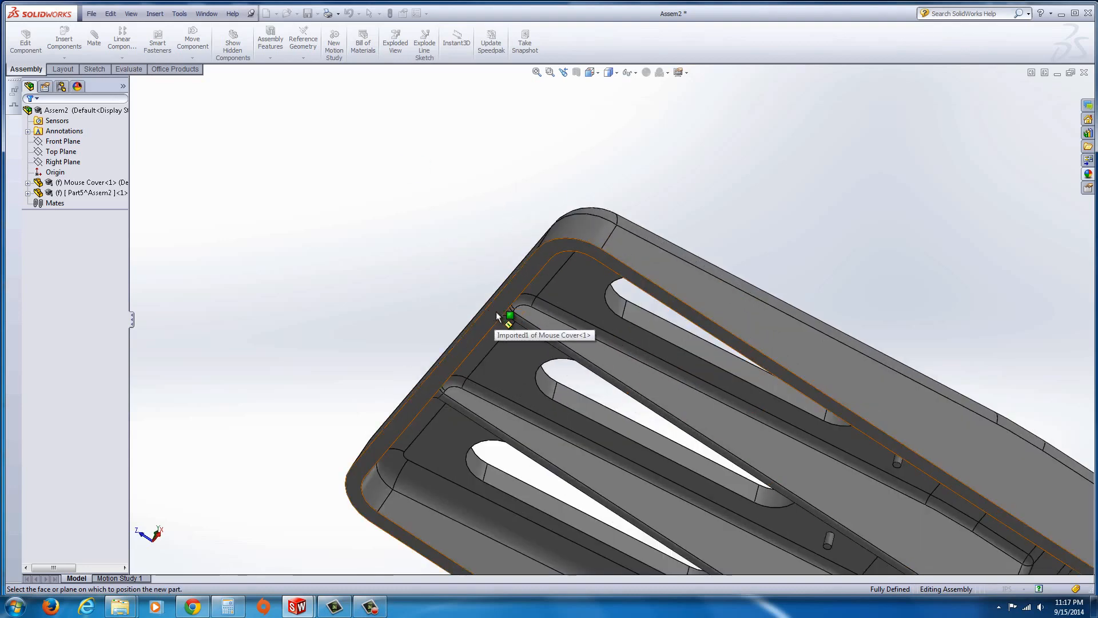
{"action": "left_click", "coordinate": [510, 315]}
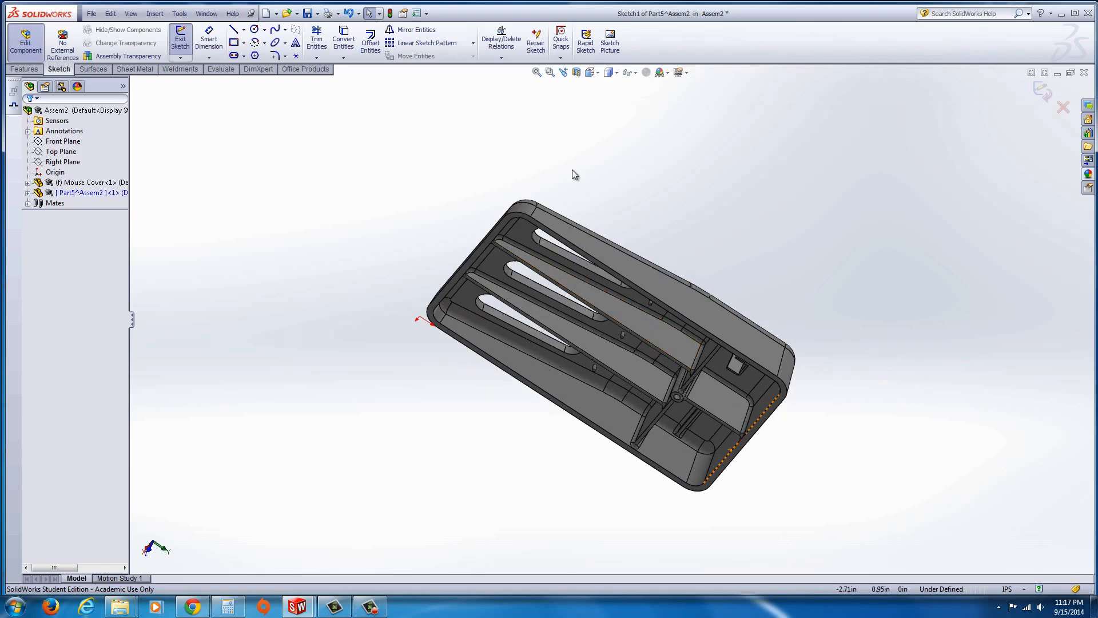
{"action": "left_click", "coordinate": [590, 72]}
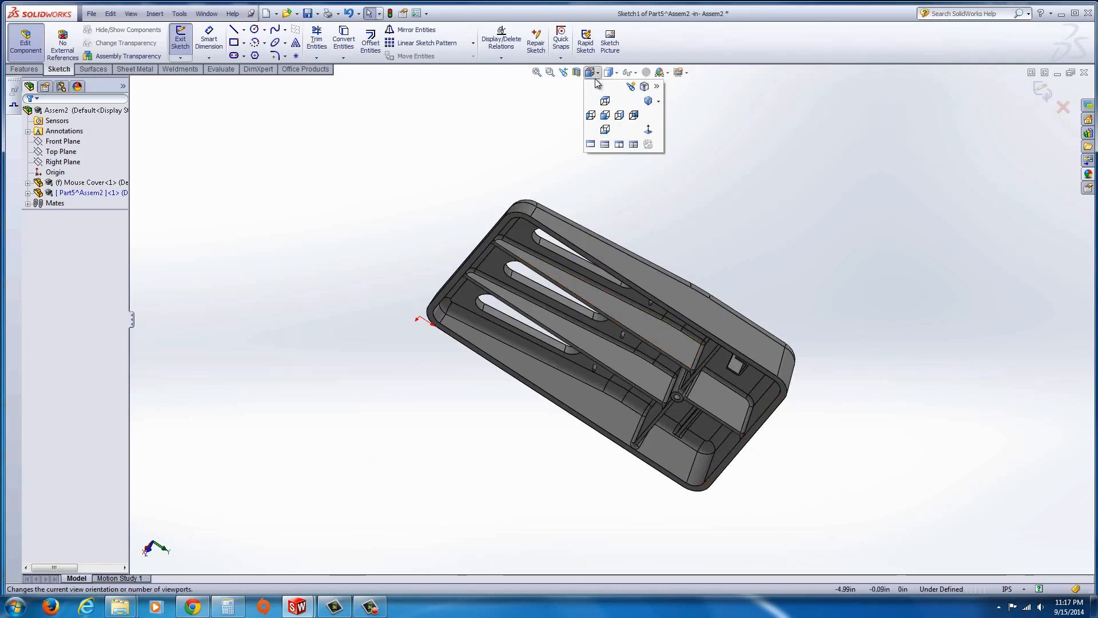
{"action": "left_click", "coordinate": [605, 100]}
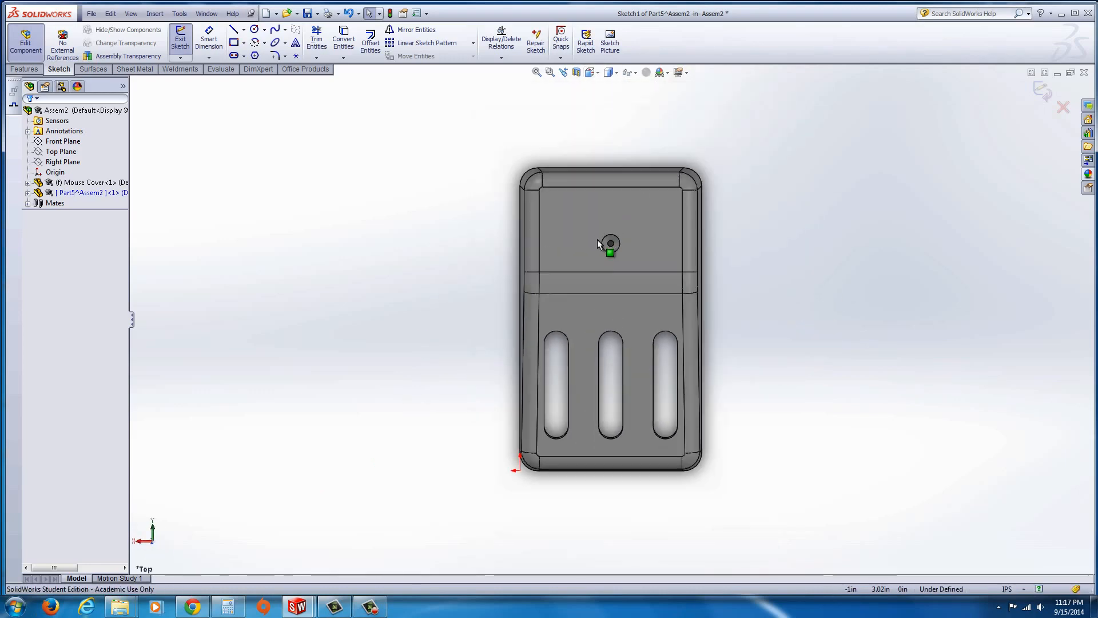
Sketch a rectangle around the cover and dimension it 4.25 by 5.50
{"action": "left_click", "coordinate": [234, 29]}
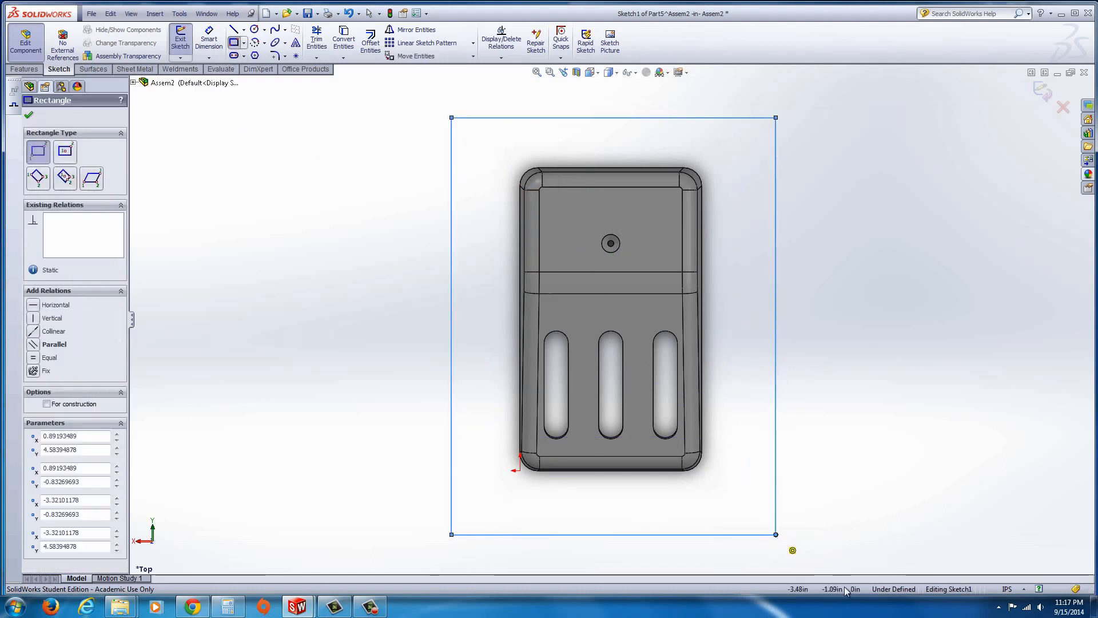
{"action": "mouse_move", "coordinate": [960, 427]}
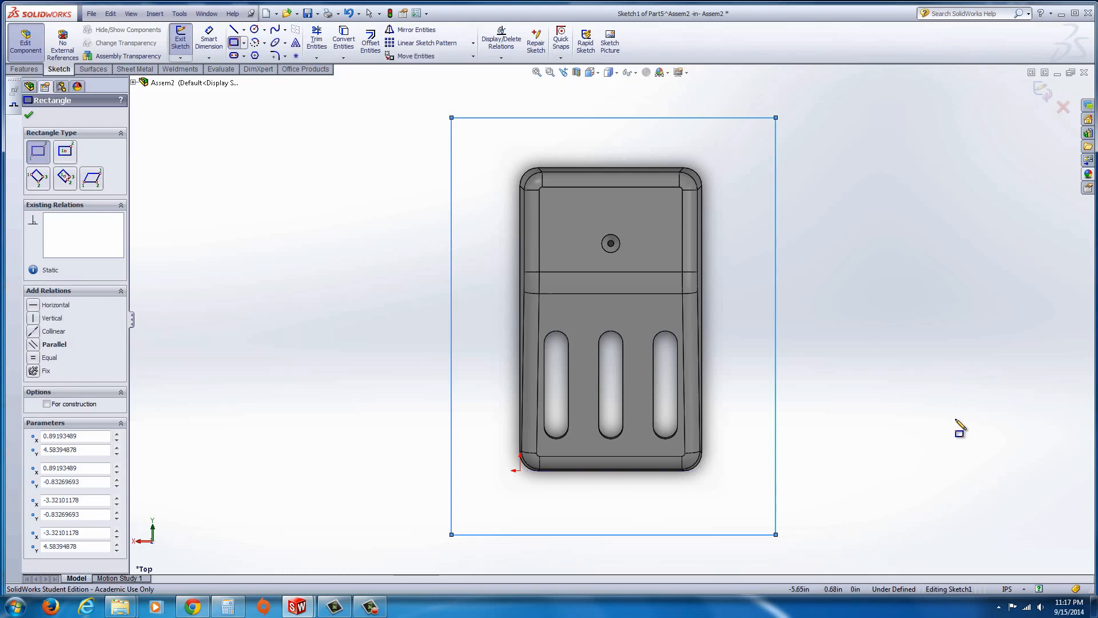
{"action": "left_click", "coordinate": [28, 114]}
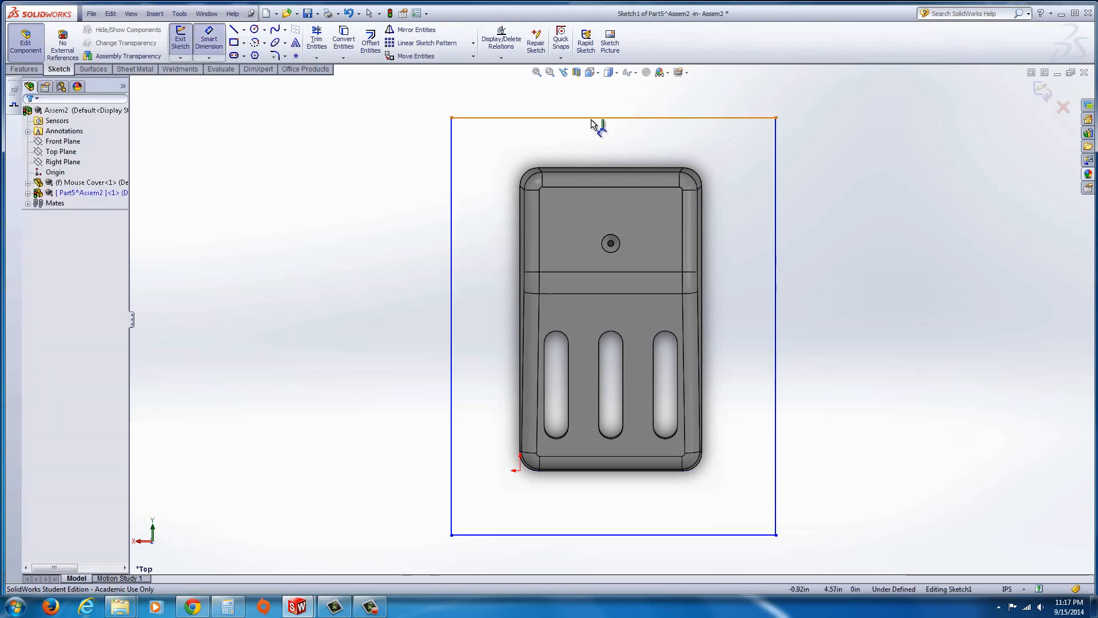
{"action": "left_click", "coordinate": [612, 121]}
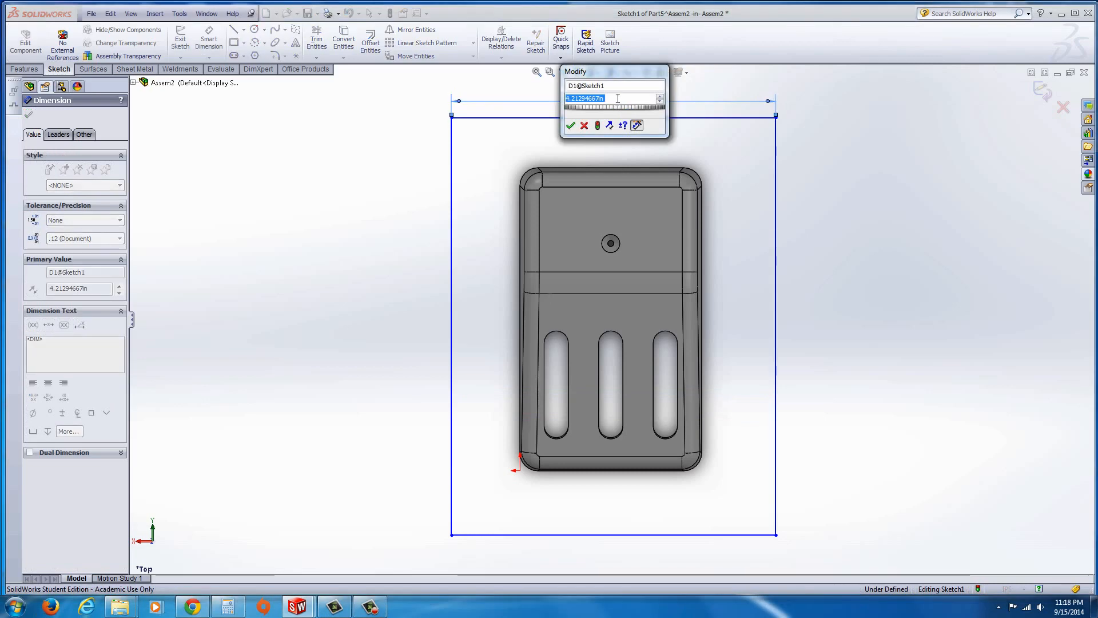
{"action": "type", "text": "4."}
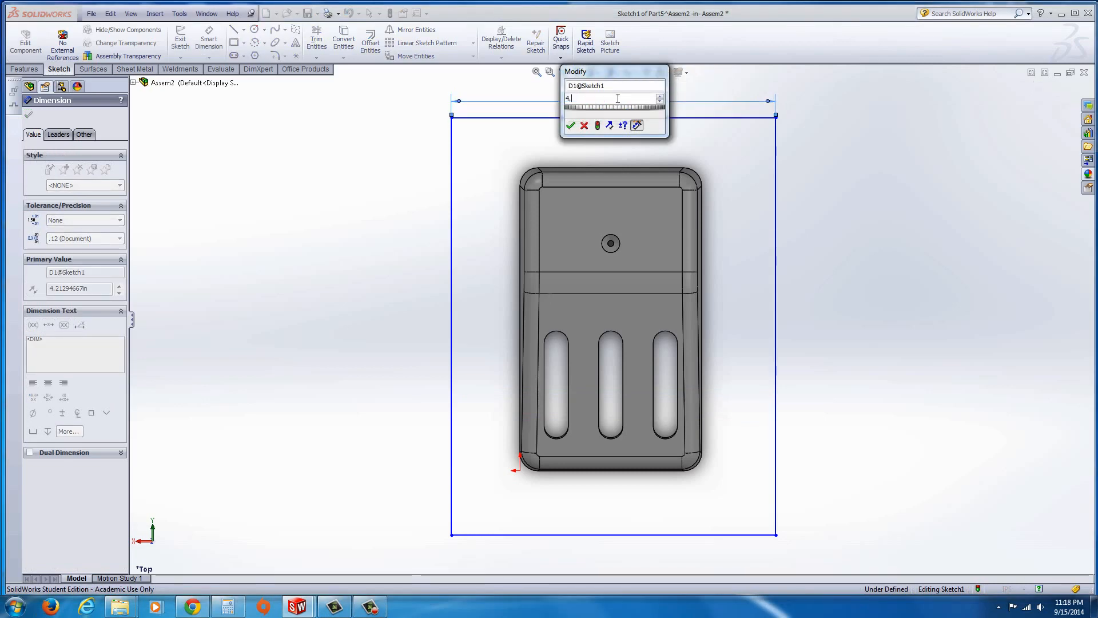
{"action": "left_click", "coordinate": [570, 125]}
{"action": "type", "text": "5"}
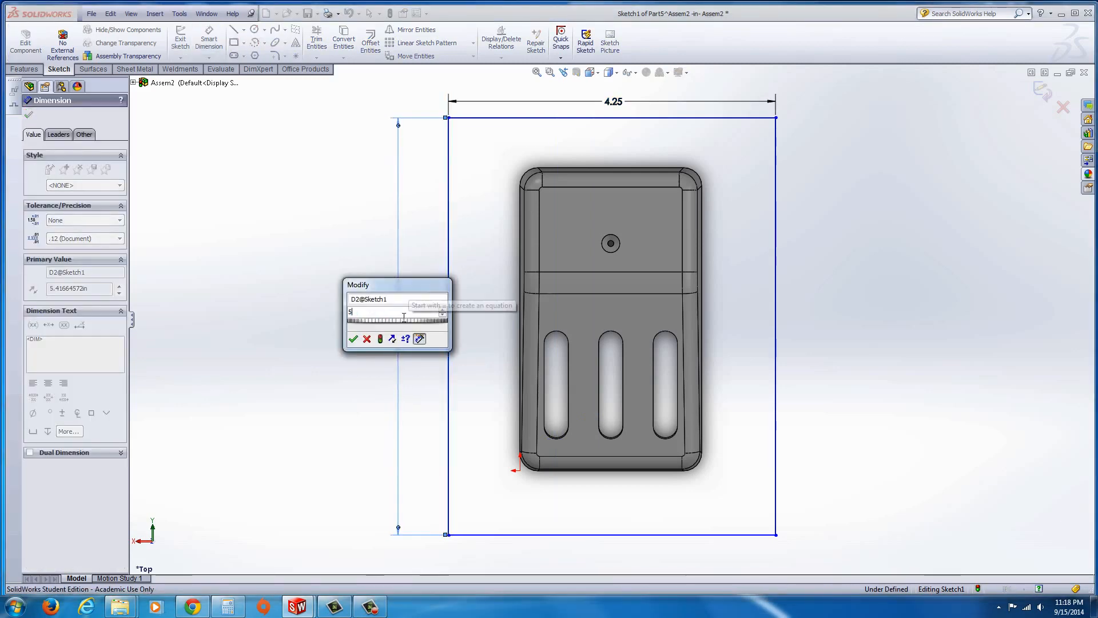
{"action": "left_click", "coordinate": [374, 339]}
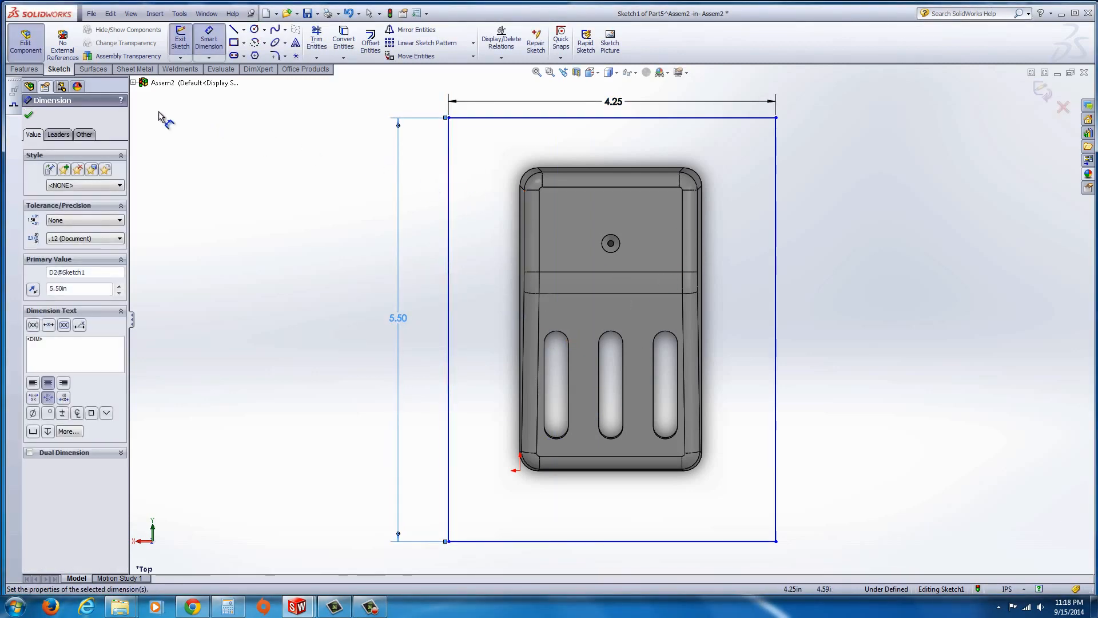
{"action": "left_click", "coordinate": [29, 114]}
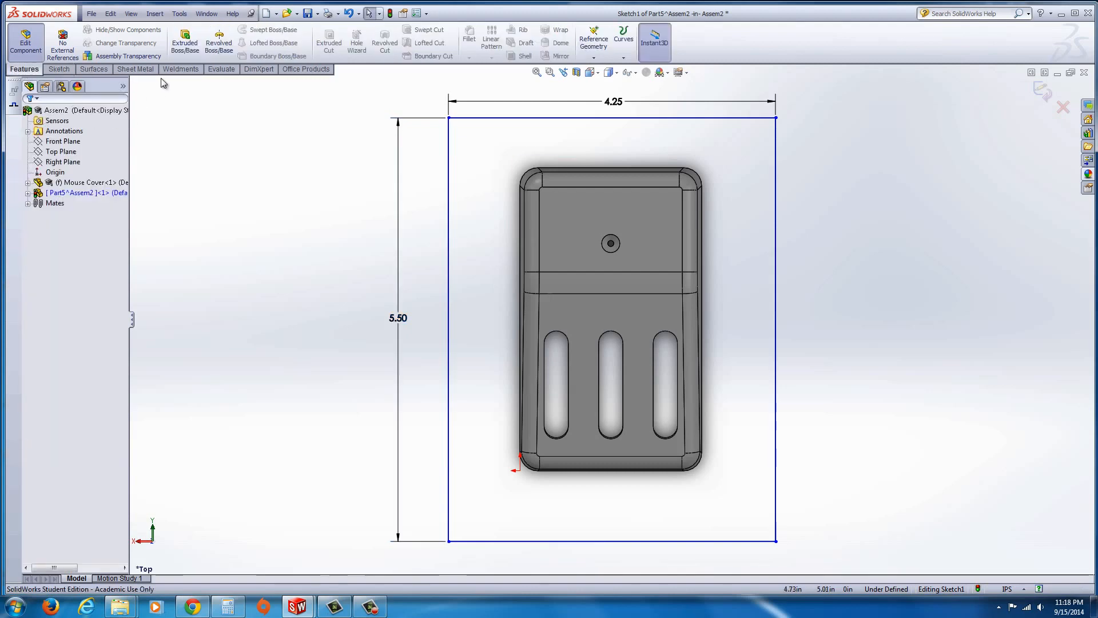
Extrude the rectangle into a solid block enclosing the mouse cover, then open the Insert menu
{"action": "left_click", "coordinate": [184, 41]}
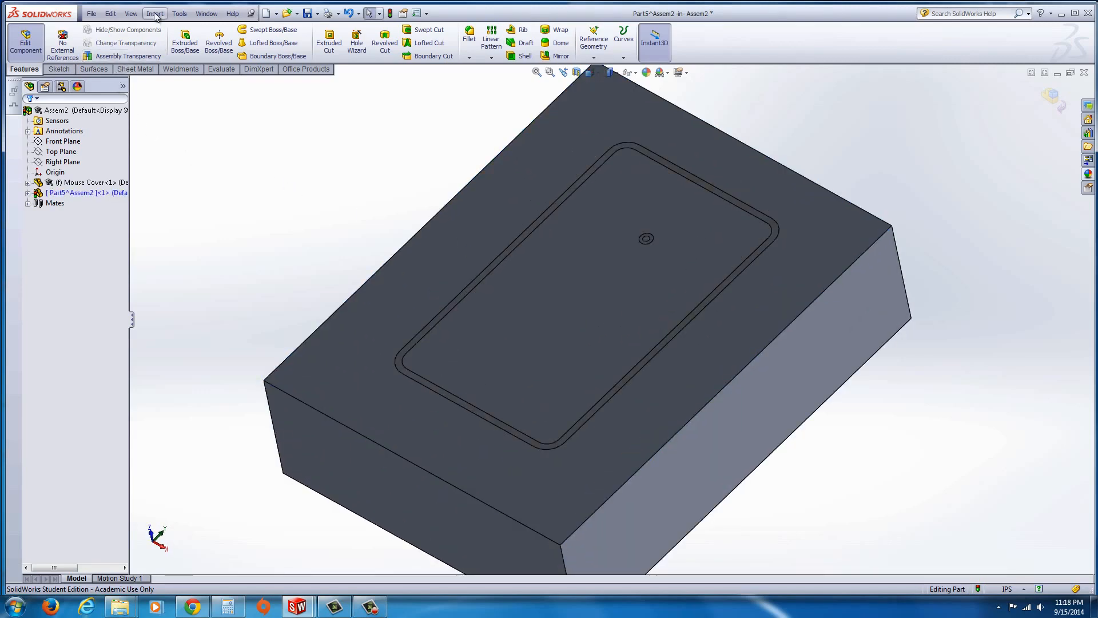
{"action": "left_click", "coordinate": [155, 13]}
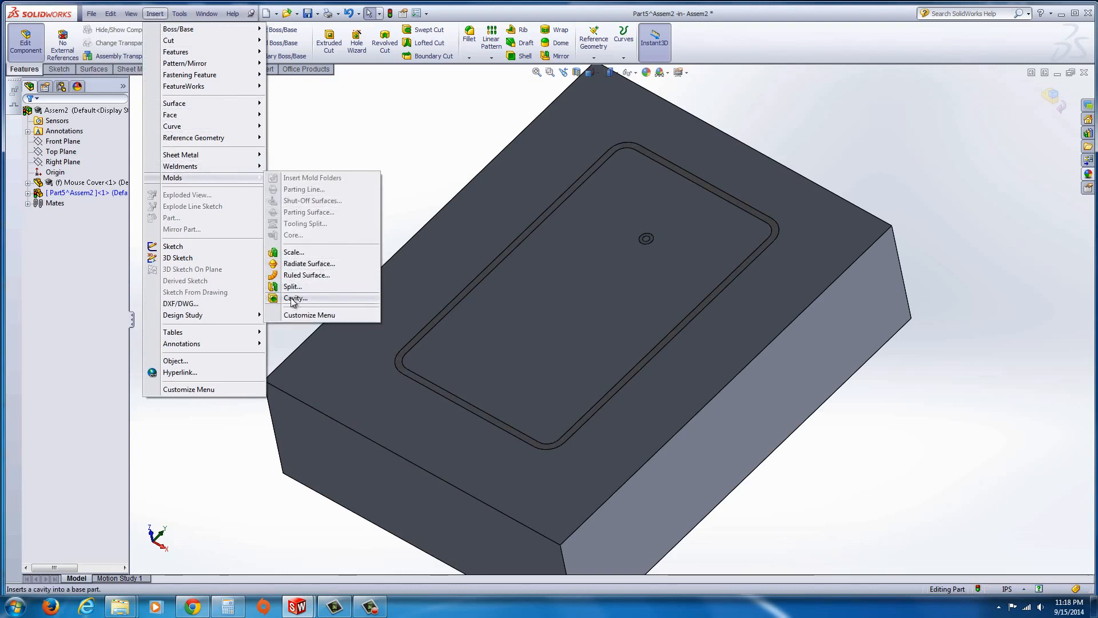
Create a mold cavity in the block using Mouse Cover as the design component
{"action": "left_click", "coordinate": [295, 297]}
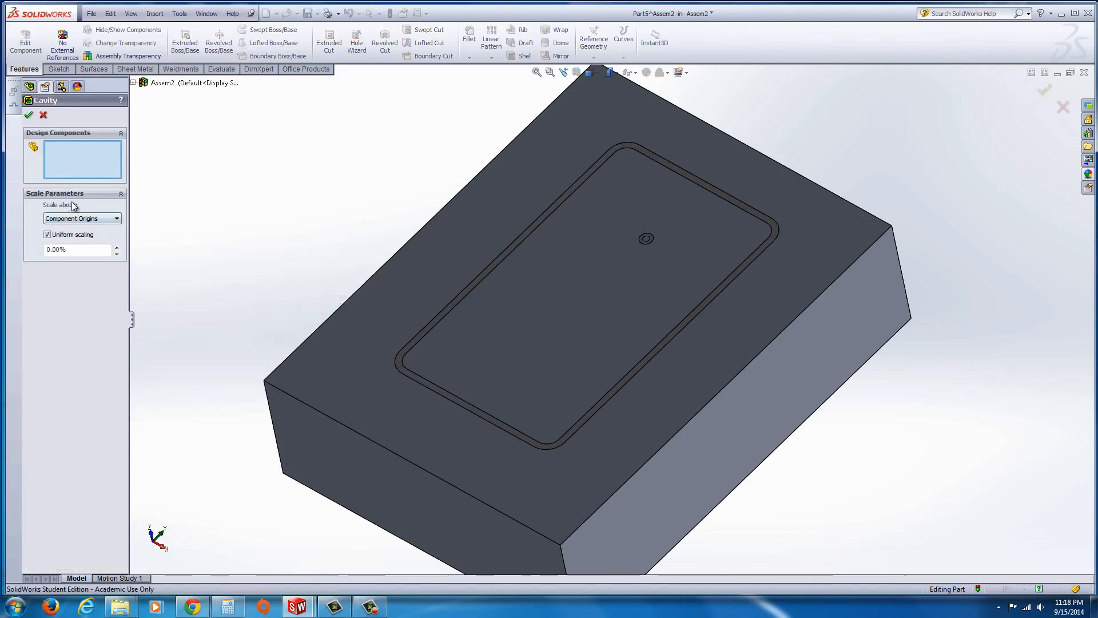
{"action": "mouse_move", "coordinate": [77, 250]}
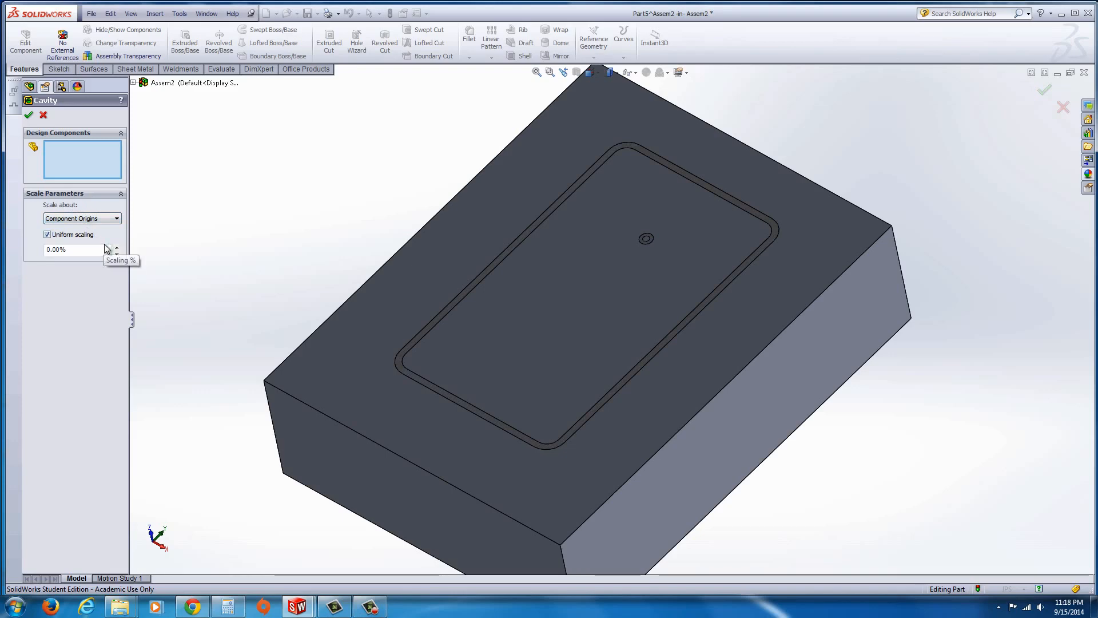
{"action": "left_click", "coordinate": [410, 364]}
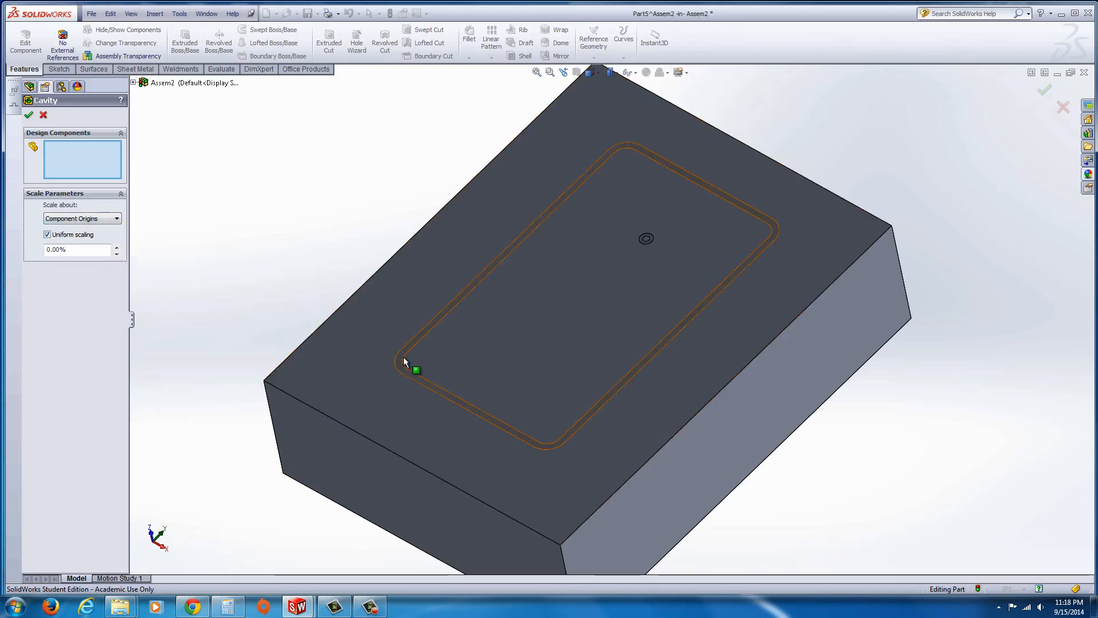
{"action": "mouse_move", "coordinate": [413, 369]}
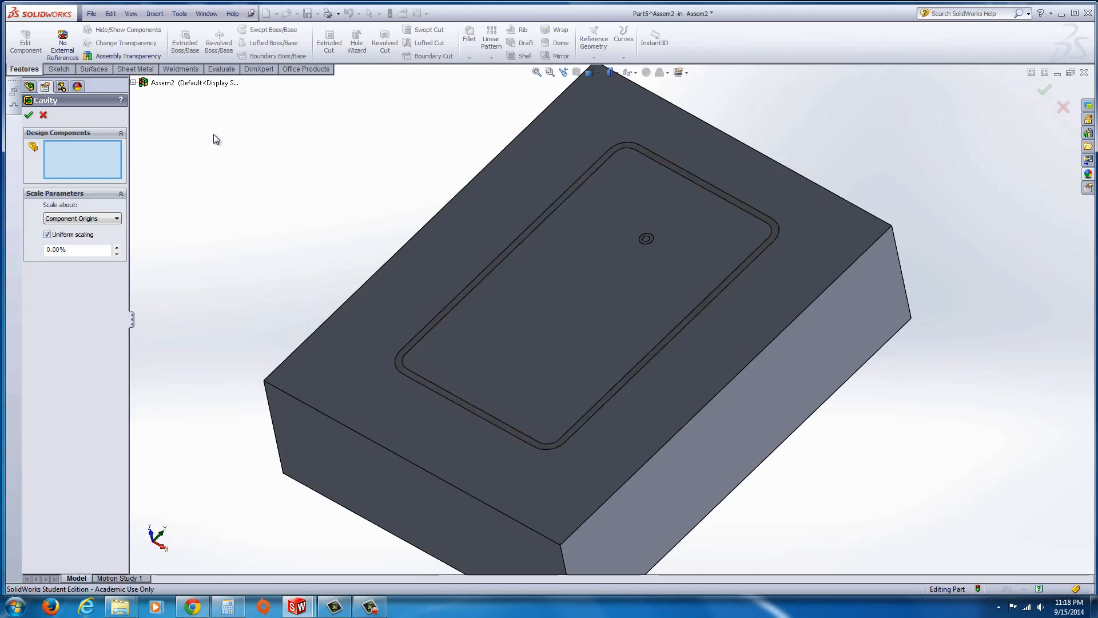
{"action": "left_click", "coordinate": [133, 83]}
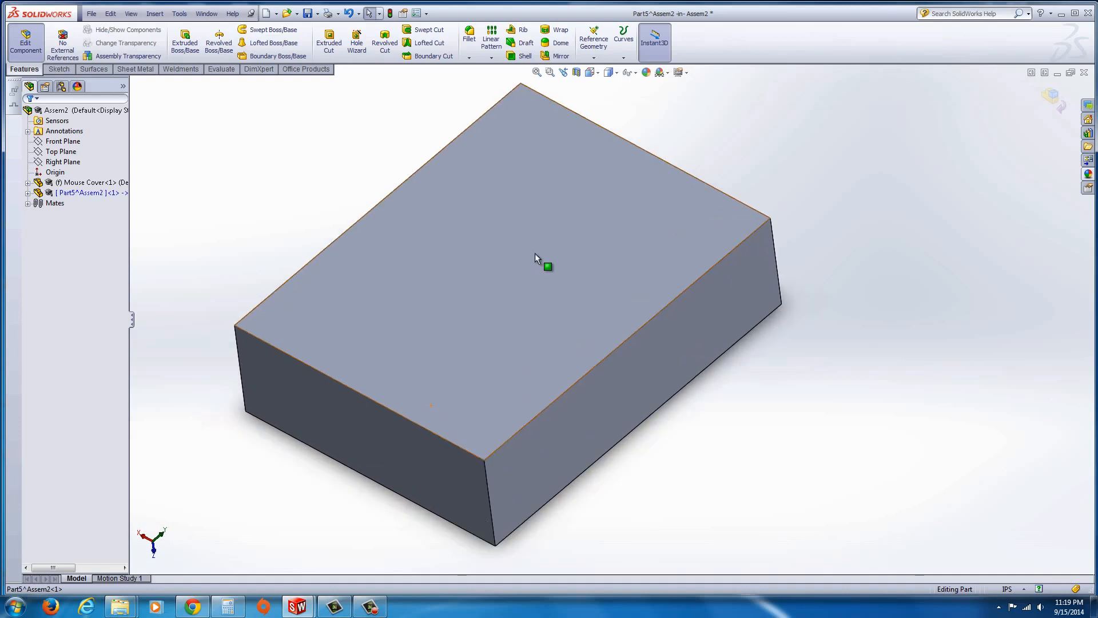
Hide the Mouse Cover and set the block's transparency to about 0.42
{"action": "right_click", "coordinate": [84, 182]}
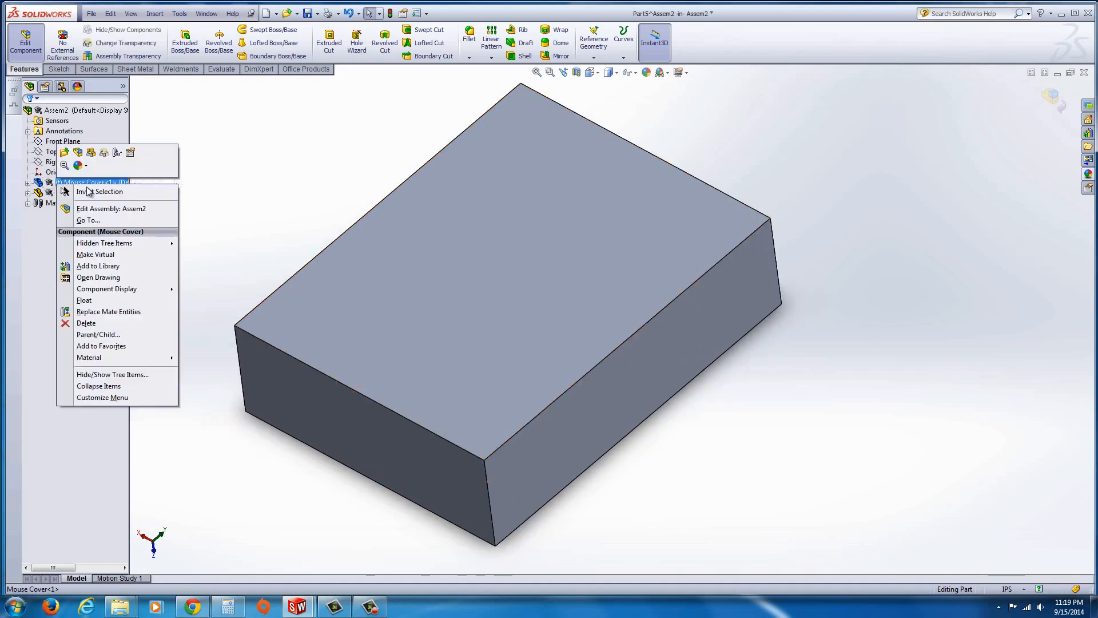
{"action": "mouse_move", "coordinate": [80, 166]}
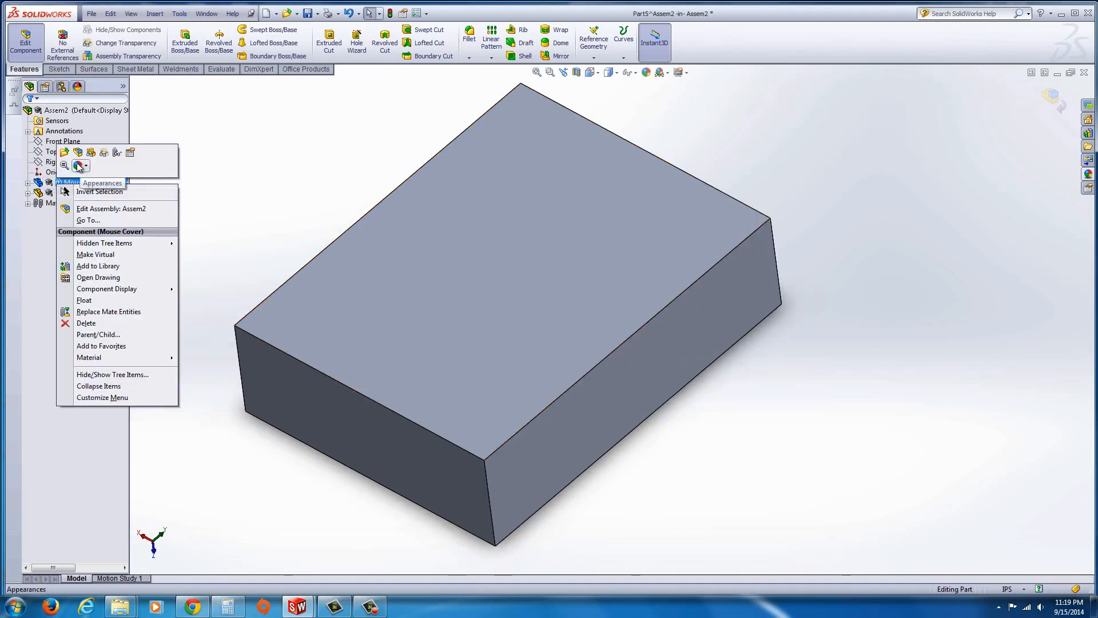
{"action": "mouse_move", "coordinate": [91, 152]}
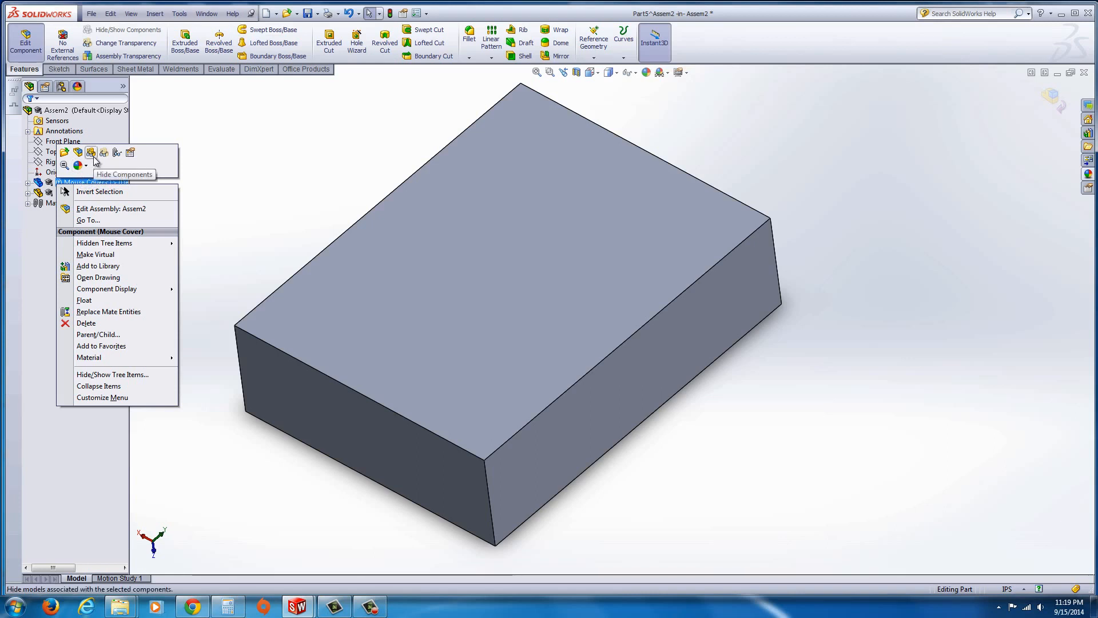
{"action": "left_click", "coordinate": [219, 233]}
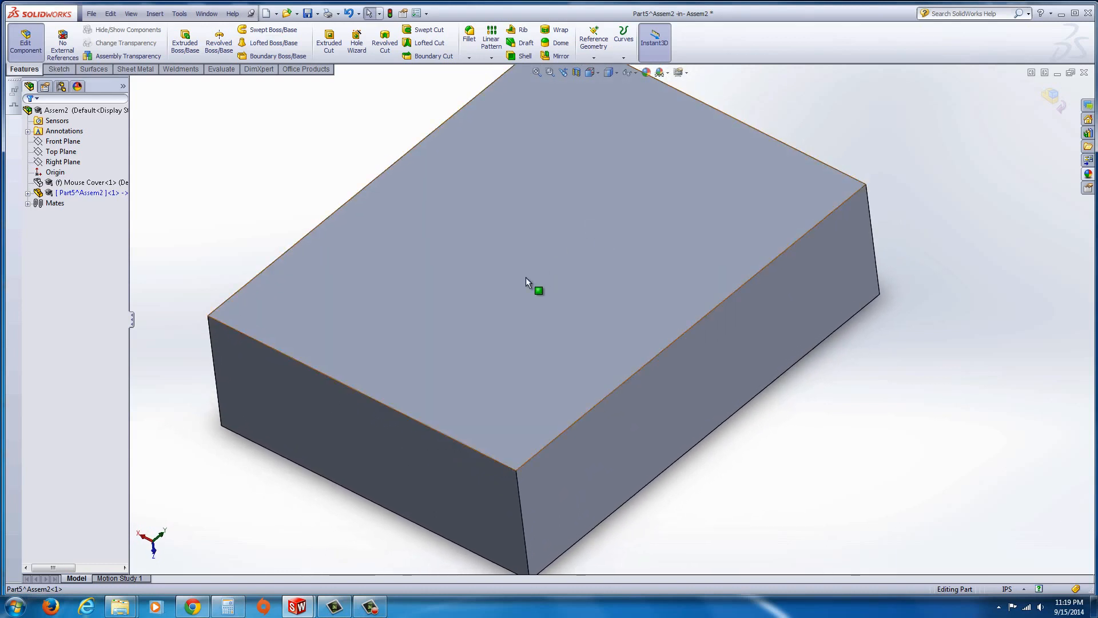
{"action": "mouse_move", "coordinate": [514, 288]}
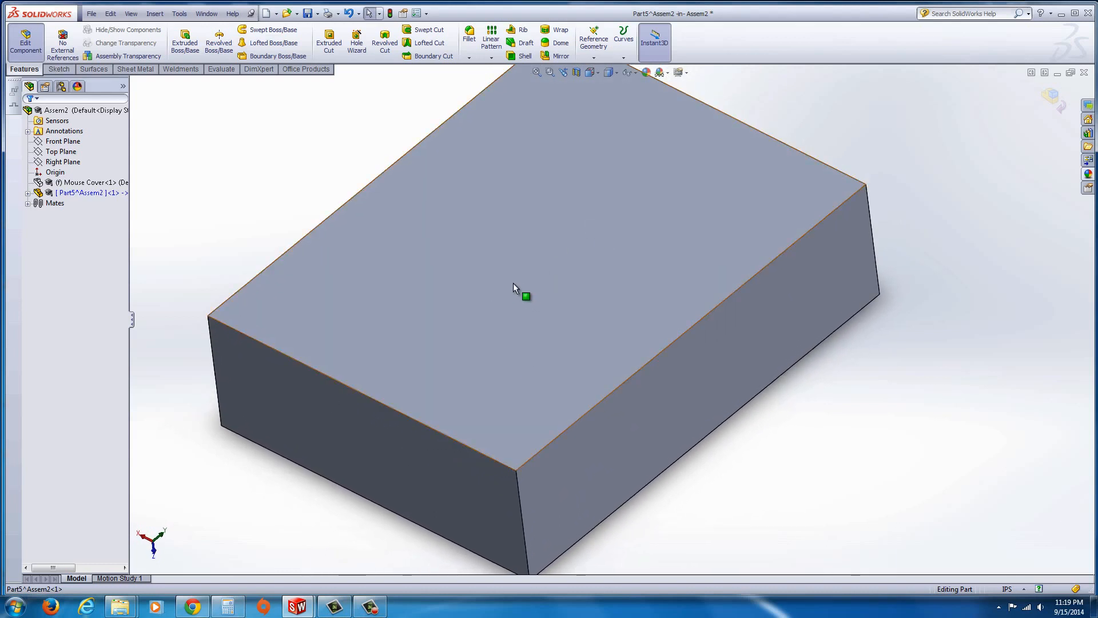
{"action": "right_click", "coordinate": [526, 294]}
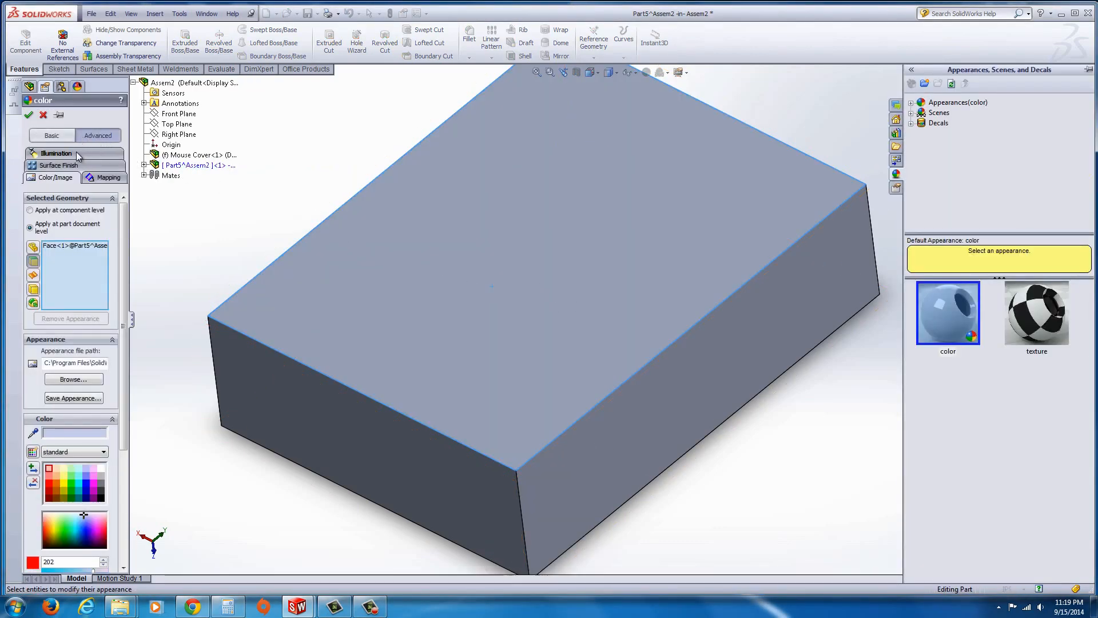
{"action": "left_click", "coordinate": [56, 152]}
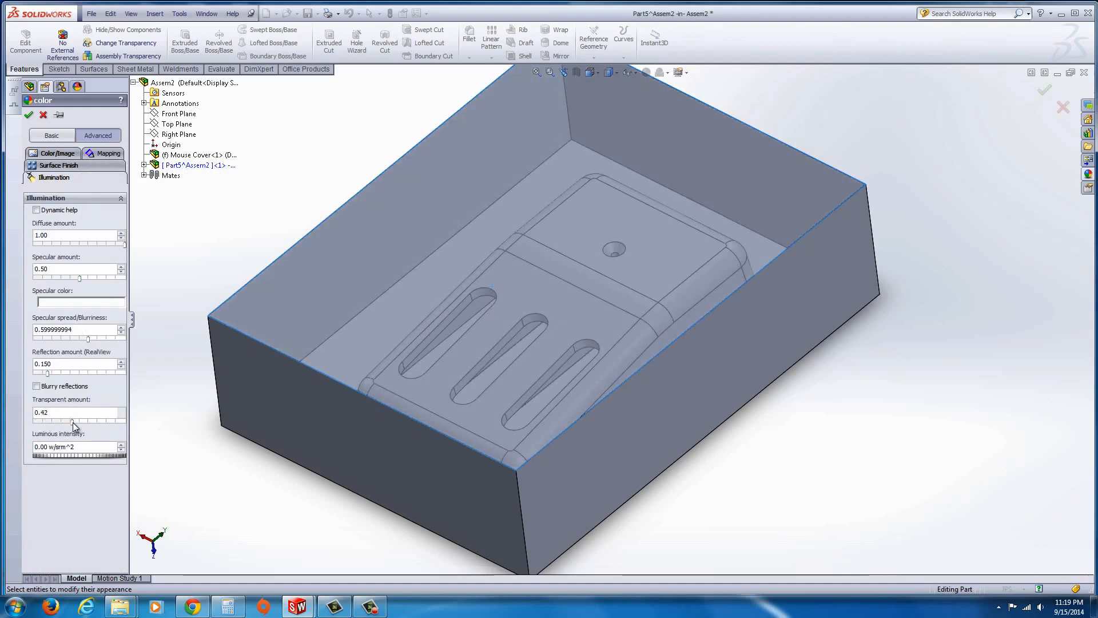
{"action": "left_click", "coordinate": [1045, 90]}
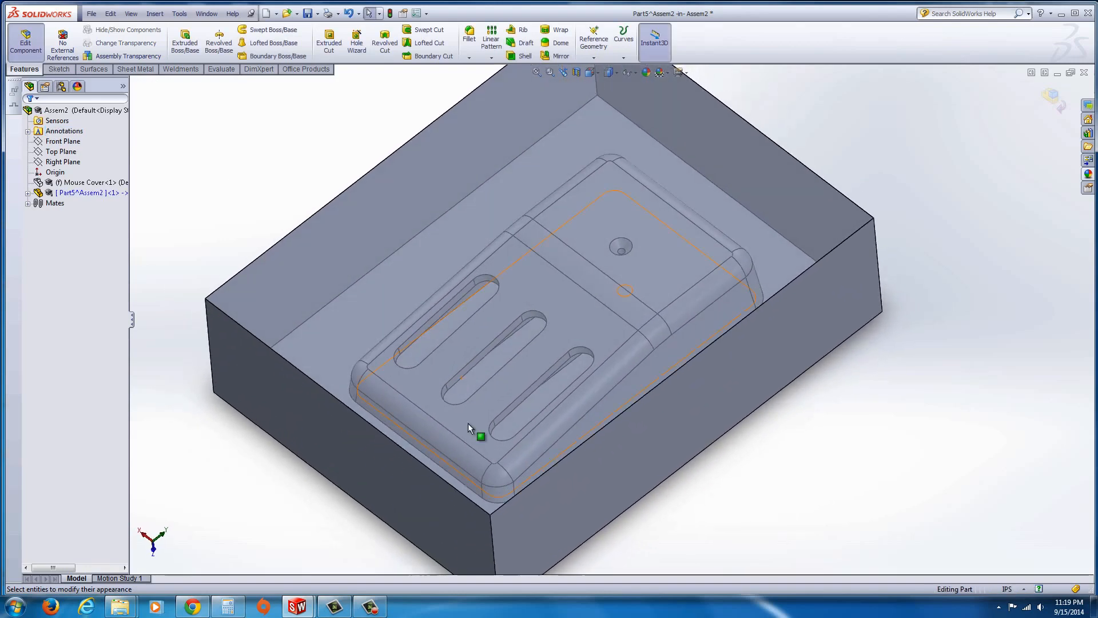
{"action": "mouse_move", "coordinate": [567, 308]}
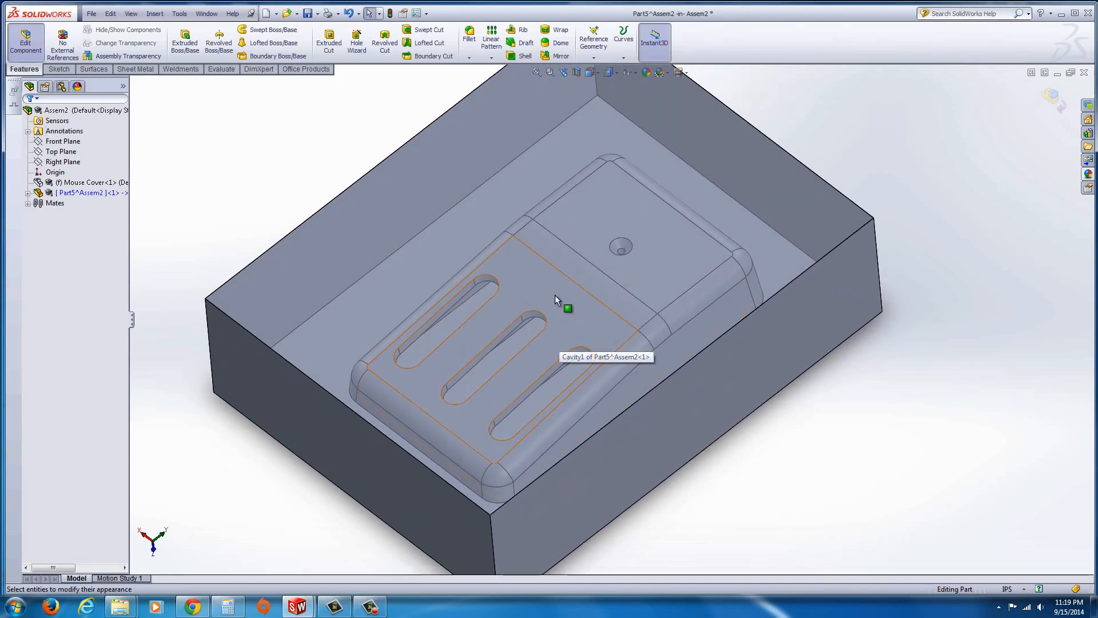
Sketch on the cavity's flat face and convert its edges into a fully defined outline
{"action": "left_click", "coordinate": [567, 309]}
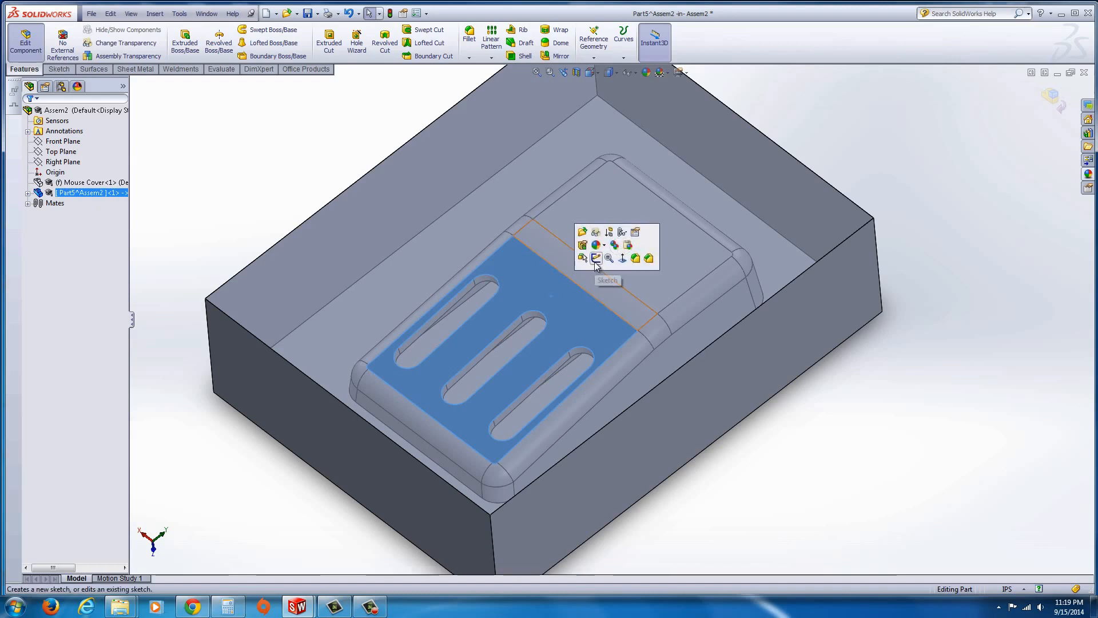
{"action": "left_click", "coordinate": [596, 259]}
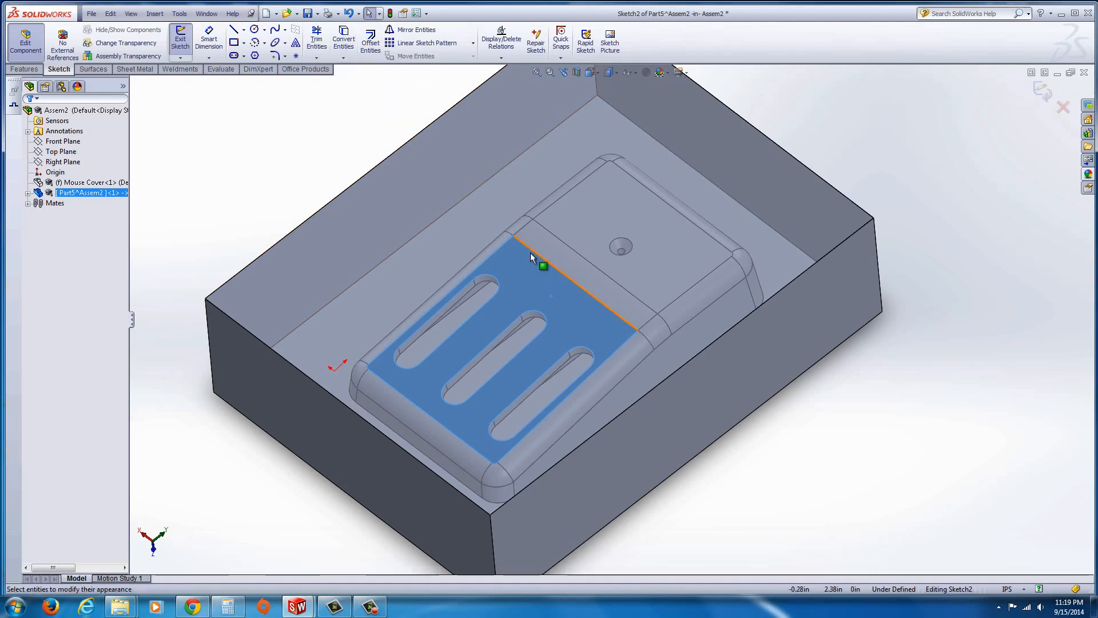
{"action": "left_click", "coordinate": [344, 40]}
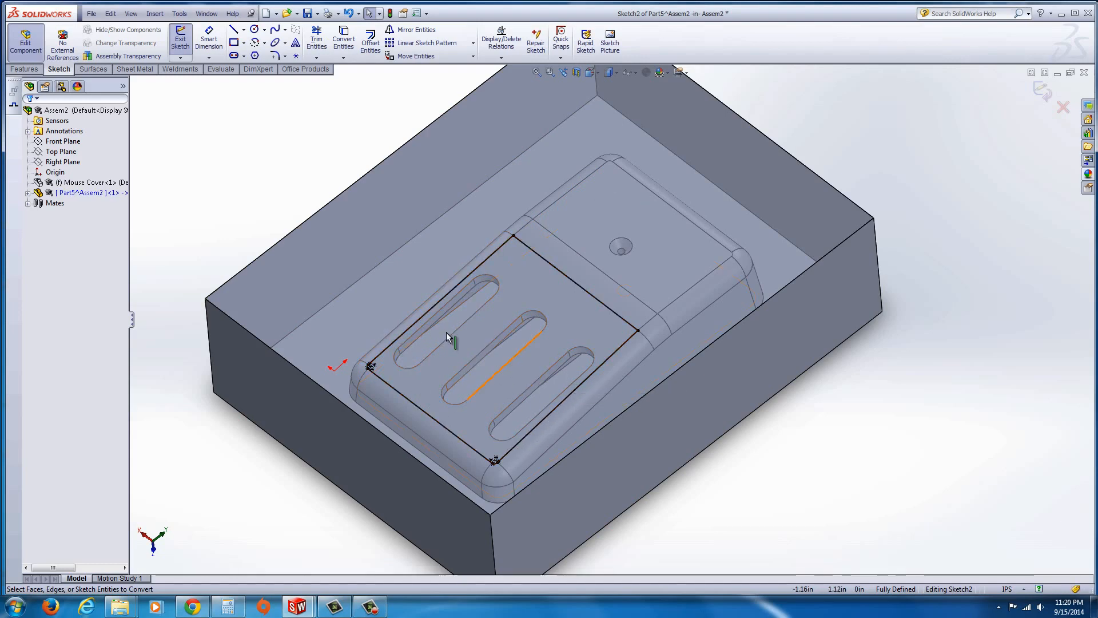
{"action": "mouse_move", "coordinate": [547, 408]}
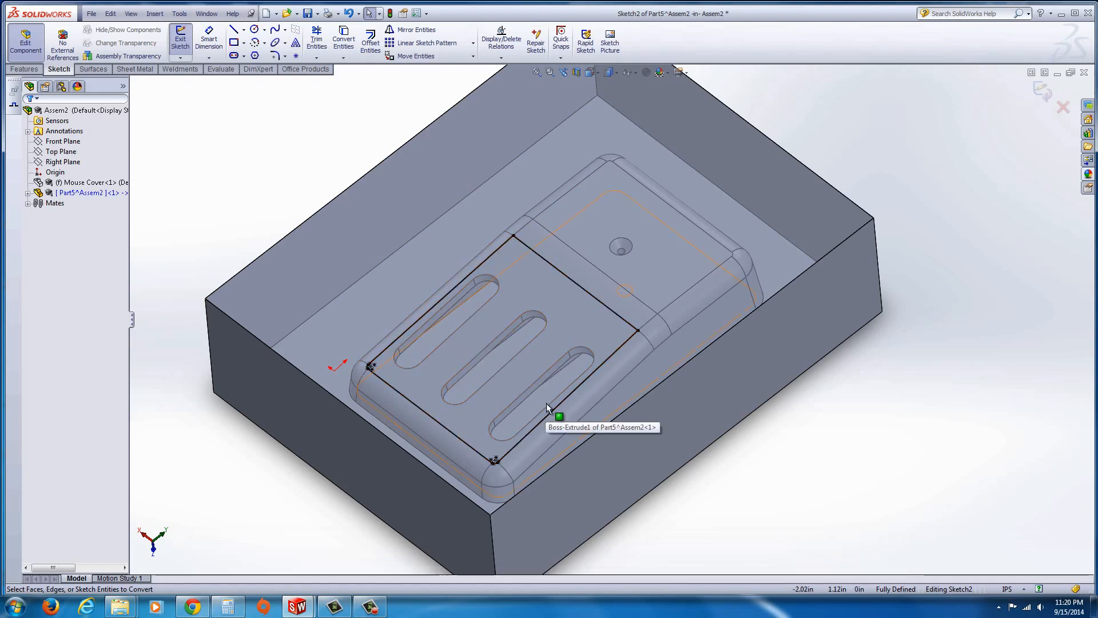
{"action": "mouse_move", "coordinate": [357, 150]}
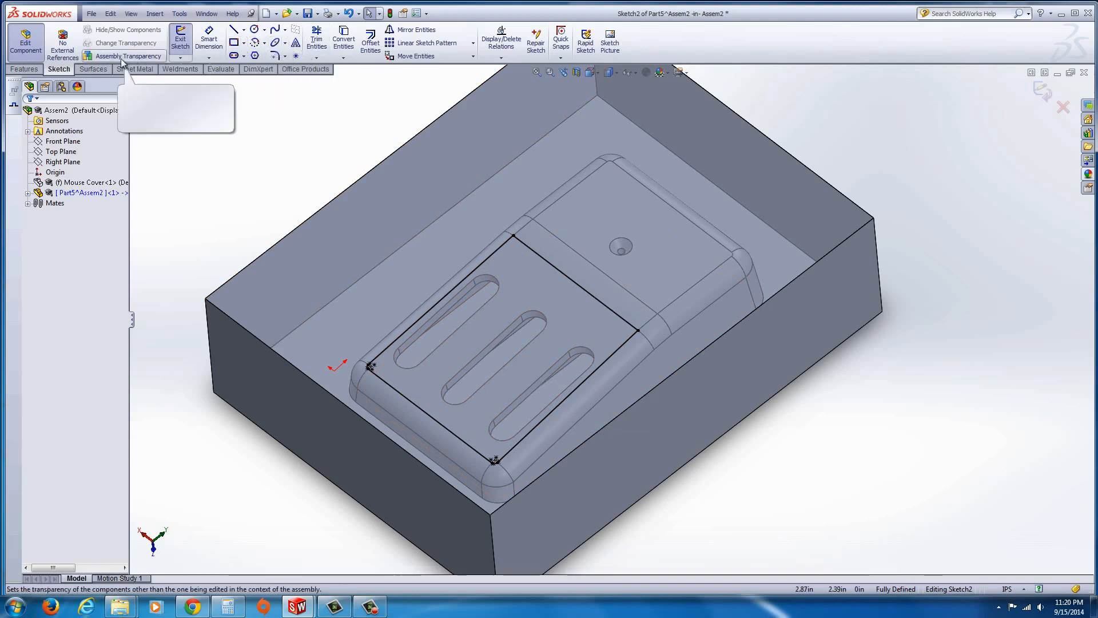
Extrude the rectangle sketch, then delete Boss-Extrude2 while keeping the sketch
{"action": "left_click", "coordinate": [23, 68]}
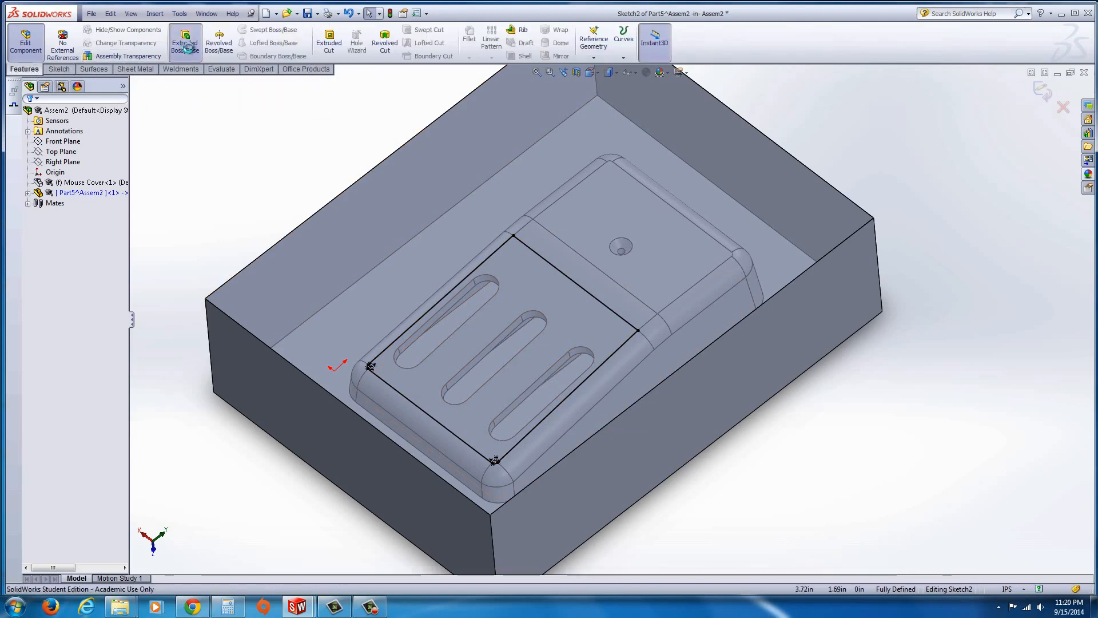
{"action": "left_click", "coordinate": [184, 41]}
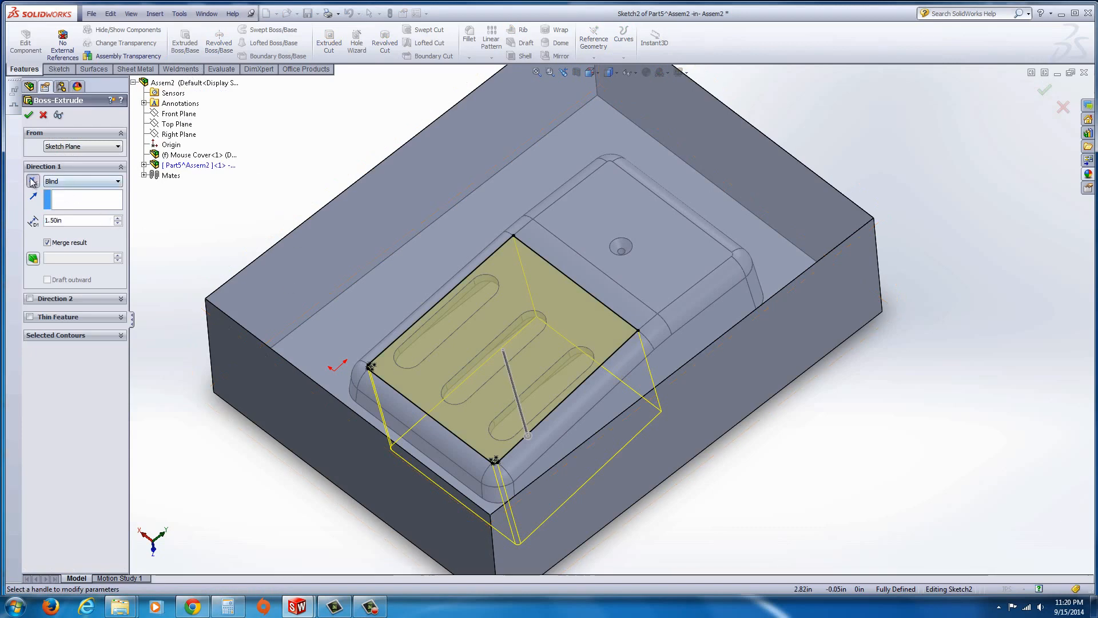
{"action": "left_click", "coordinate": [32, 181]}
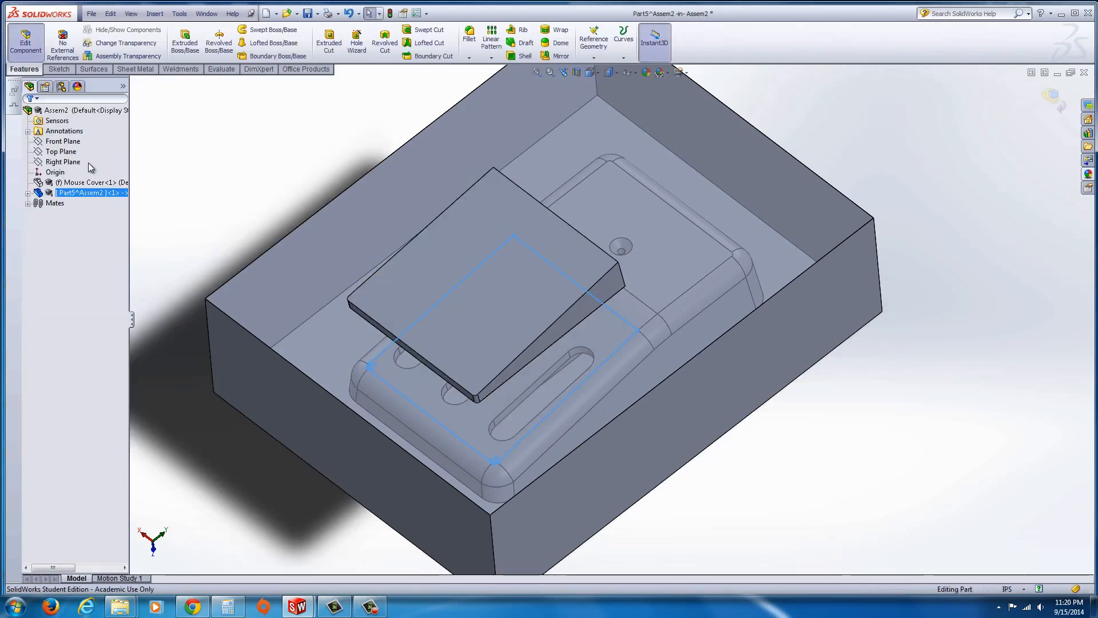
{"action": "mouse_move", "coordinate": [177, 222]}
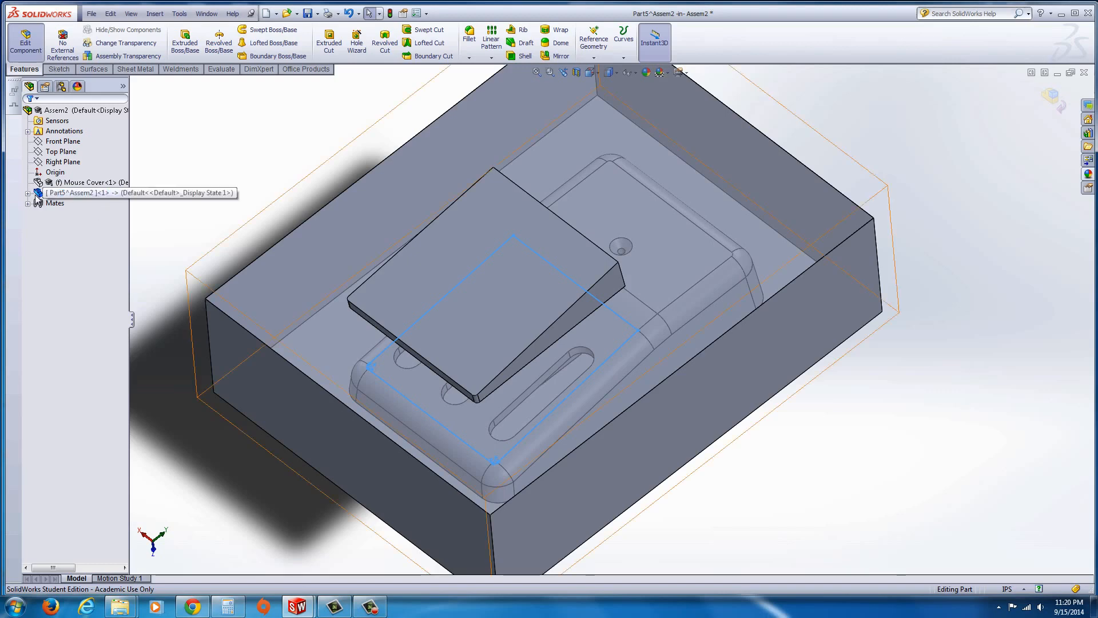
{"action": "left_click", "coordinate": [80, 193]}
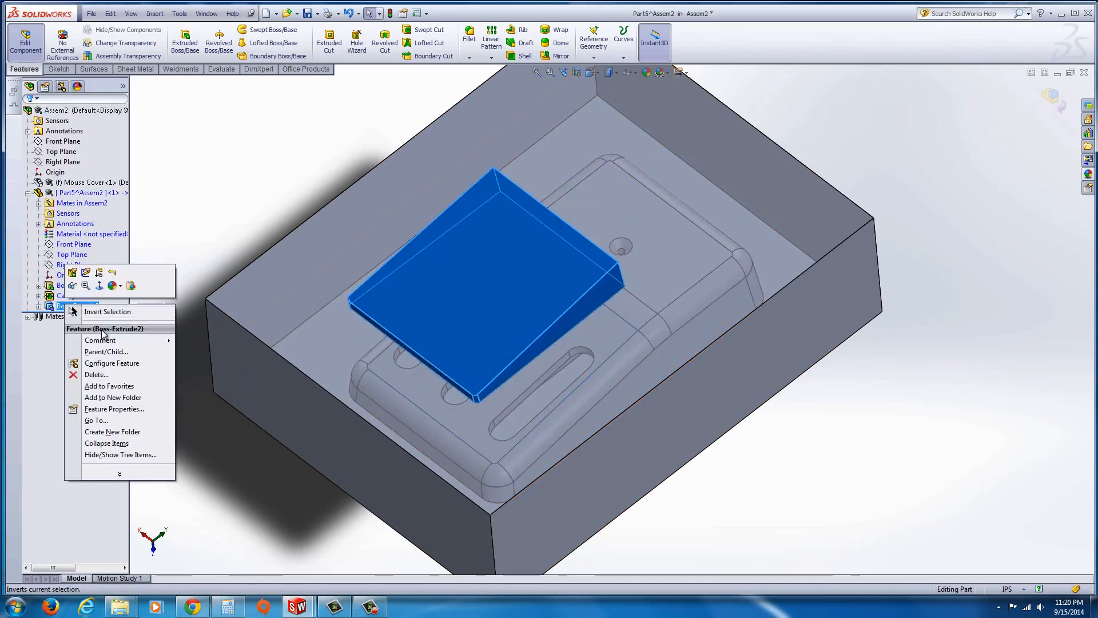
{"action": "left_click", "coordinate": [96, 374]}
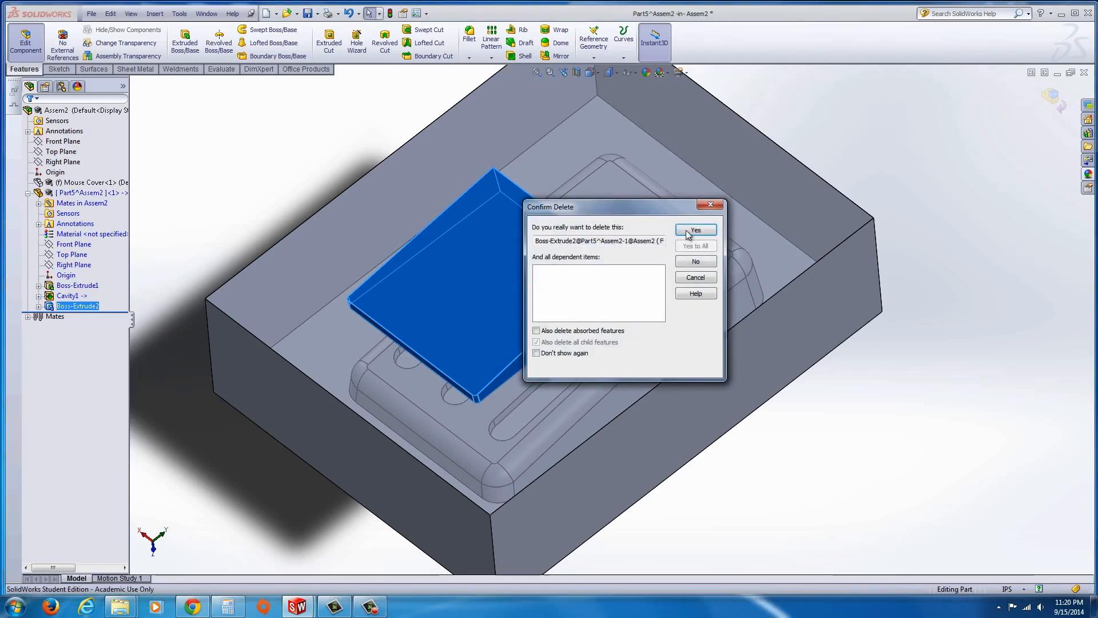
{"action": "left_click", "coordinate": [695, 231]}
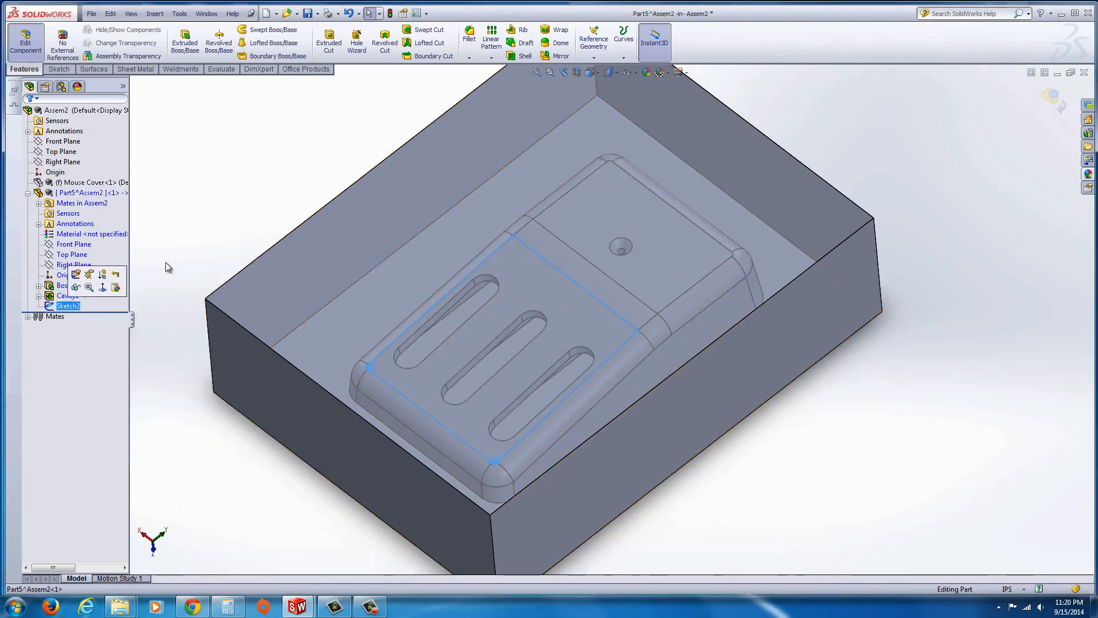
{"action": "left_click", "coordinate": [328, 42]}
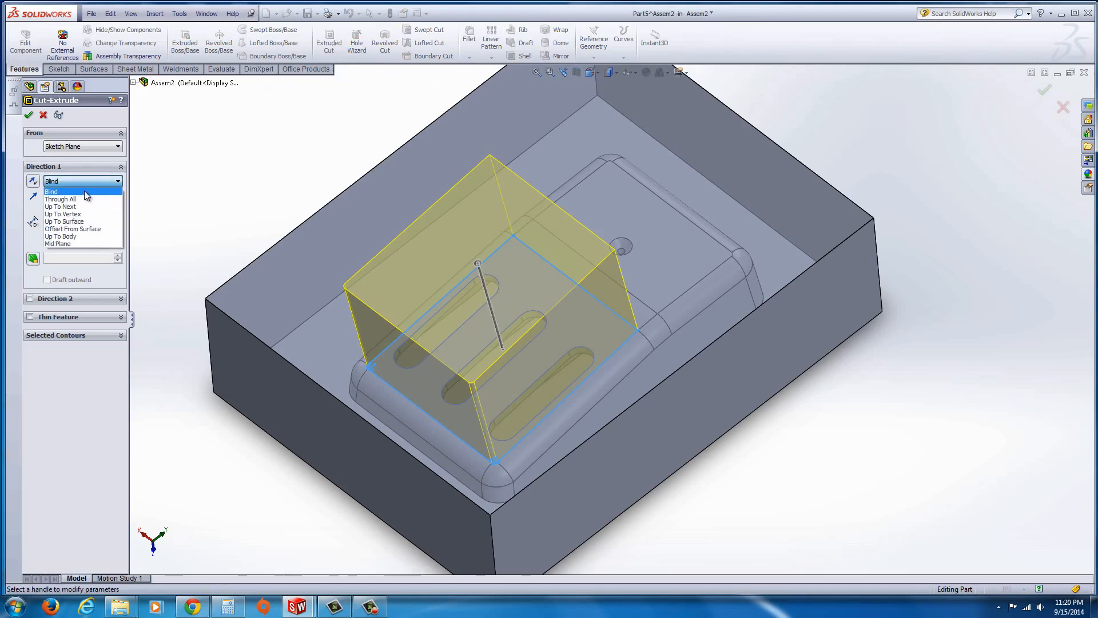
Cut Sketch2 Through All, keeping only Body 2 as the selected body
{"action": "left_click", "coordinate": [59, 198]}
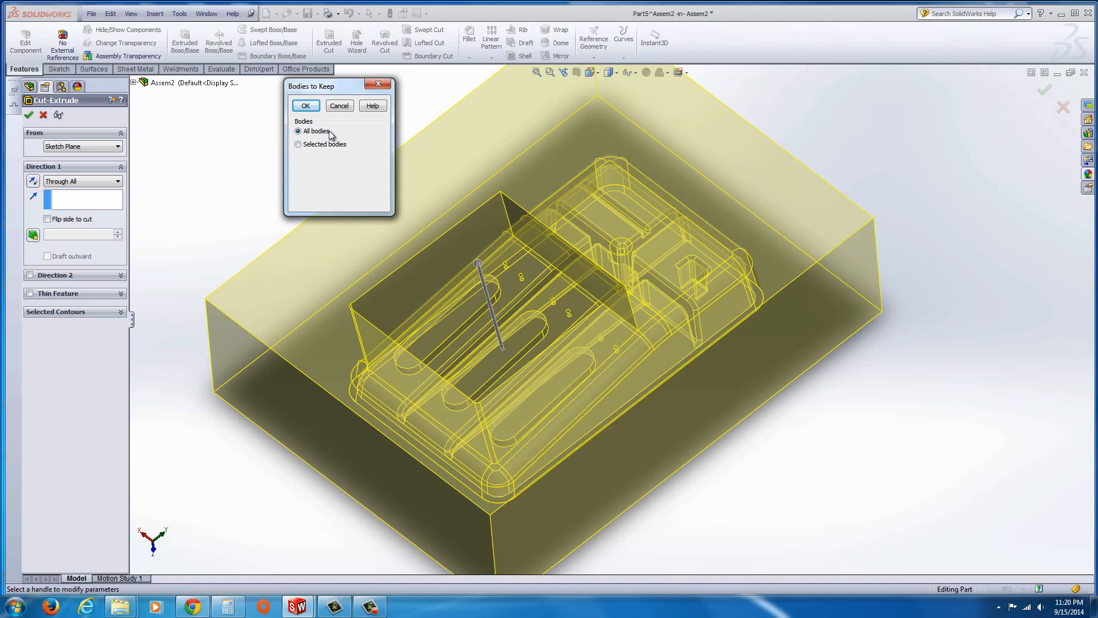
{"action": "mouse_move", "coordinate": [487, 363]}
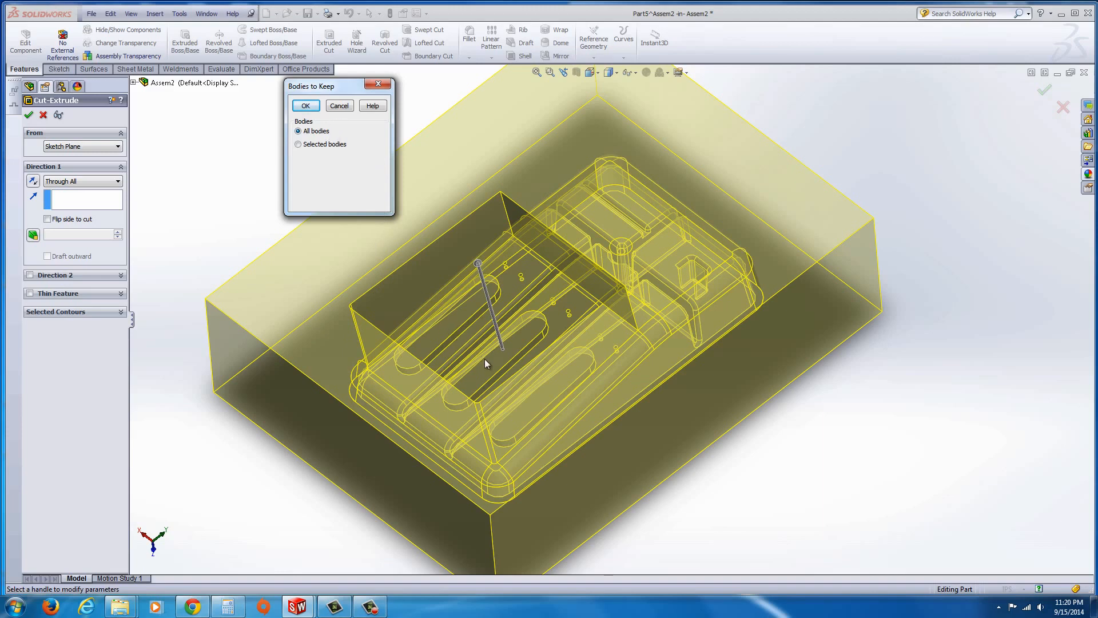
{"action": "mouse_move", "coordinate": [564, 397]}
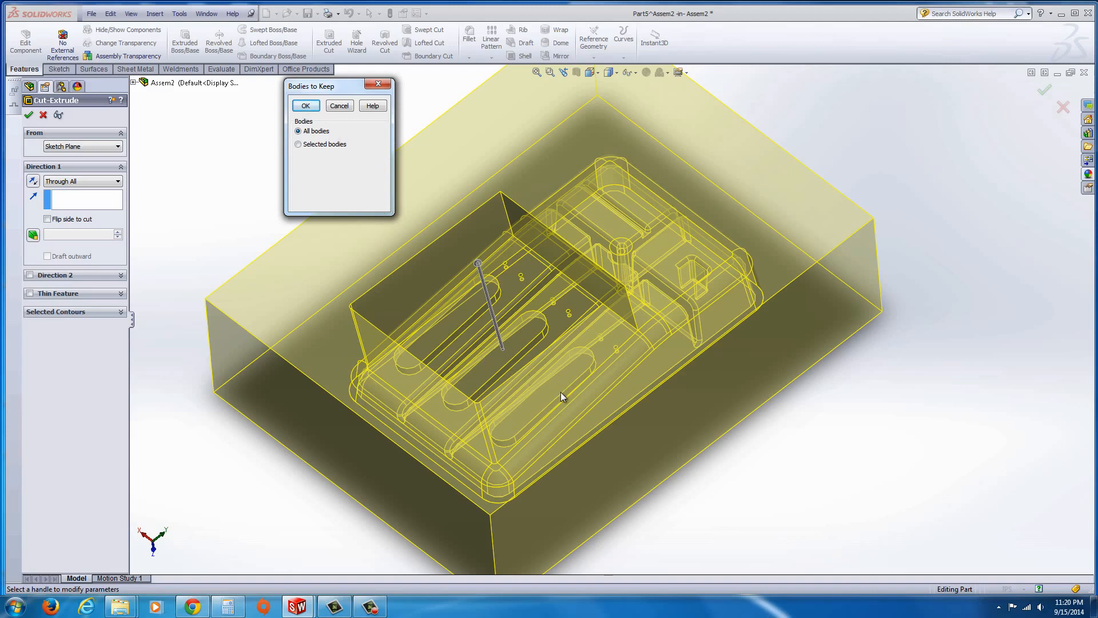
{"action": "mouse_move", "coordinate": [412, 237]}
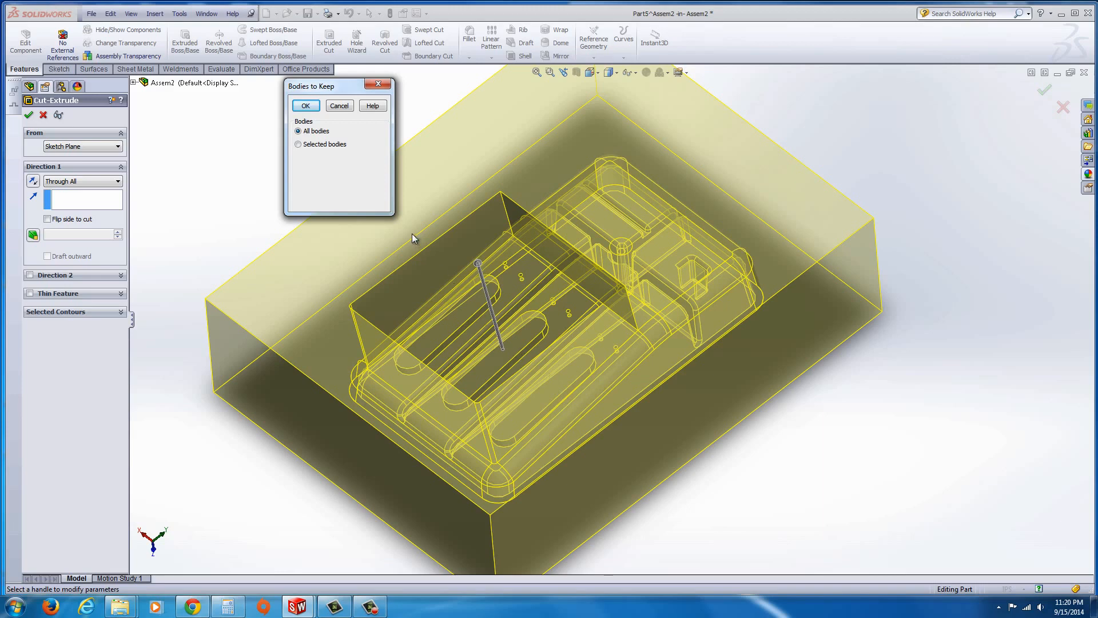
{"action": "mouse_move", "coordinate": [589, 352]}
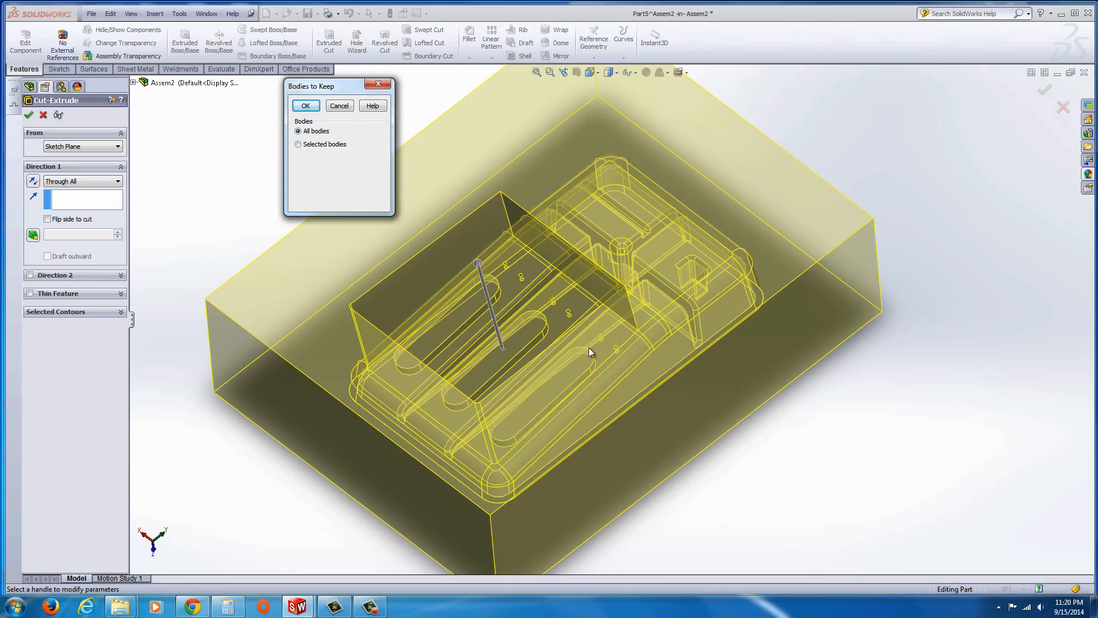
{"action": "left_click", "coordinate": [299, 144]}
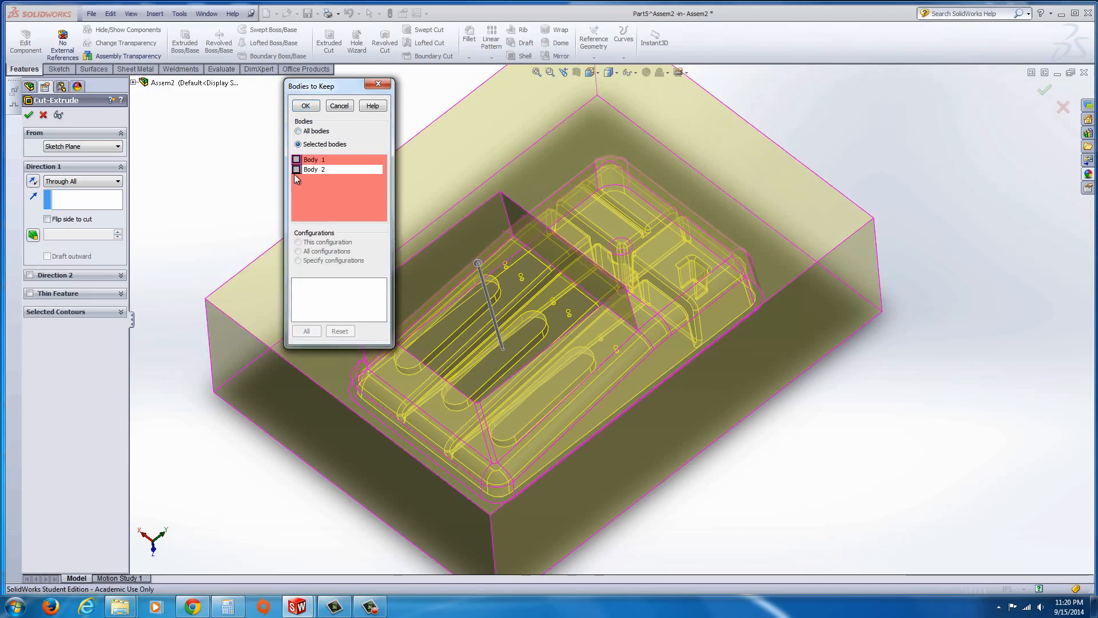
{"action": "left_click", "coordinate": [296, 169]}
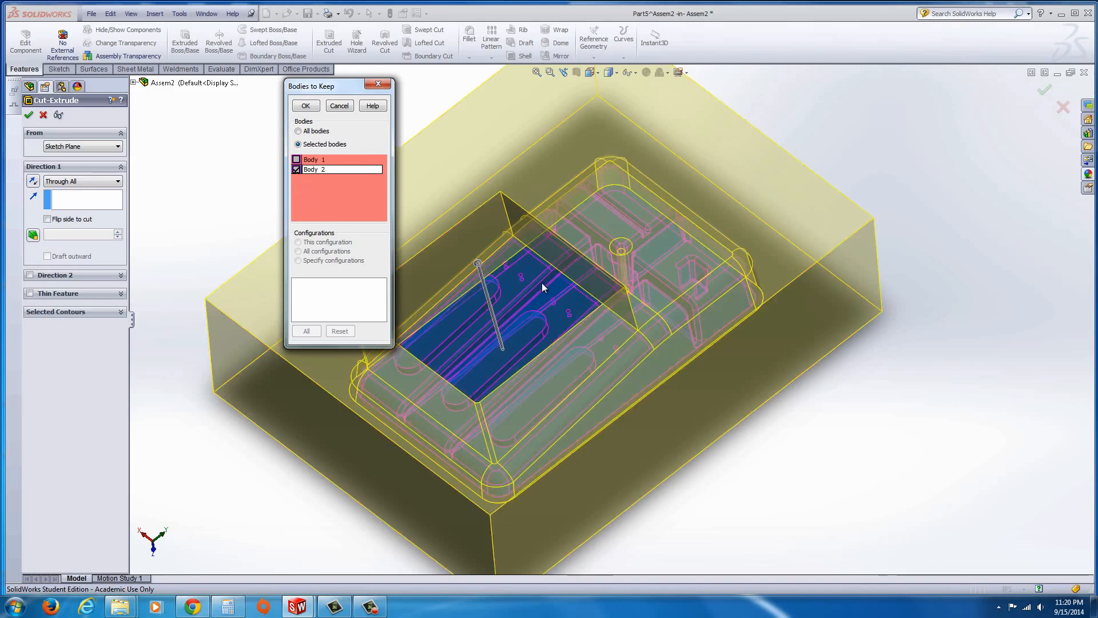
{"action": "mouse_move", "coordinate": [518, 282]}
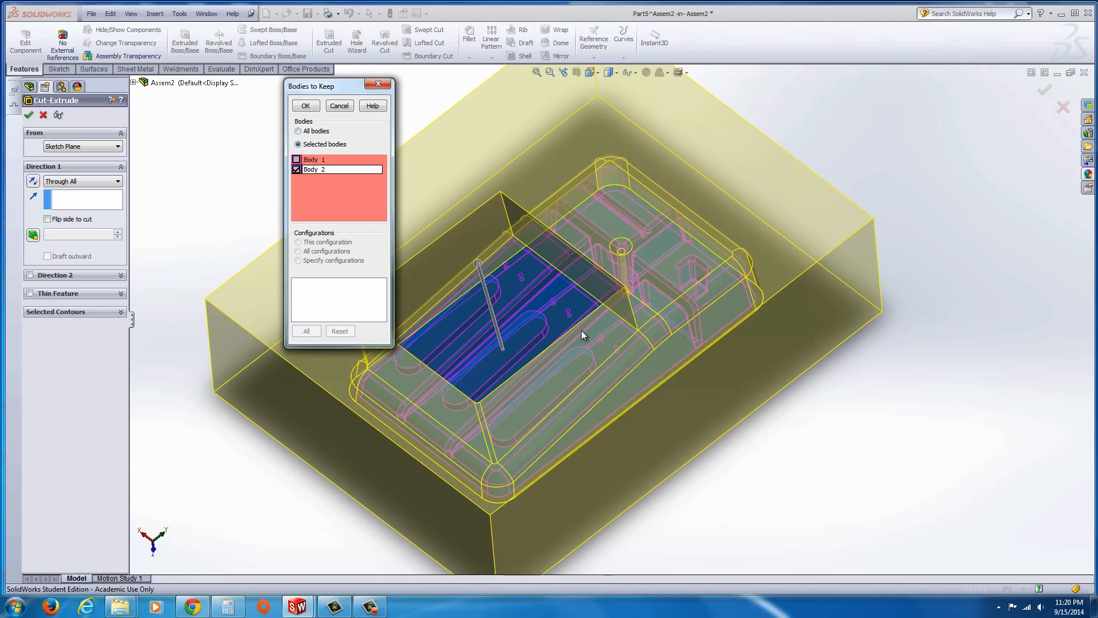
{"action": "mouse_move", "coordinate": [695, 263]}
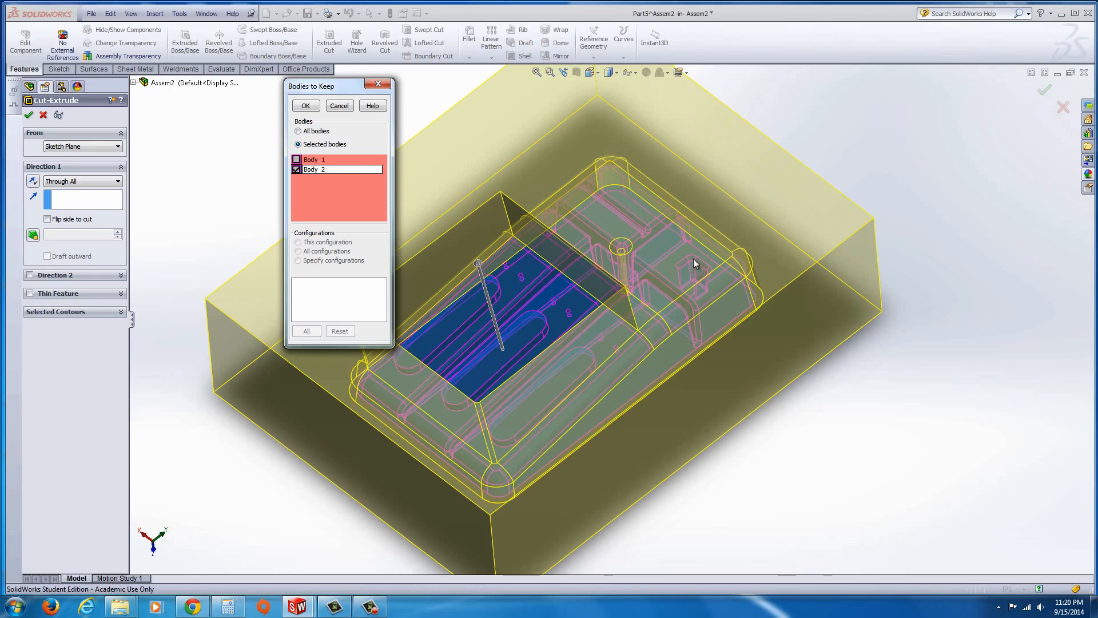
{"action": "mouse_move", "coordinate": [310, 328]}
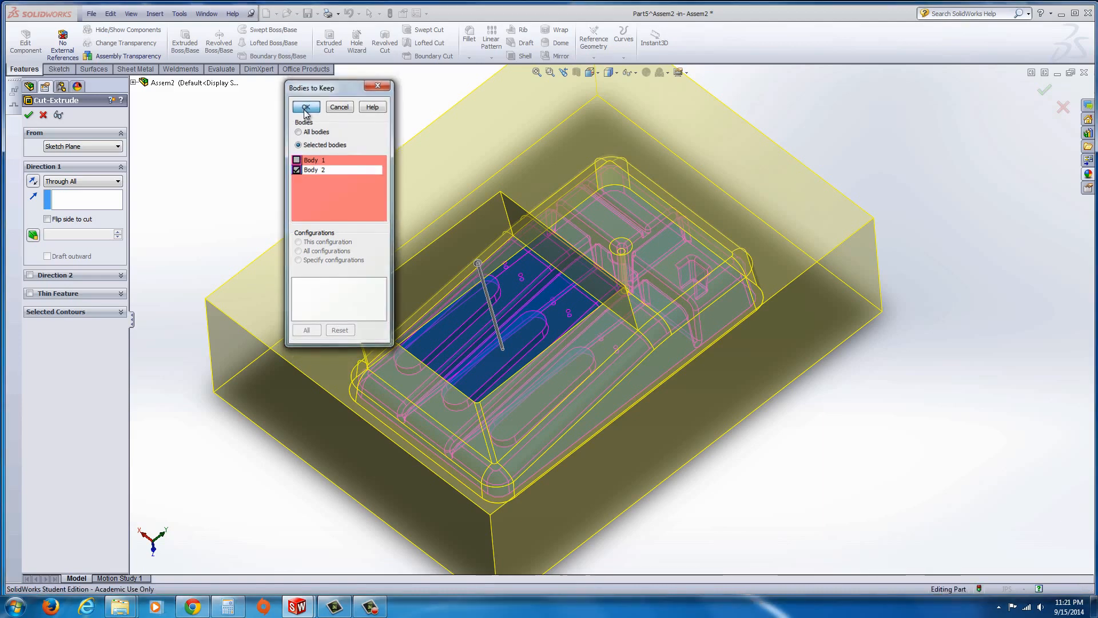
{"action": "left_click", "coordinate": [305, 106]}
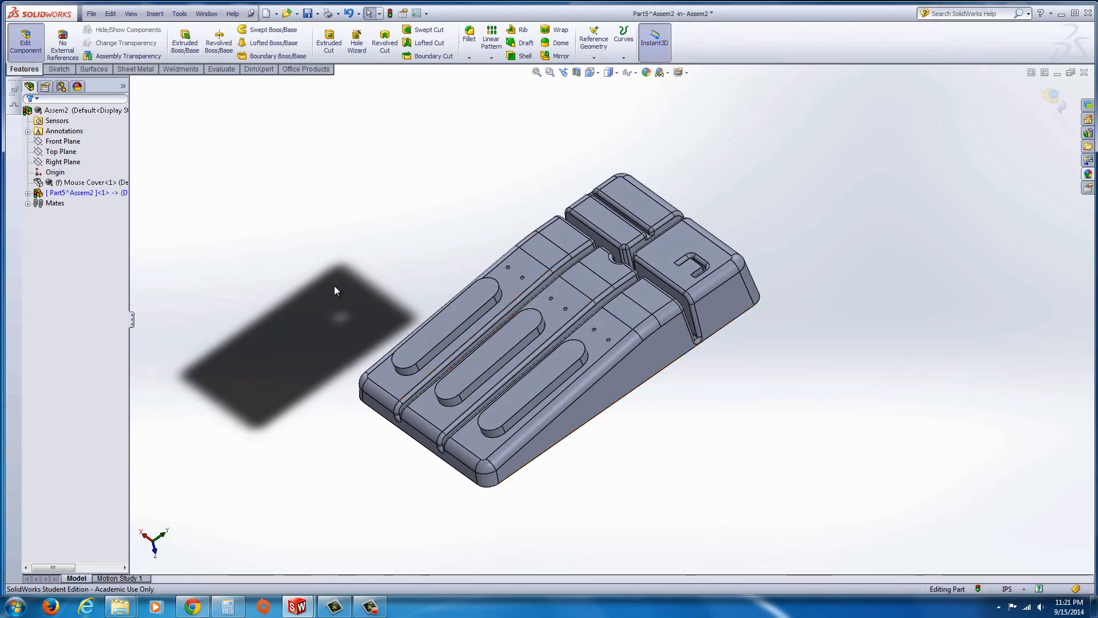
Create a sketch on the base plane and convert the rectangular Sketch1 boundary into it
{"action": "left_click", "coordinate": [31, 193]}
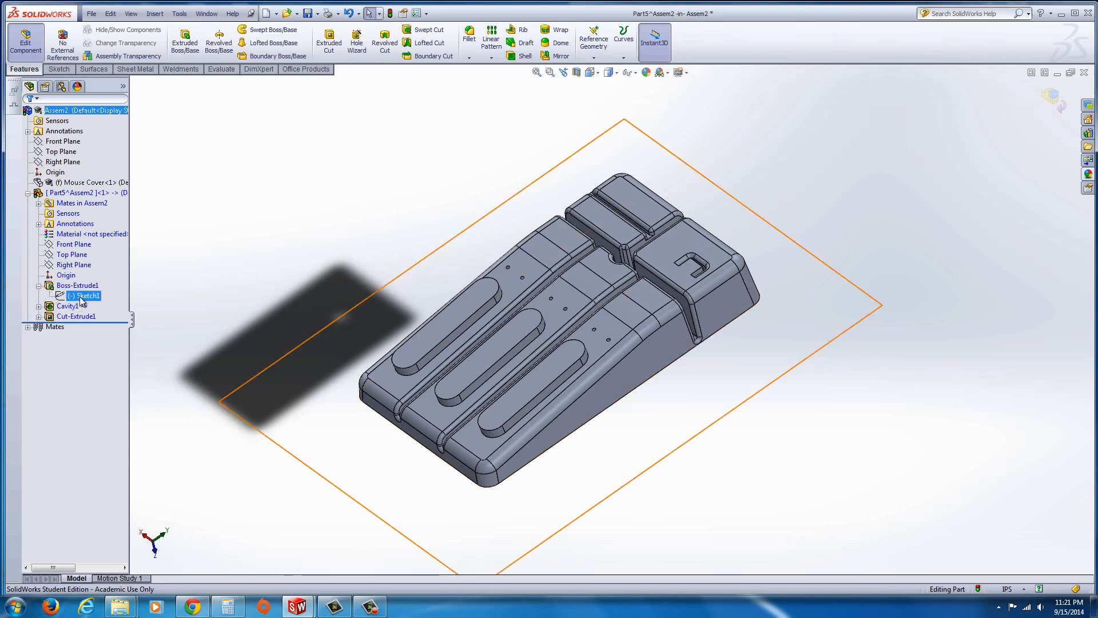
{"action": "right_click", "coordinate": [82, 295]}
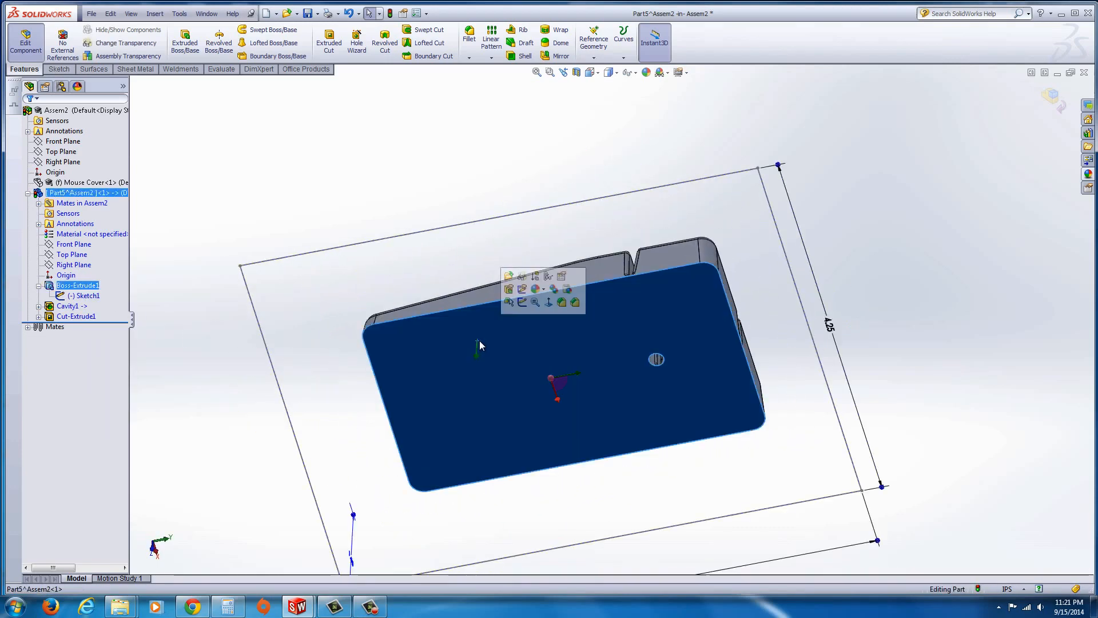
{"action": "left_click", "coordinate": [510, 275]}
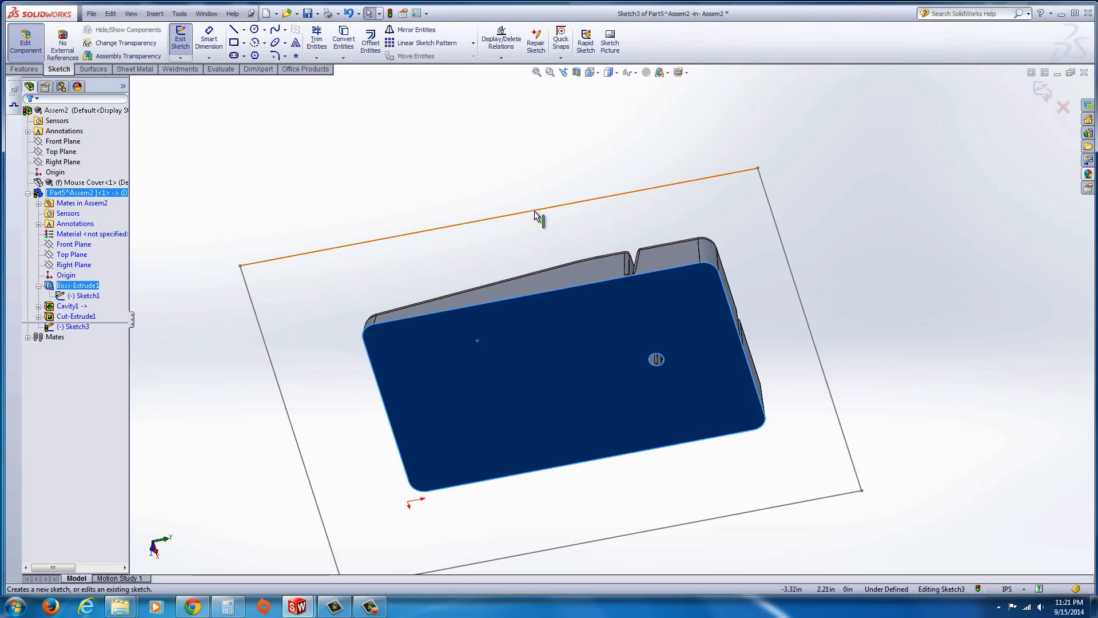
{"action": "right_click", "coordinate": [540, 217]}
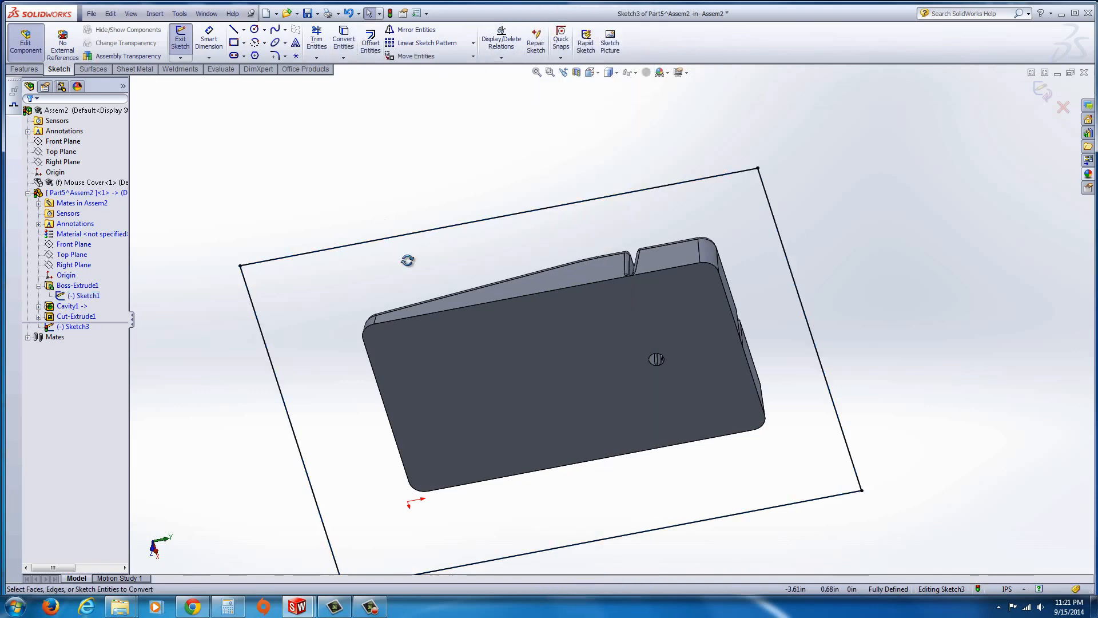
{"action": "left_click", "coordinate": [87, 296]}
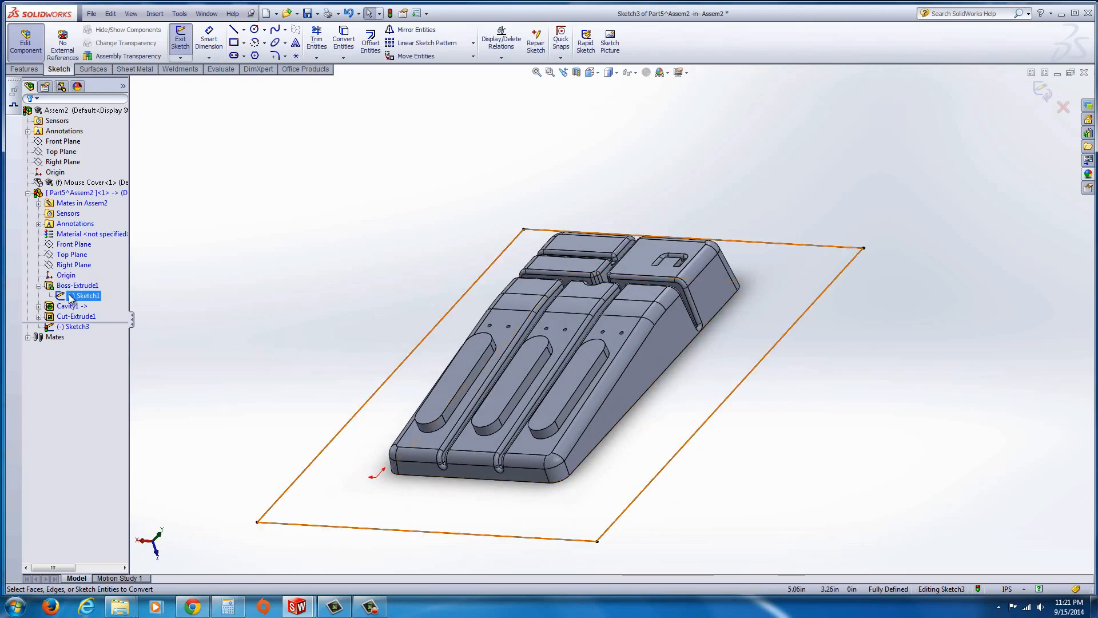
{"action": "right_click", "coordinate": [86, 295]}
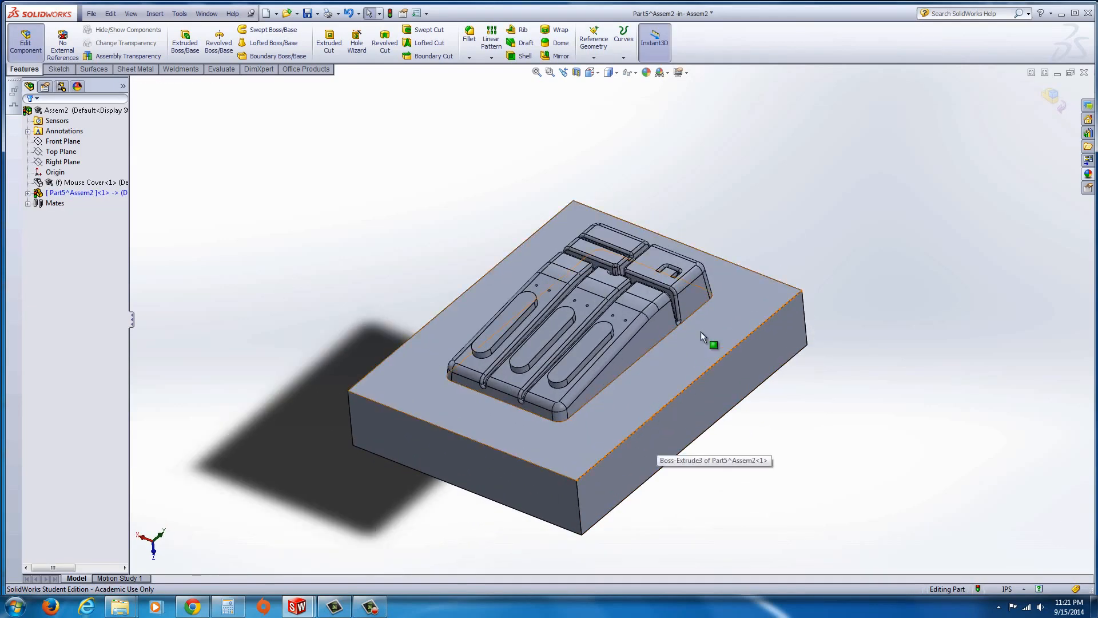
{"action": "mouse_move", "coordinate": [623, 409]}
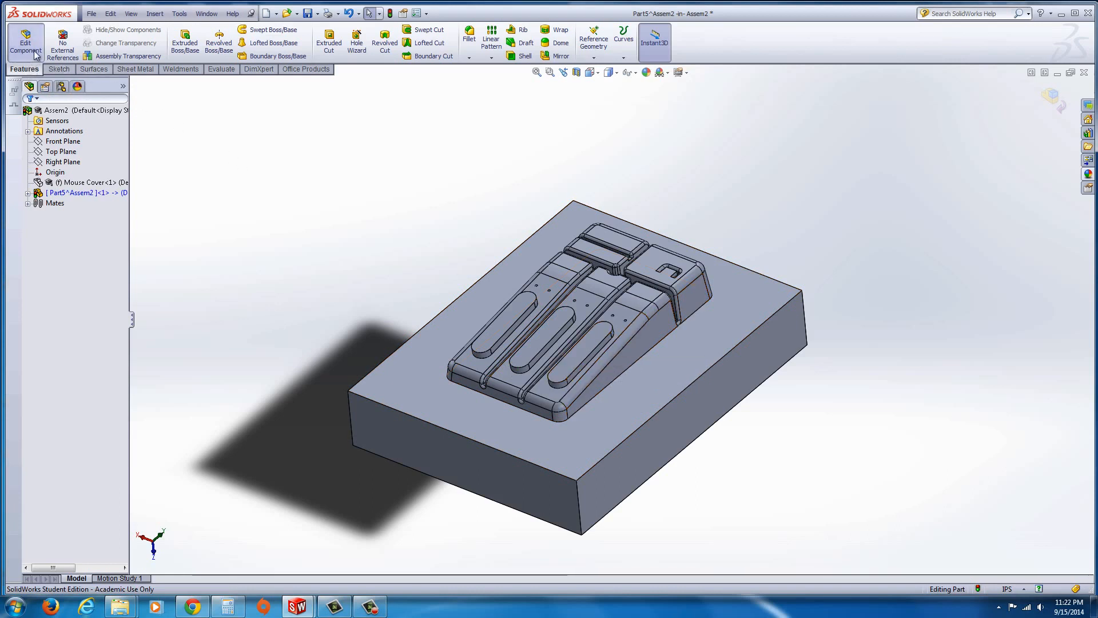
Exit the sketch and extrude it Blind 1.00in into a block enclosing the cover
{"action": "left_click", "coordinate": [26, 40]}
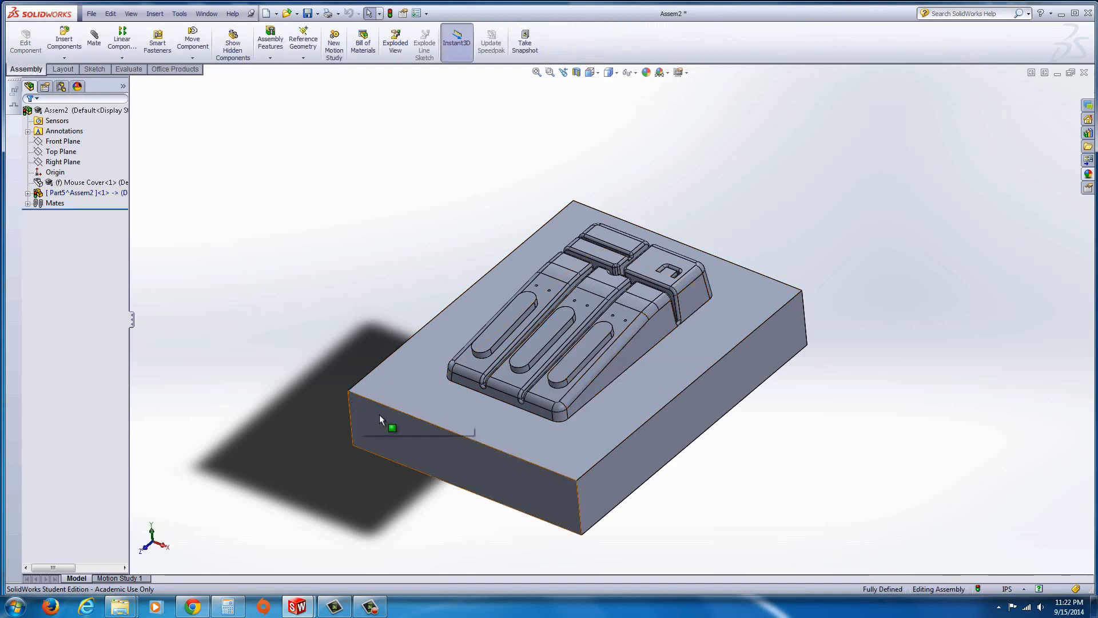
{"action": "mouse_move", "coordinate": [422, 412]}
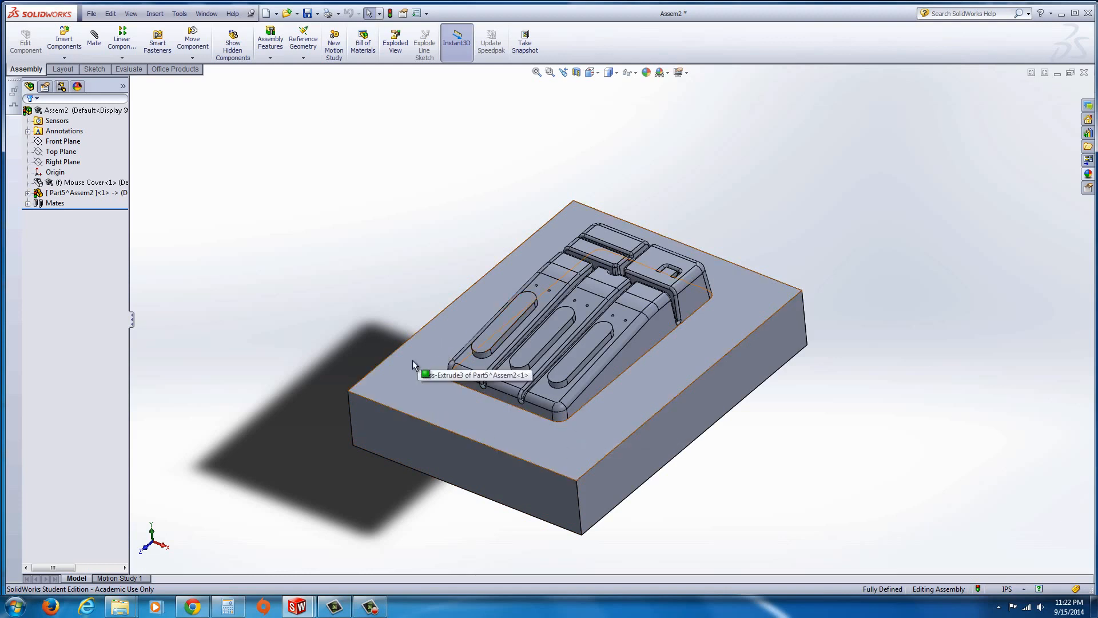
{"action": "mouse_move", "coordinate": [409, 371]}
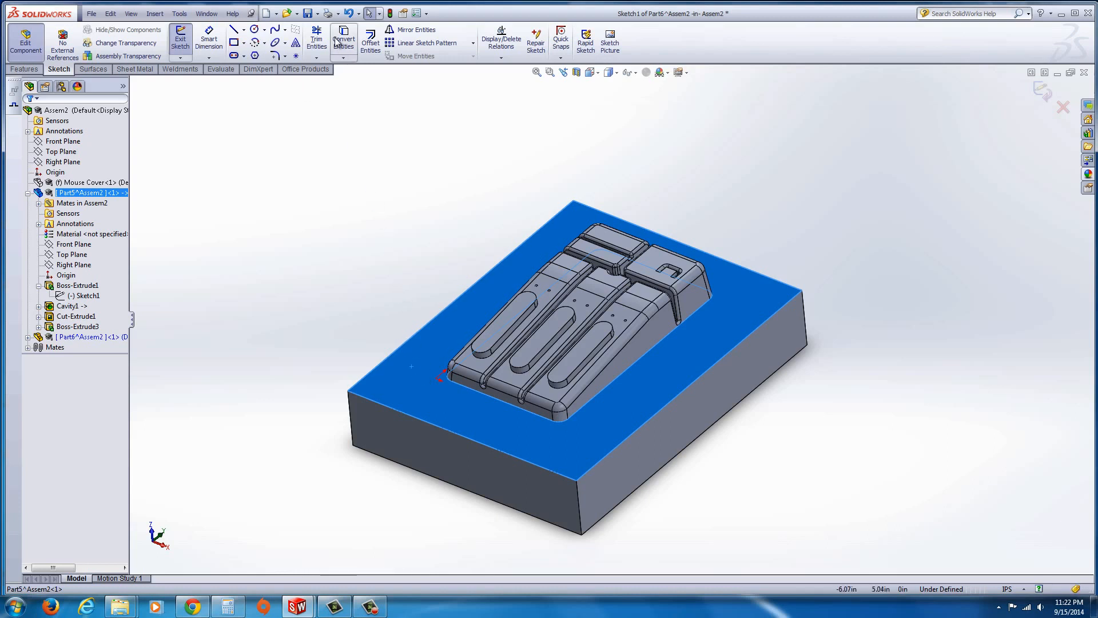
{"action": "left_click", "coordinate": [343, 40]}
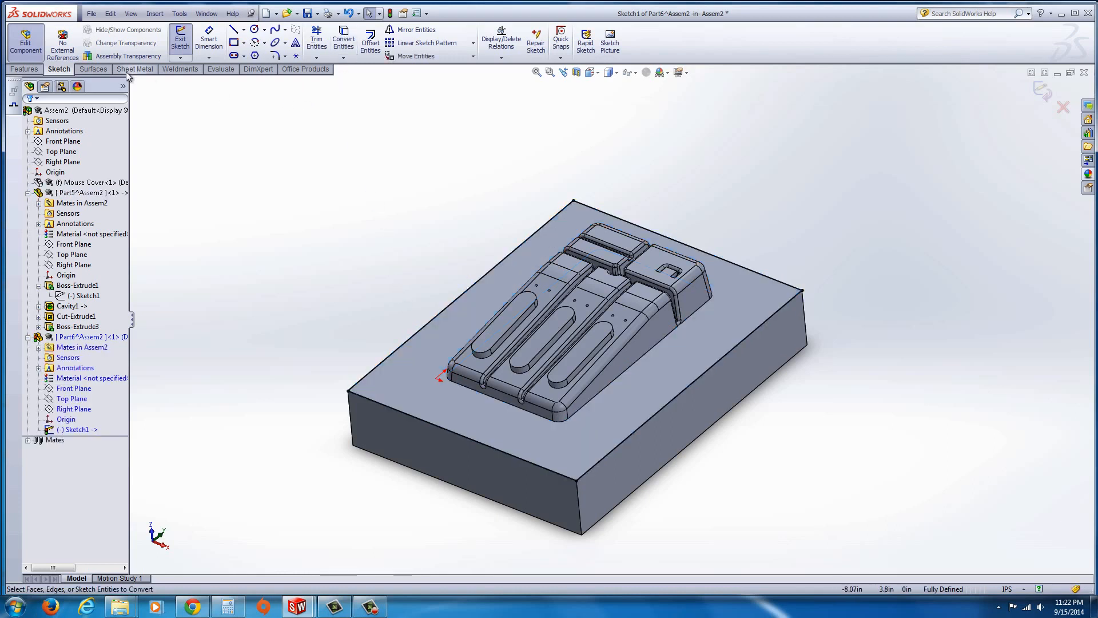
{"action": "left_click", "coordinate": [24, 68]}
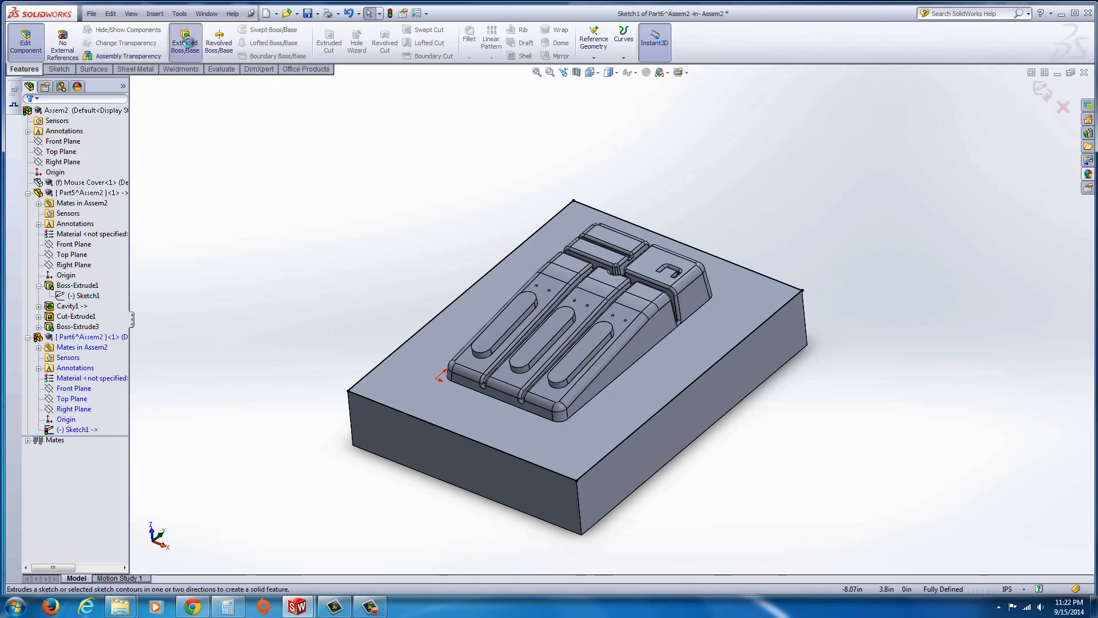
{"action": "left_click", "coordinate": [184, 40]}
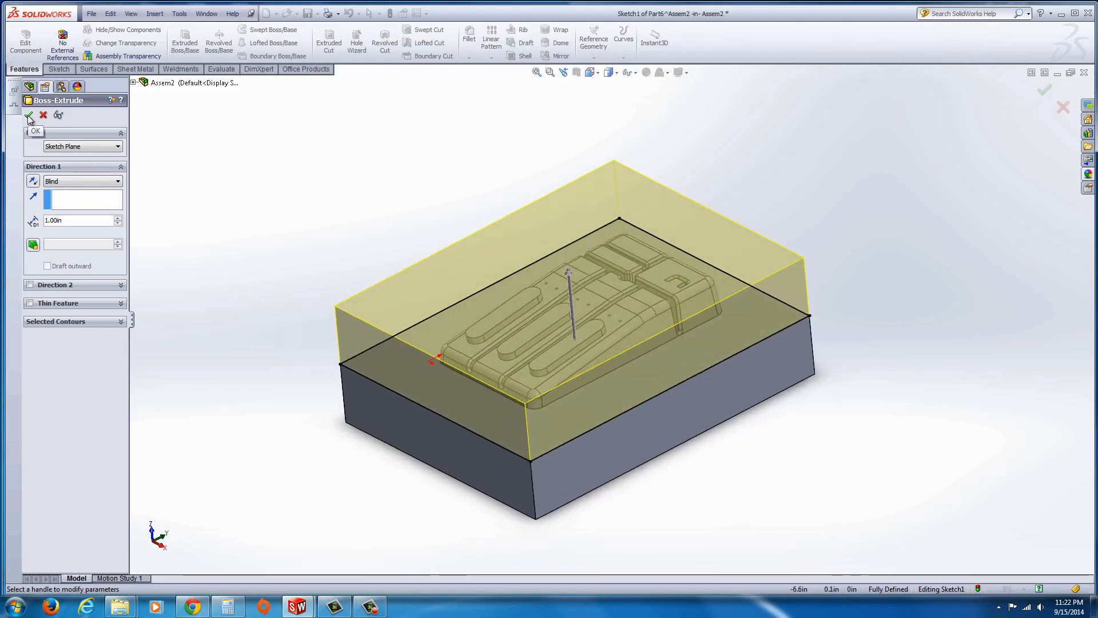
{"action": "left_click", "coordinate": [29, 116]}
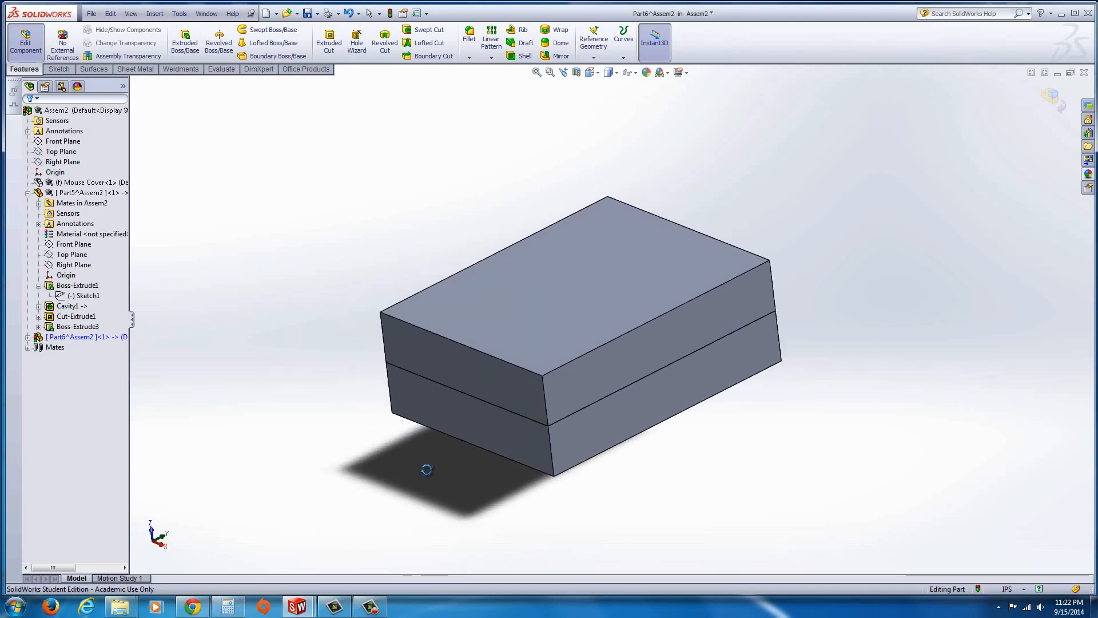
Show the hidden Mouse Cover component and preview the part's Right Plane
{"action": "right_click", "coordinate": [81, 182]}
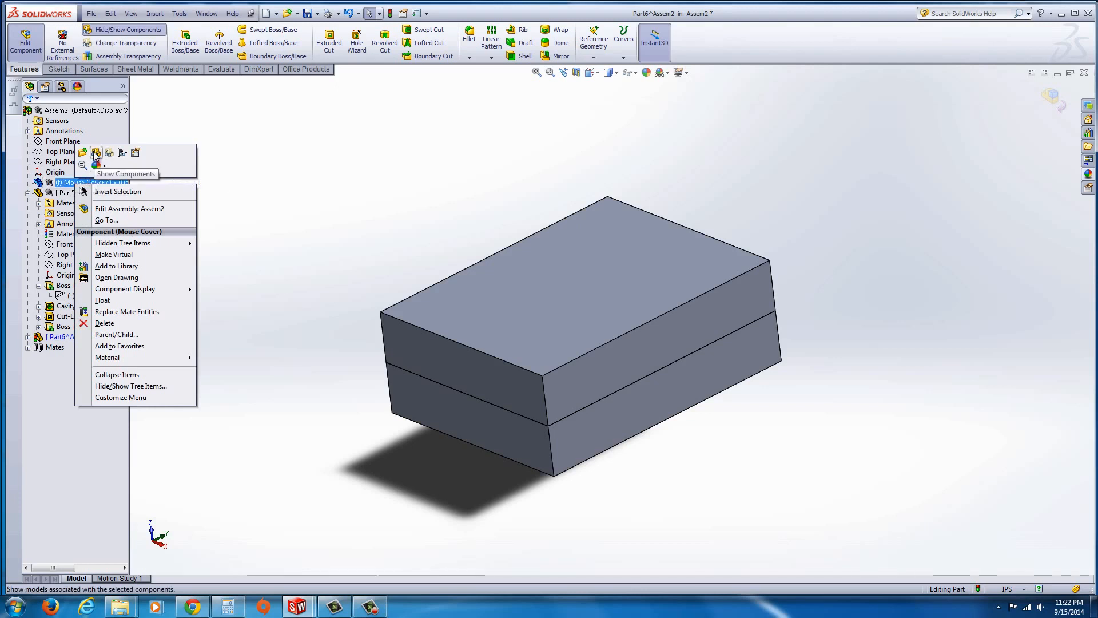
{"action": "left_click", "coordinate": [246, 226]}
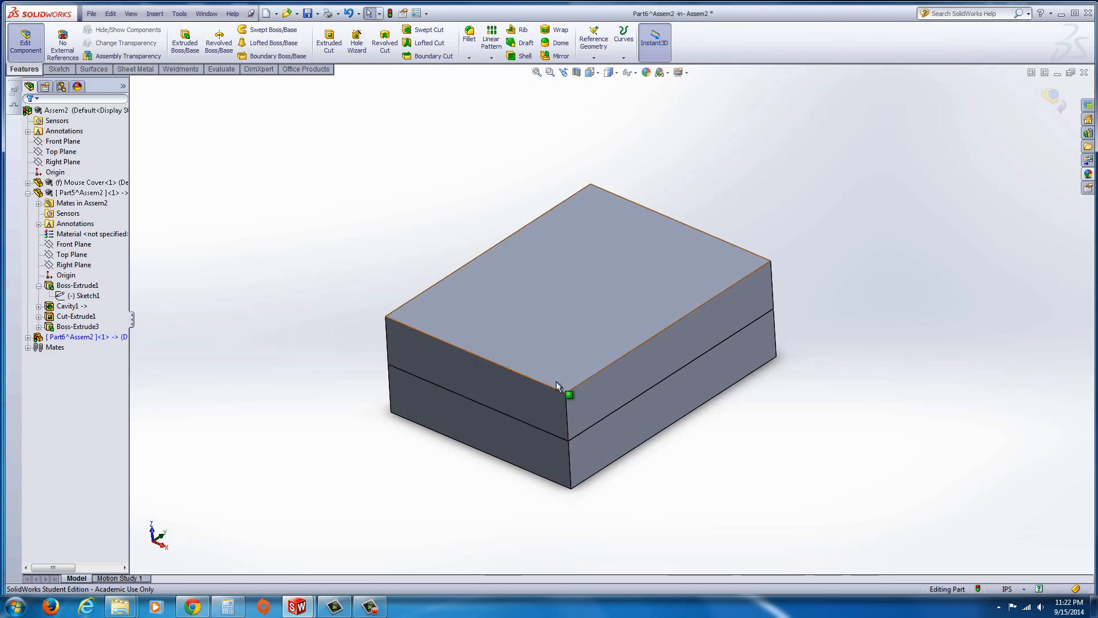
{"action": "mouse_move", "coordinate": [135, 252]}
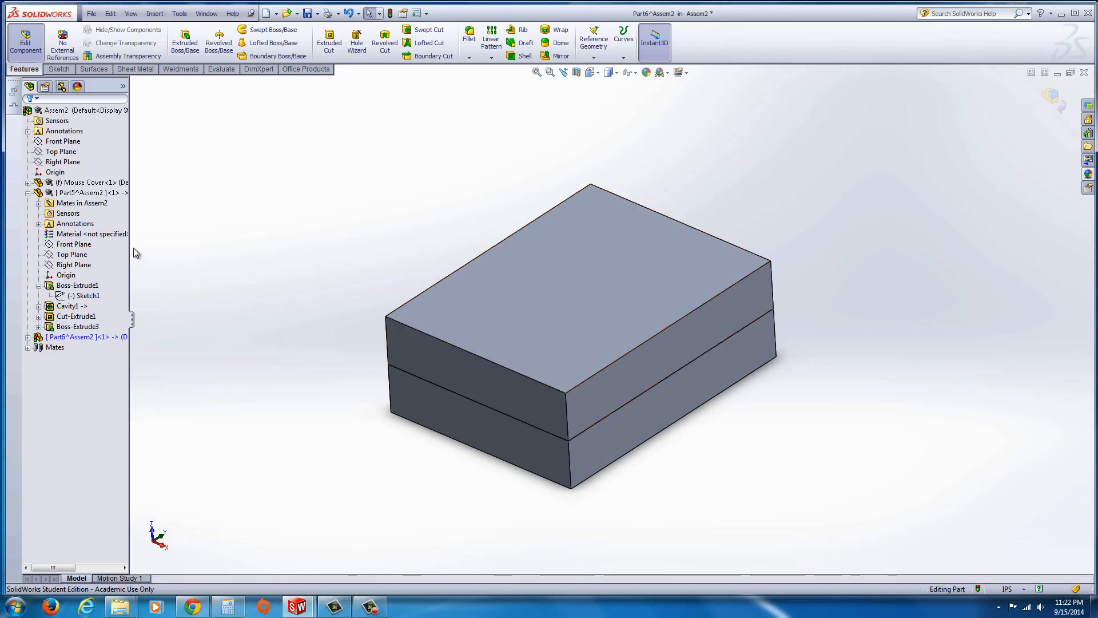
{"action": "left_click", "coordinate": [73, 265]}
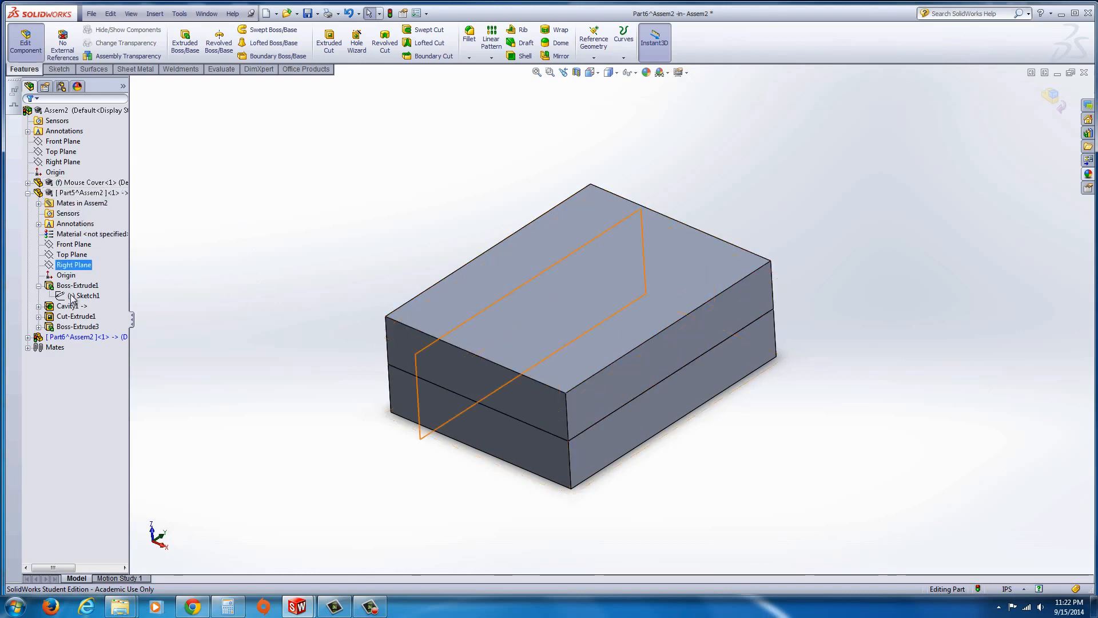
{"action": "left_click", "coordinate": [200, 282]}
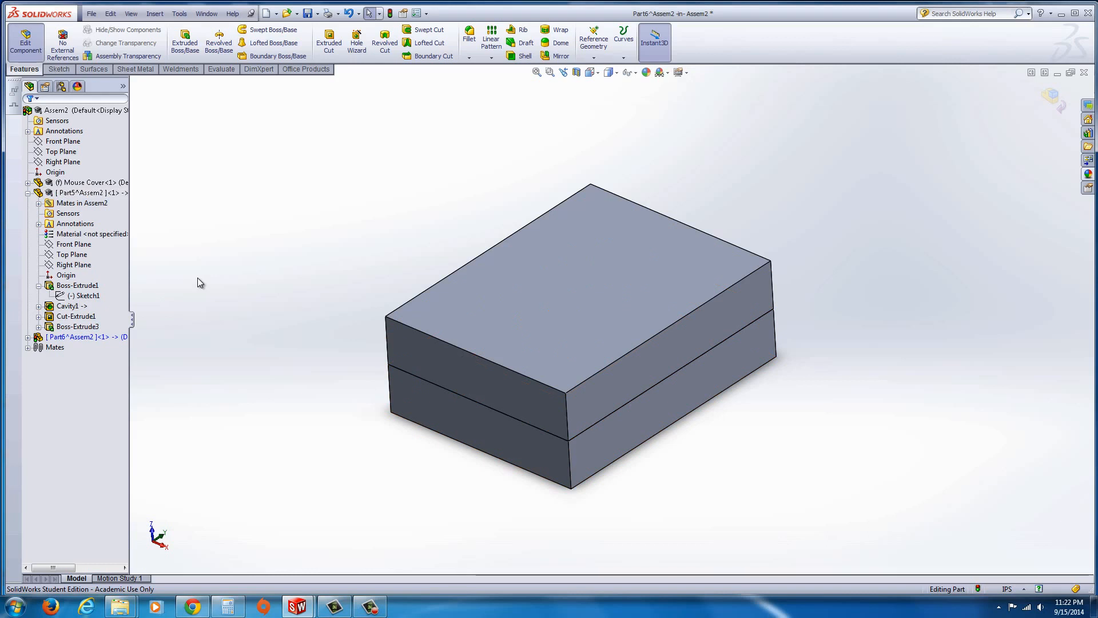
{"action": "mouse_move", "coordinate": [172, 121]}
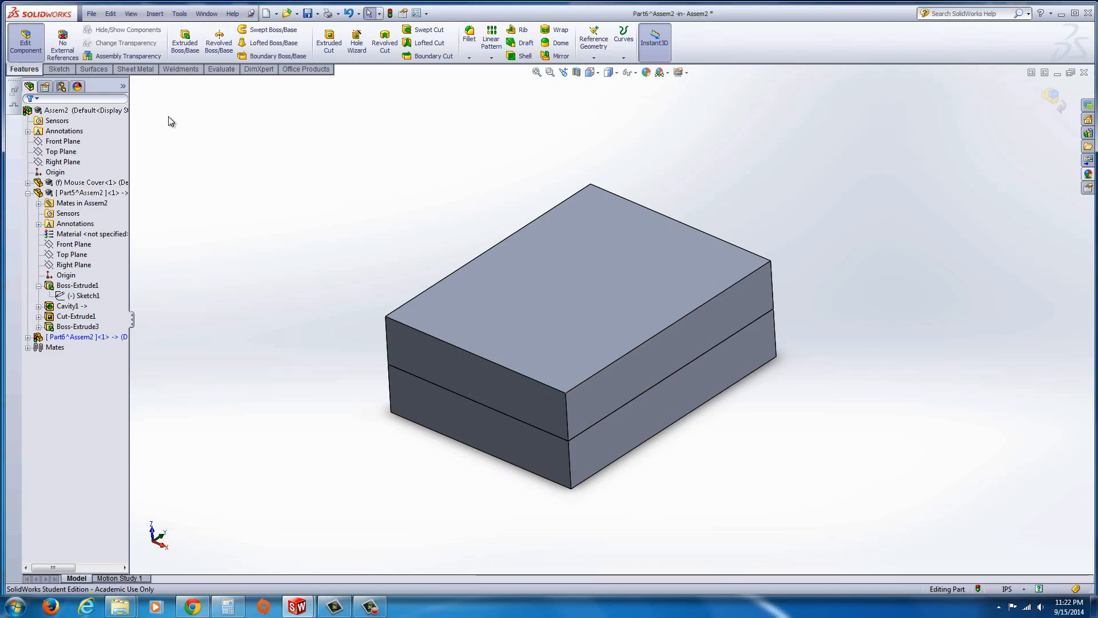
{"action": "mouse_move", "coordinate": [129, 56]}
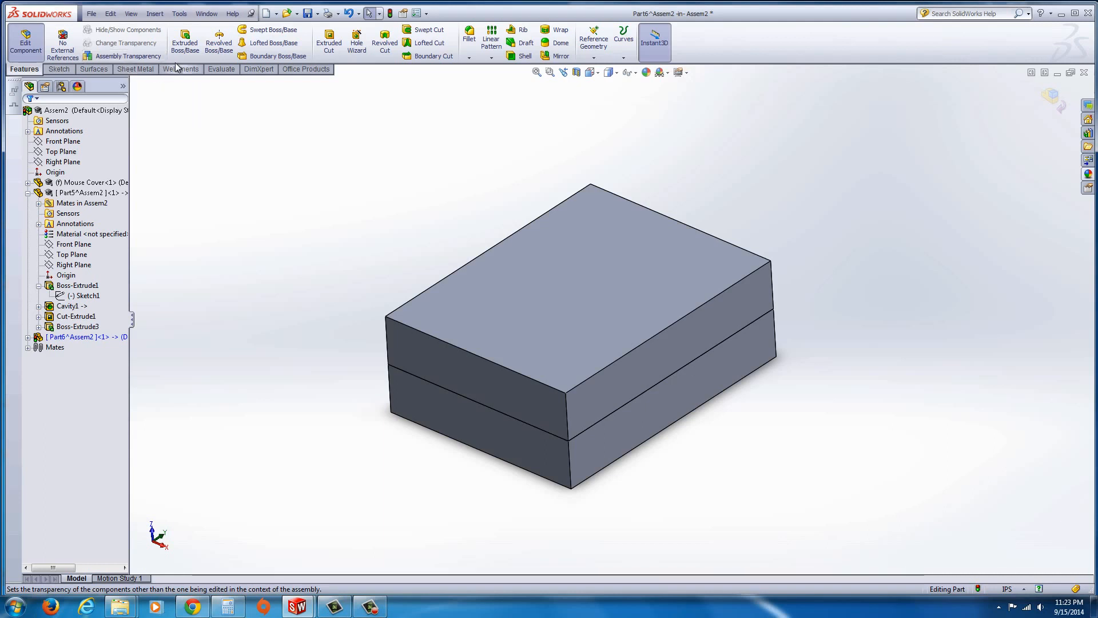
{"action": "mouse_move", "coordinate": [184, 41]}
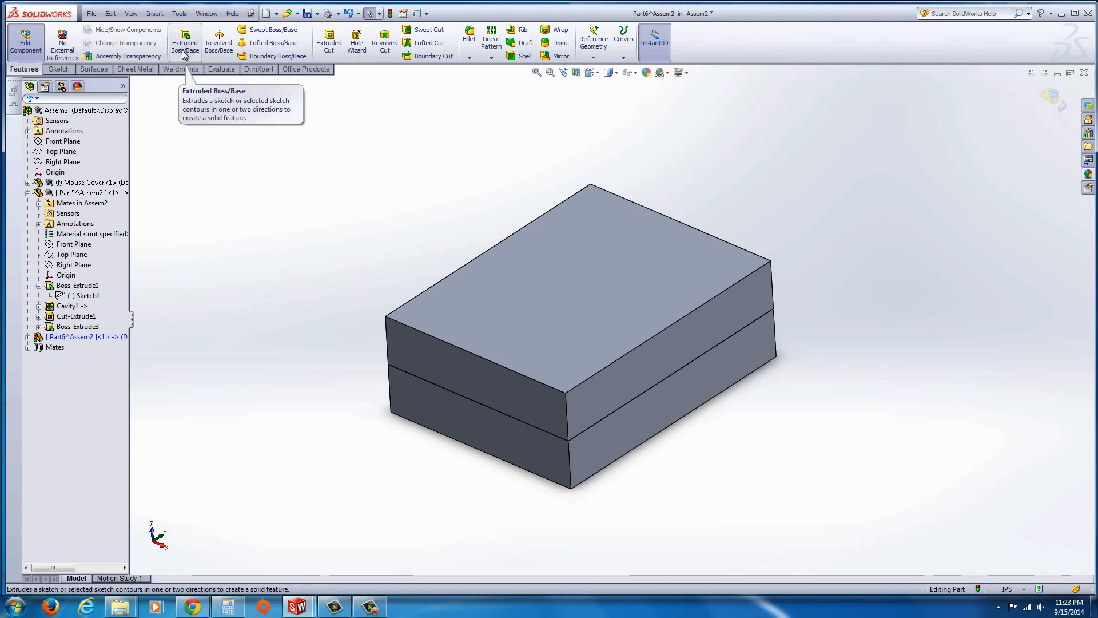
Insert a Cavity feature using Mouse Cover and Part5 as design components
{"action": "left_click", "coordinate": [154, 13]}
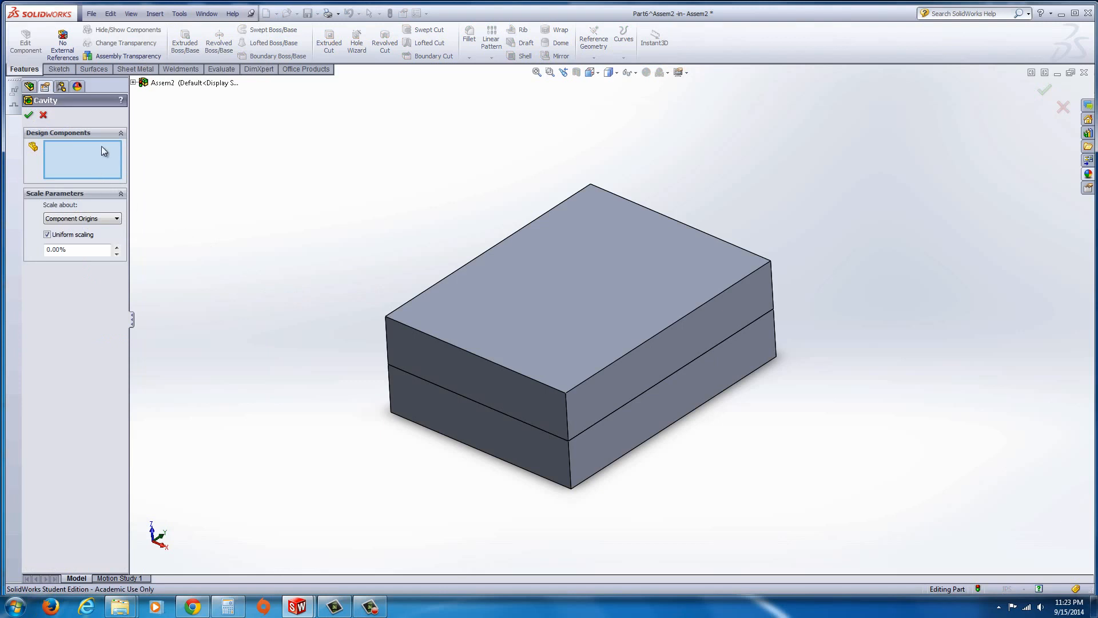
{"action": "left_click", "coordinate": [134, 82]}
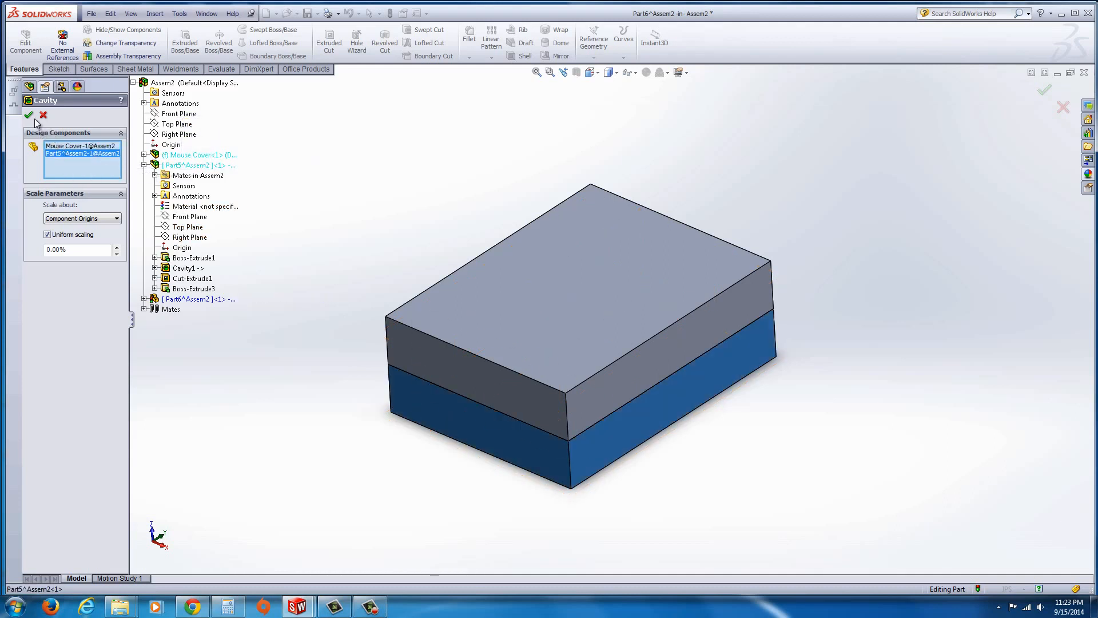
{"action": "left_click", "coordinate": [29, 115]}
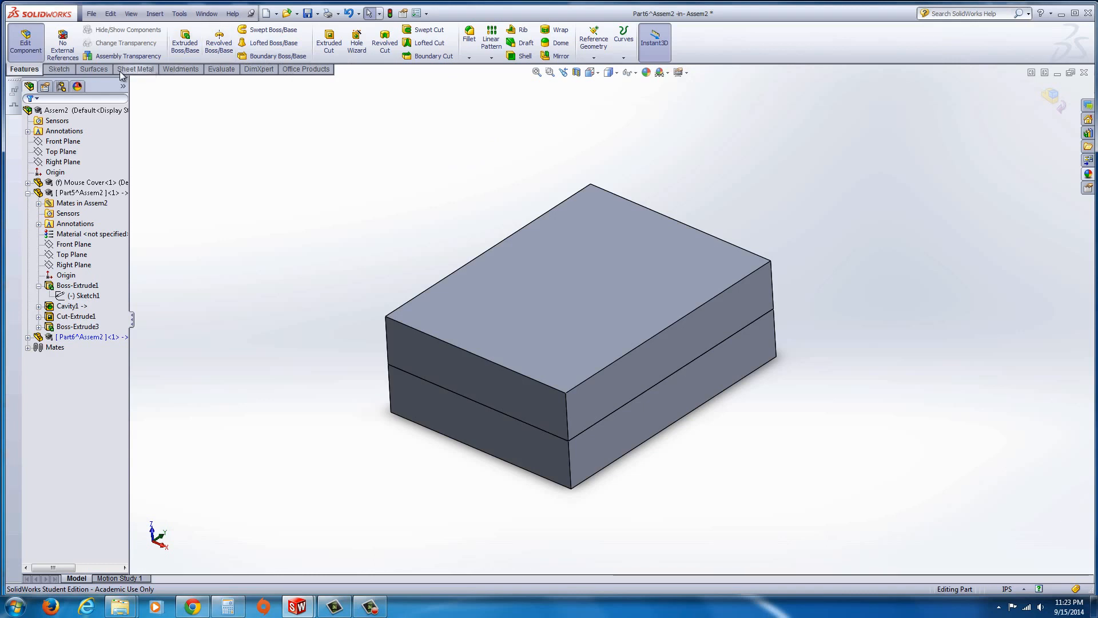
Exit component editing and add explode steps lifting the top plate and mouse cover
{"action": "left_click", "coordinate": [26, 41]}
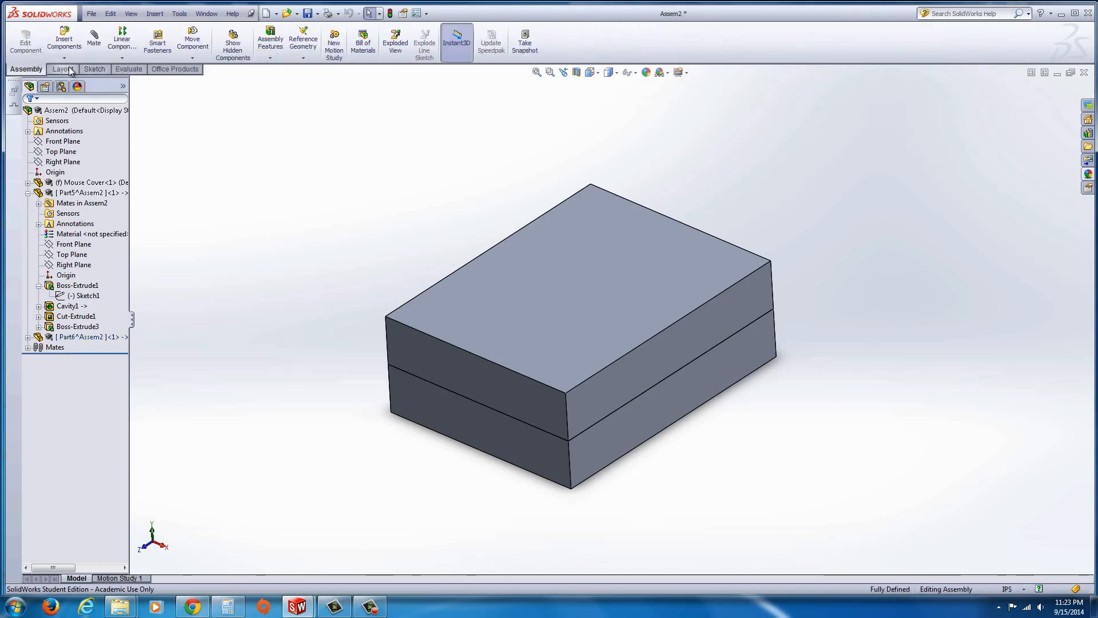
{"action": "left_click", "coordinate": [396, 40]}
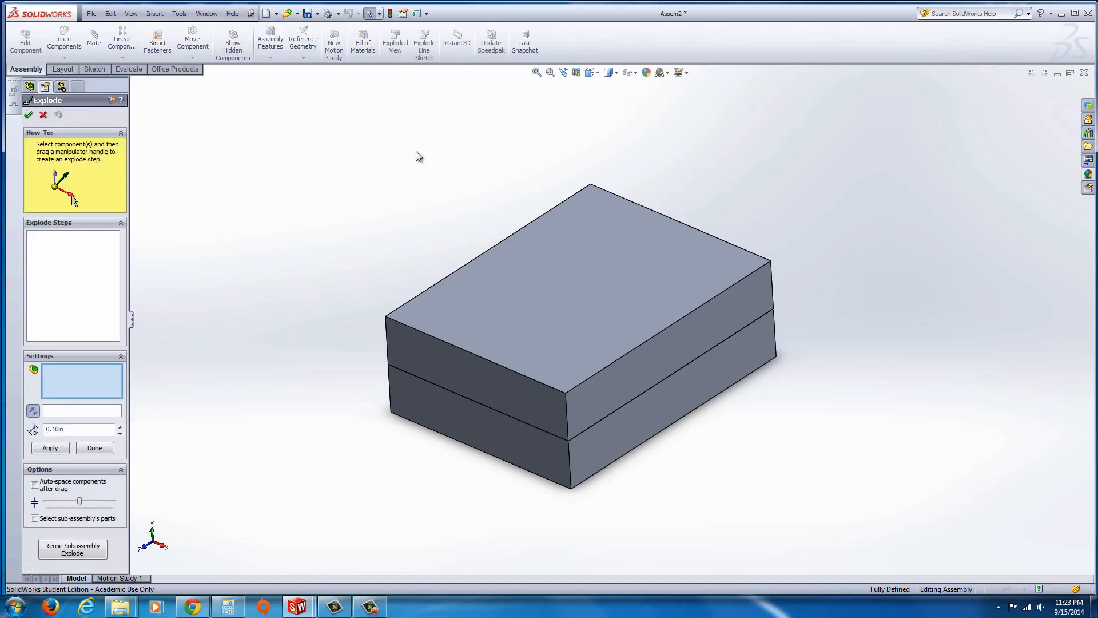
{"action": "left_click", "coordinate": [596, 280]}
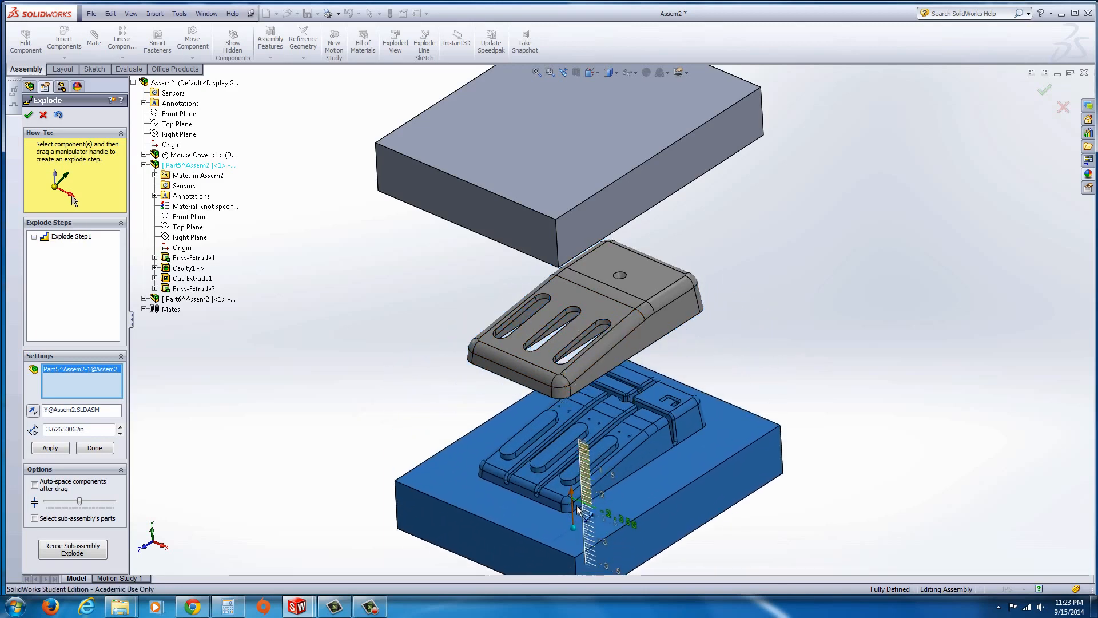
{"action": "left_click", "coordinate": [50, 447]}
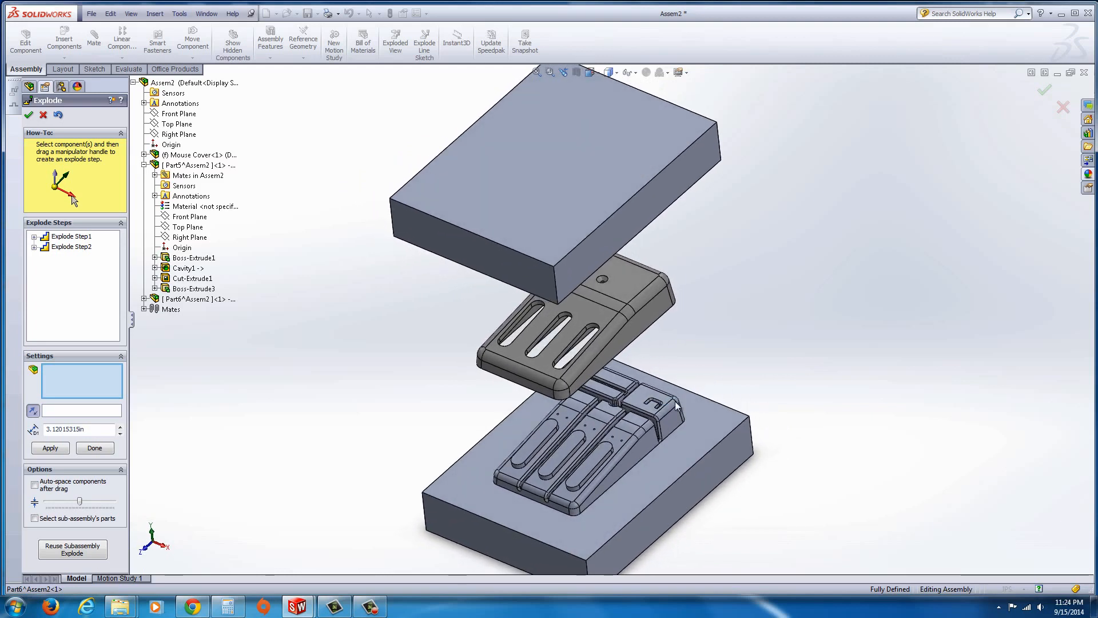
{"action": "mouse_move", "coordinate": [658, 336]}
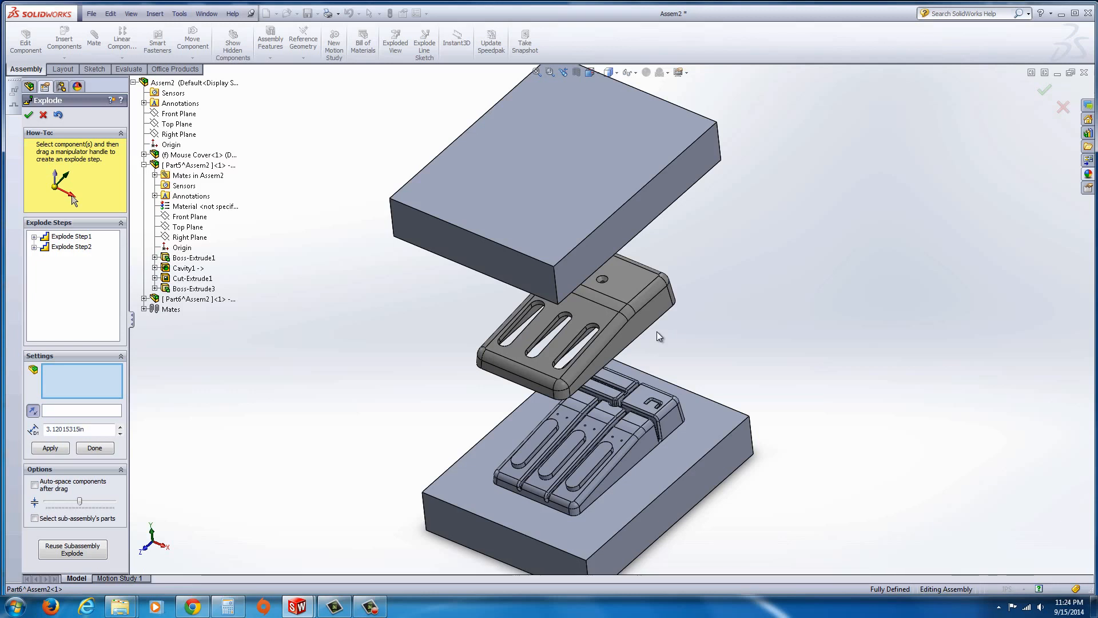
{"action": "mouse_move", "coordinate": [609, 399]}
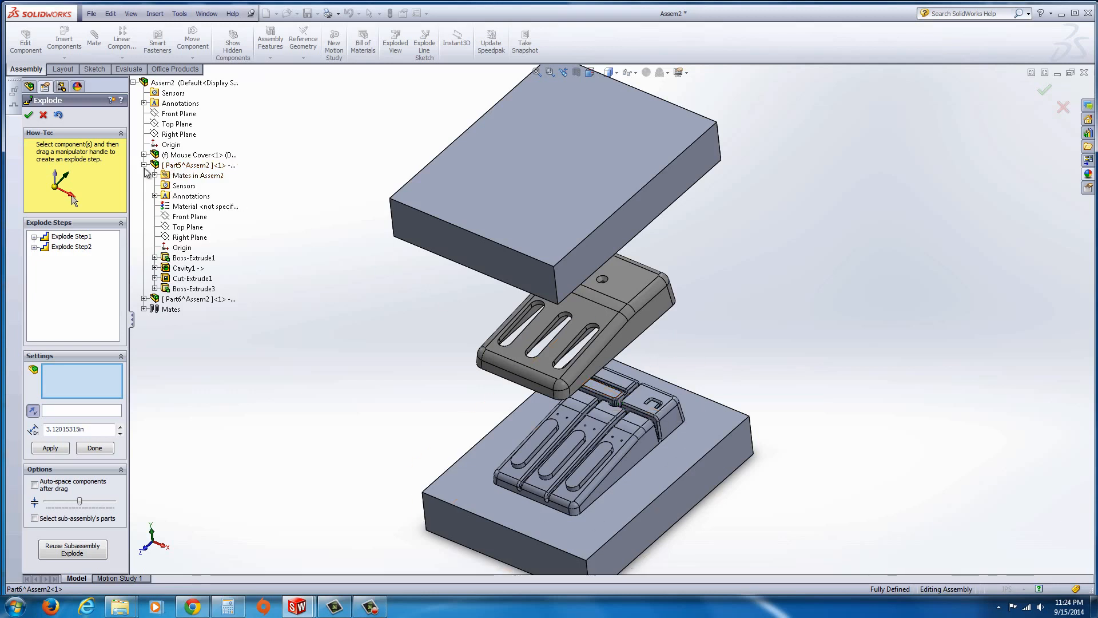
{"action": "left_click", "coordinate": [144, 165]}
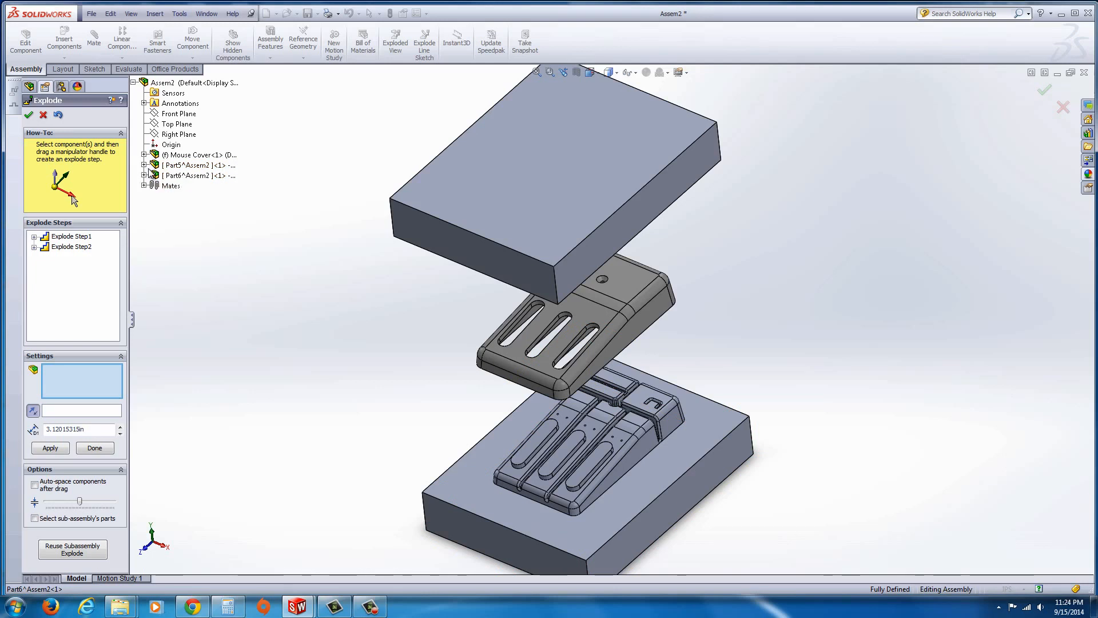
{"action": "left_click", "coordinate": [514, 214]}
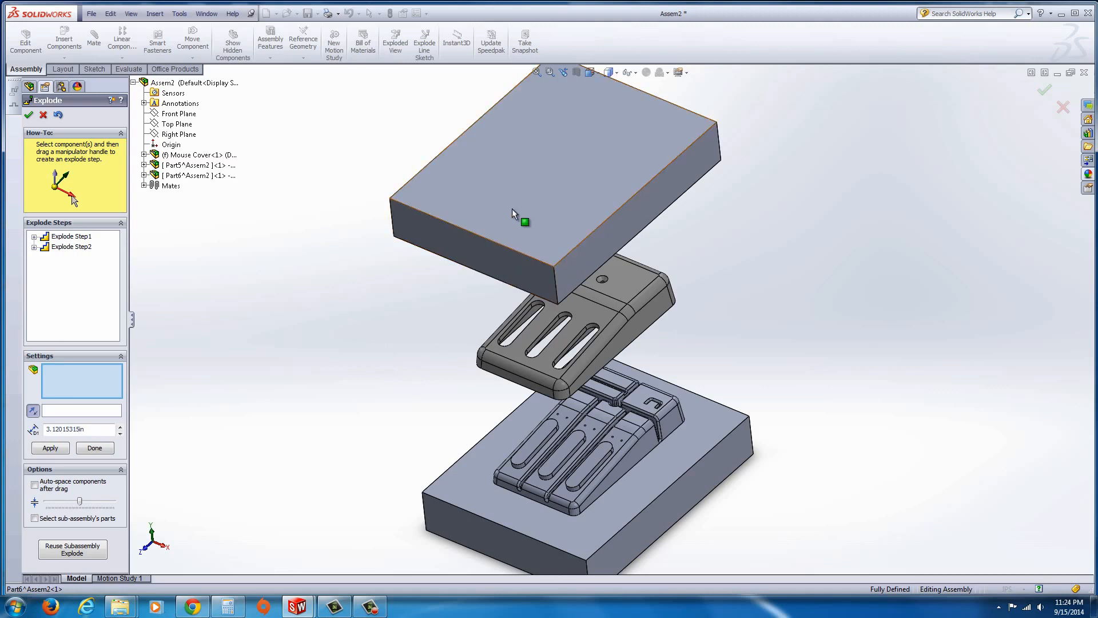
Open the top plate Part6 as its own part and view its configurations
{"action": "right_click", "coordinate": [515, 213]}
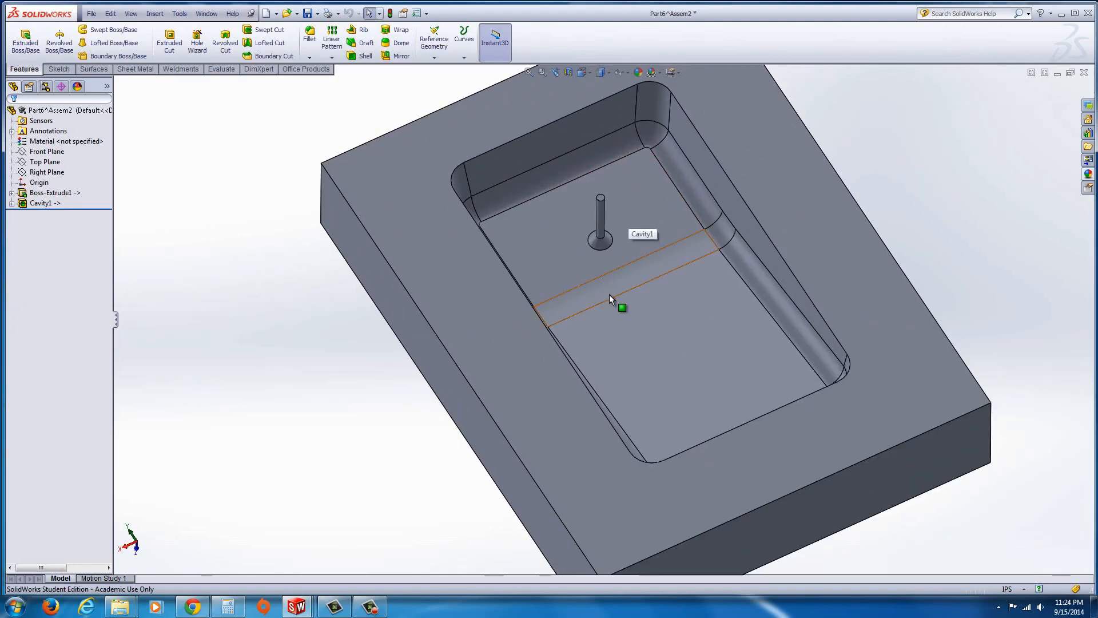
{"action": "scroll", "scroll_direction": "up", "scroll_amount": 3}
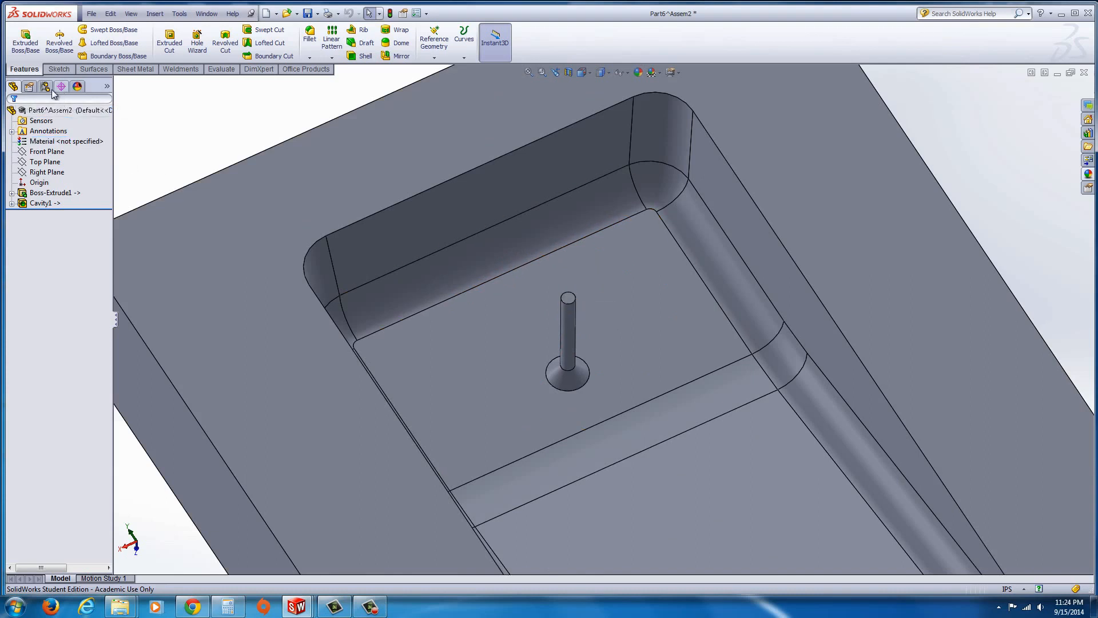
{"action": "mouse_move", "coordinate": [45, 87]}
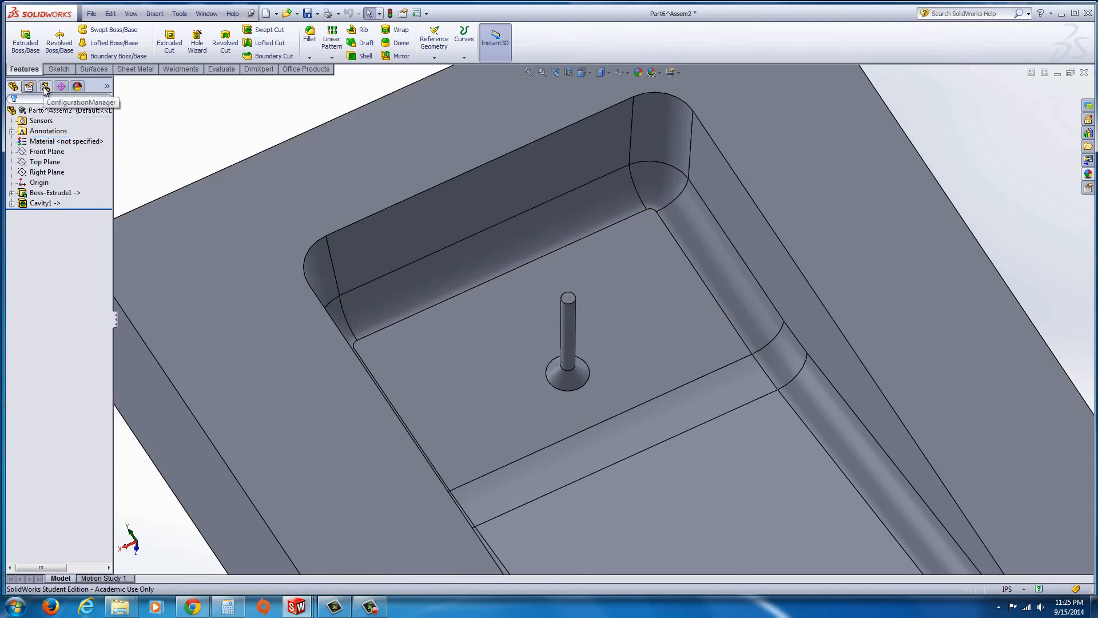
{"action": "left_click", "coordinate": [44, 87]}
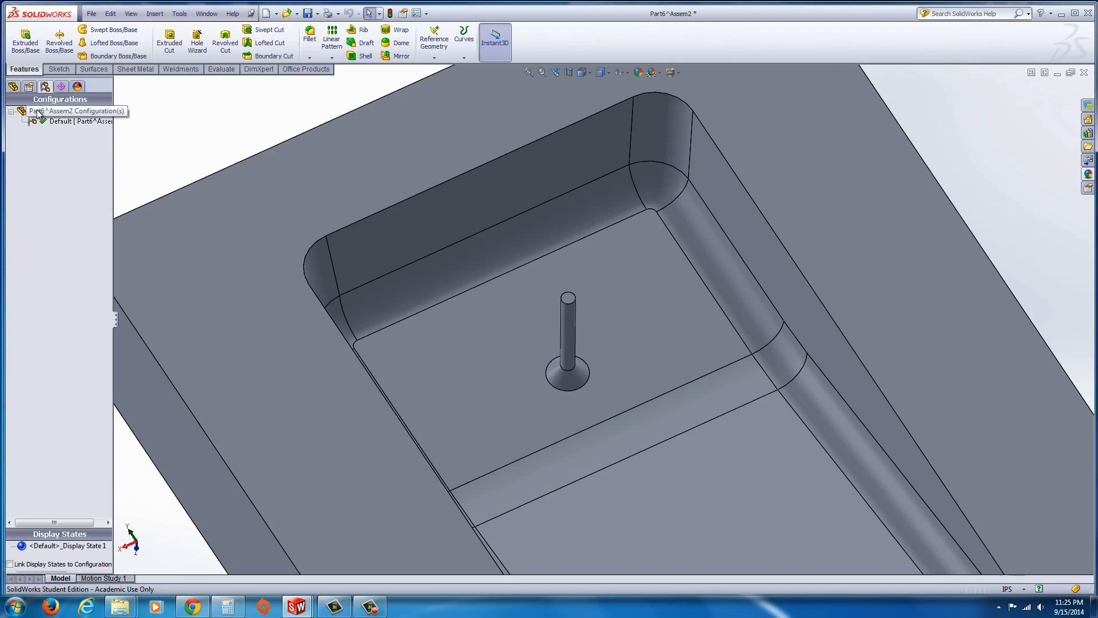
Add a new configuration named CORE PIN to the Part6 plate part
{"action": "right_click", "coordinate": [72, 116]}
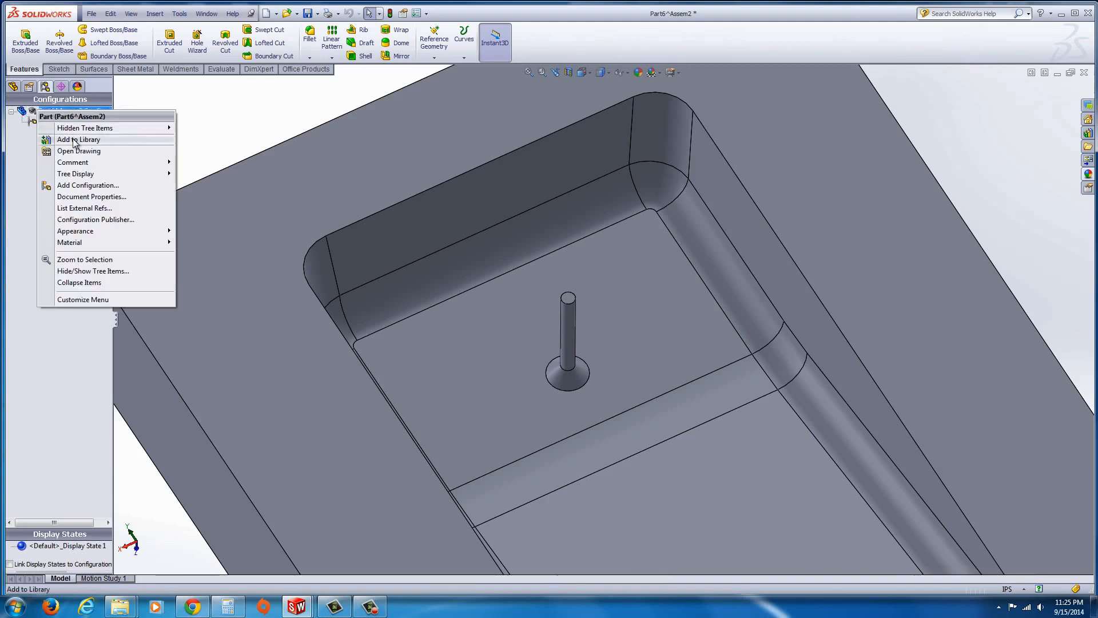
{"action": "mouse_move", "coordinate": [88, 185]}
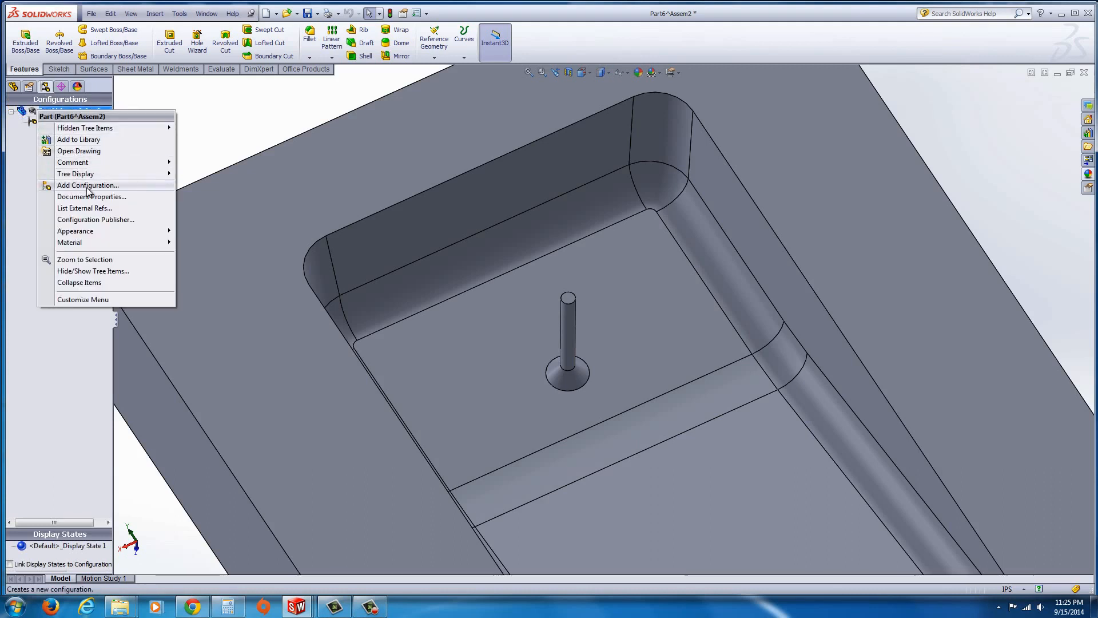
{"action": "left_click", "coordinate": [88, 184]}
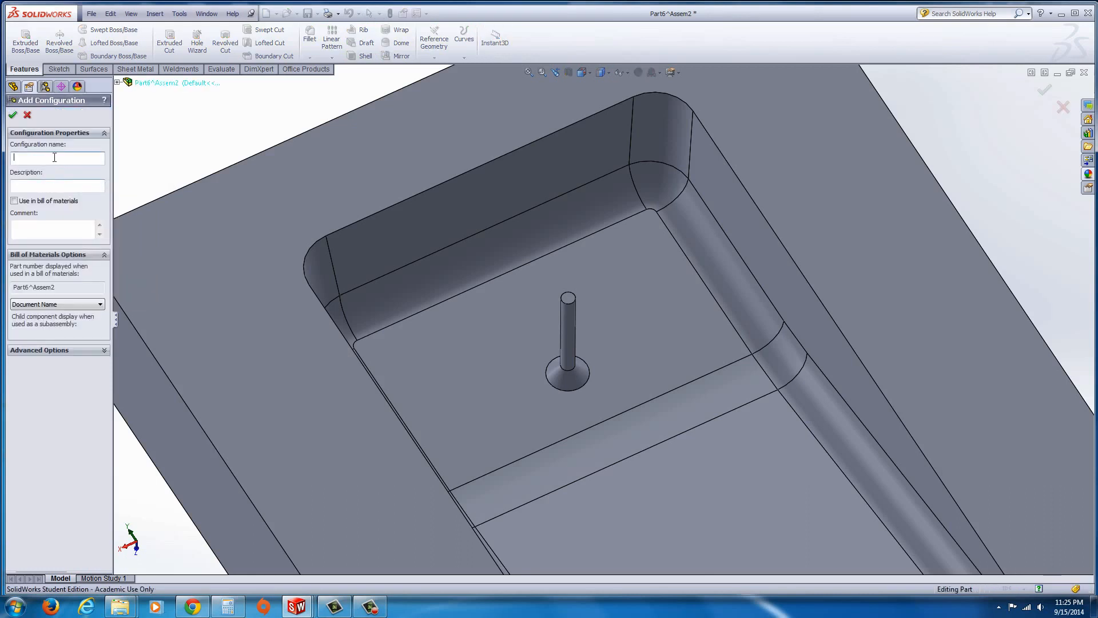
{"action": "type", "text": "c"}
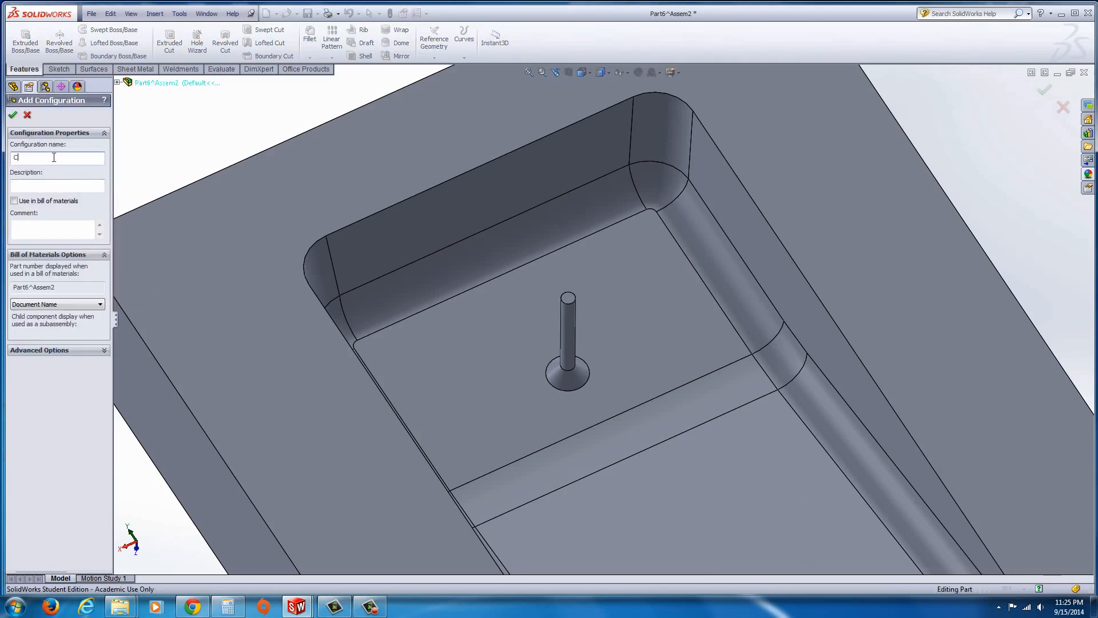
{"action": "type", "text": "ORE PI"}
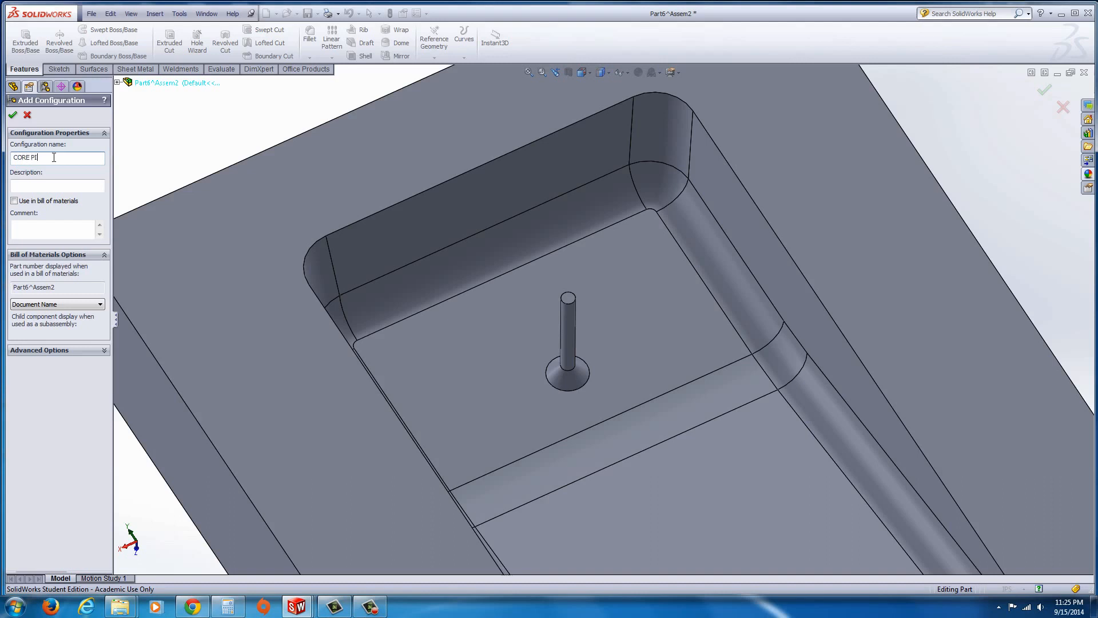
{"action": "type", "text": "N"}
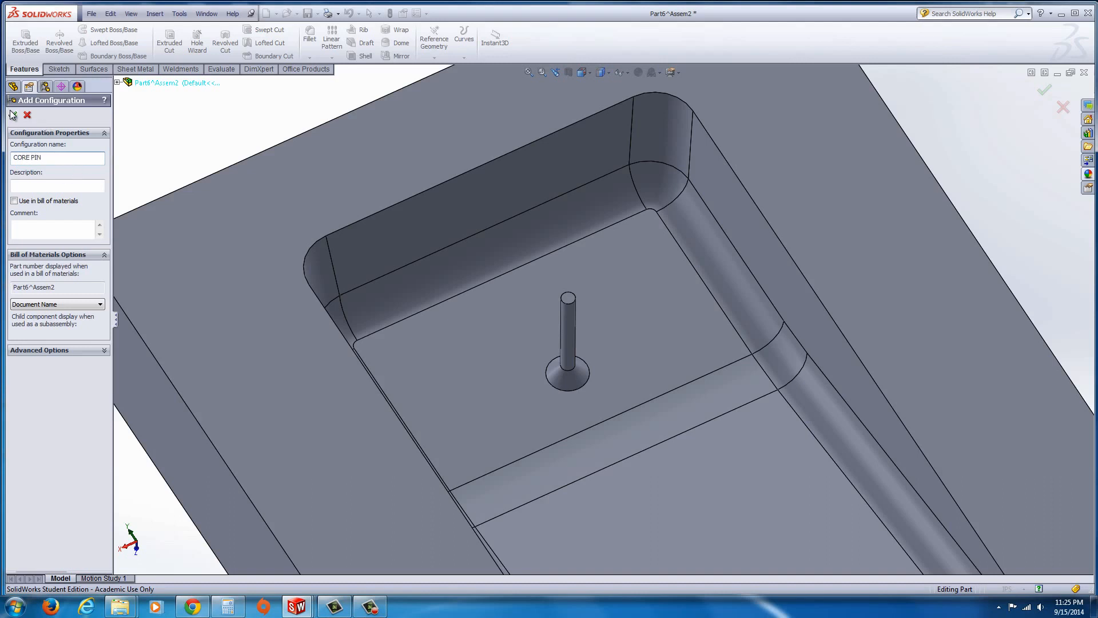
{"action": "left_click", "coordinate": [12, 115]}
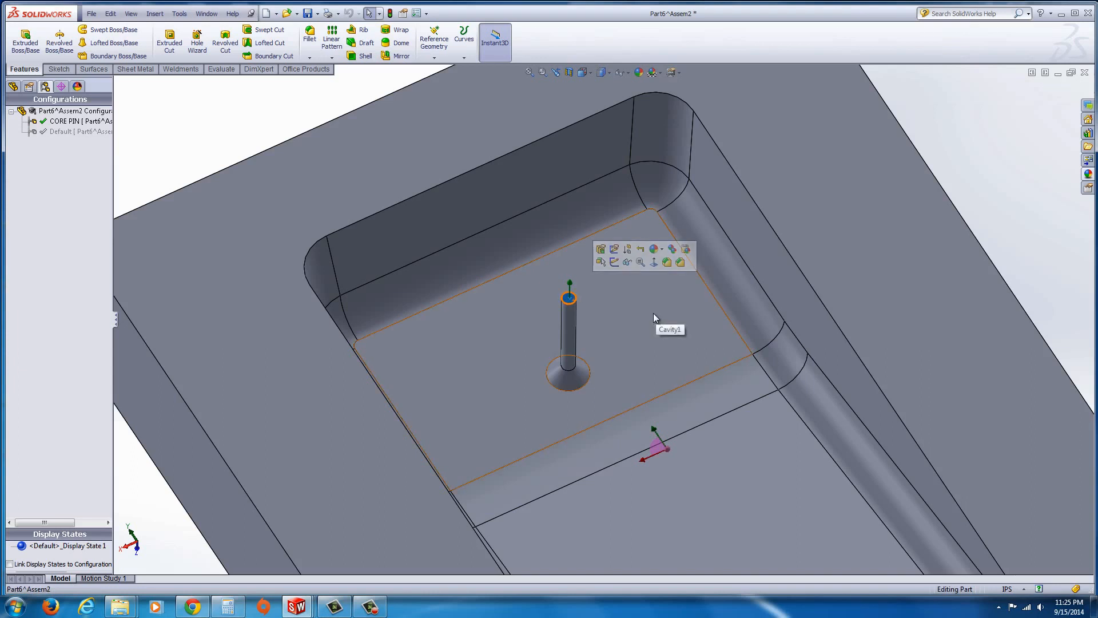
{"action": "mouse_move", "coordinate": [614, 262]}
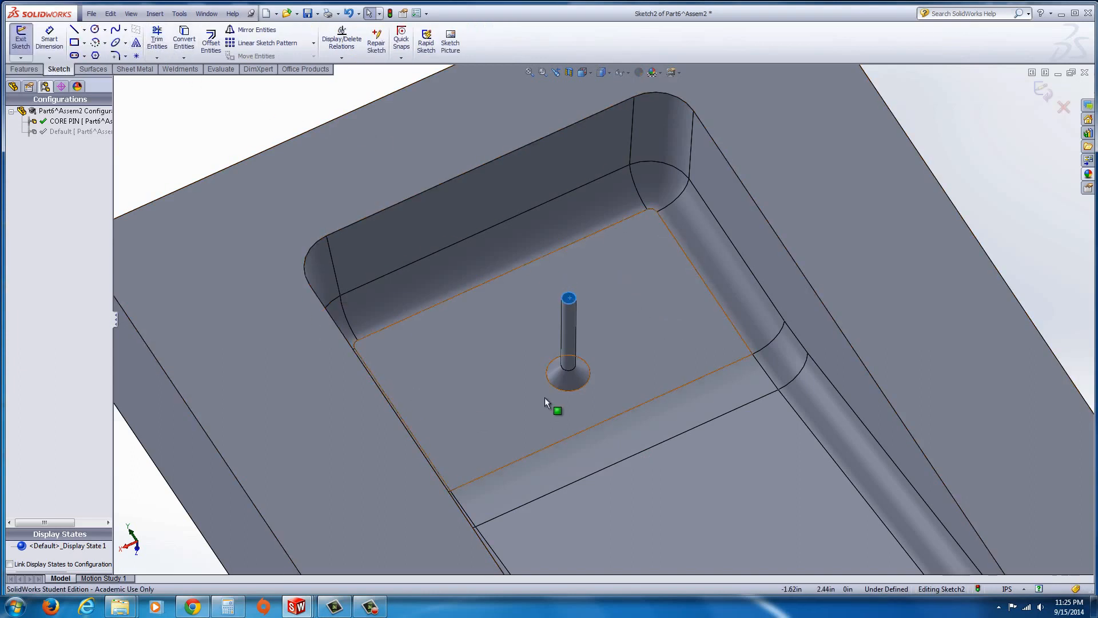
Convert the pin's circular edge and cut Through All with flipped side, leaving only the pin
{"action": "left_click", "coordinate": [568, 377]}
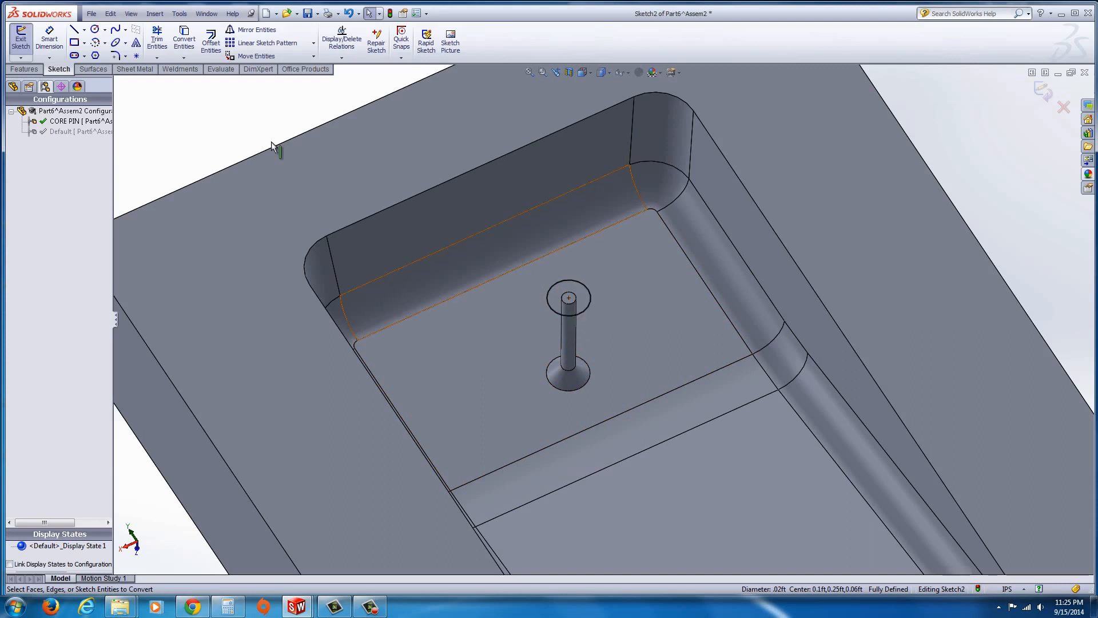
{"action": "left_click", "coordinate": [23, 68]}
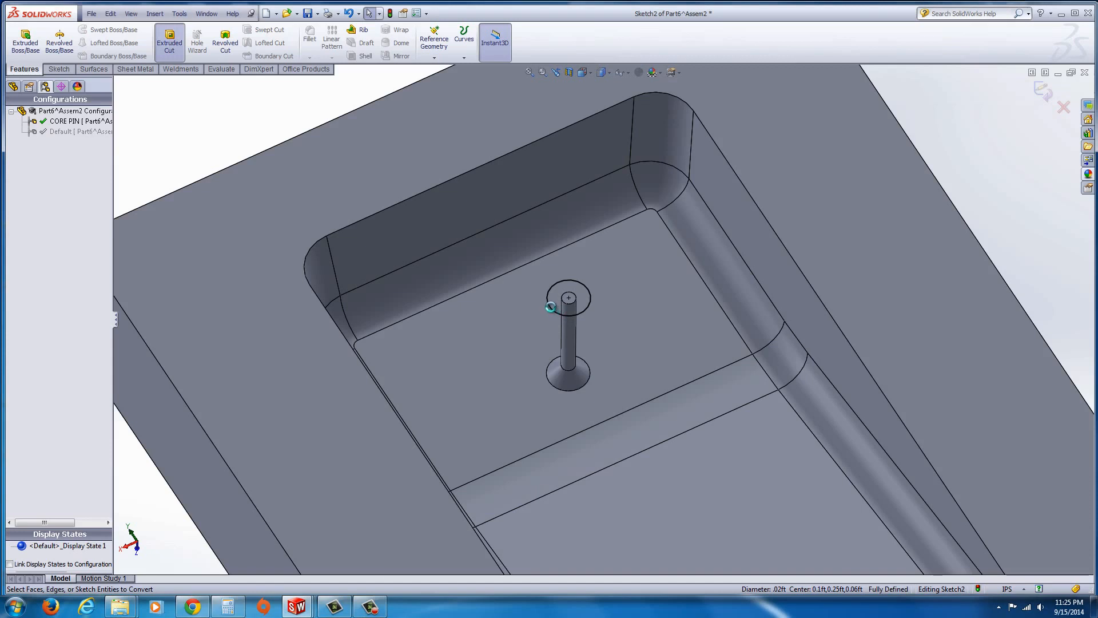
{"action": "left_click", "coordinate": [168, 41]}
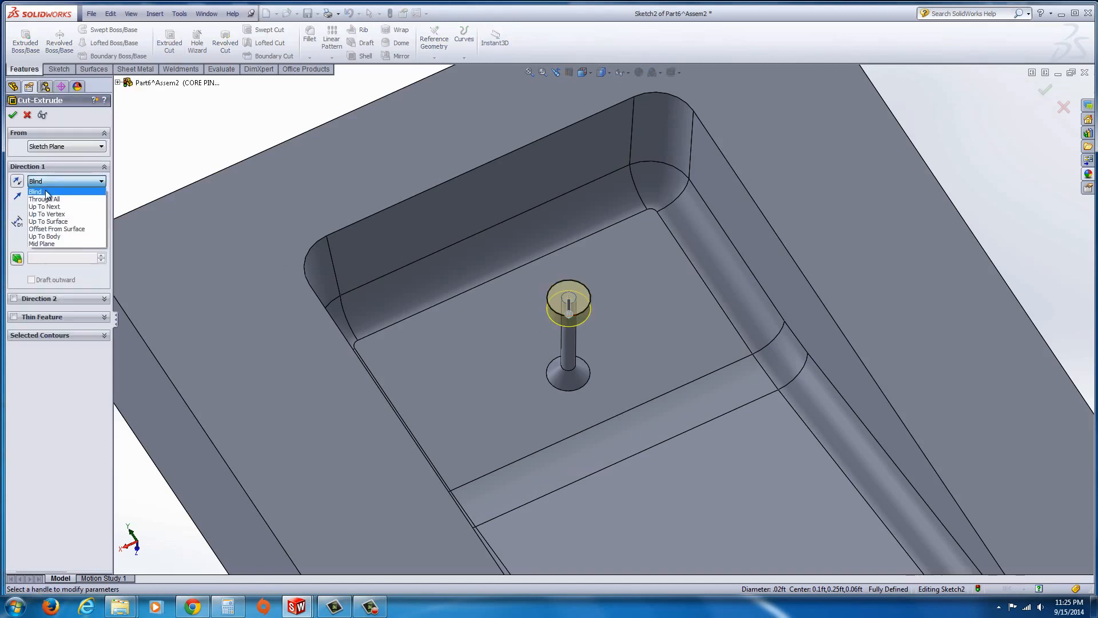
{"action": "left_click", "coordinate": [44, 199]}
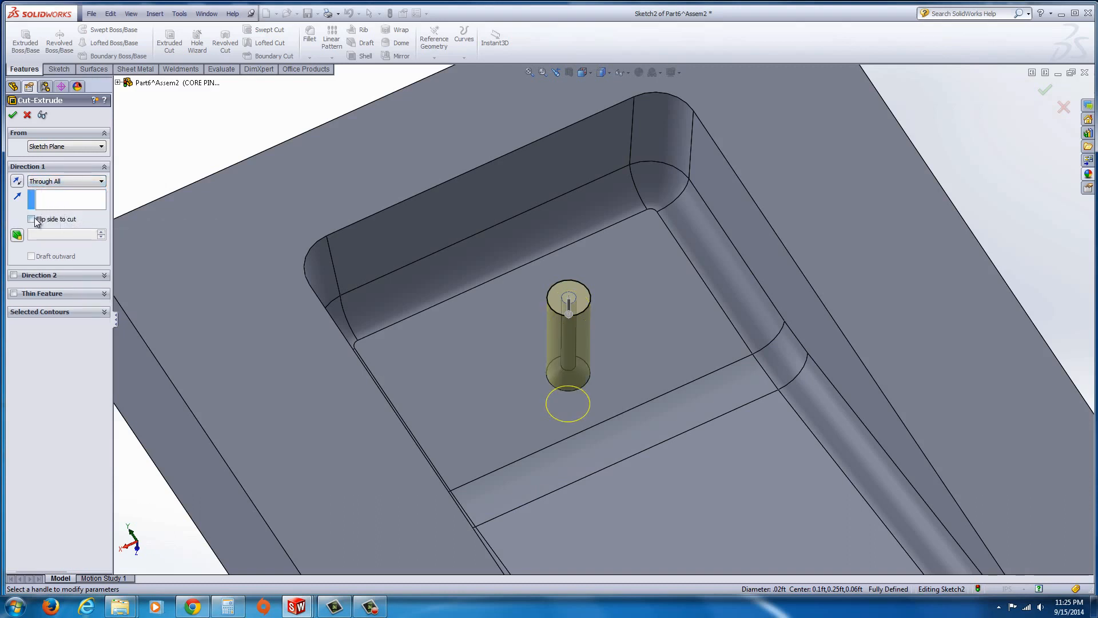
{"action": "left_click", "coordinate": [31, 218]}
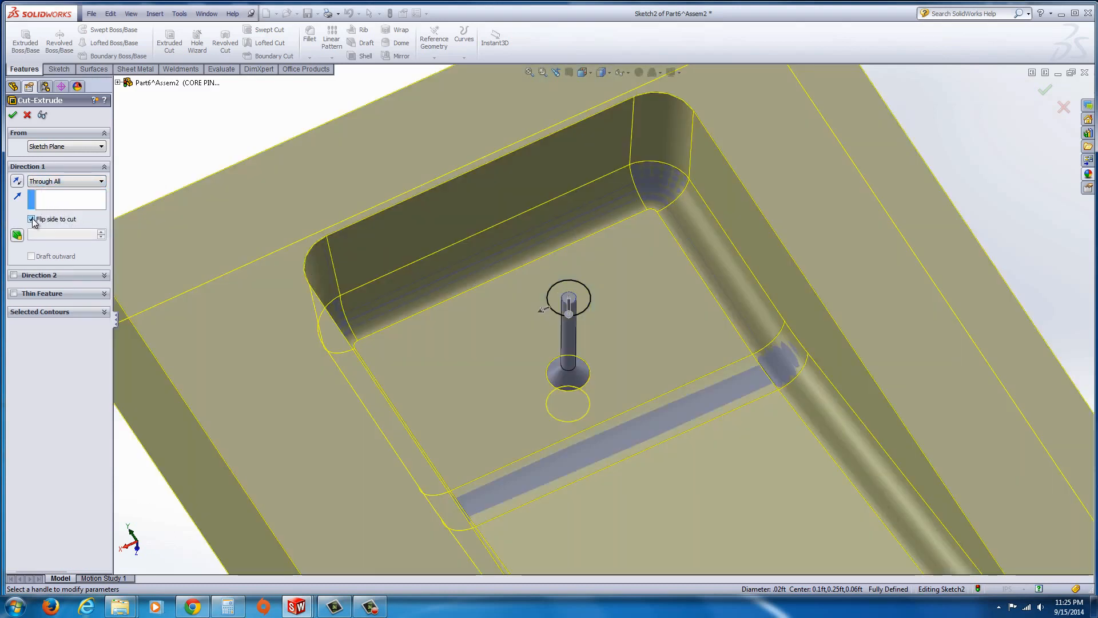
{"action": "left_click", "coordinate": [31, 219]}
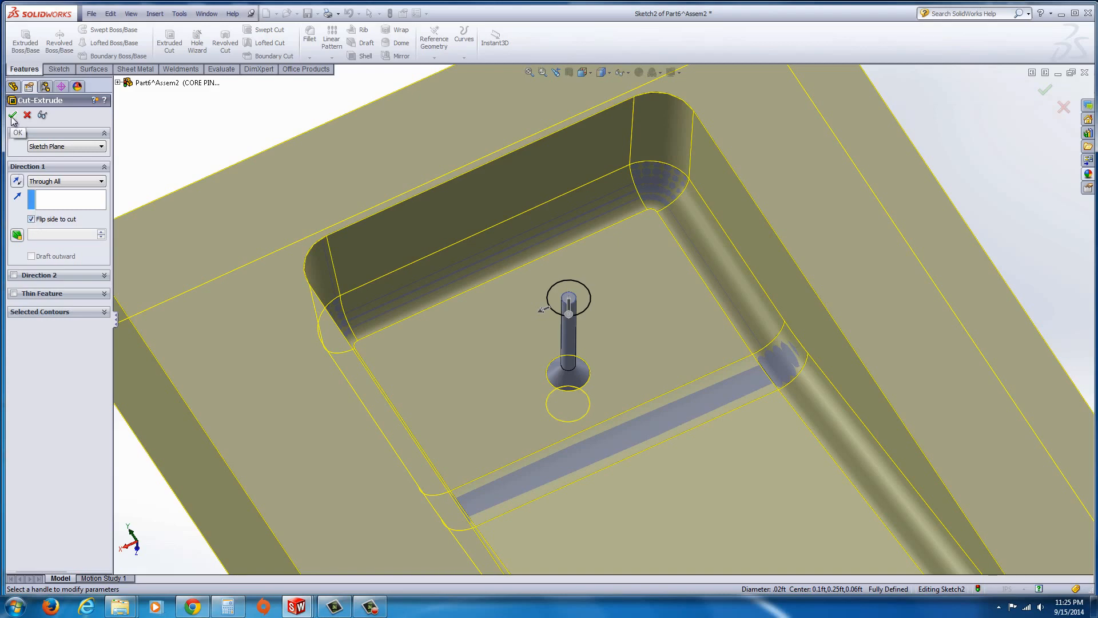
{"action": "left_click", "coordinate": [13, 115]}
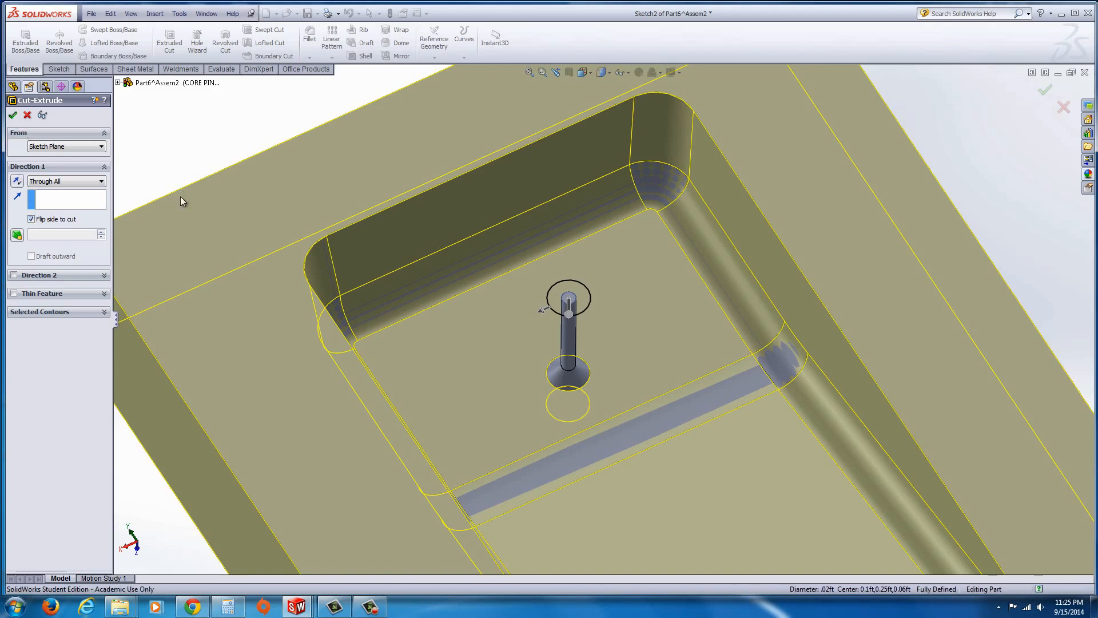
{"action": "left_click", "coordinate": [13, 115]}
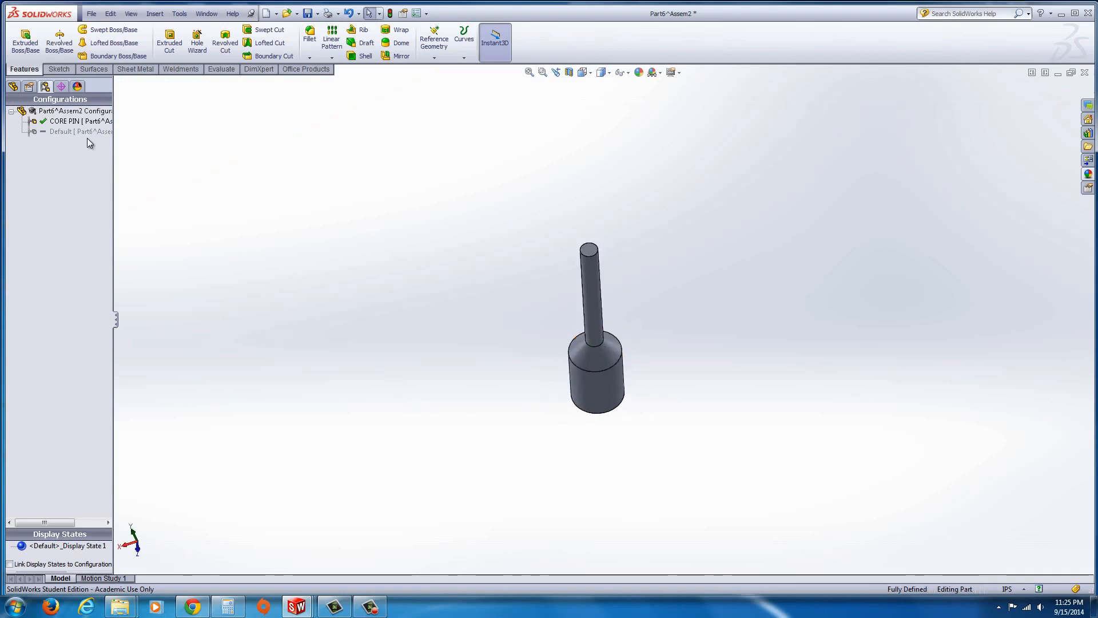
Activate the Default configuration to show the full plate with its cavity and pin
{"action": "left_click", "coordinate": [61, 131]}
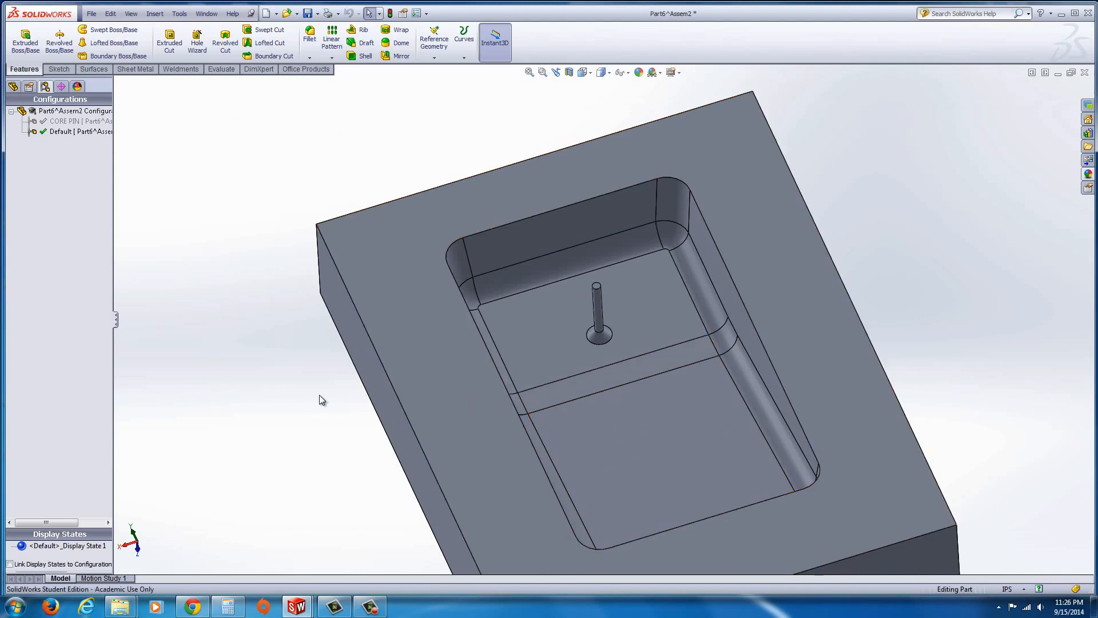
{"action": "left_click", "coordinate": [602, 392]}
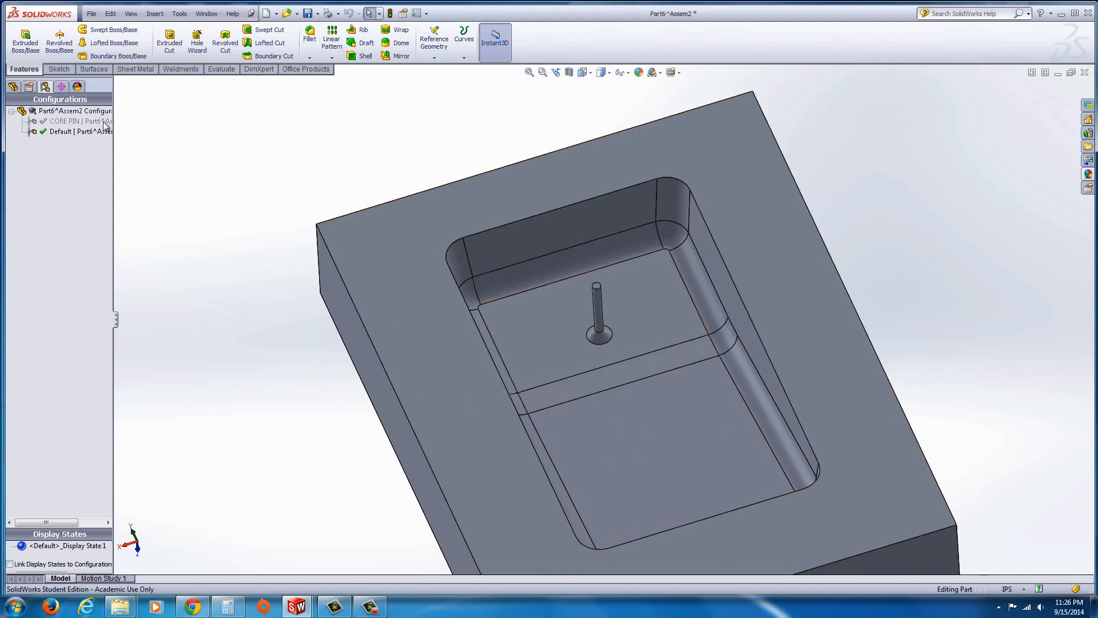
{"action": "mouse_move", "coordinate": [59, 132]}
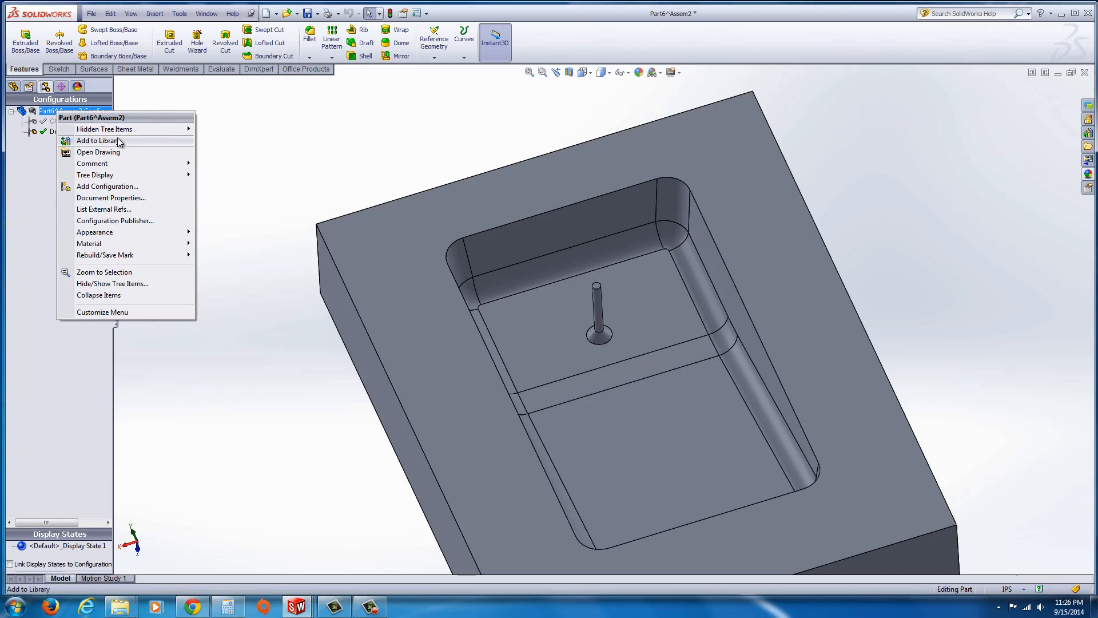
{"action": "mouse_move", "coordinate": [107, 187]}
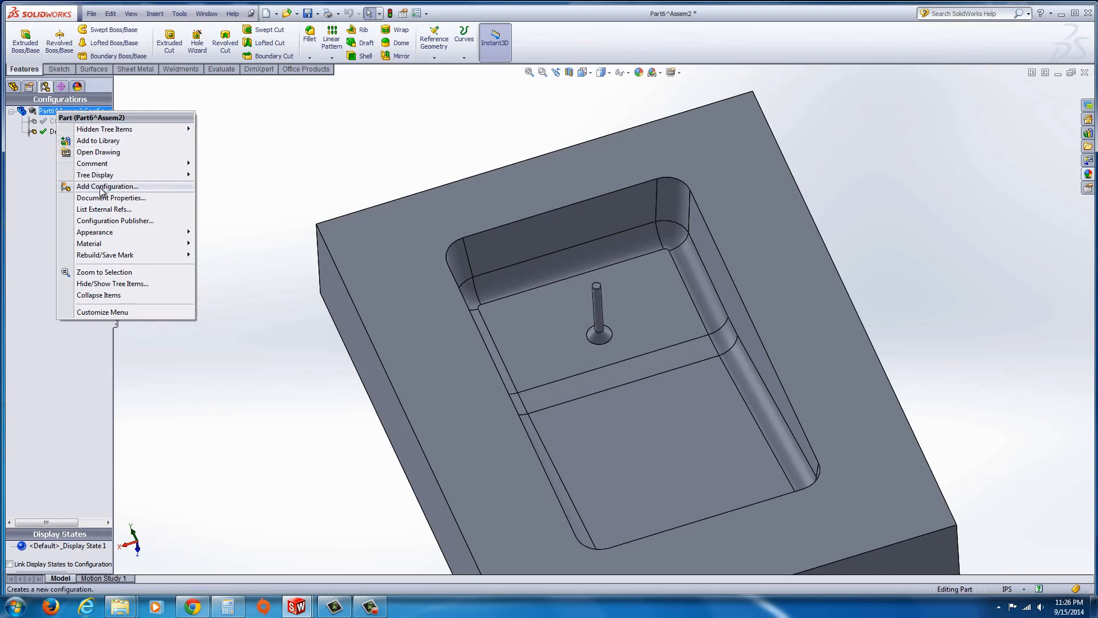
Add a new configuration named CAVITY to the part
{"action": "left_click", "coordinate": [107, 185]}
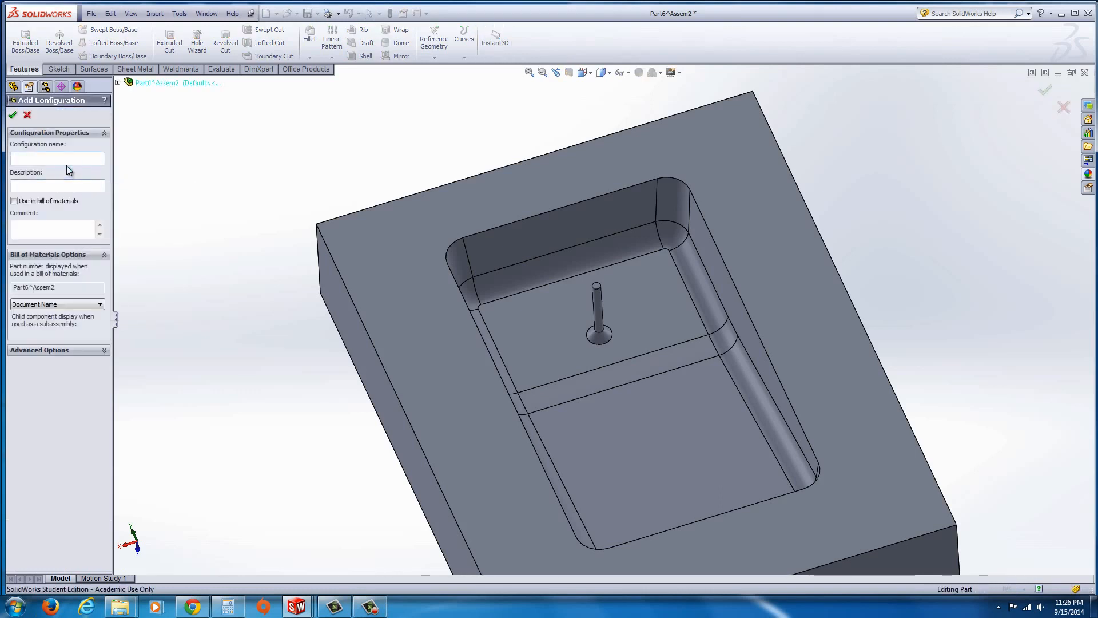
{"action": "type", "text": "CAV"}
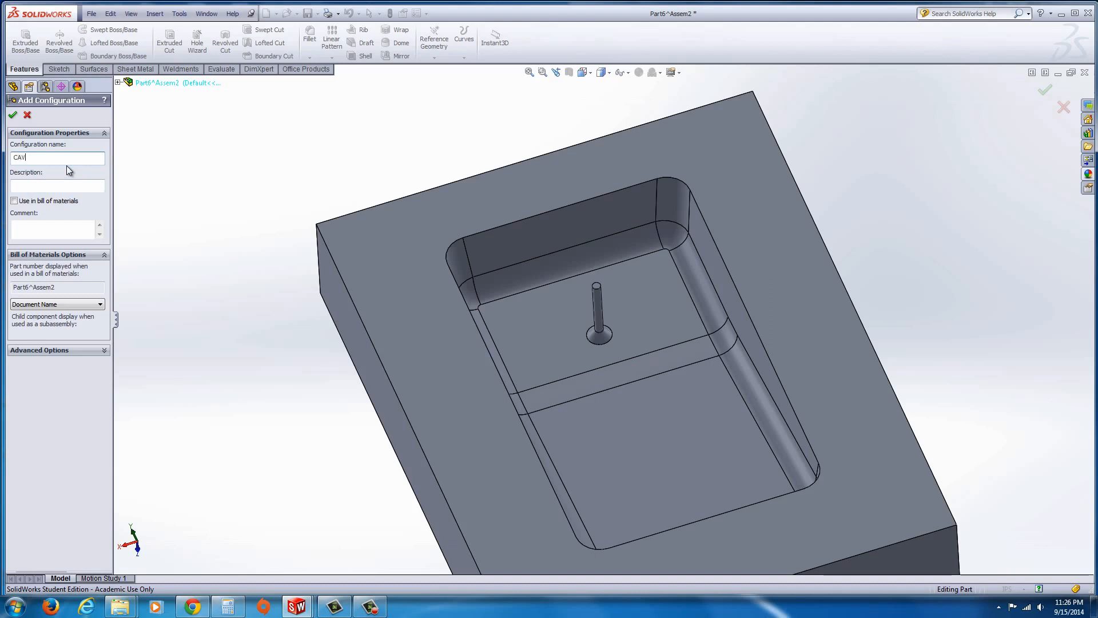
{"action": "type", "text": "ITY"}
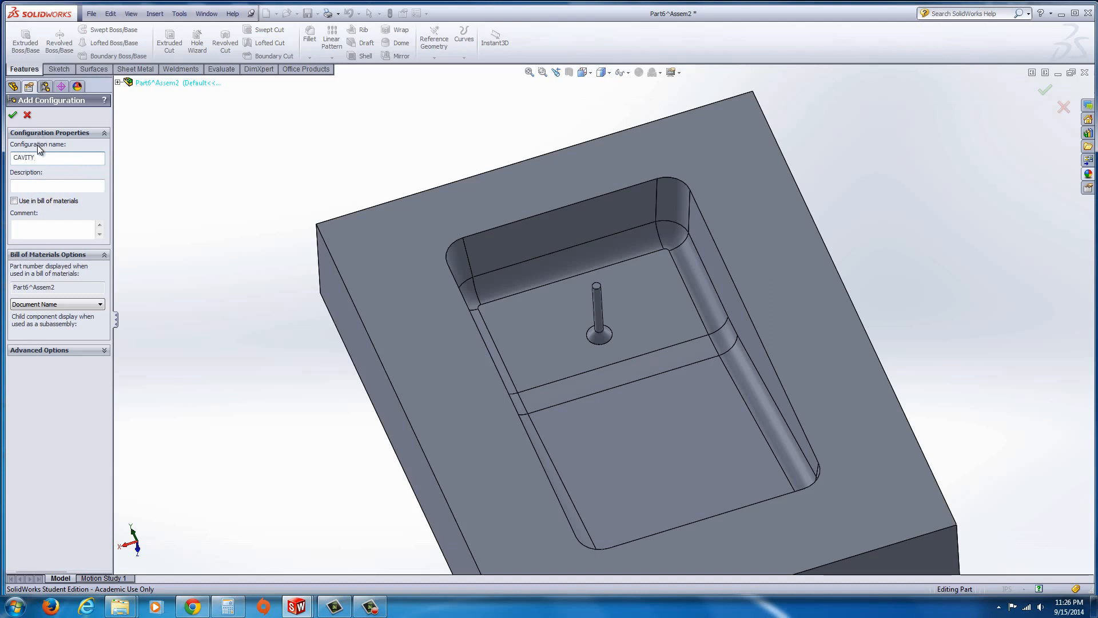
{"action": "left_click", "coordinate": [12, 114]}
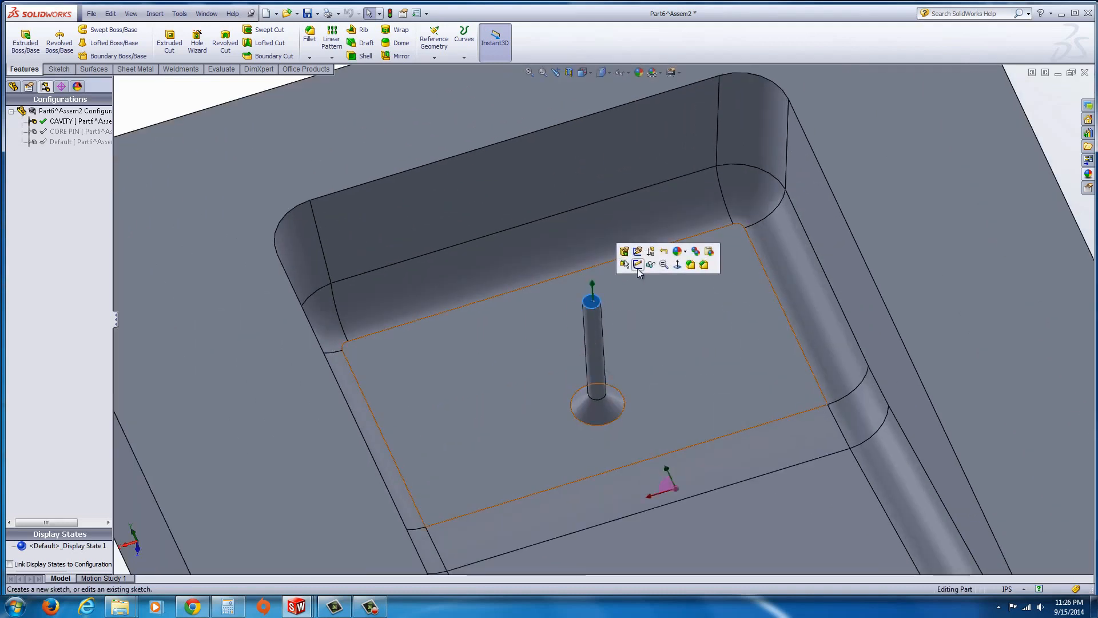
Cut the pin's outline Through All from the cavity floor to make a pin hole
{"action": "left_click", "coordinate": [637, 265]}
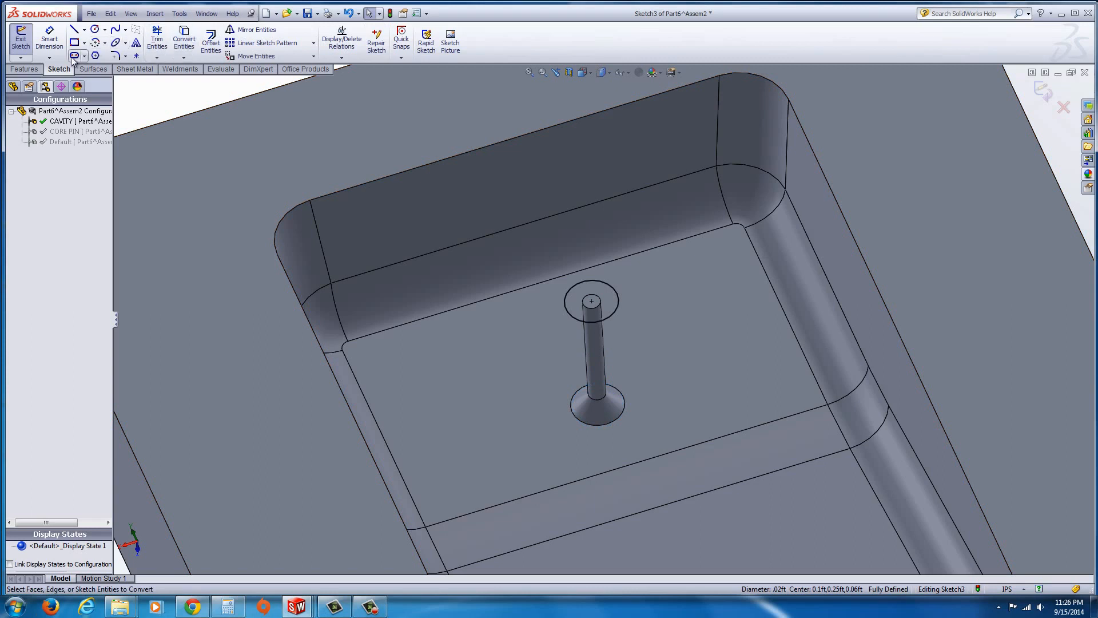
{"action": "left_click", "coordinate": [169, 38]}
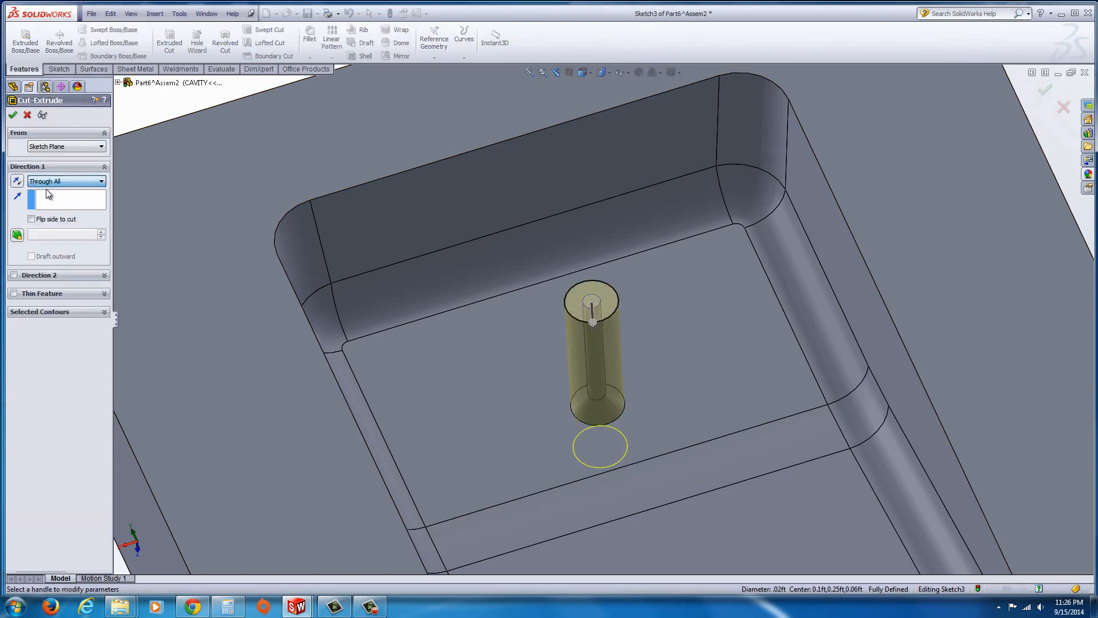
{"action": "left_click", "coordinate": [13, 114]}
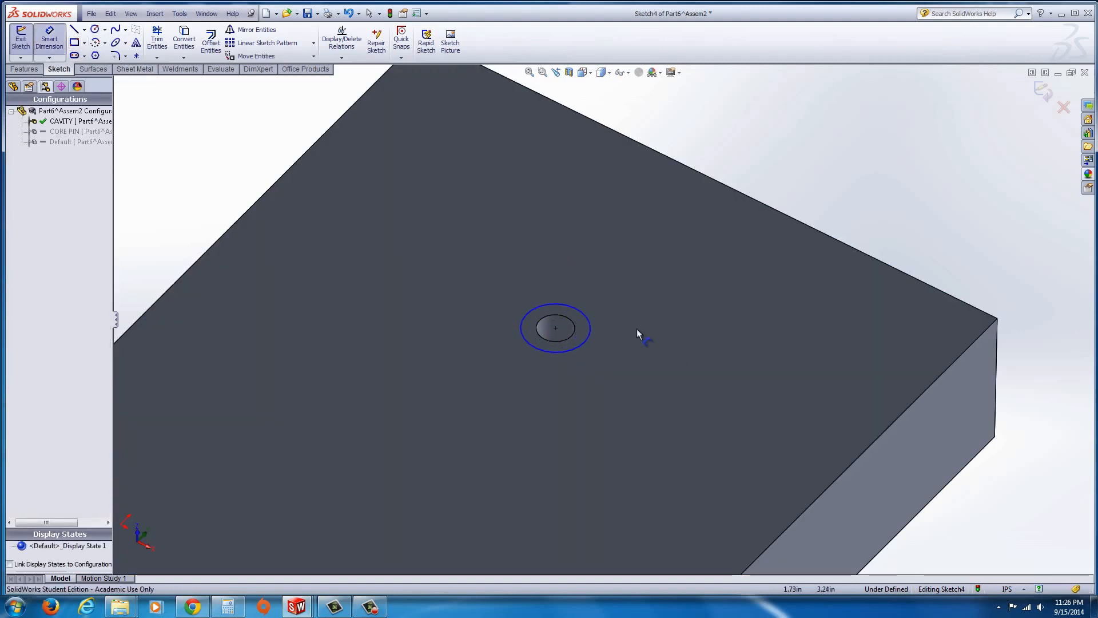
Dimension the diameter of the circle around the pin hole and confirm the value
{"action": "left_click", "coordinate": [554, 327]}
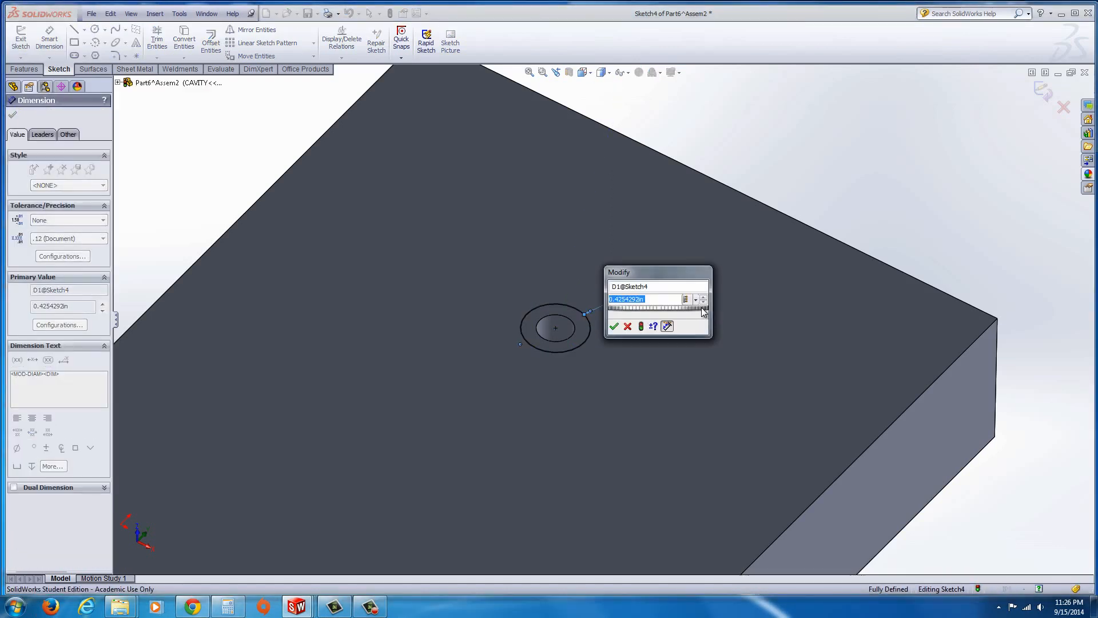
{"action": "left_click", "coordinate": [614, 325]}
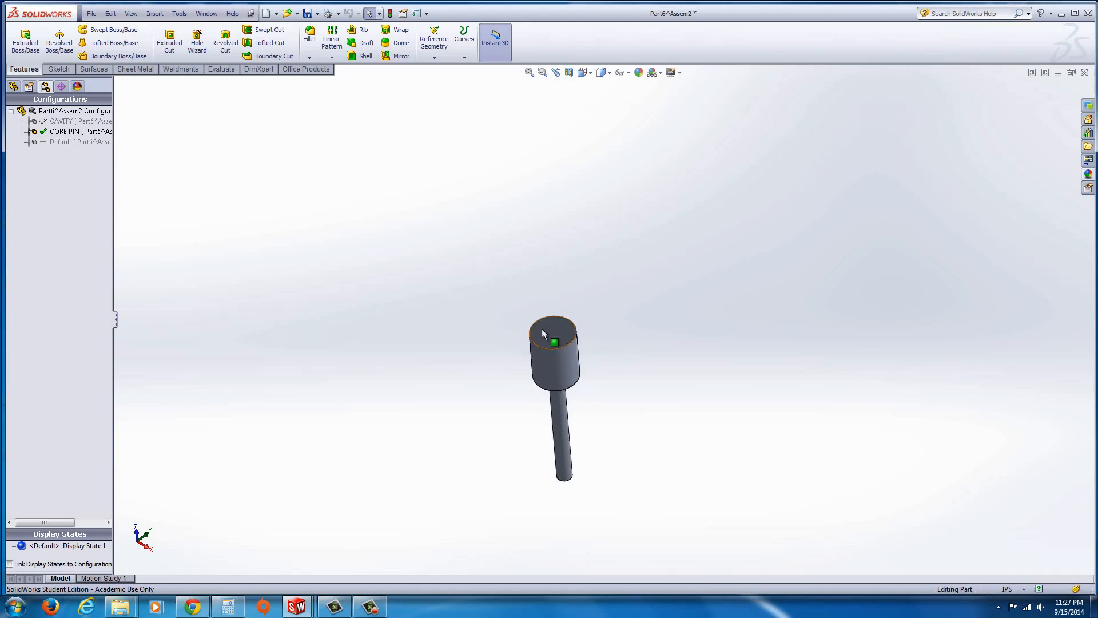
Sketch a circle on the pin head's top face
{"action": "left_click", "coordinate": [553, 333]}
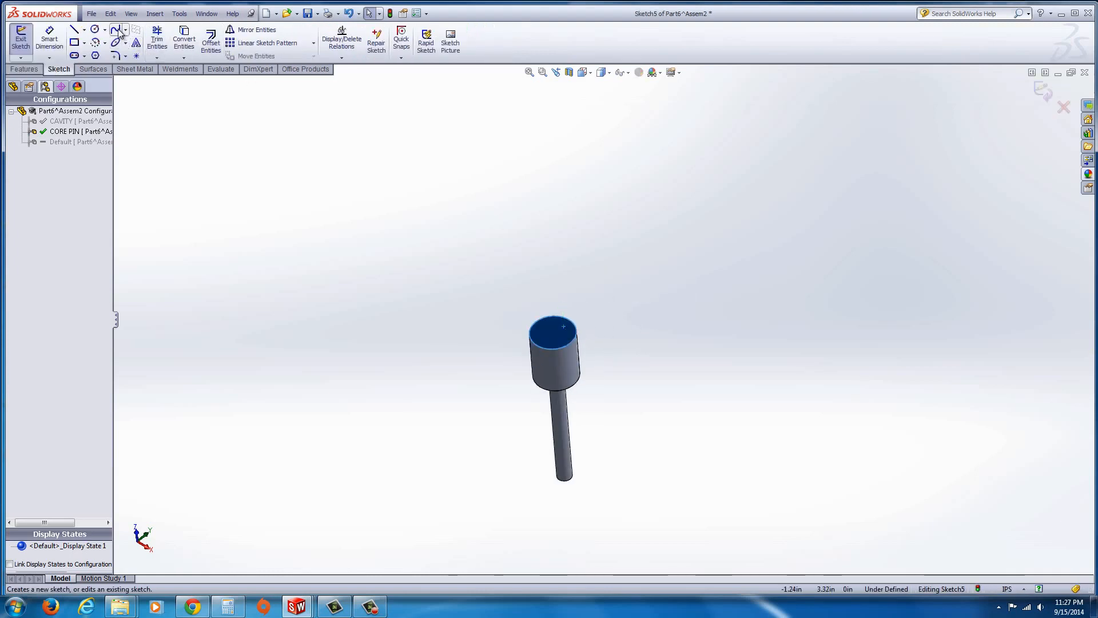
{"action": "left_click", "coordinate": [116, 28]}
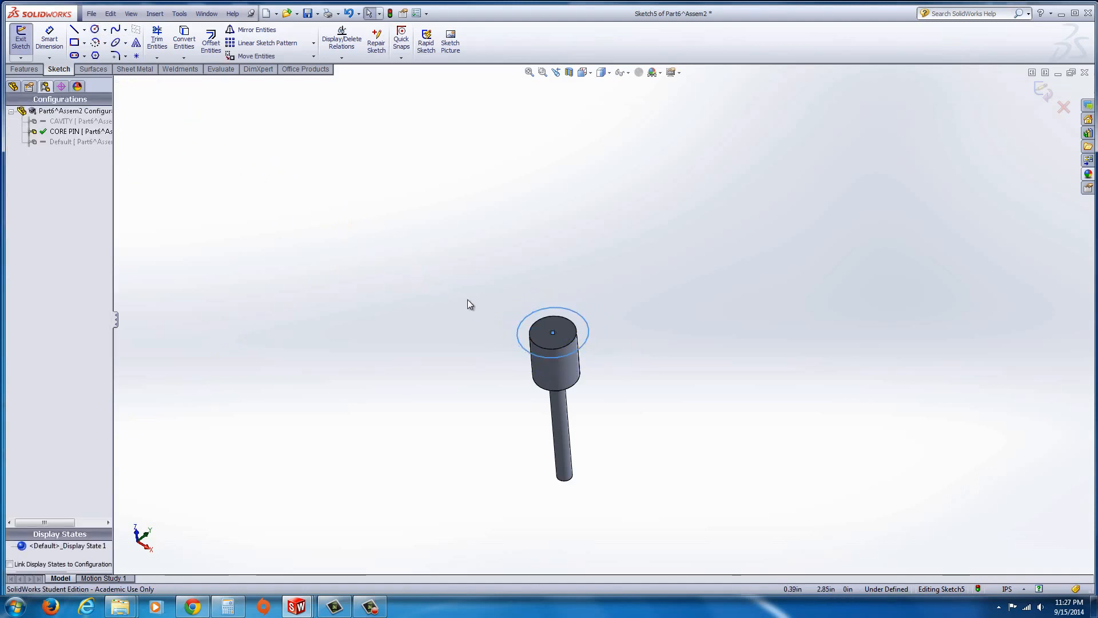
{"action": "left_click", "coordinate": [553, 333]}
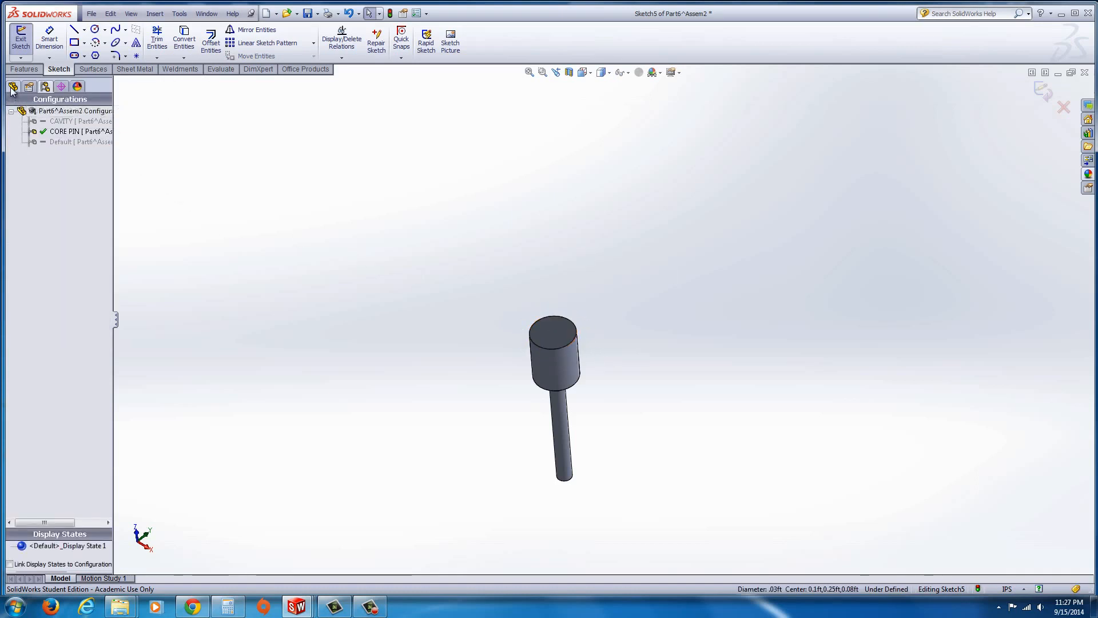
Extrude the head circle 0.20 in as a boss on the core pin
{"action": "left_click", "coordinate": [13, 85]}
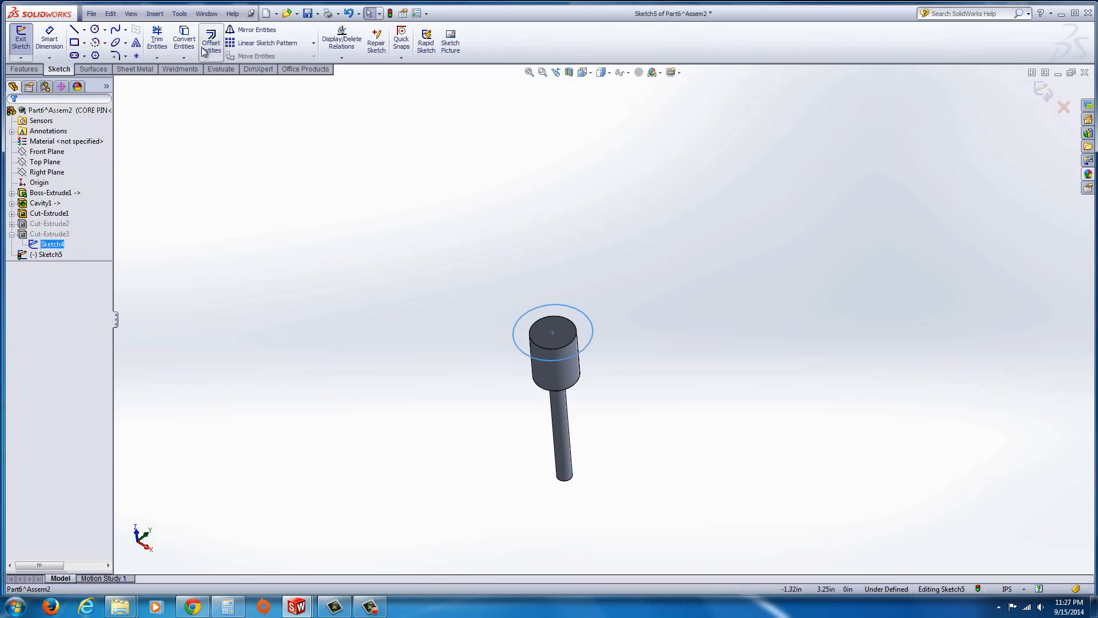
{"action": "left_click", "coordinate": [184, 38]}
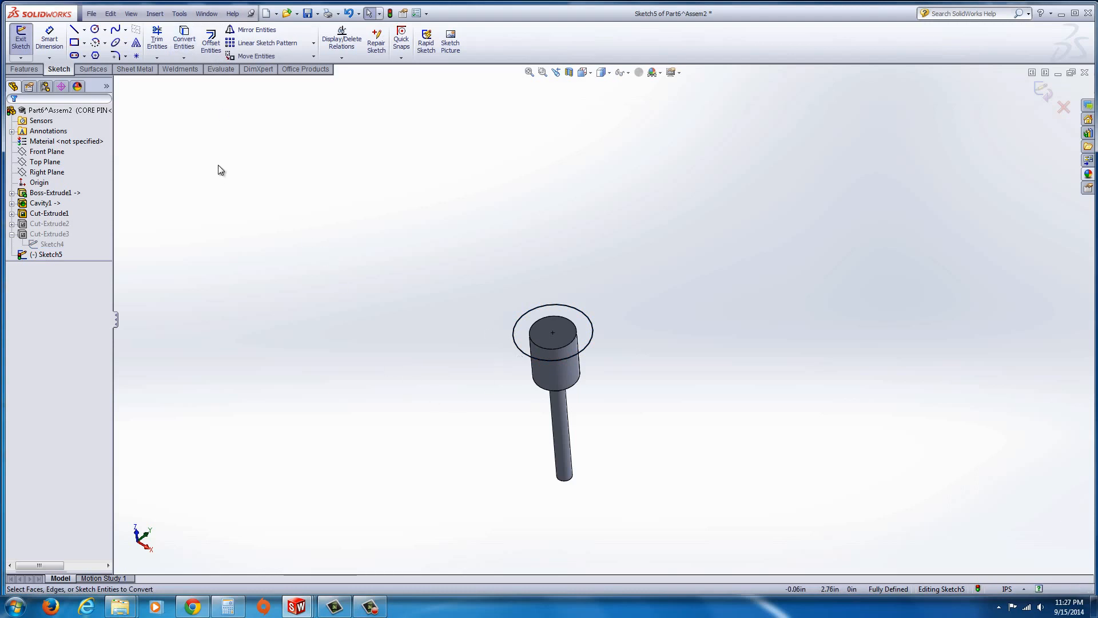
{"action": "left_click", "coordinate": [23, 69]}
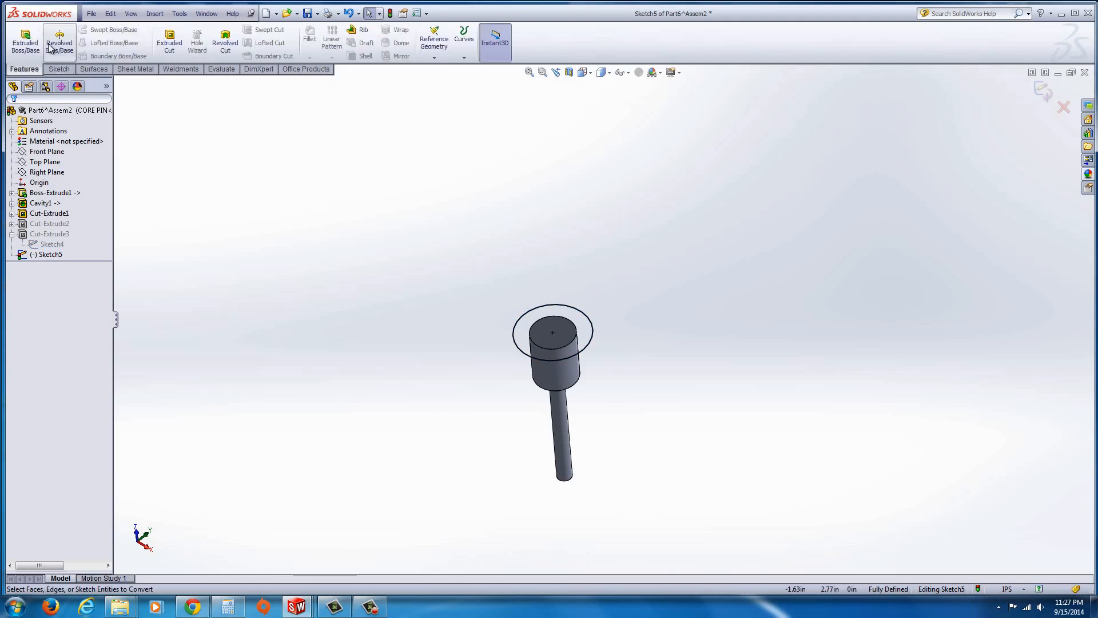
{"action": "mouse_move", "coordinate": [26, 41]}
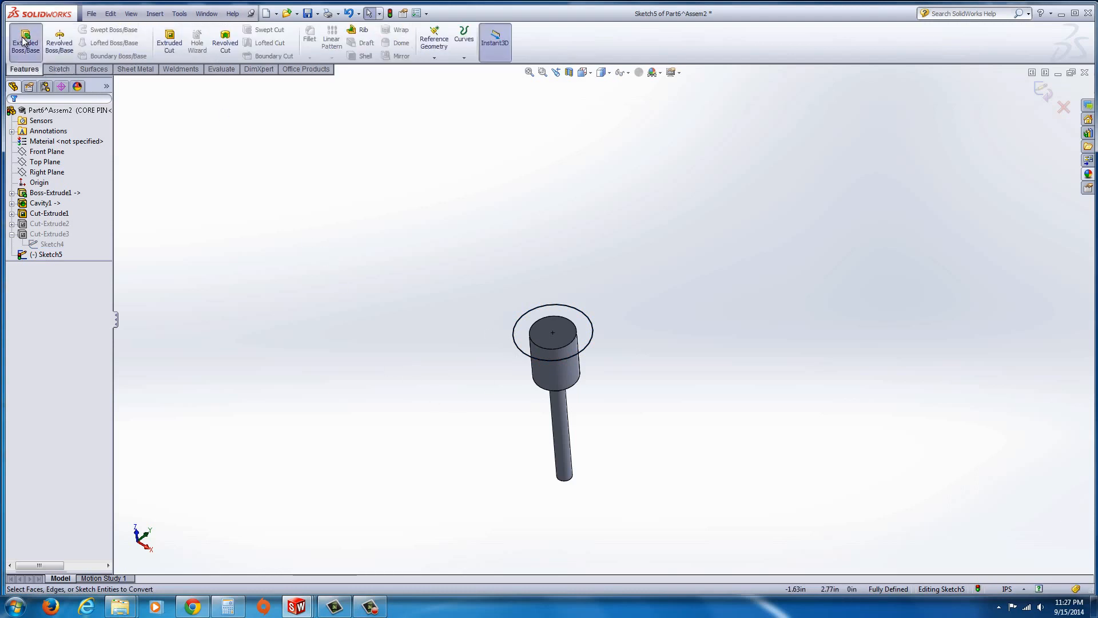
{"action": "left_click", "coordinate": [25, 41]}
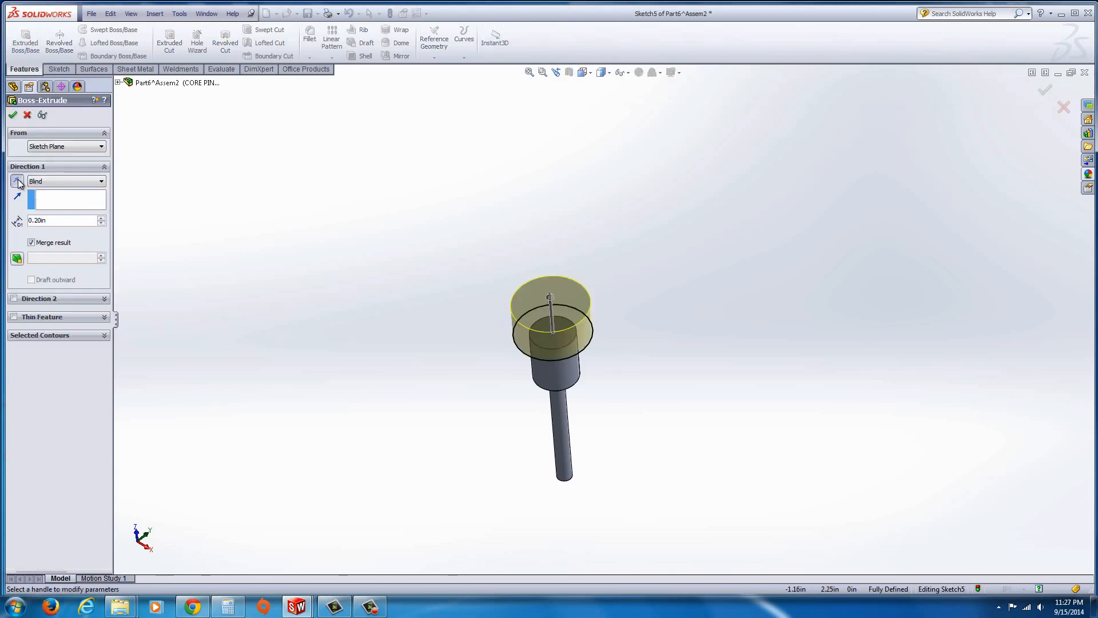
{"action": "left_click", "coordinate": [17, 180]}
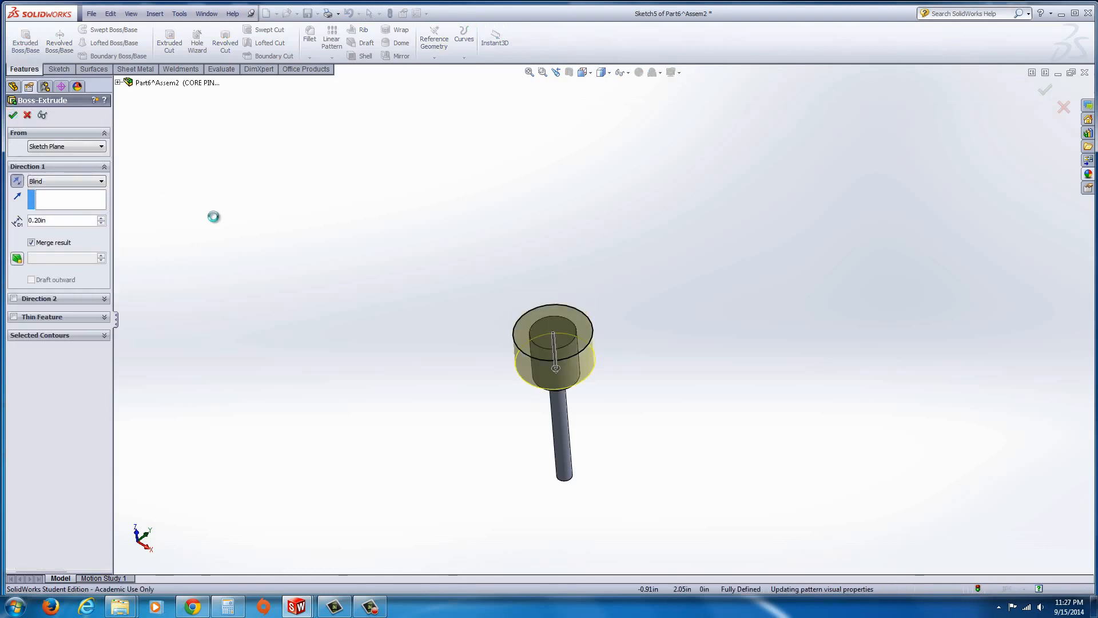
{"action": "left_click", "coordinate": [12, 114]}
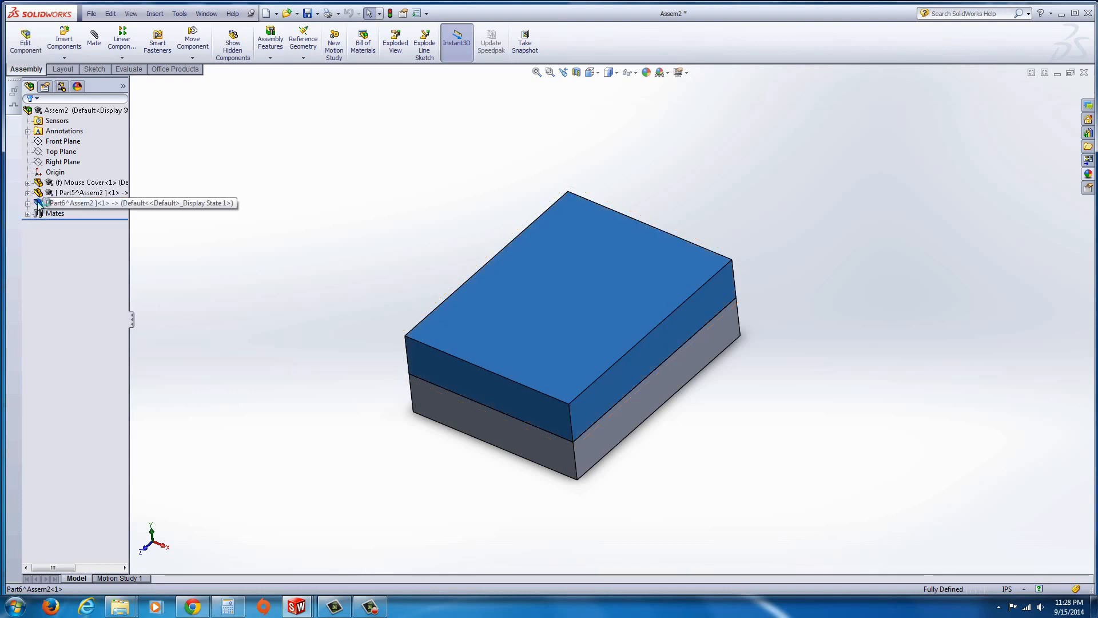
Set the Part6 component's referenced configuration to CAVITY in Component Properties
{"action": "right_click", "coordinate": [78, 202]}
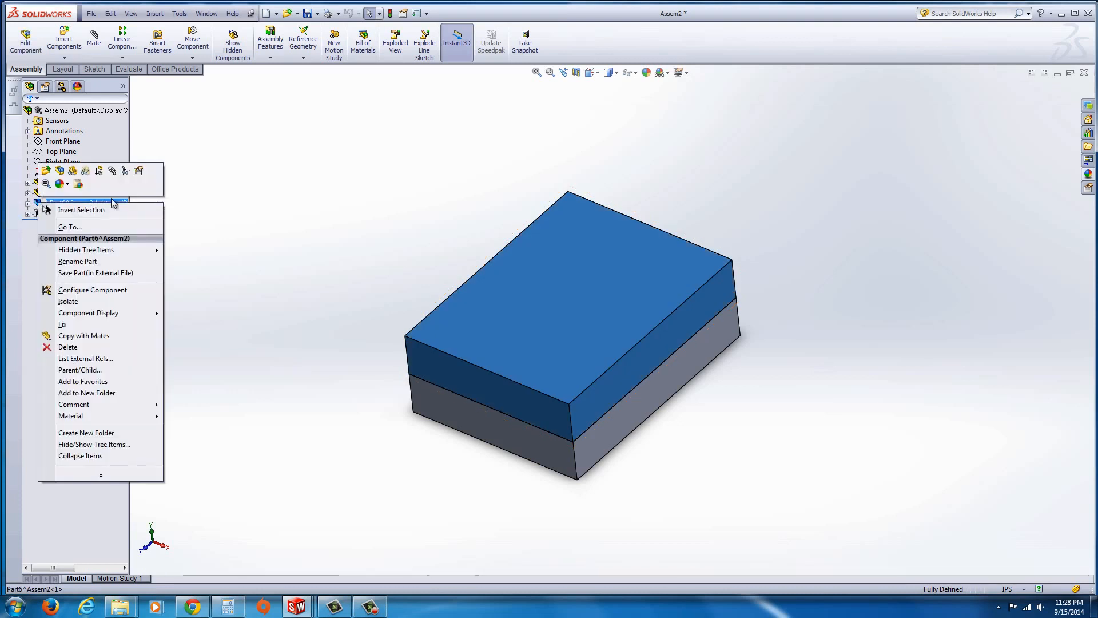
{"action": "mouse_move", "coordinate": [138, 171]}
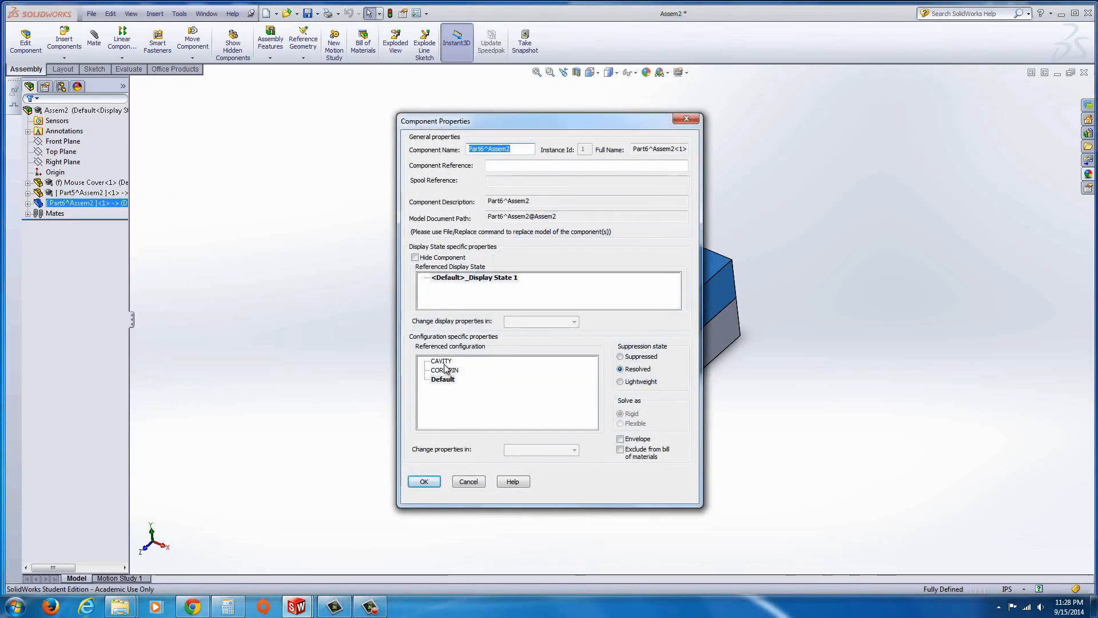
{"action": "left_click", "coordinate": [442, 361]}
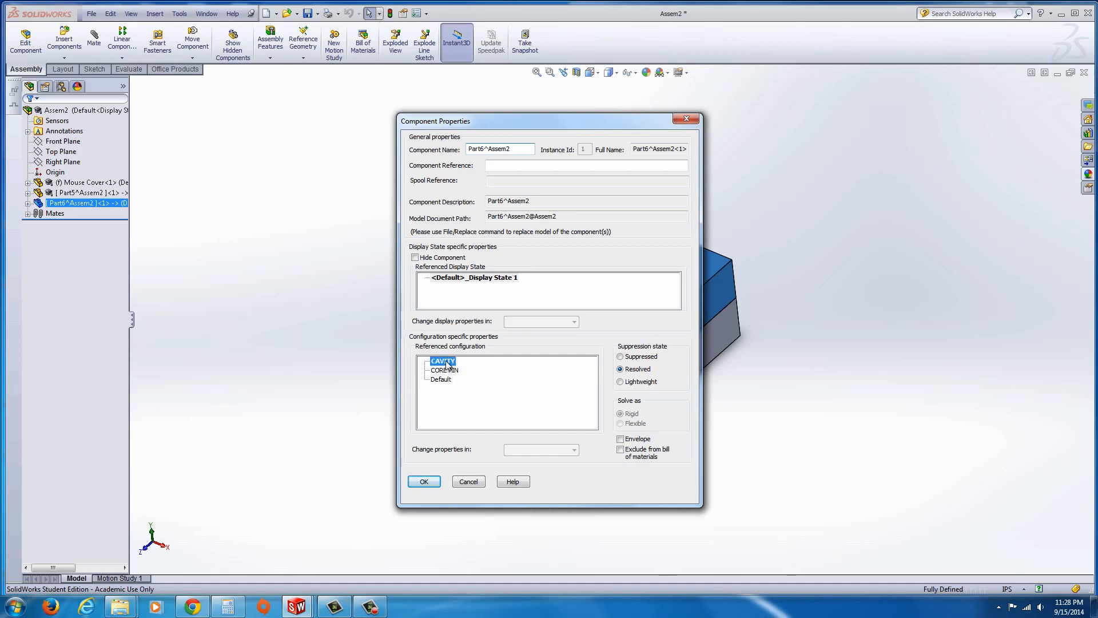
{"action": "left_click", "coordinate": [423, 481]}
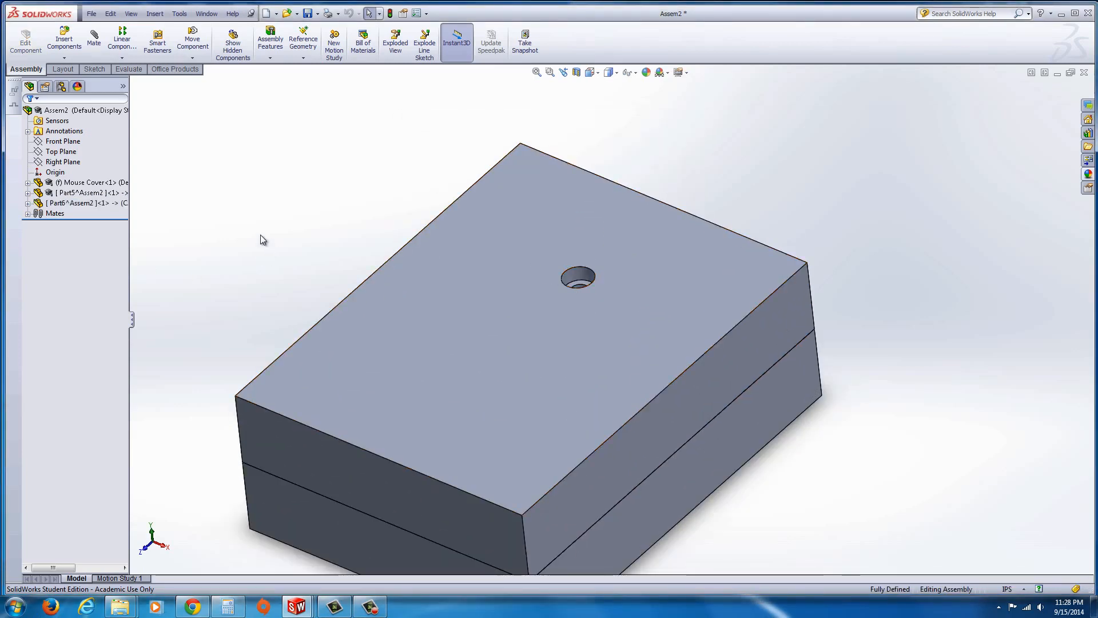
Insert a second Part6 instance and set its configuration to CORE PIN
{"action": "left_click", "coordinate": [69, 203]}
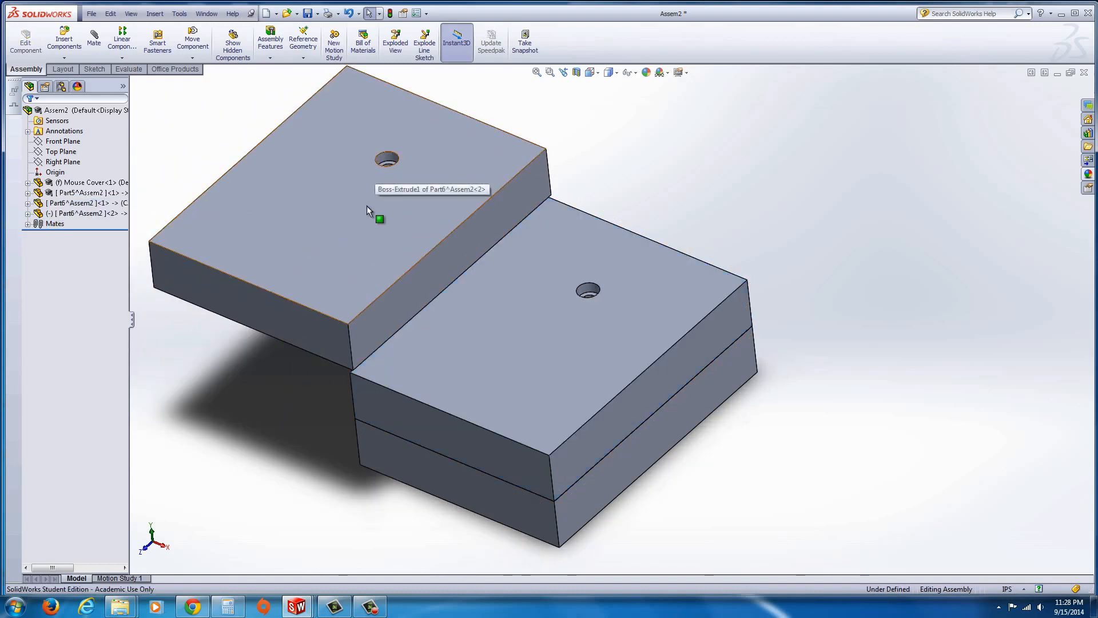
{"action": "right_click", "coordinate": [372, 210]}
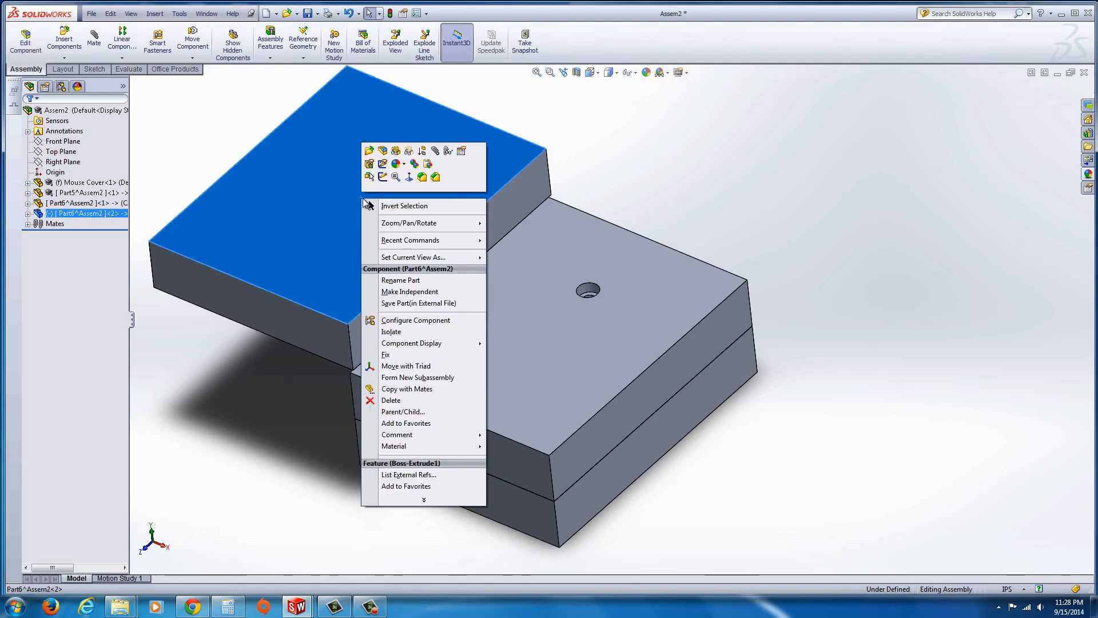
{"action": "mouse_move", "coordinate": [461, 150]}
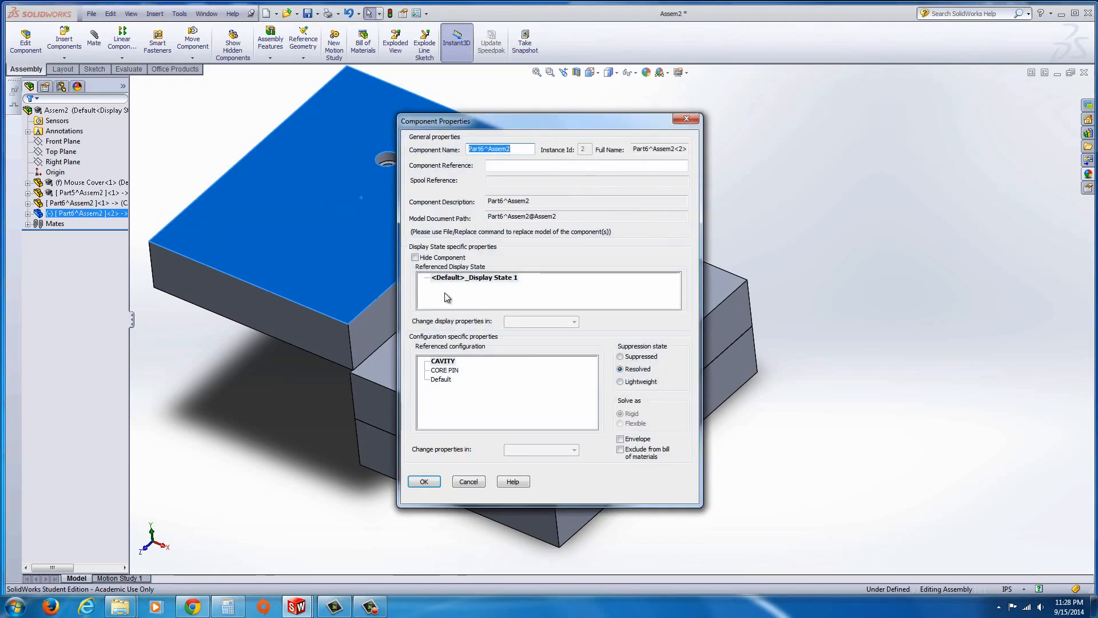
{"action": "left_click", "coordinate": [424, 481]}
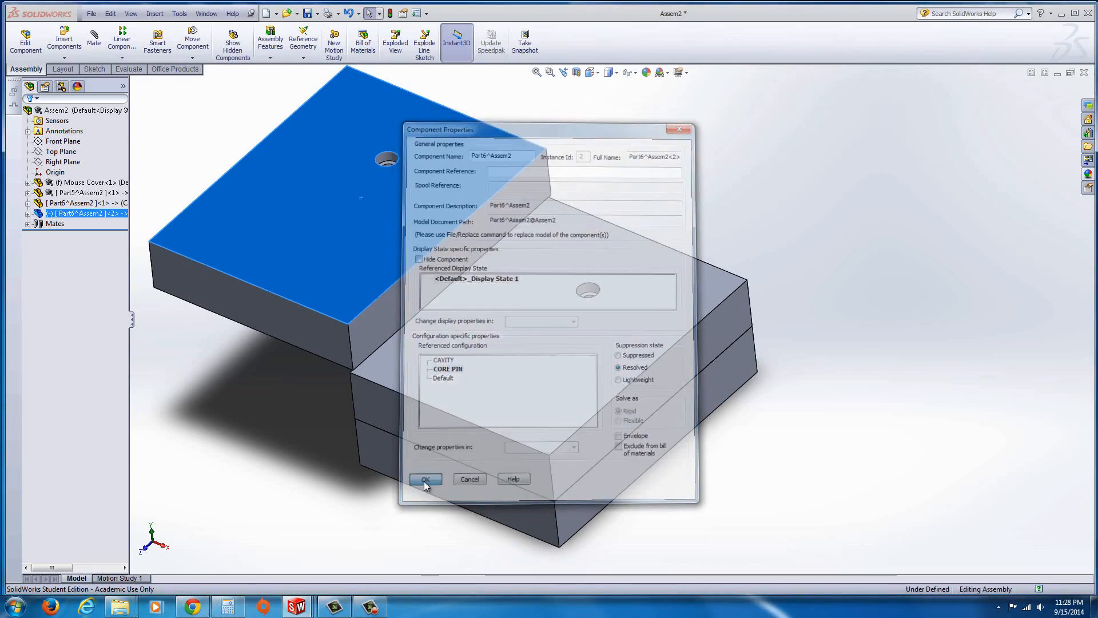
{"action": "left_click", "coordinate": [425, 478]}
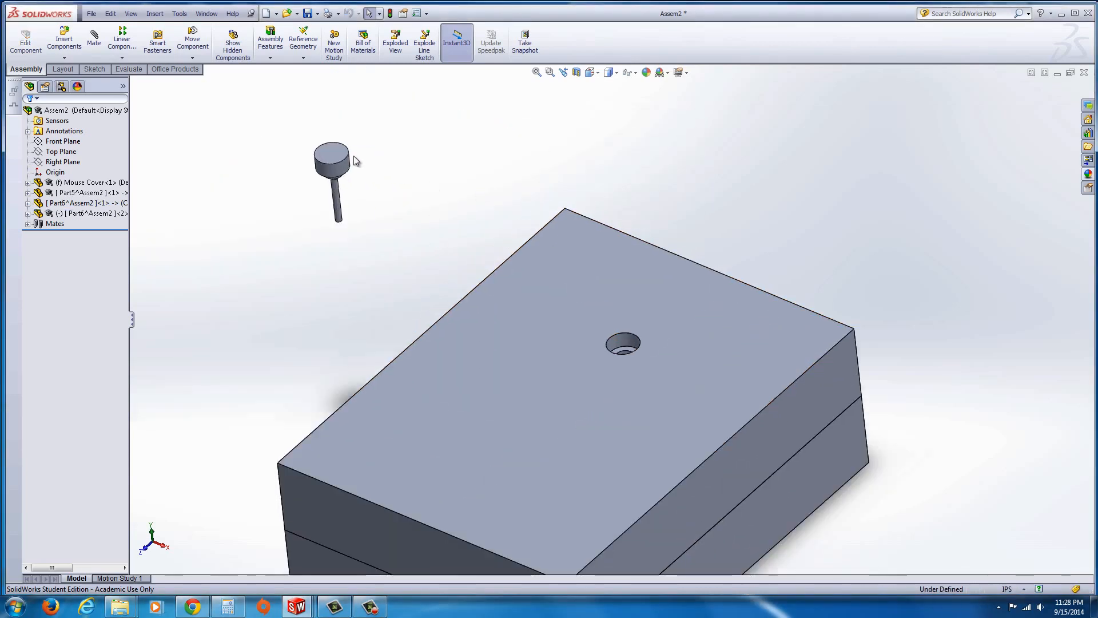
Mate the pin head's circular edge coincident with the pin hole's rim
{"action": "left_click", "coordinate": [94, 37]}
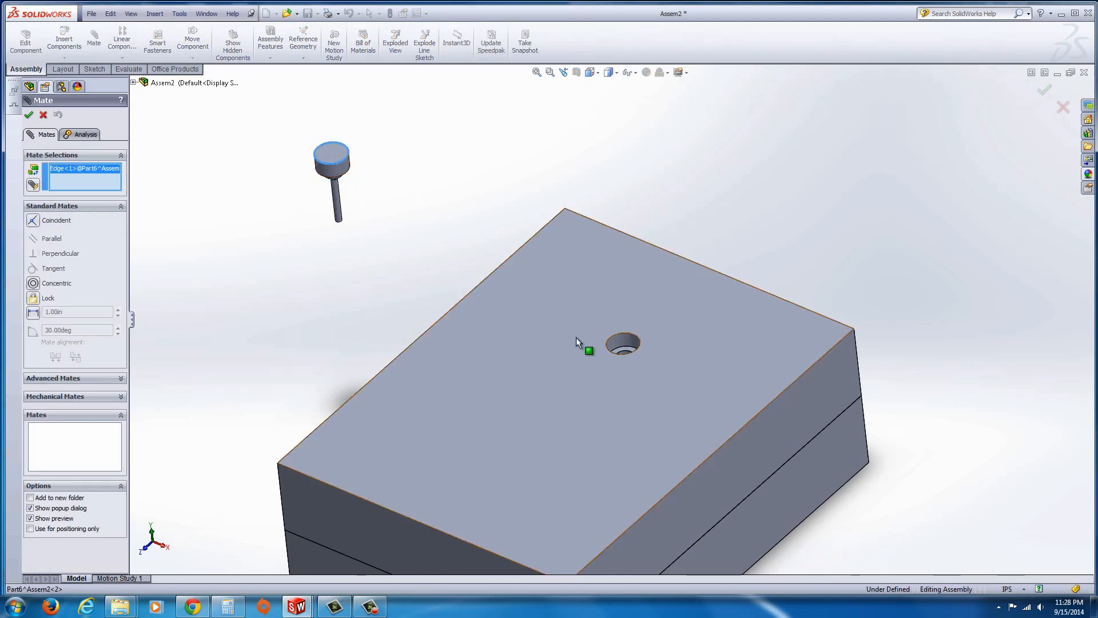
{"action": "left_click", "coordinate": [622, 343]}
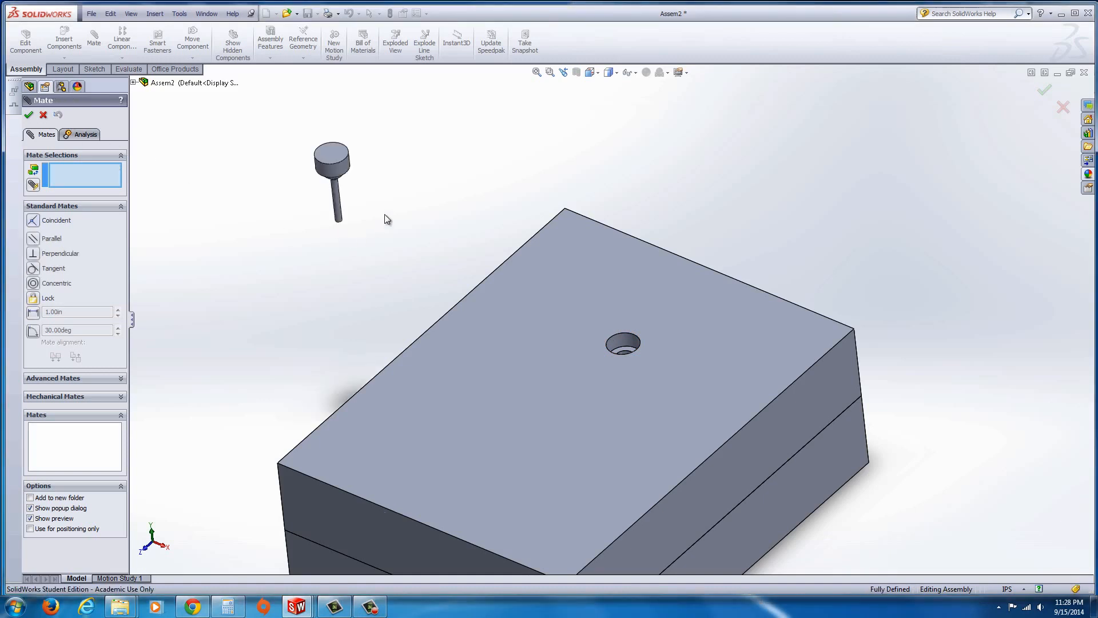
{"action": "left_click", "coordinate": [619, 339]}
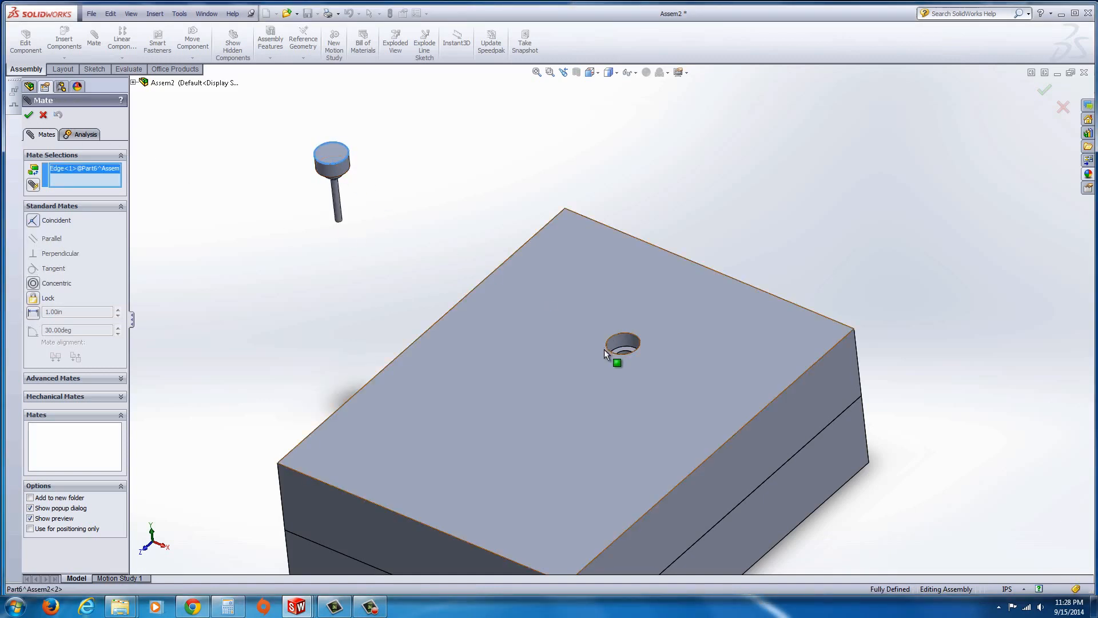
{"action": "left_click", "coordinate": [616, 350]}
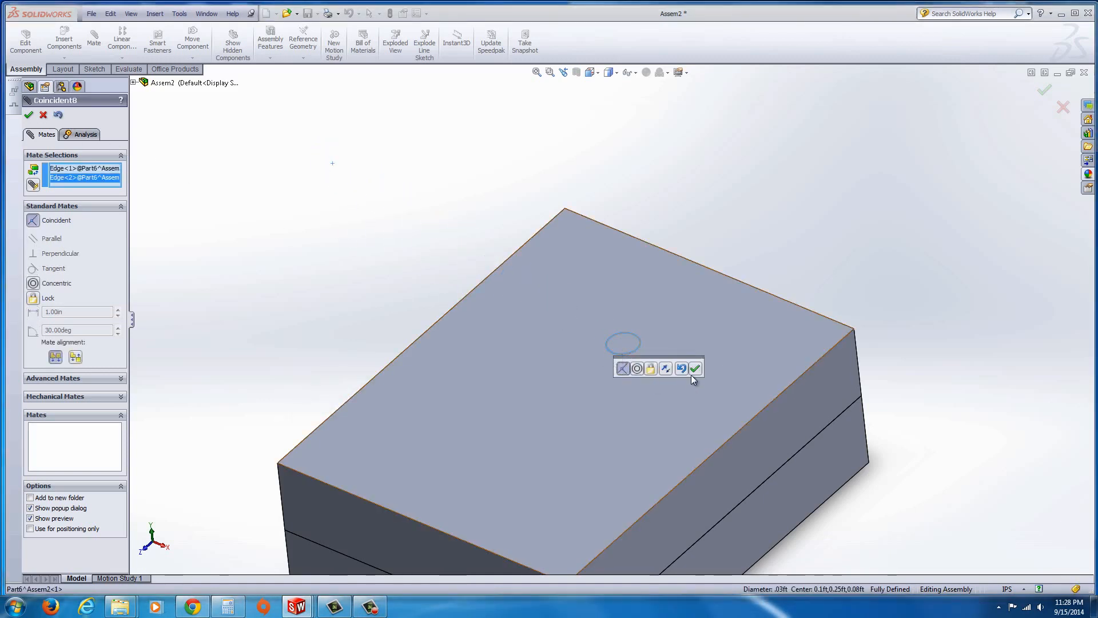
{"action": "left_click", "coordinate": [695, 368]}
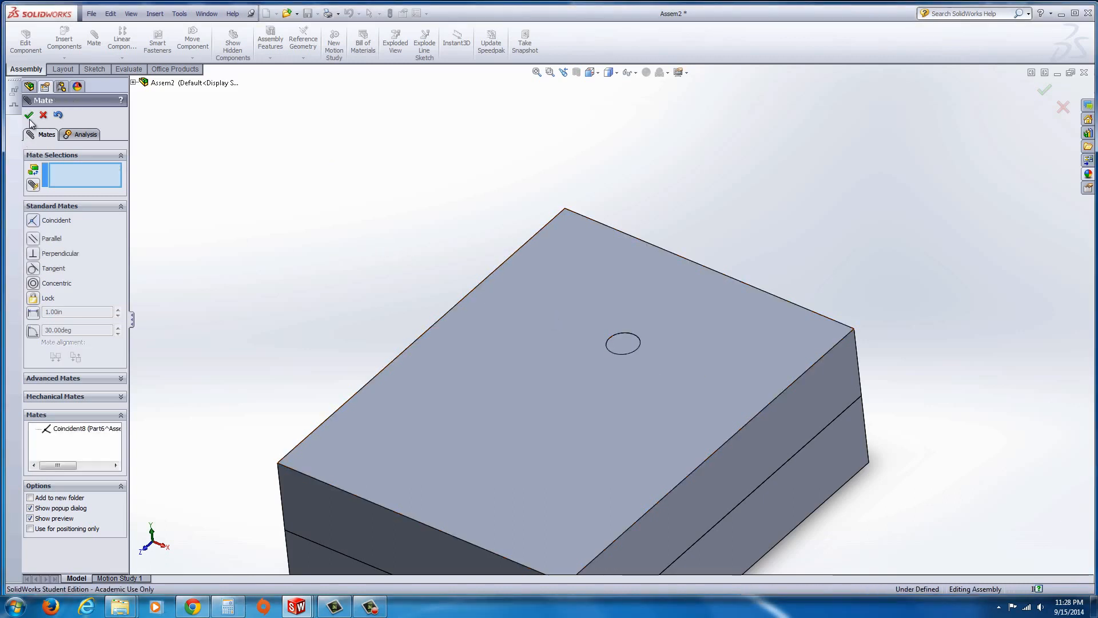
{"action": "left_click", "coordinate": [28, 115]}
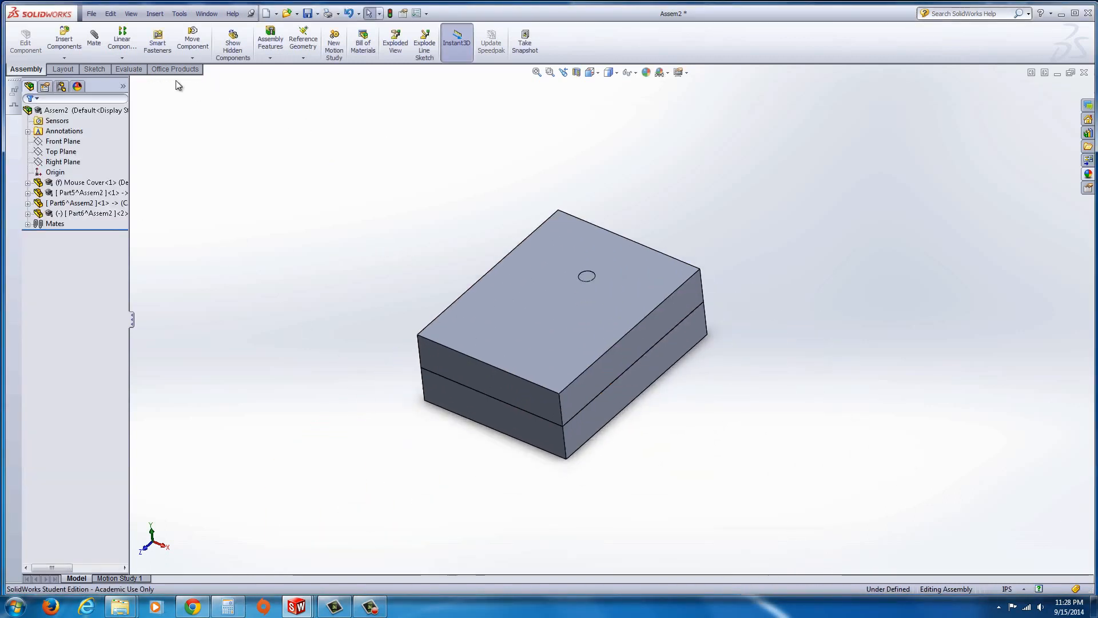
{"action": "mouse_move", "coordinate": [395, 46]}
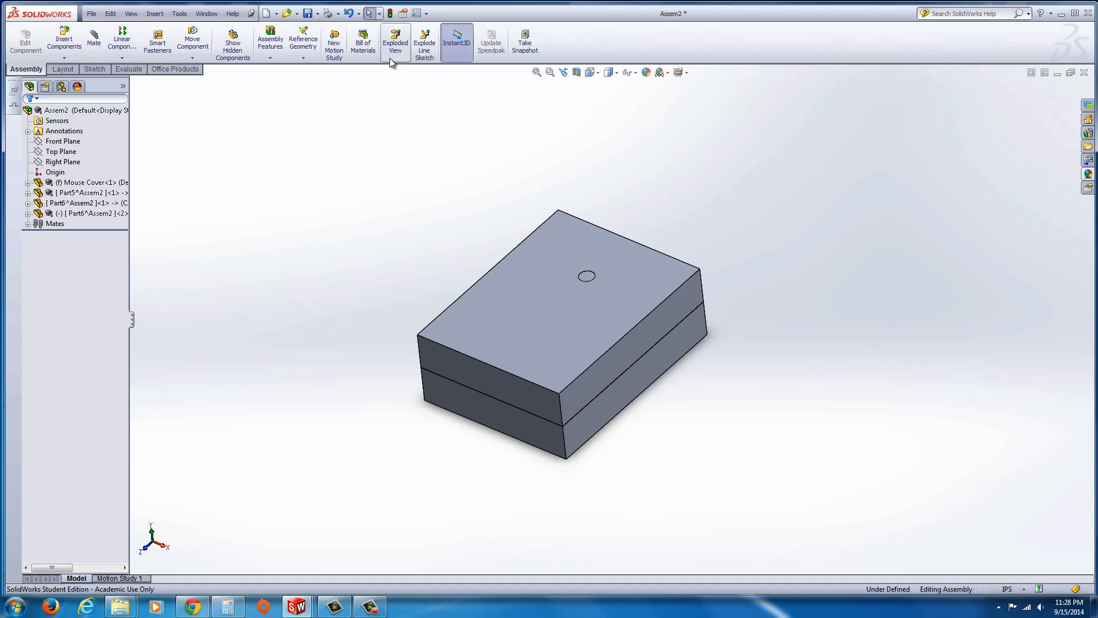
Explode the Assem2 assembly to inspect its parts, then start a new exploded view
{"action": "left_click", "coordinate": [81, 202]}
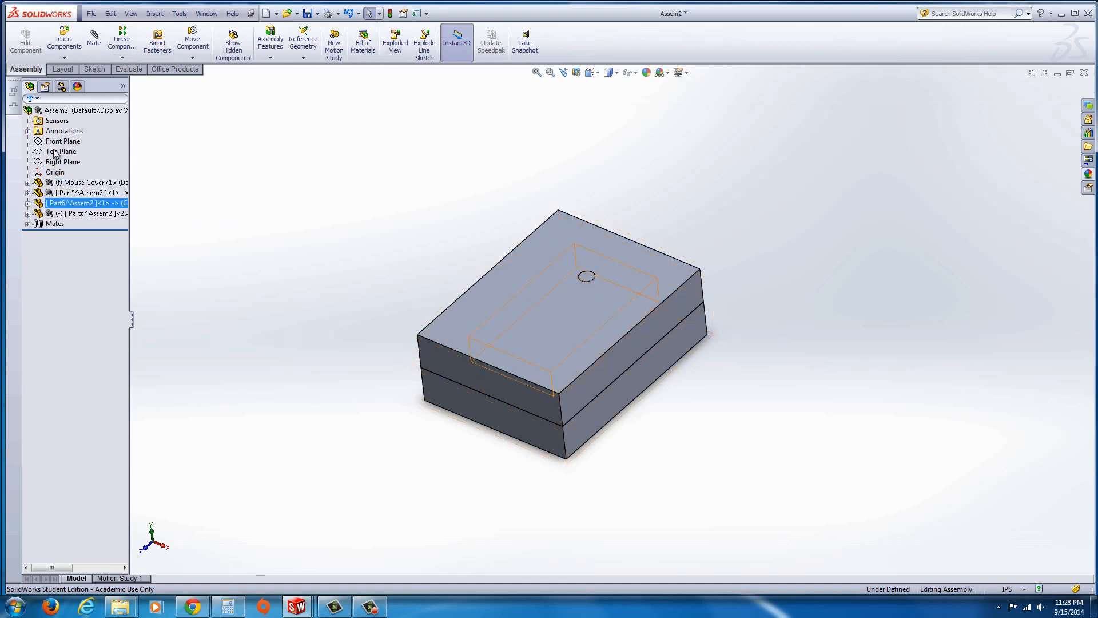
{"action": "right_click", "coordinate": [87, 110]}
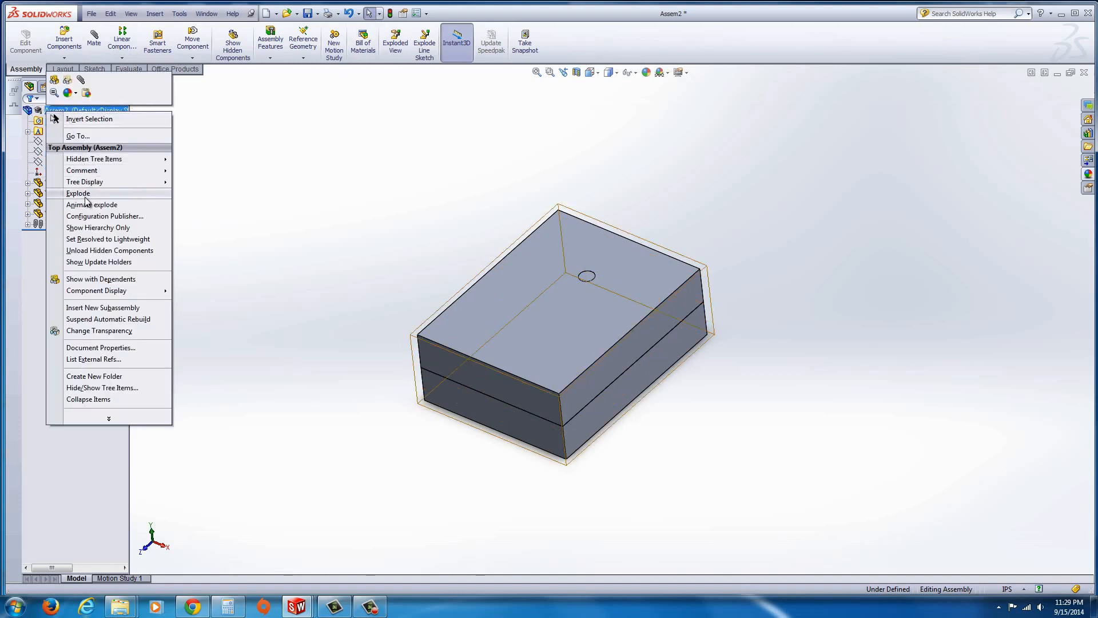
{"action": "left_click", "coordinate": [78, 193]}
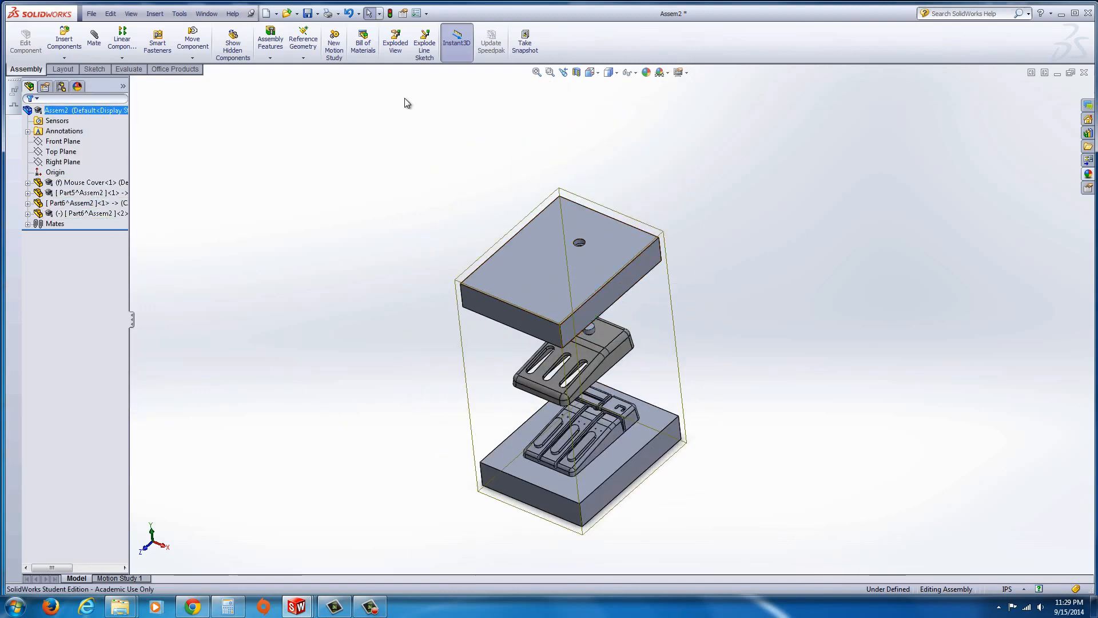
{"action": "mouse_move", "coordinate": [571, 322]}
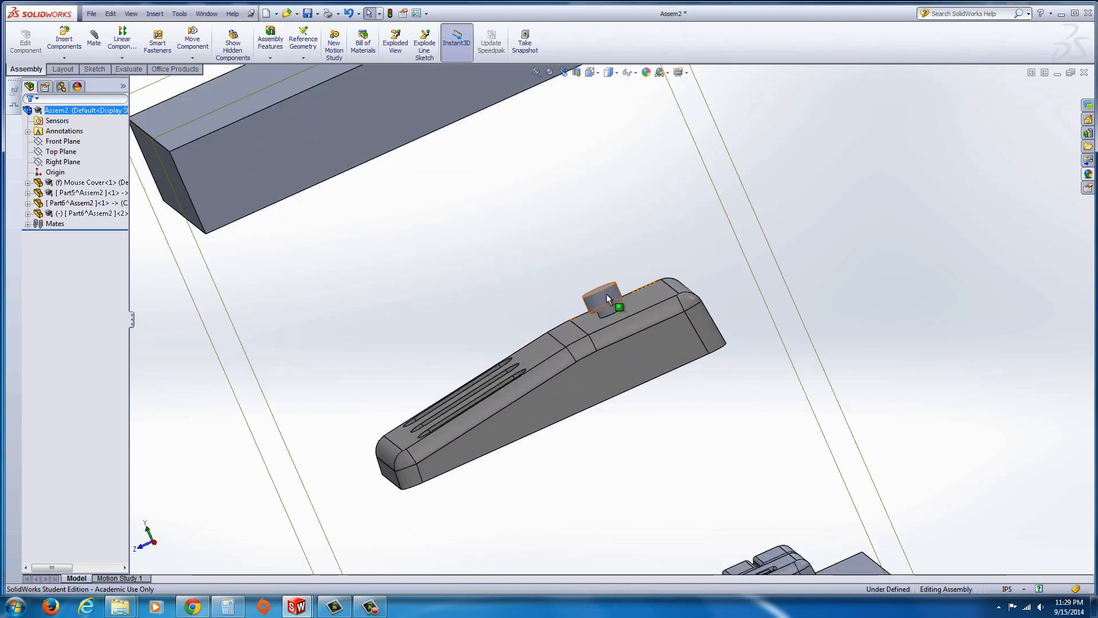
{"action": "left_click", "coordinate": [395, 41]}
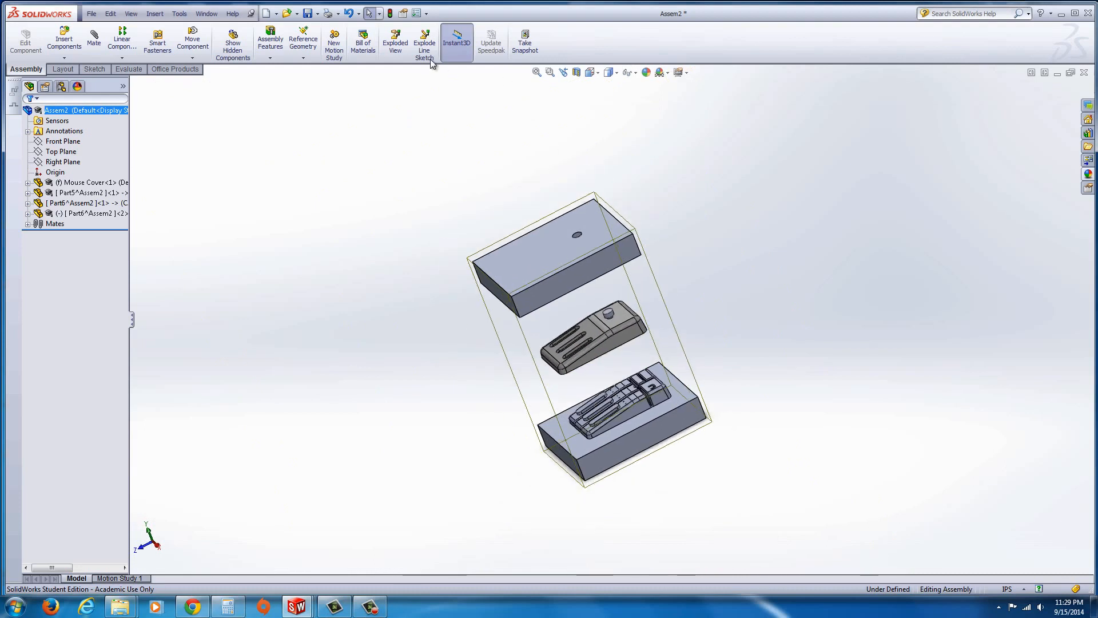
{"action": "left_click", "coordinate": [395, 39]}
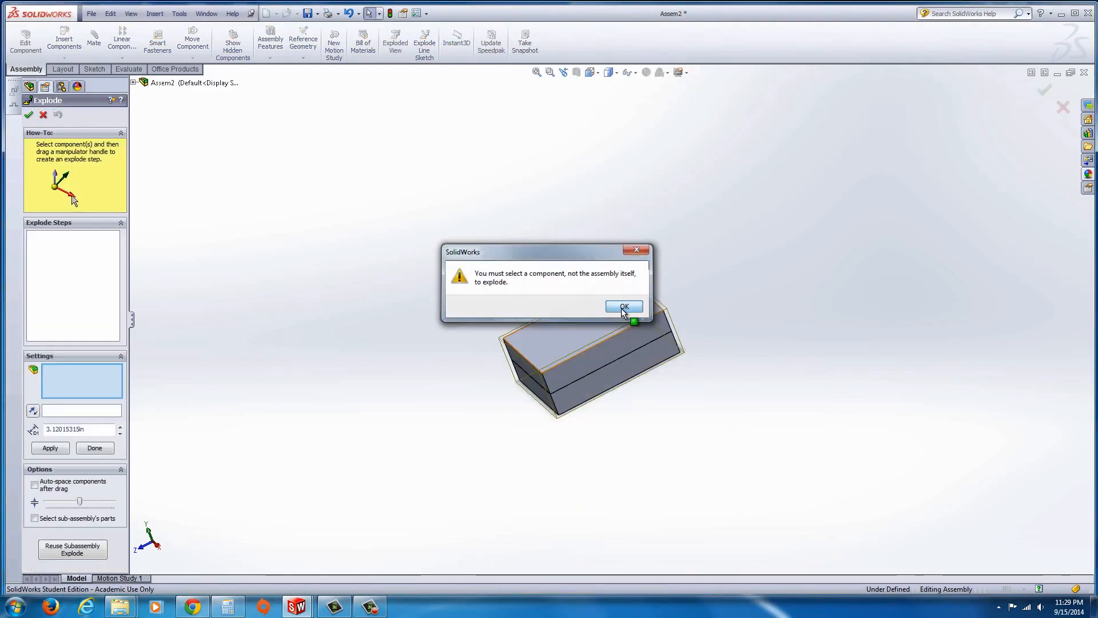
Add explode steps dropping the core plate and lifting the core pin above the cavity plate
{"action": "left_click", "coordinate": [623, 306]}
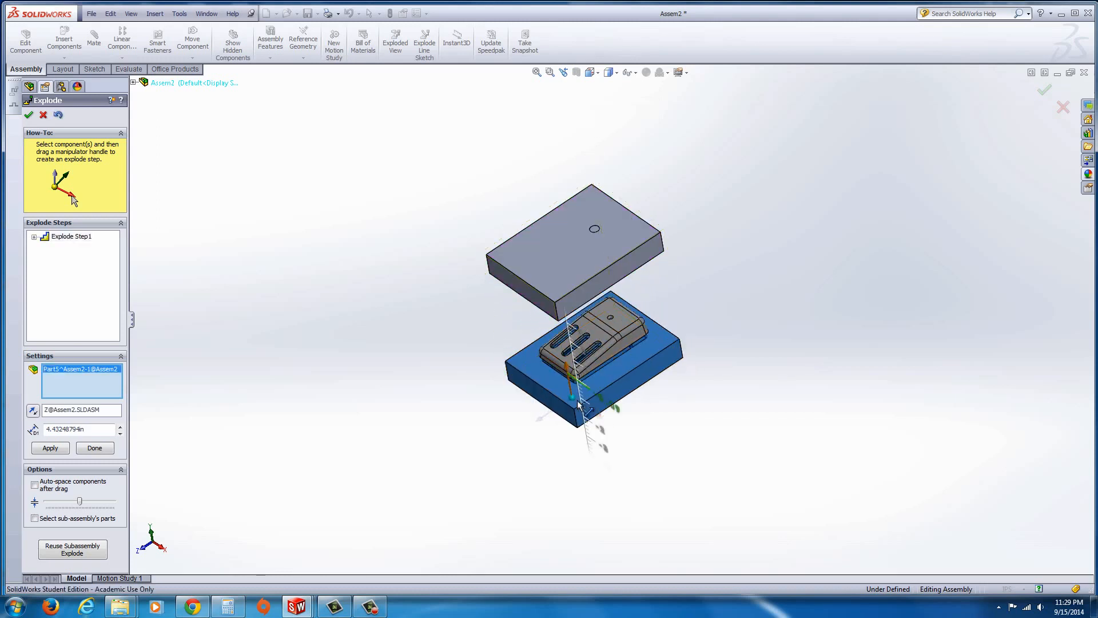
{"action": "left_click", "coordinate": [50, 447]}
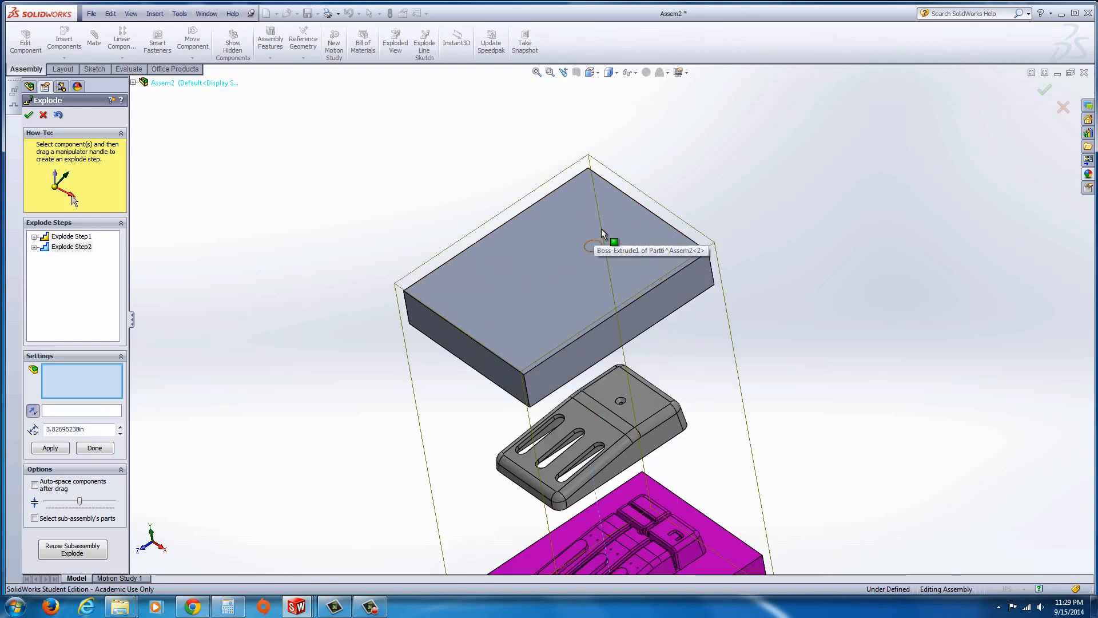
{"action": "left_click", "coordinate": [610, 238]}
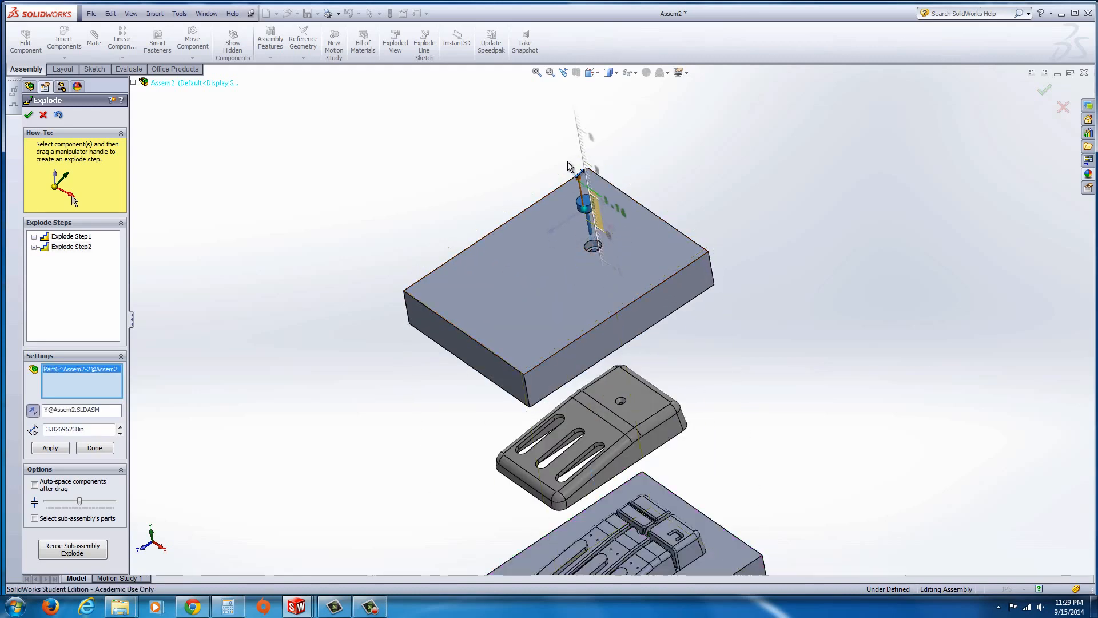
{"action": "left_click", "coordinate": [49, 447]}
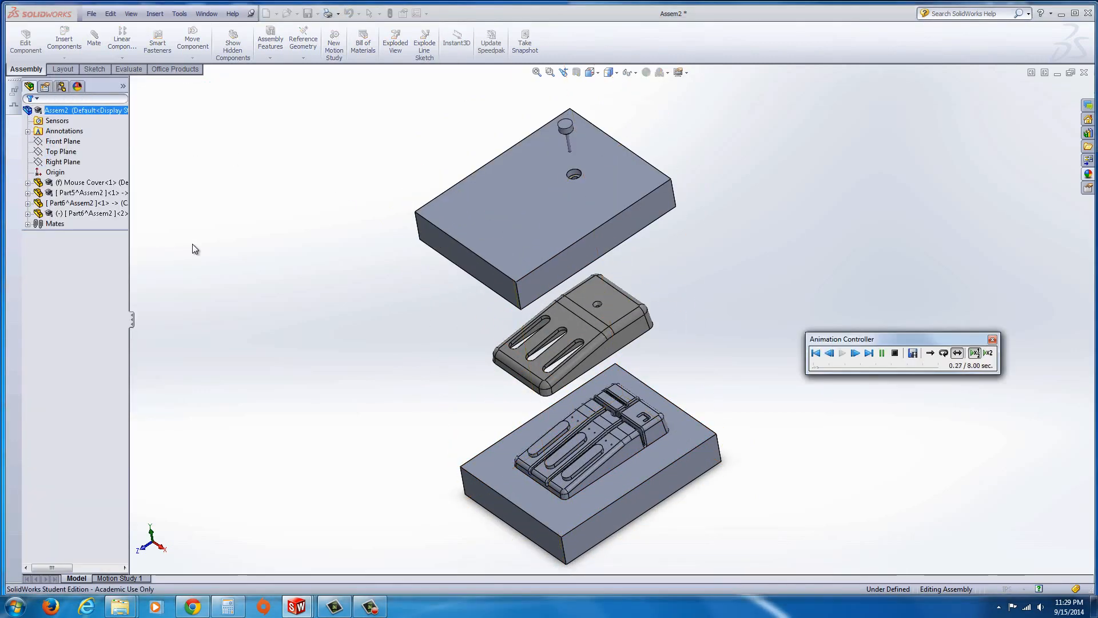
Play the Assem2 explode animation in the Animation Controller, then stop it
{"action": "left_click", "coordinate": [855, 353]}
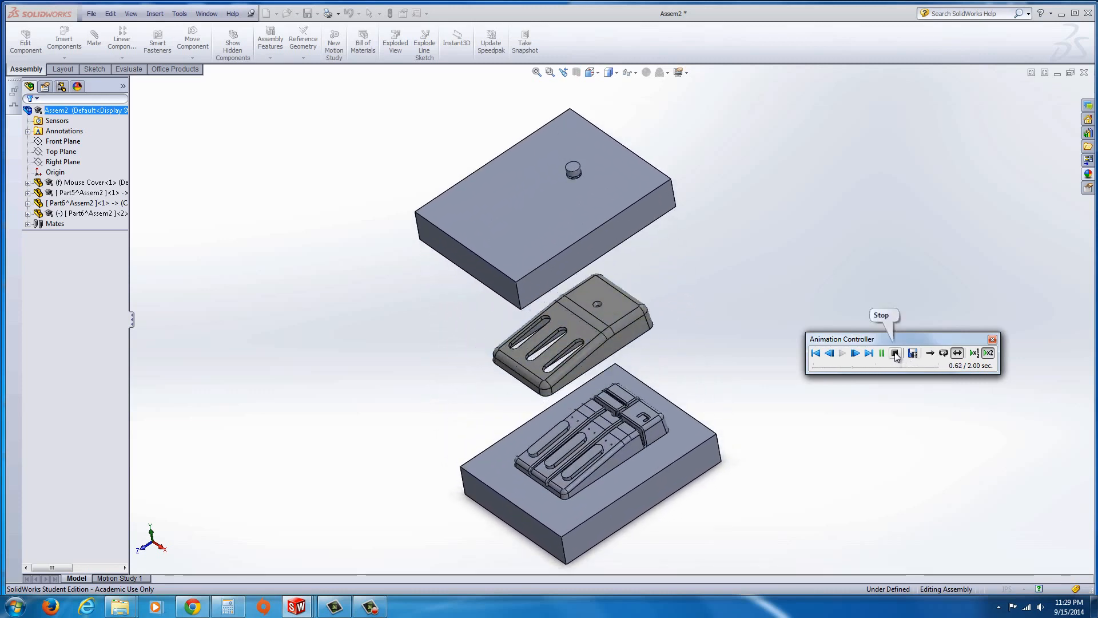
{"action": "left_click", "coordinate": [894, 353]}
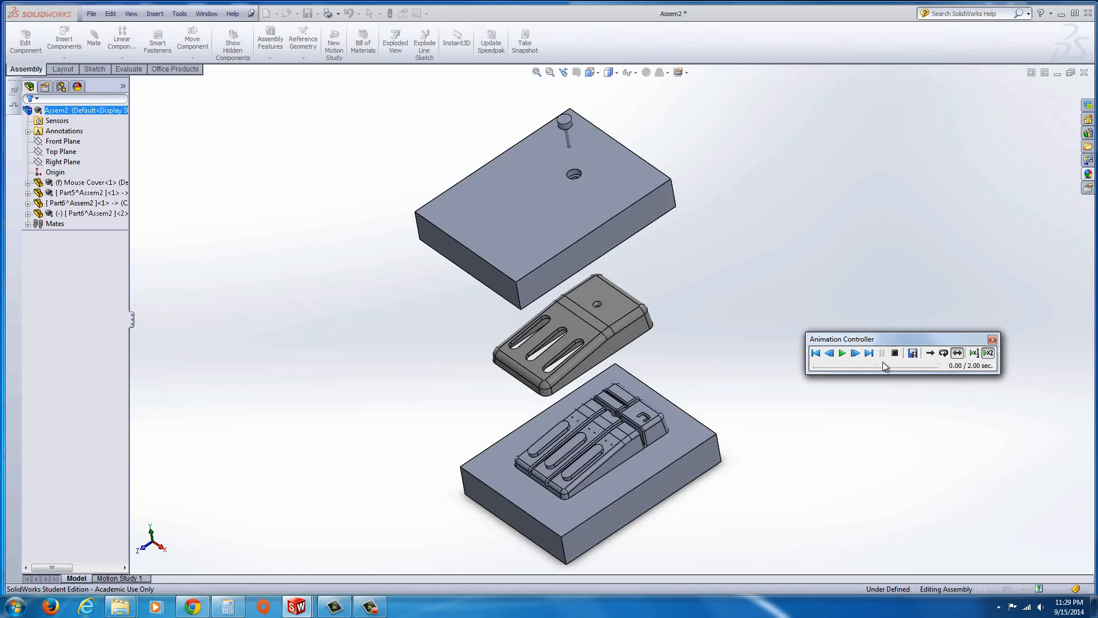